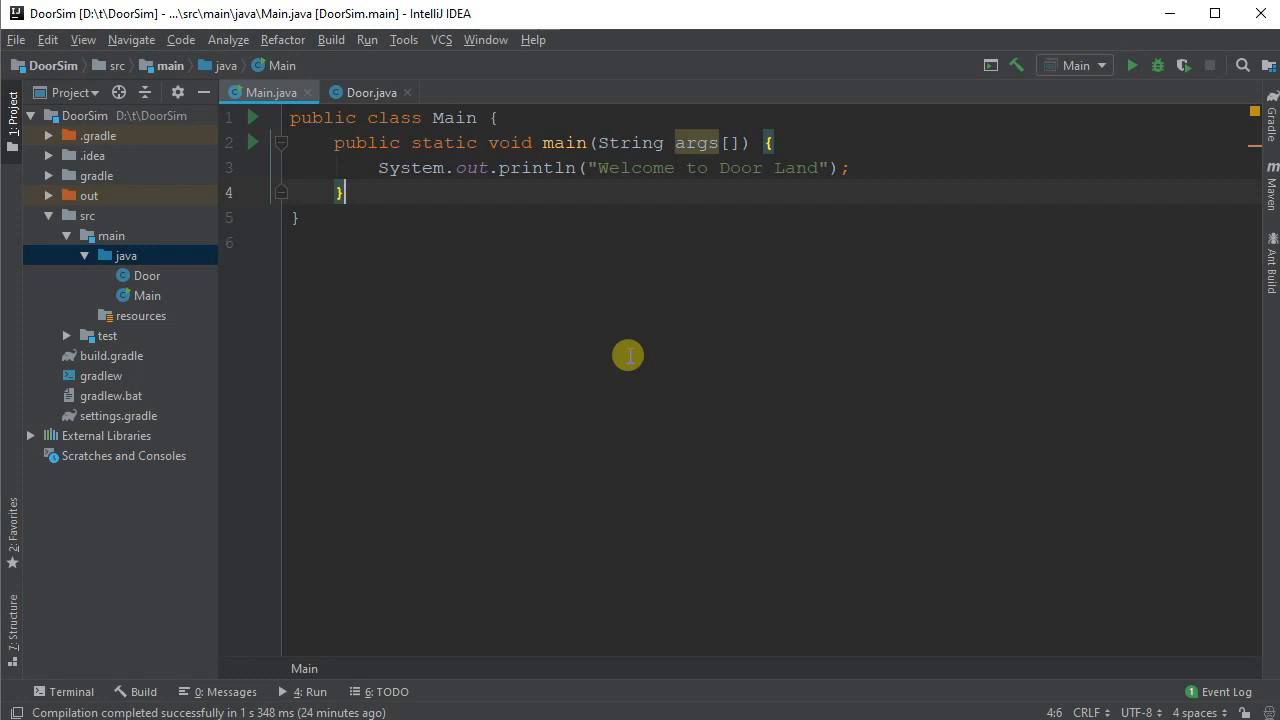
{"action": "mouse_move", "coordinate": [597, 247]}
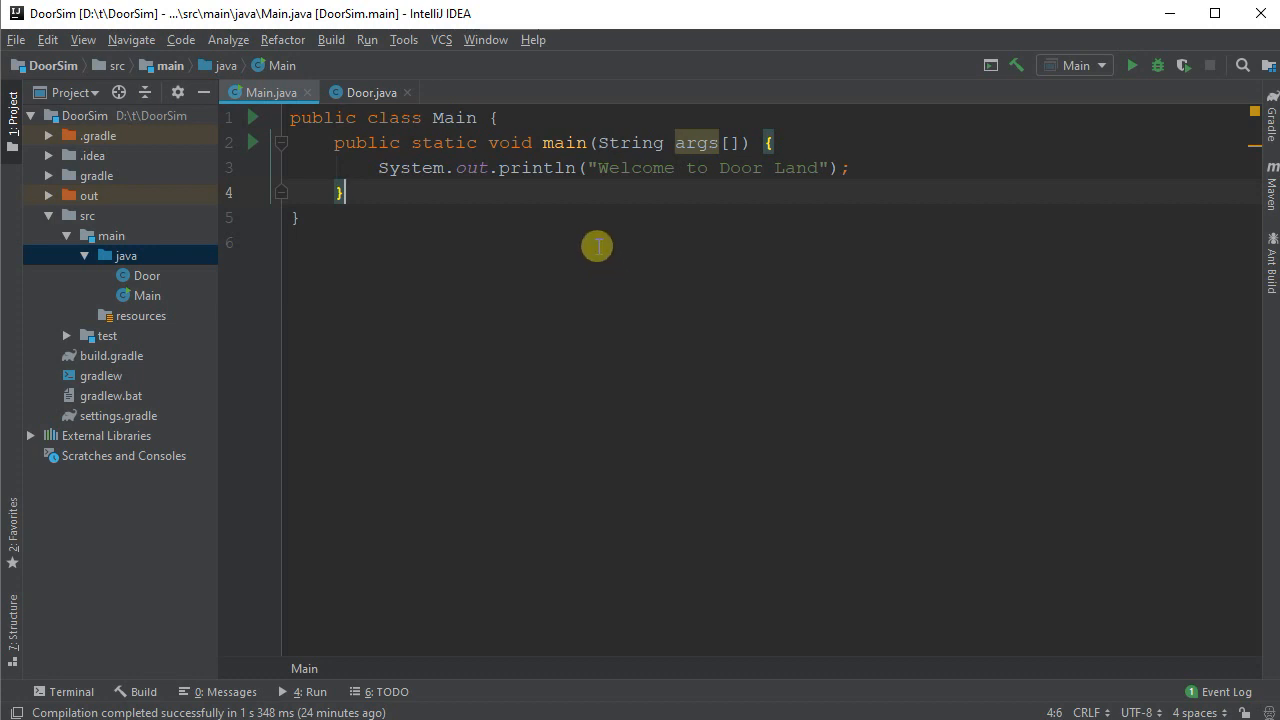
Step: Review the Door class source in Door.java, then return to Main.java
{"action": "left_click", "coordinate": [367, 92]}
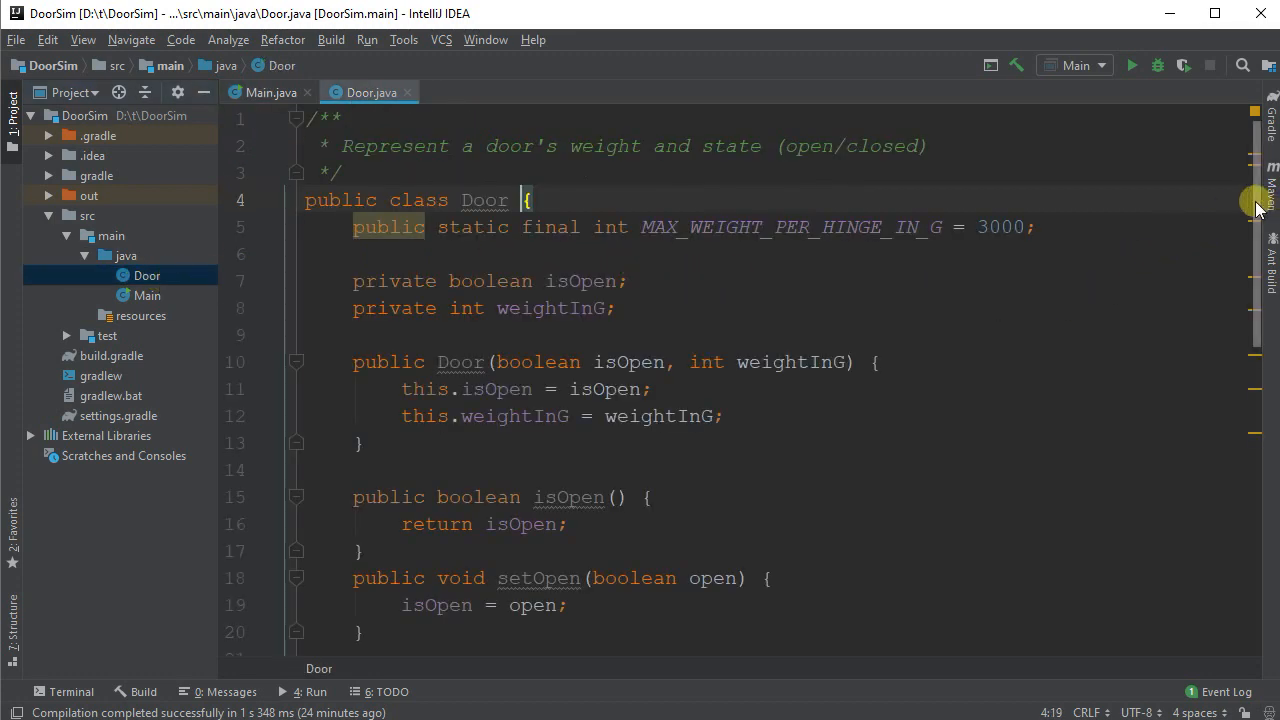
{"action": "scroll", "scroll_direction": "down", "scroll_amount": 3}
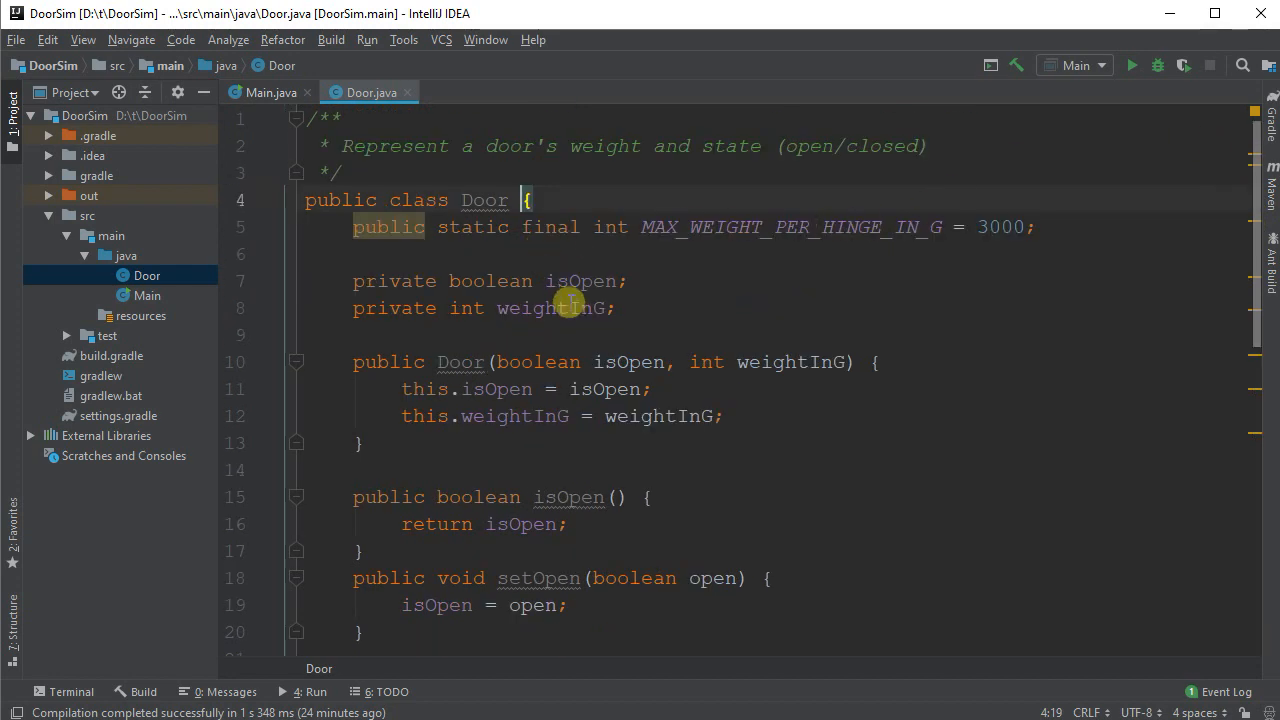
{"action": "left_click", "coordinate": [270, 92]}
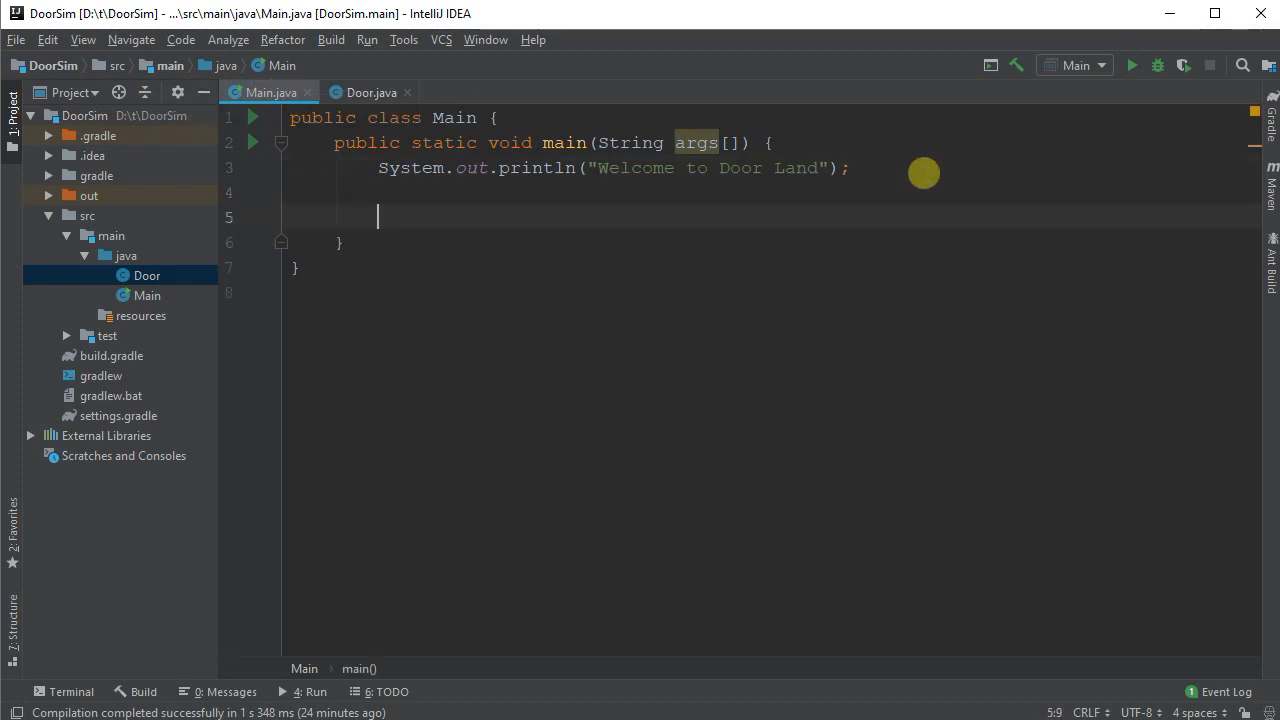
Step: Declare List<Door> doors = new ArrayList<>() in main, importing List and ArrayList
{"action": "type", "text": "A"}
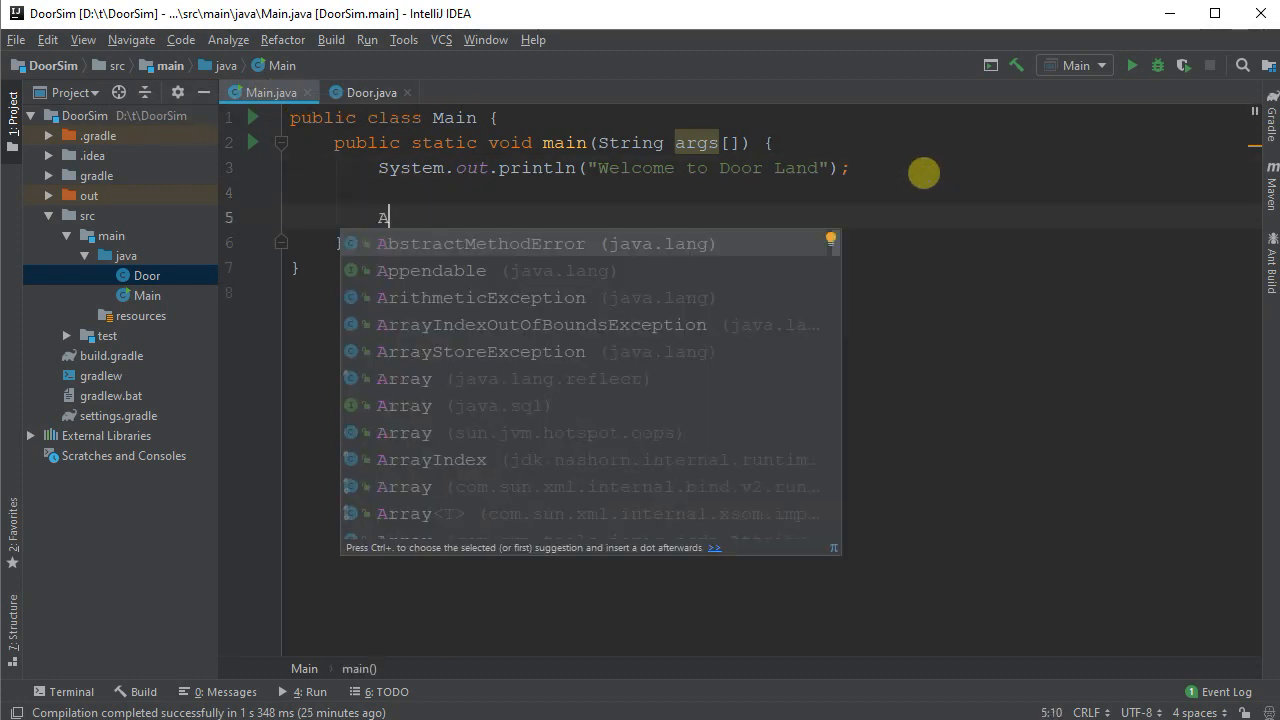
{"action": "type", "text": "rrayList<>"}
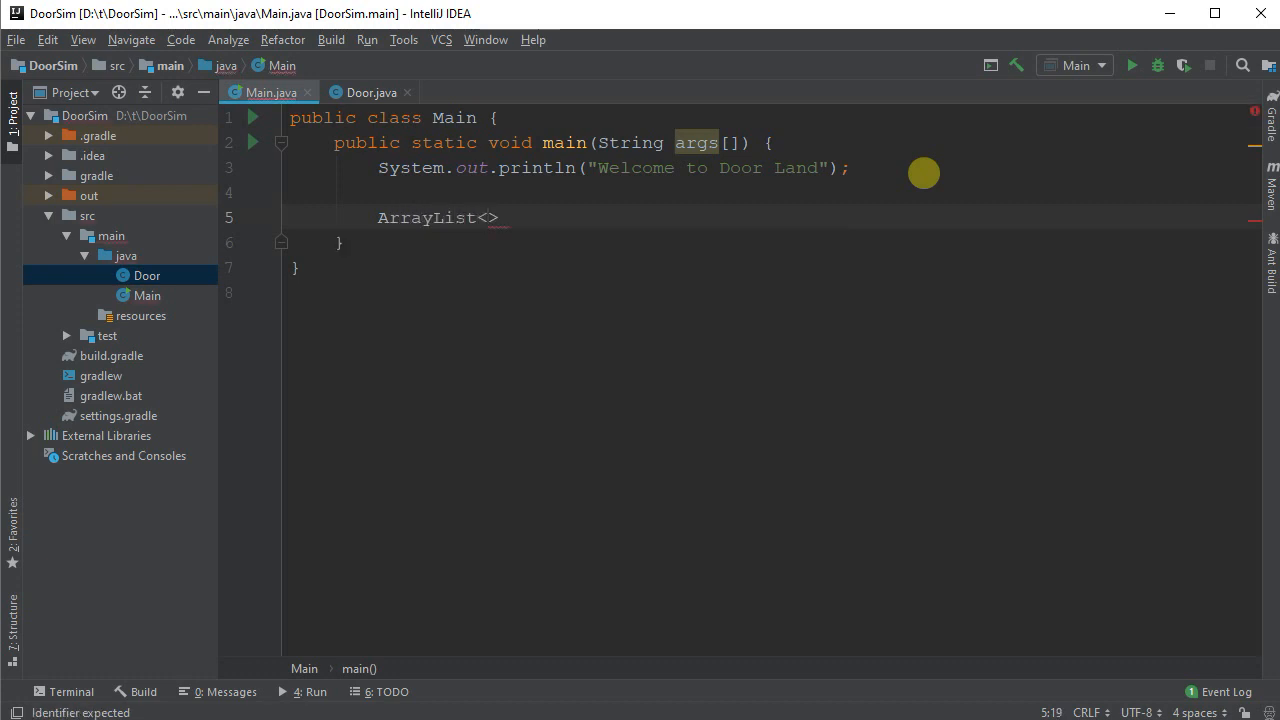
{"action": "type", "text": "Door"}
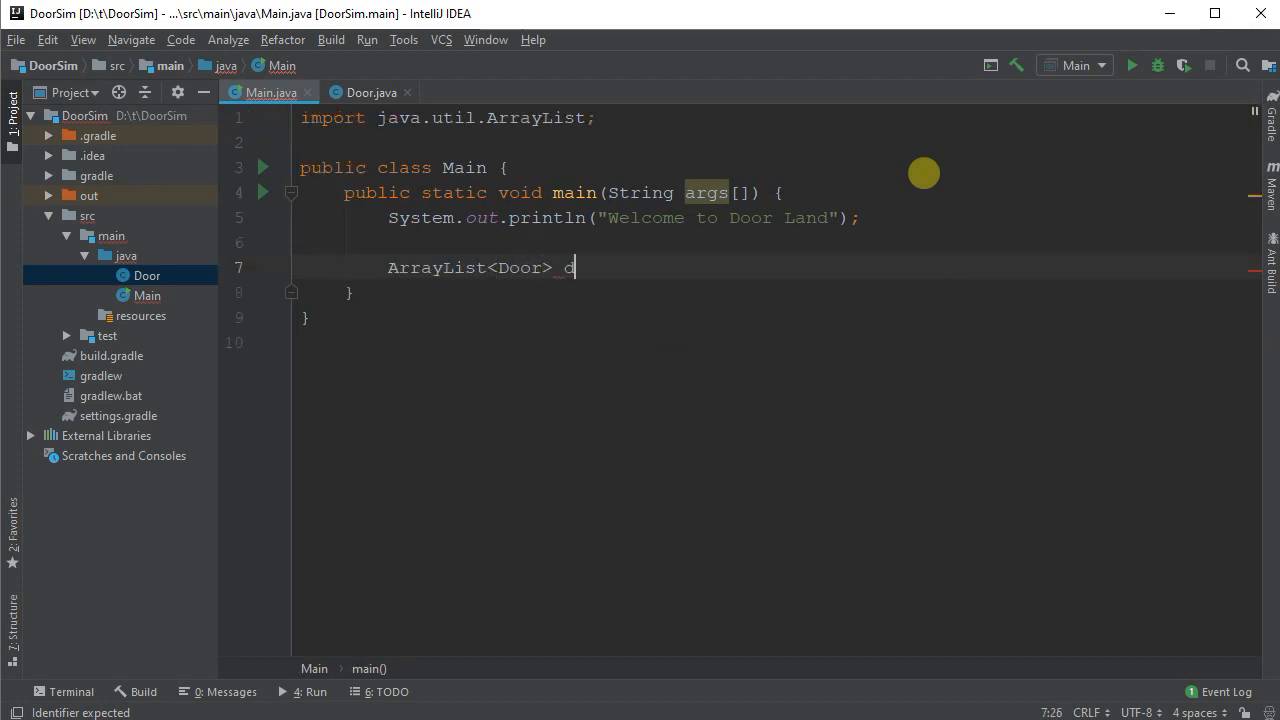
{"action": "type", "text": "oors"}
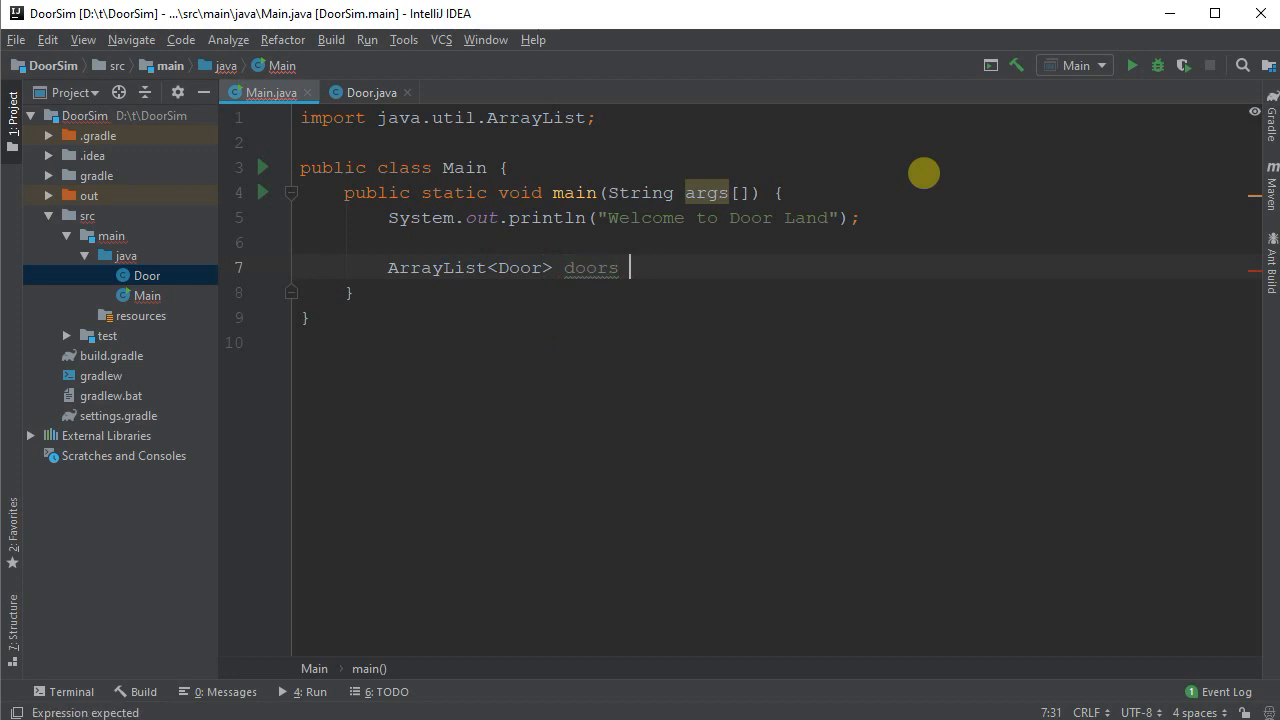
{"action": "type", "text": ";"}
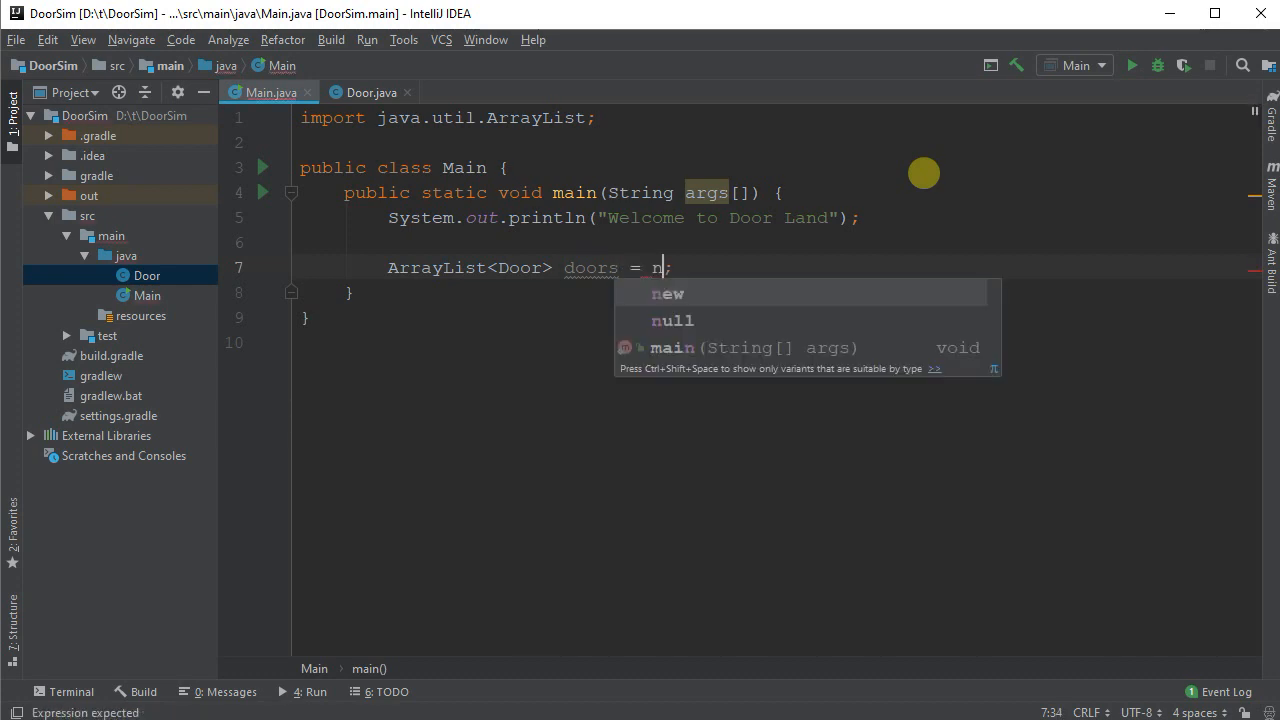
{"action": "type", "text": "ew ArrayList<>("}
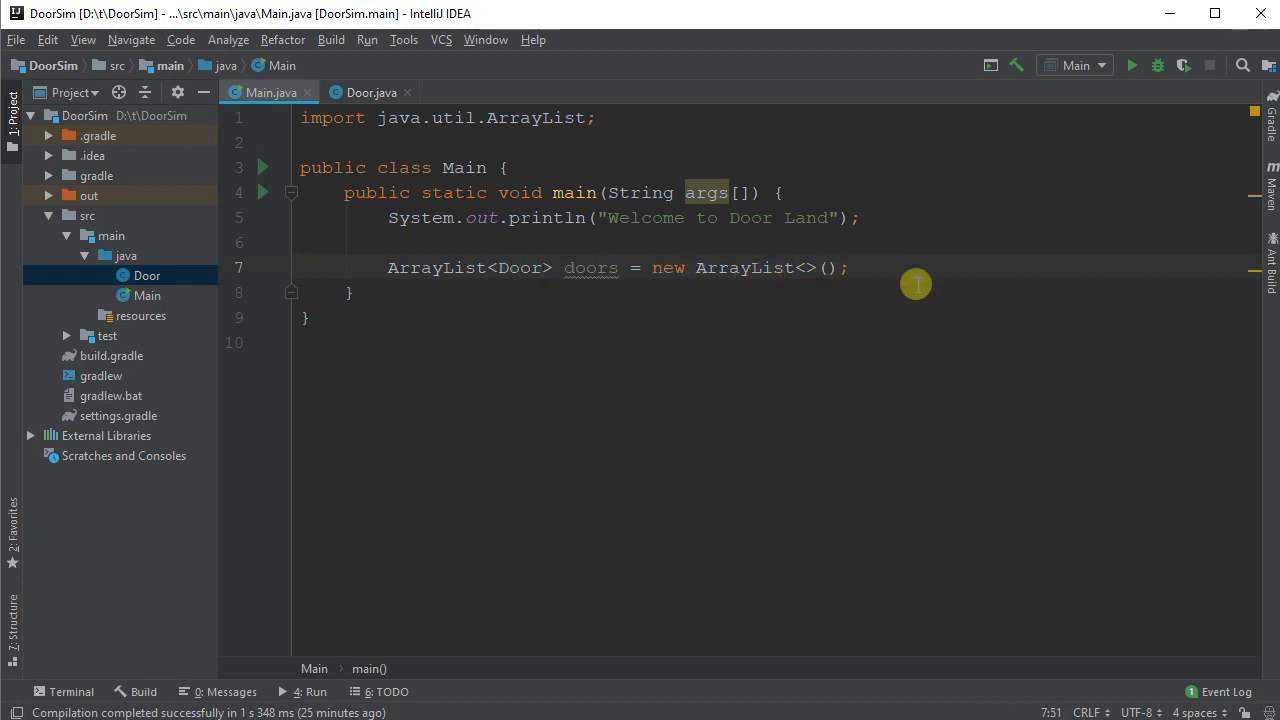
{"action": "double_click", "coordinate": [420, 267]}
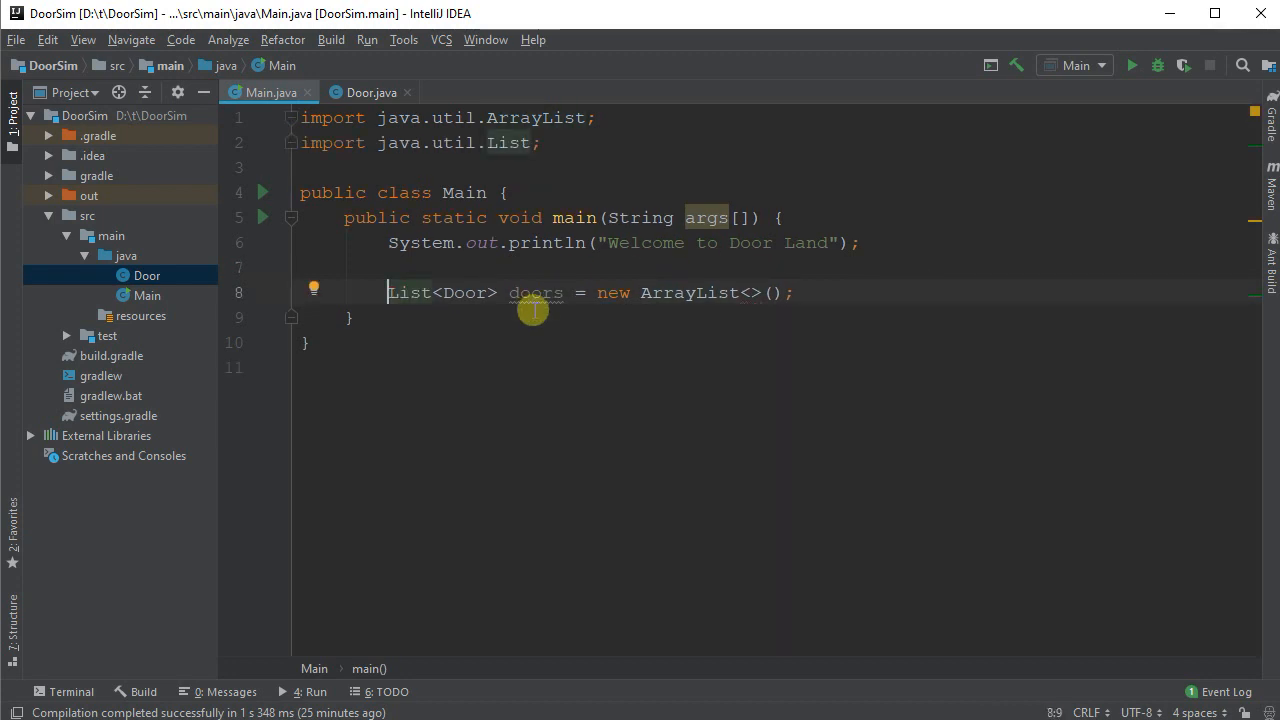
{"action": "double_click", "coordinate": [535, 292]}
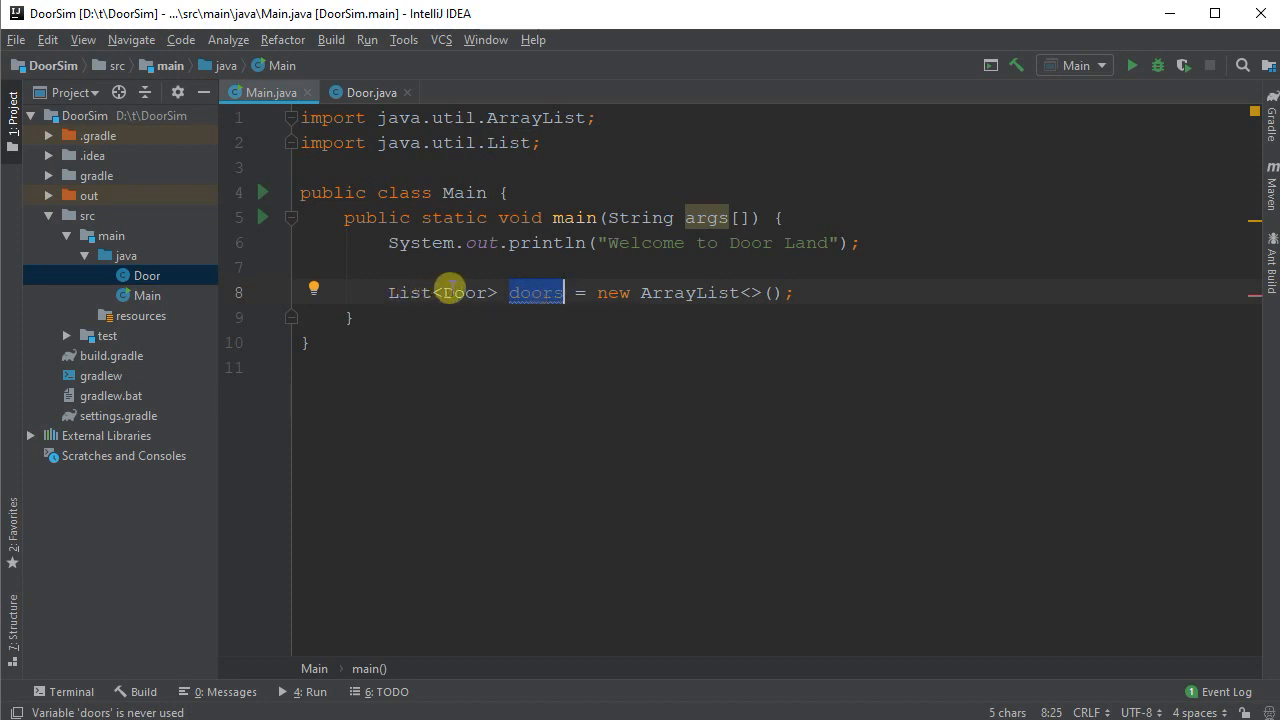
{"action": "mouse_move", "coordinate": [672, 292]}
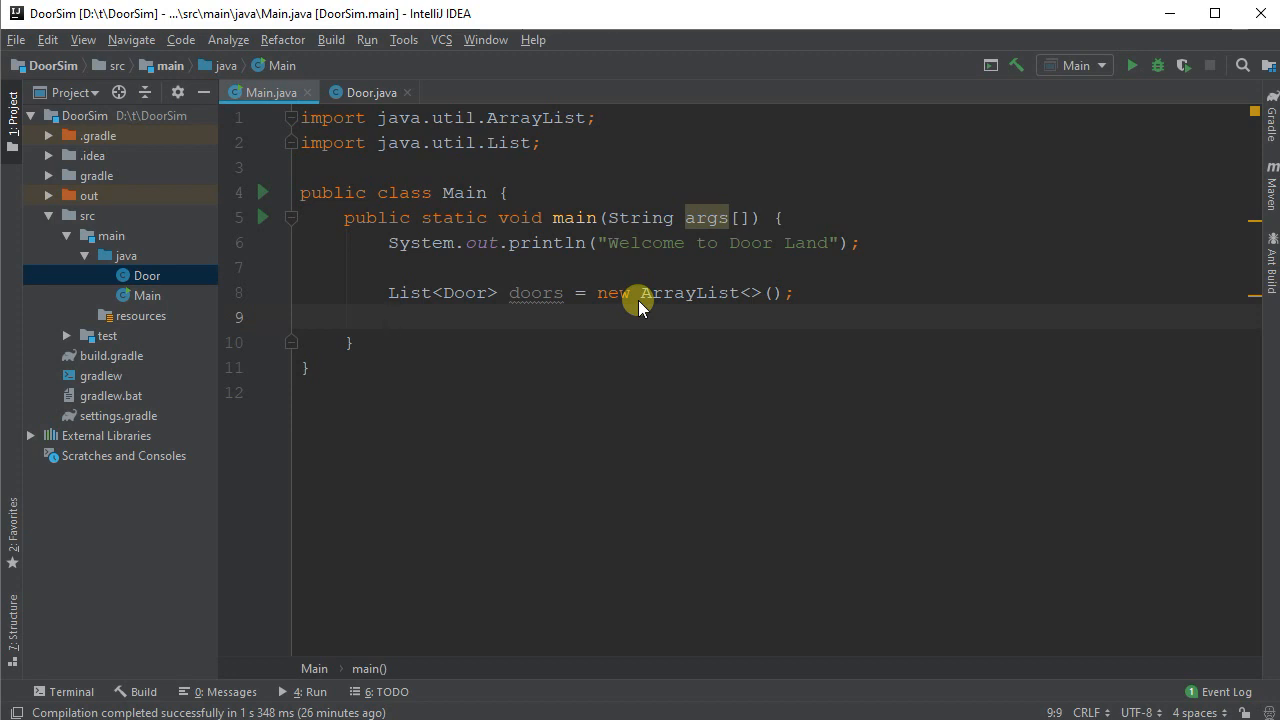
Step: Add new Door(true, 1000) and new Door(false, 42000000) to the doors list
{"action": "type", "text": "doors"}
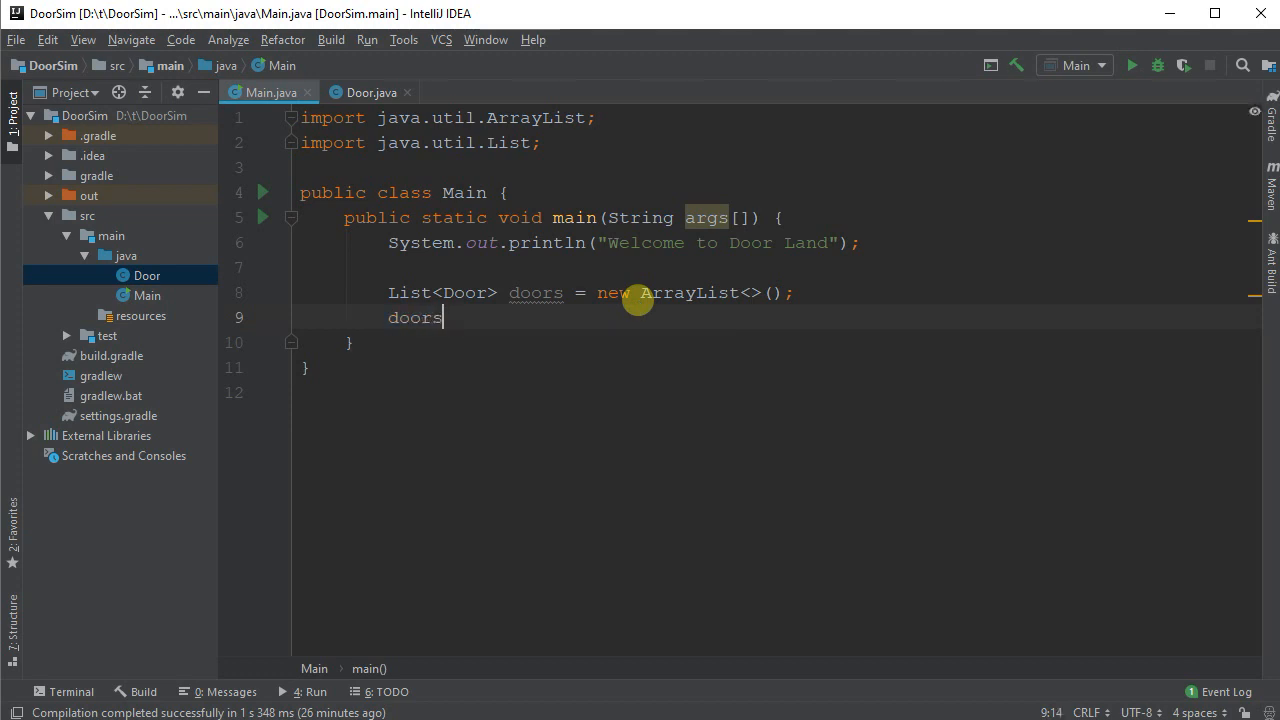
{"action": "type", "text": ".add(new Door(true,"}
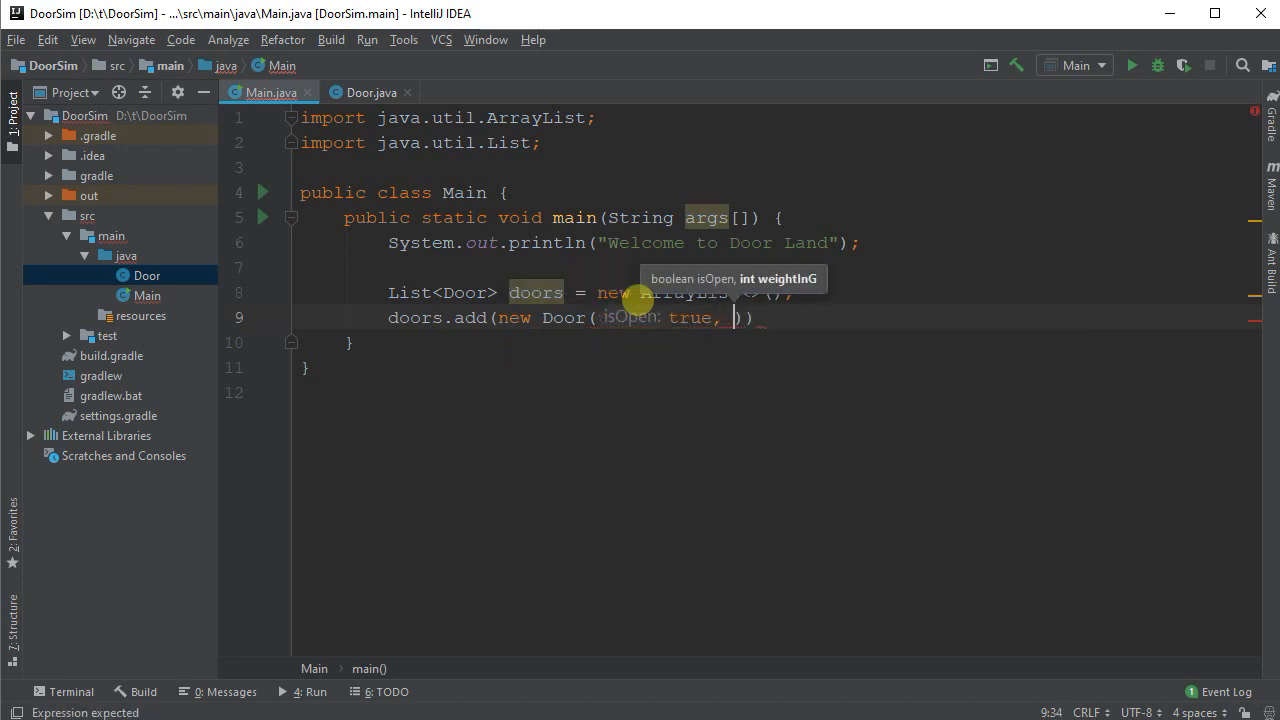
{"action": "type", "text": "1000"}
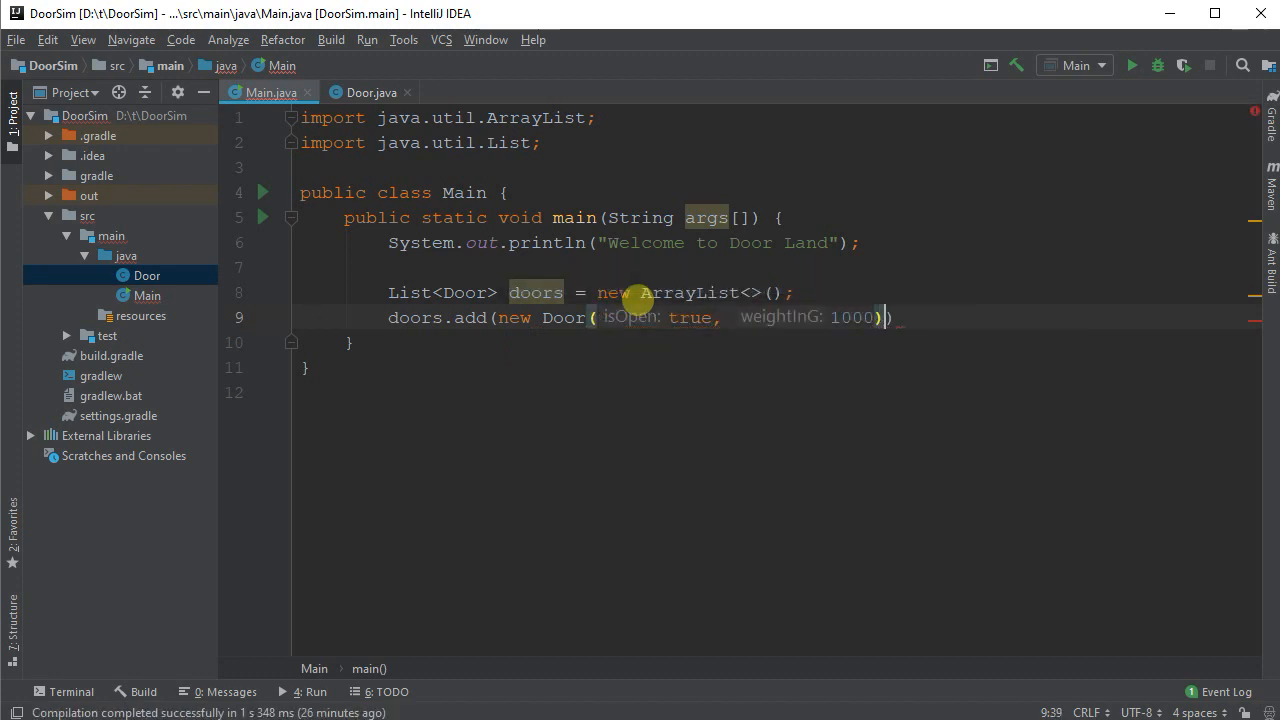
{"action": "type", "text": "doors.add(new Door(true, 1000));"}
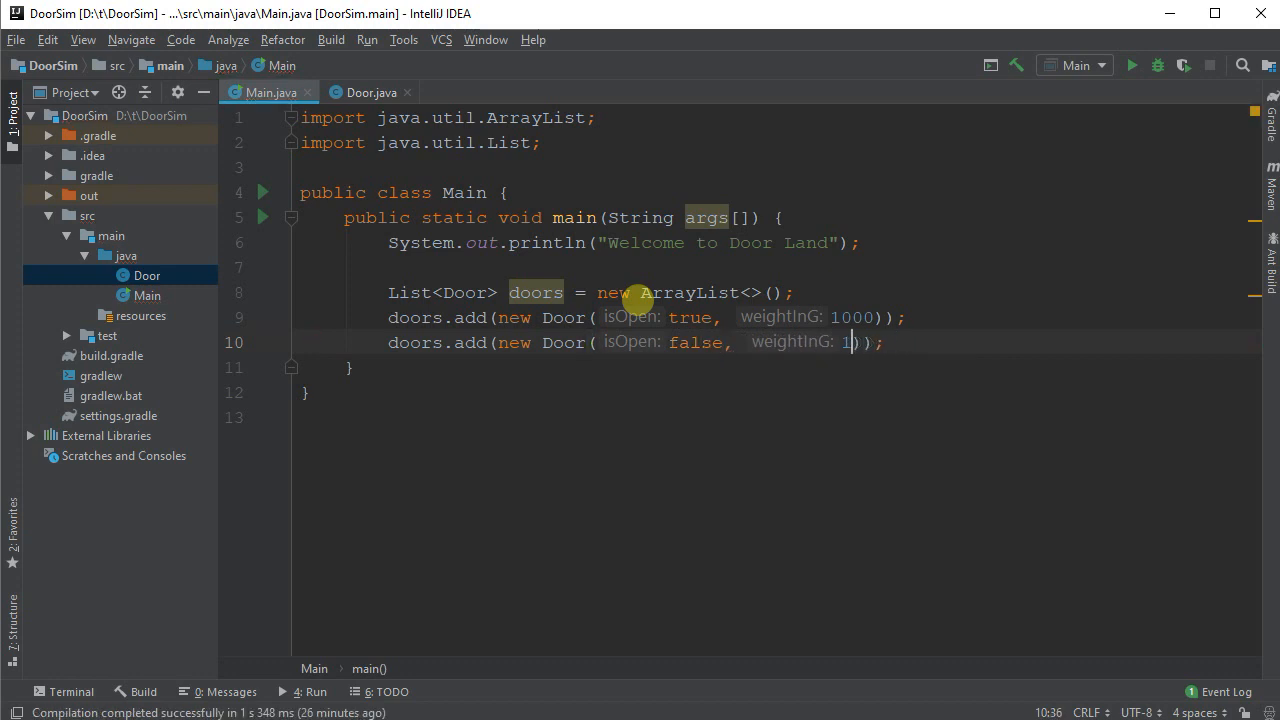
{"action": "type", "text": "42000"}
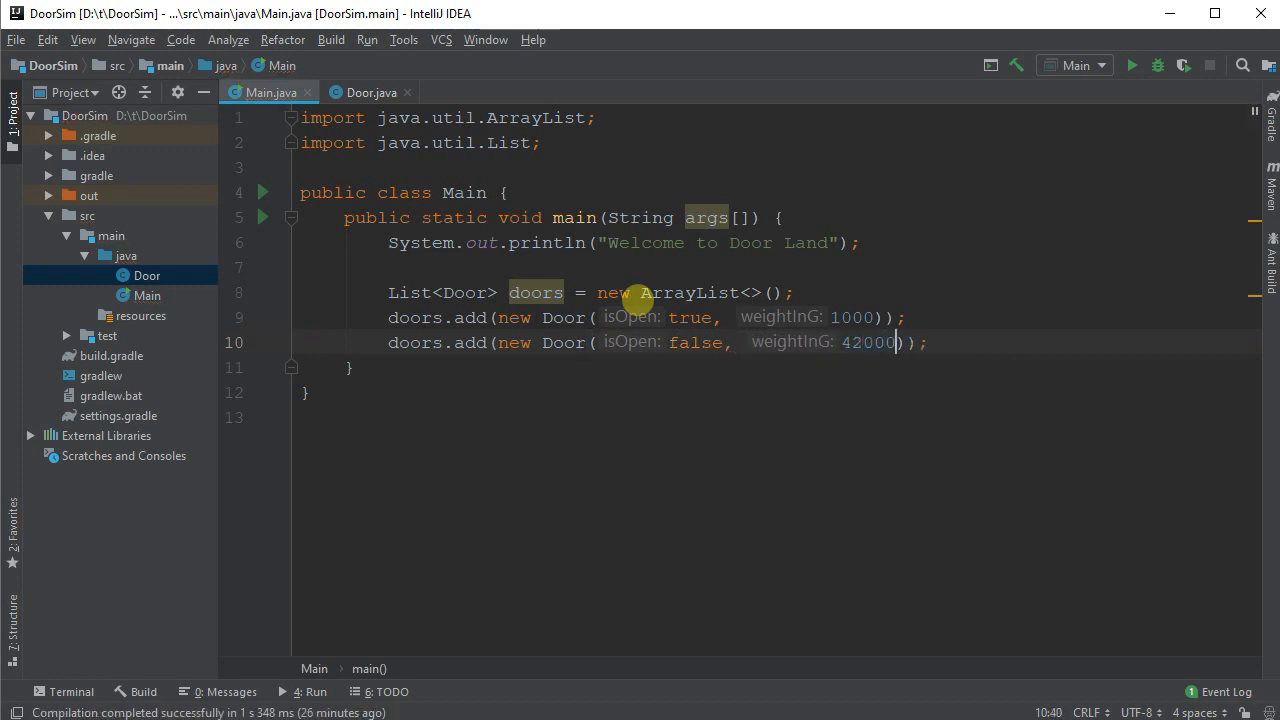
{"action": "type", "text": "0"}
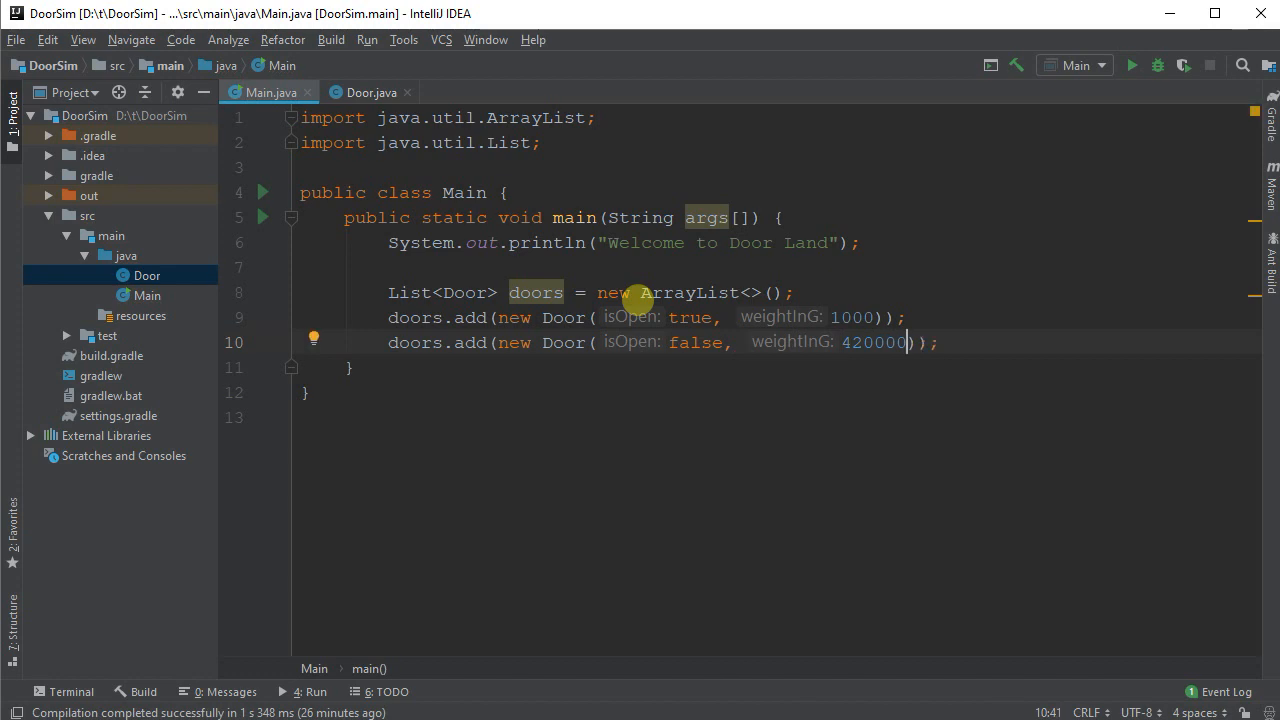
{"action": "type", "text": "00"}
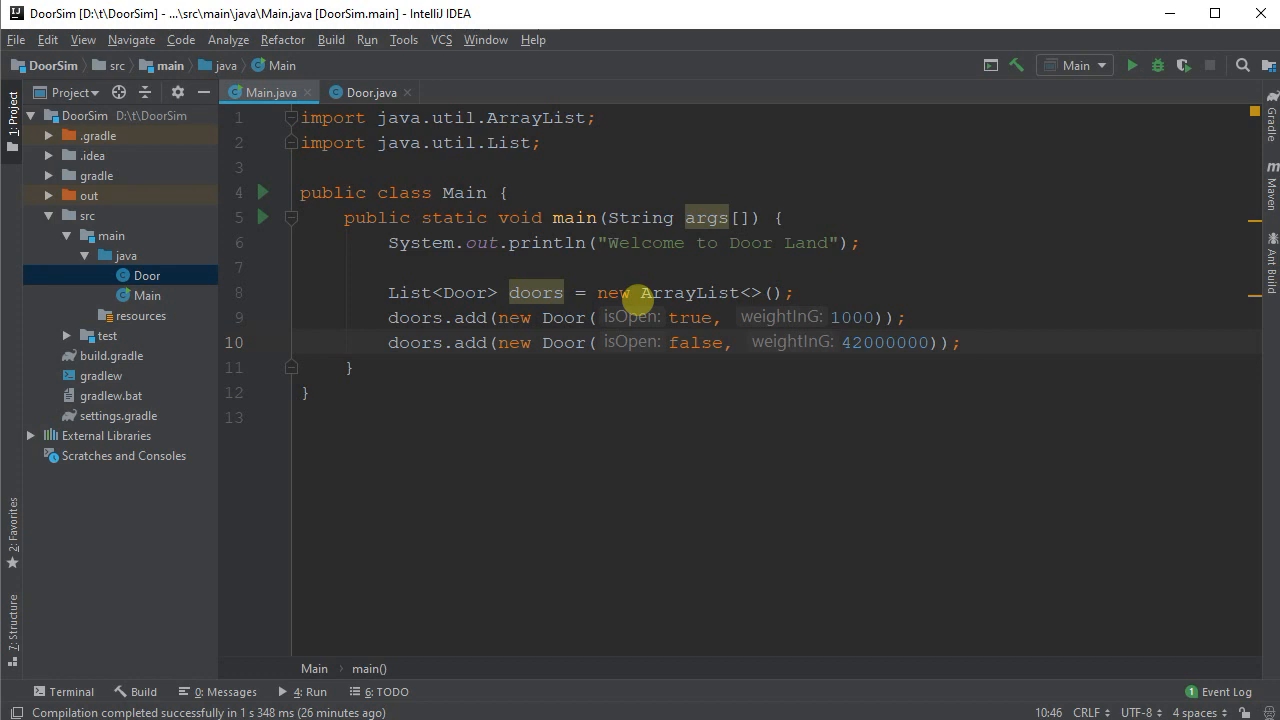
{"action": "key", "text": "Enter"}
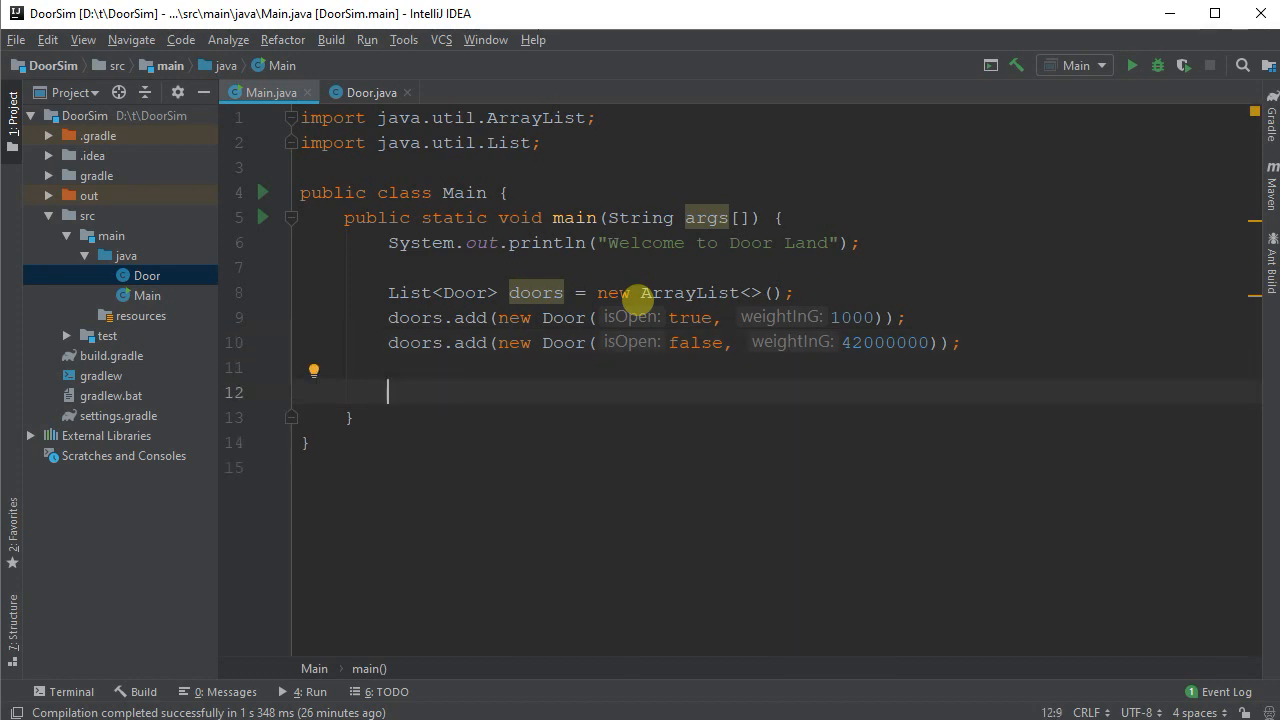
Step: Print "First is: " followed by doors.get(0)
{"action": "type", "text": "System.out.println();"}
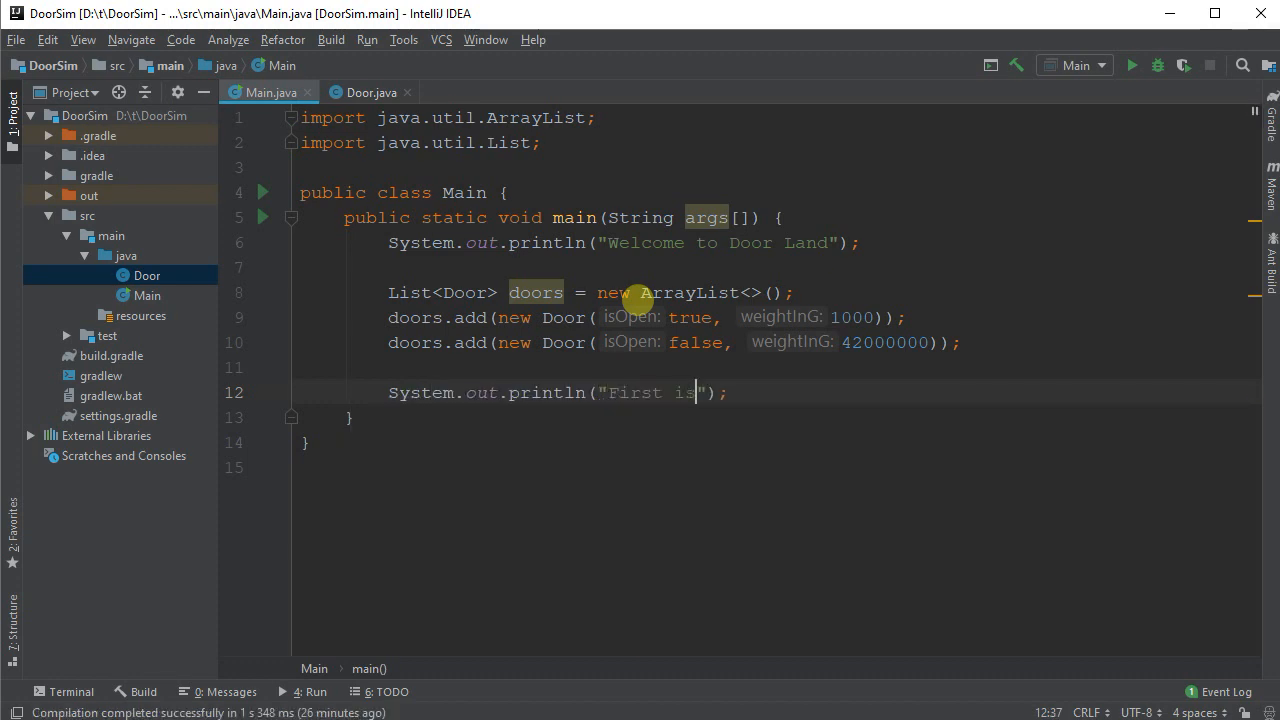
{"action": "type", "text": ": \" +"}
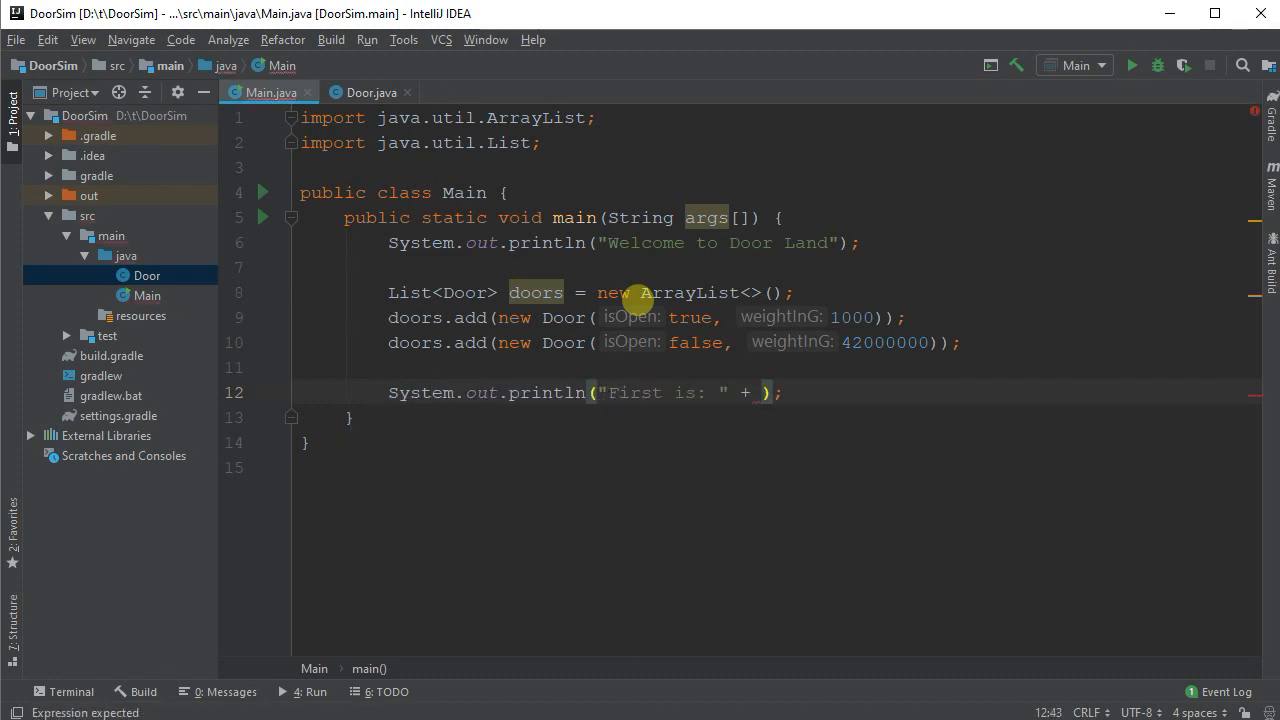
{"action": "type", "text": "doors."}
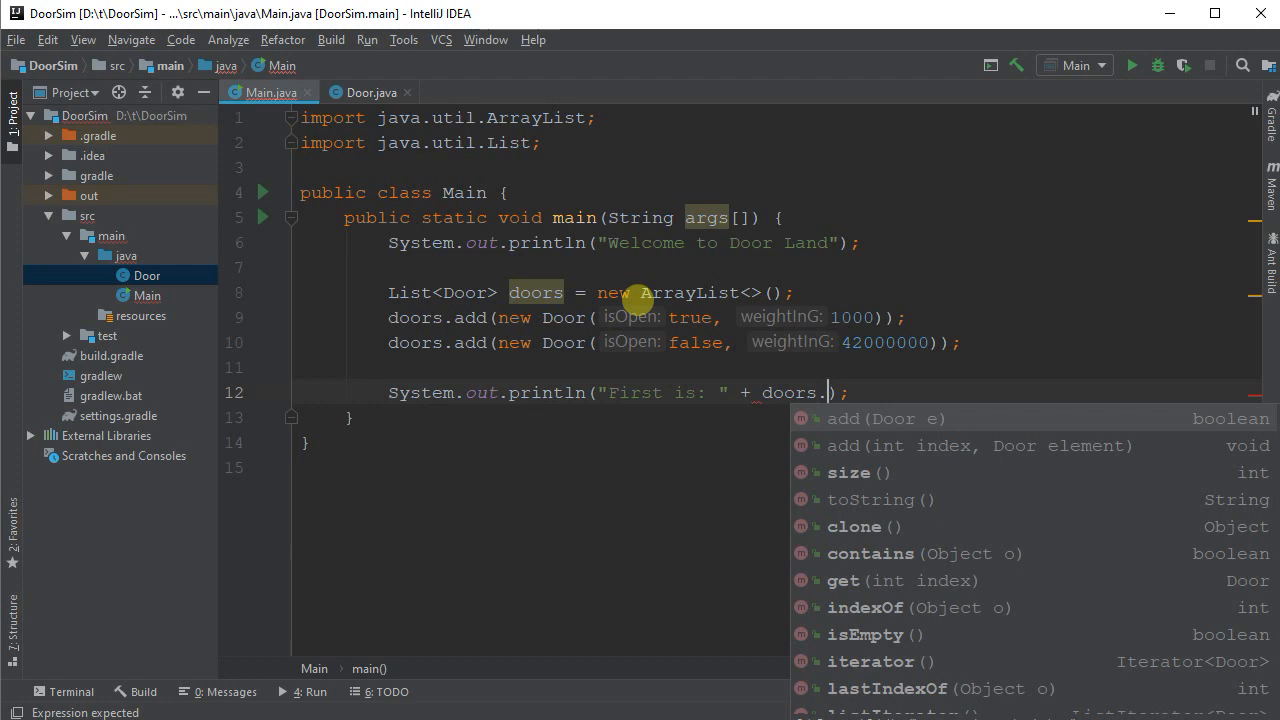
{"action": "type", "text": "a"}
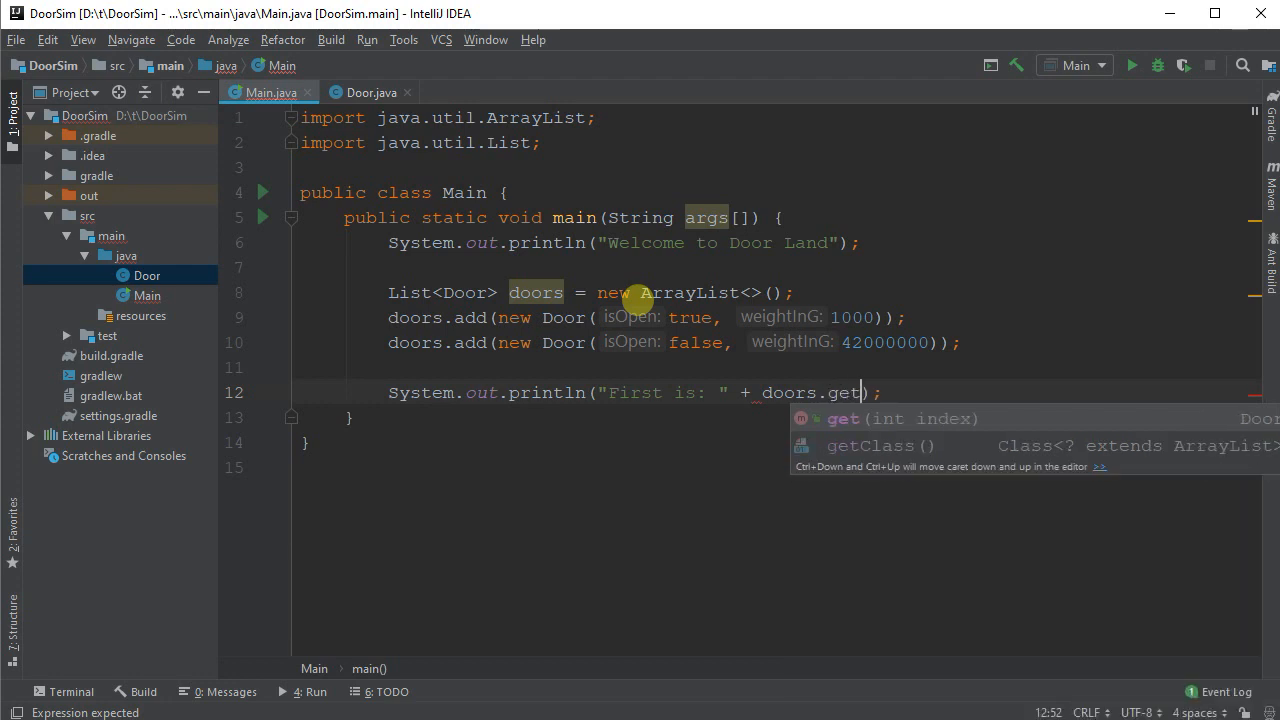
{"action": "type", "text": "(0"}
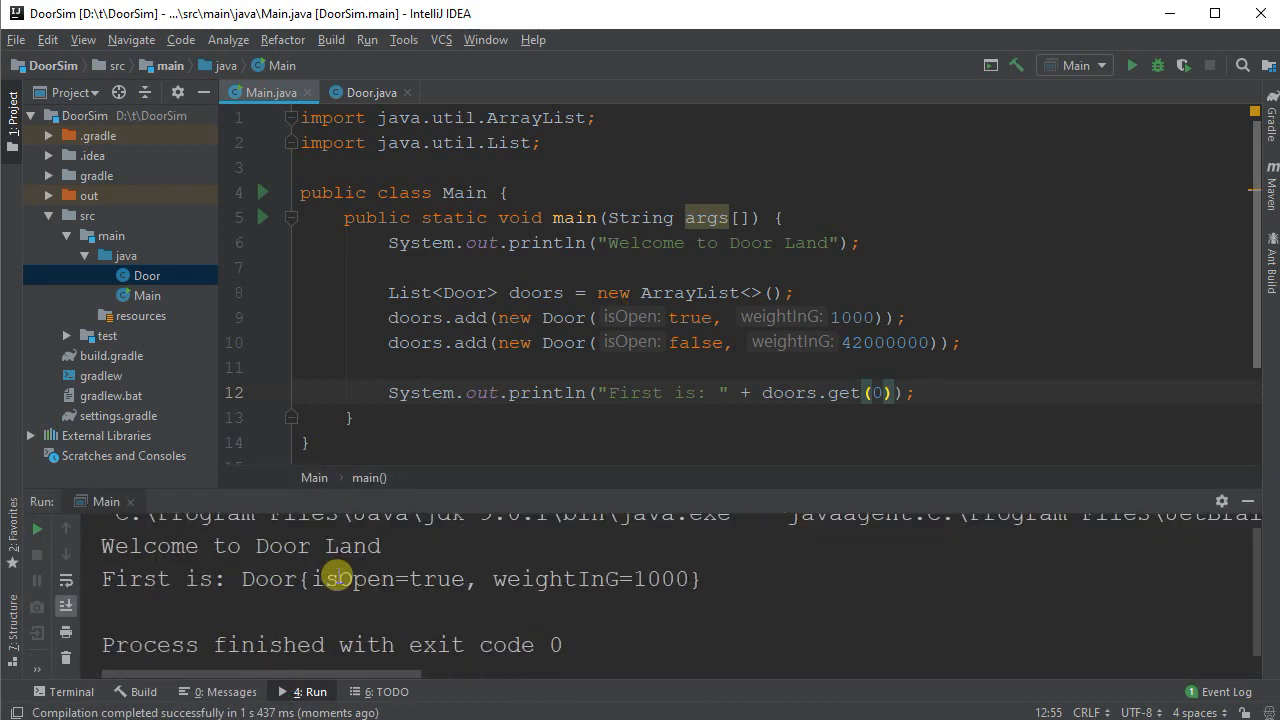
{"action": "mouse_move", "coordinate": [582, 627]}
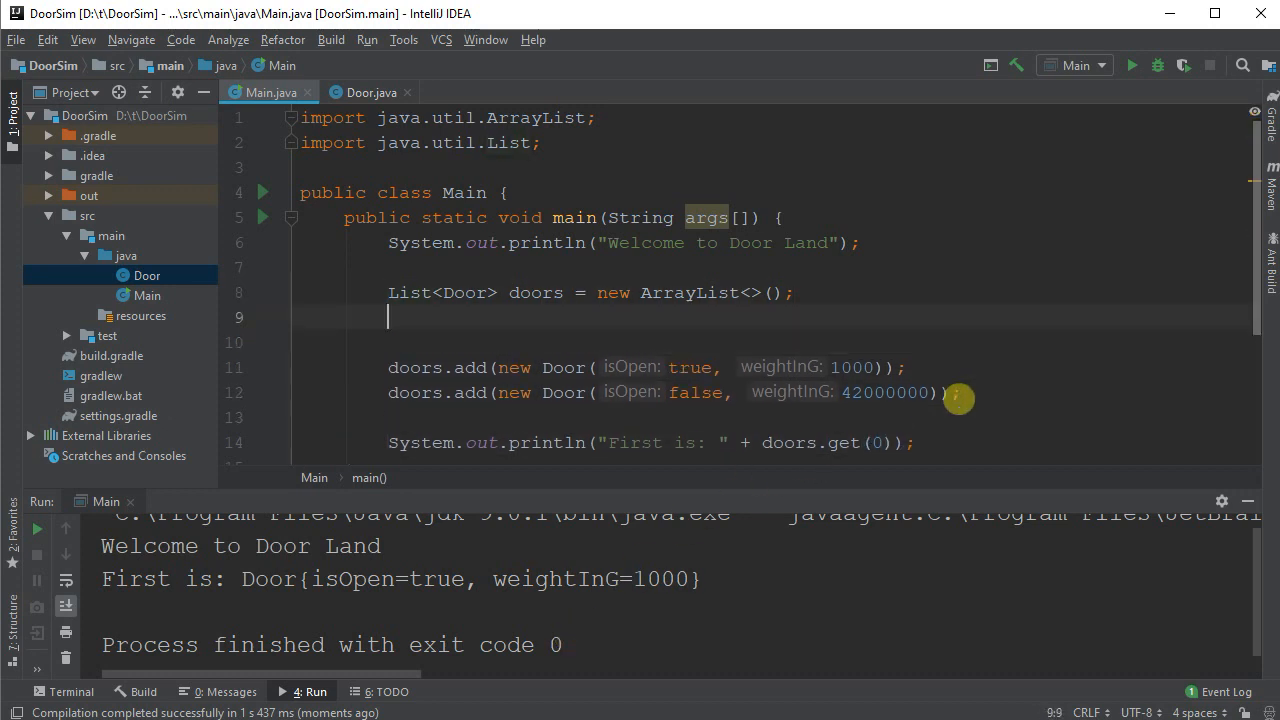
Step: Add an if (doors.isEmpty()) block printing "No doors yet!" and run Main
{"action": "type", "text": "if (doors"}
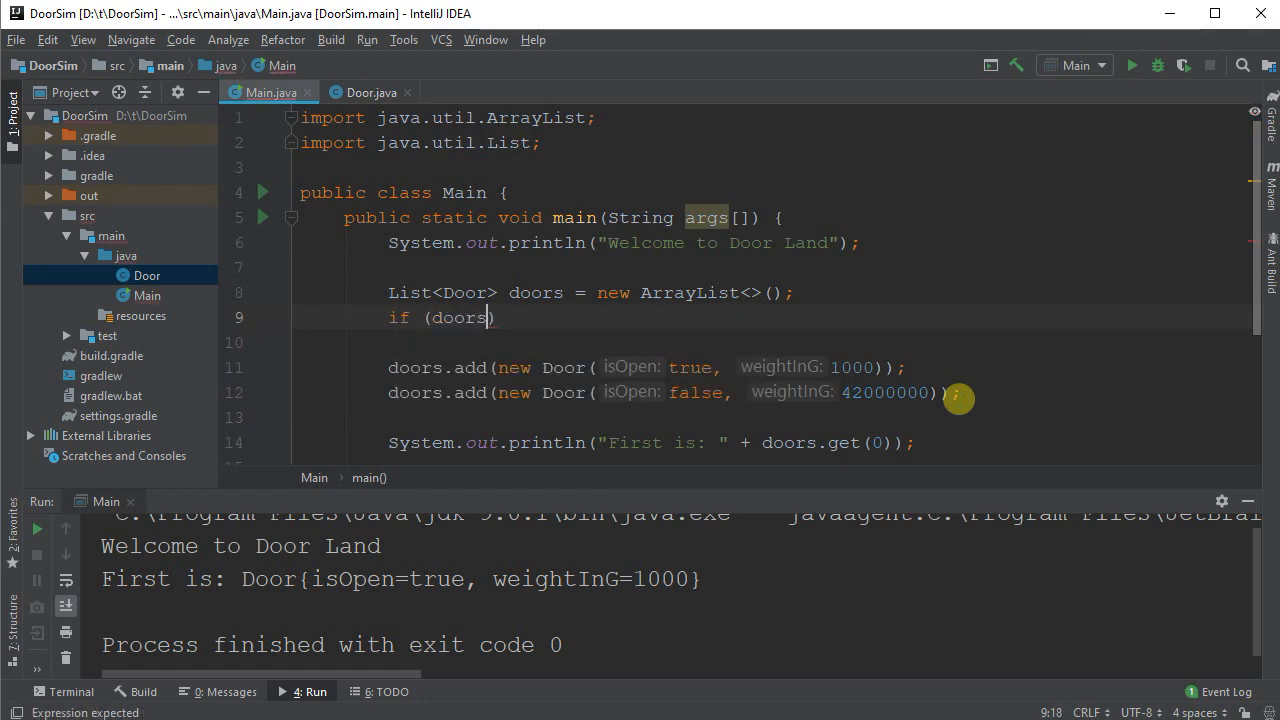
{"action": "type", "text": ".isEmpty()) {"}
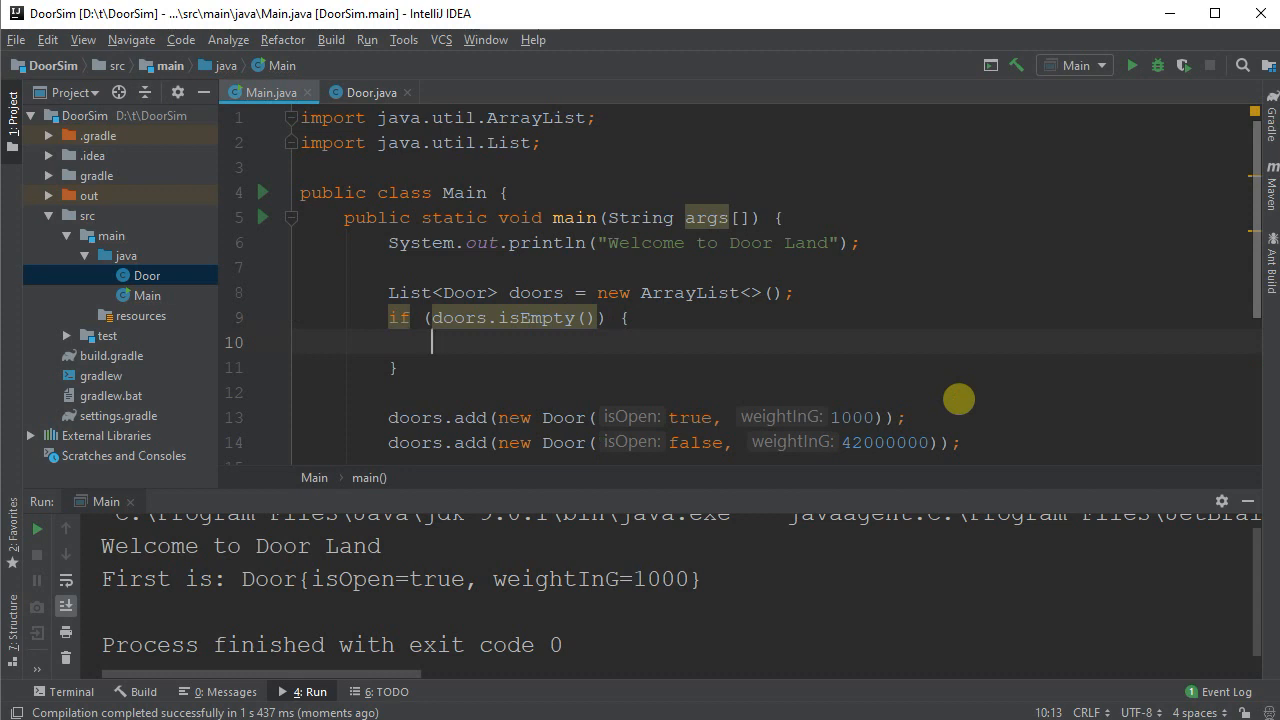
{"action": "type", "text": "System.out.println(\"\");"}
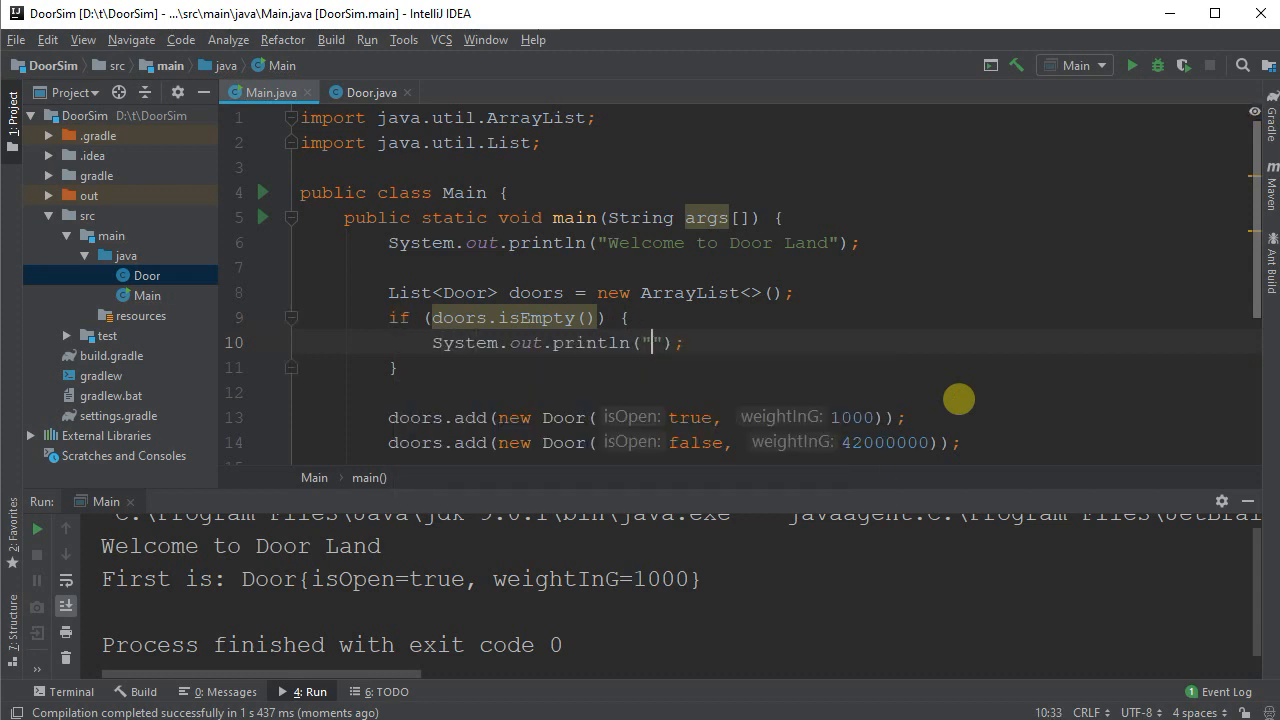
{"action": "type", "text": "No doors yet!"}
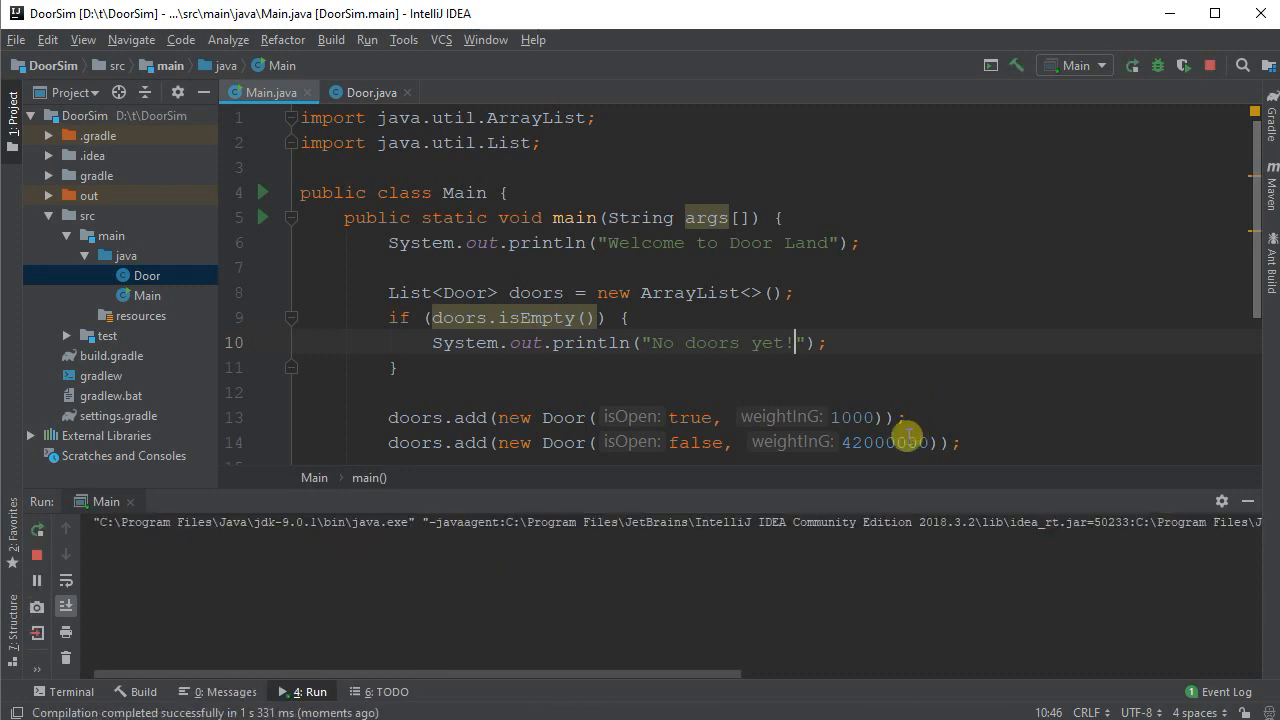
{"action": "left_click", "coordinate": [1132, 65]}
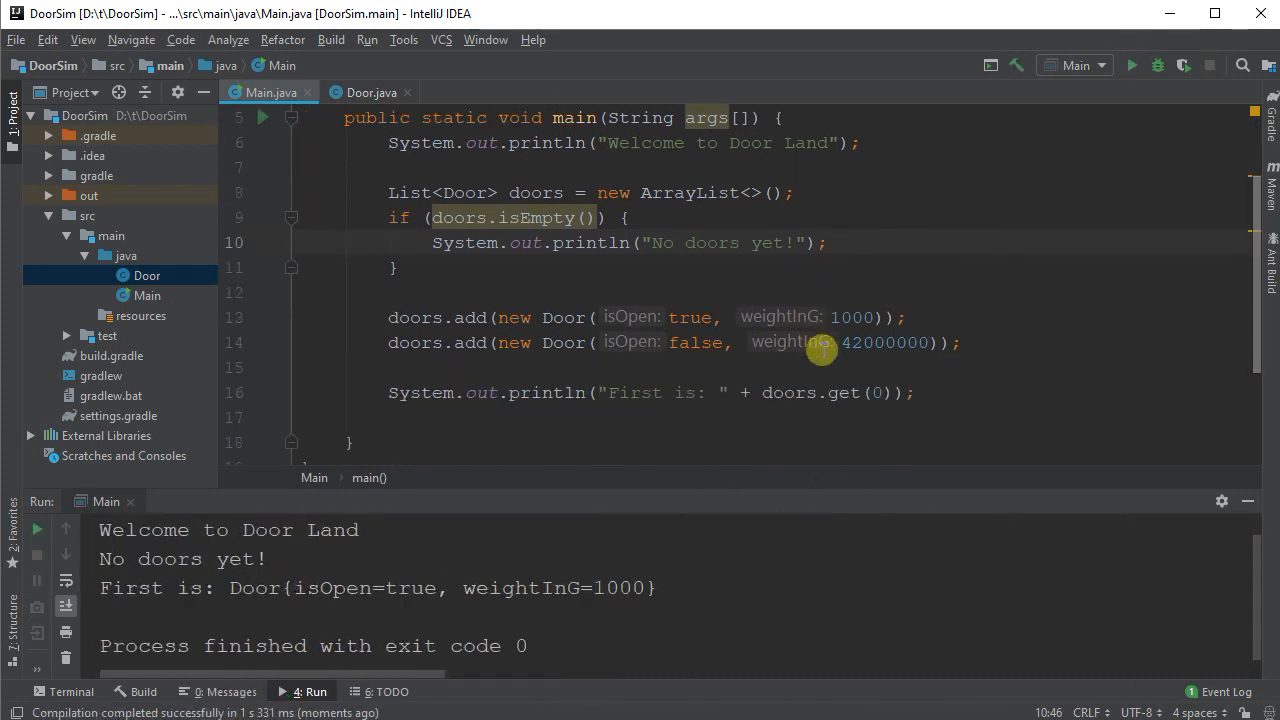
{"action": "left_click", "coordinate": [912, 392]}
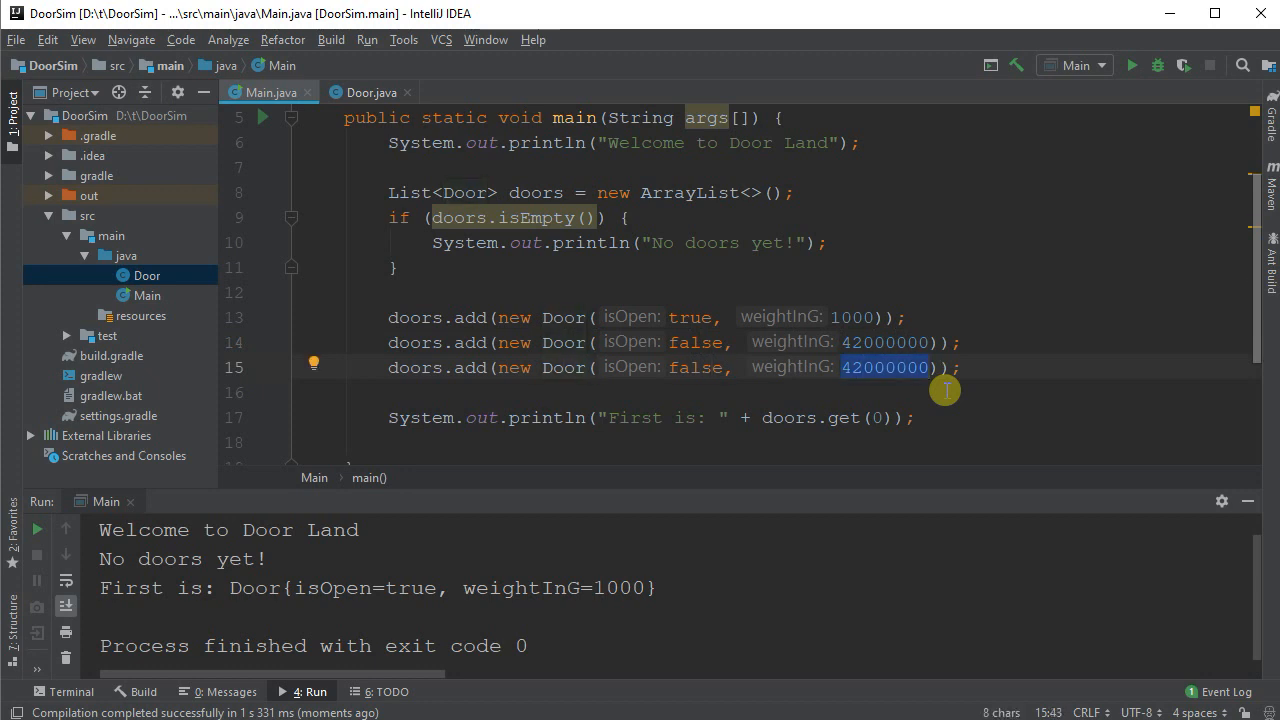
Step: Add a closed 1-gram door, print "Last is:" plus the last door, and fix the index with size() - 1
{"action": "type", "text": "1"}
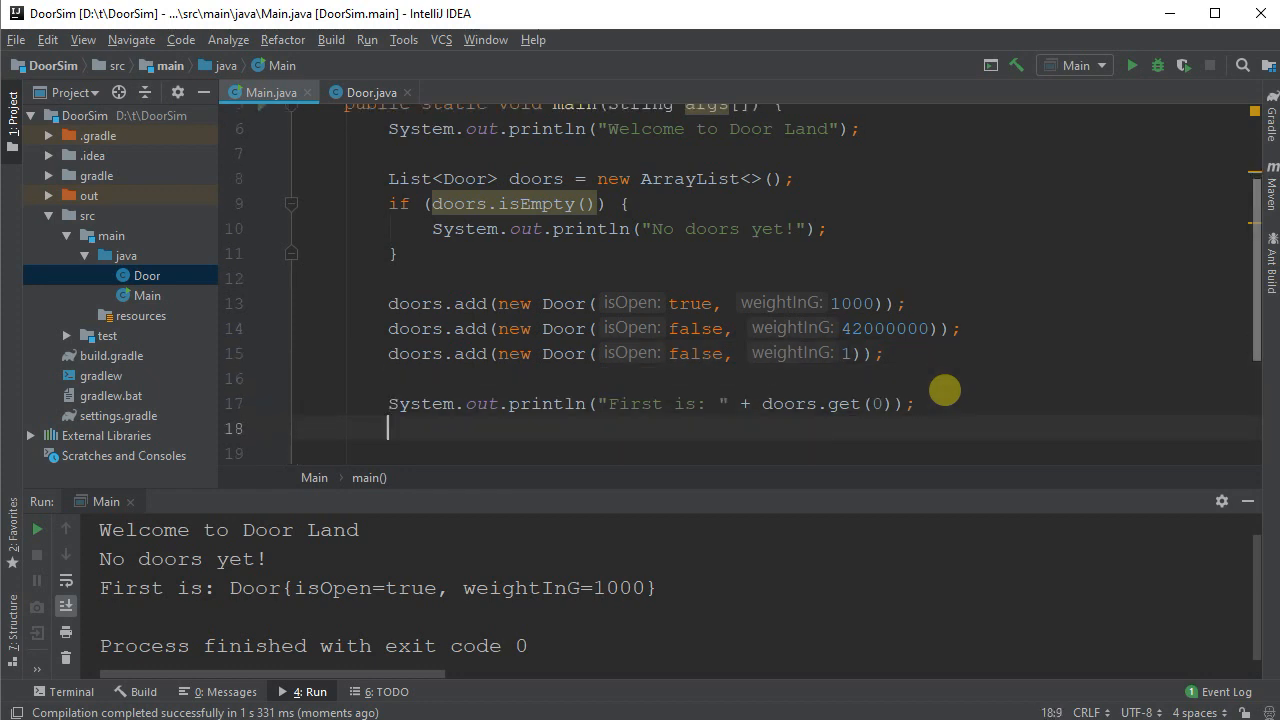
{"action": "type", "text": "stem.out.println();"}
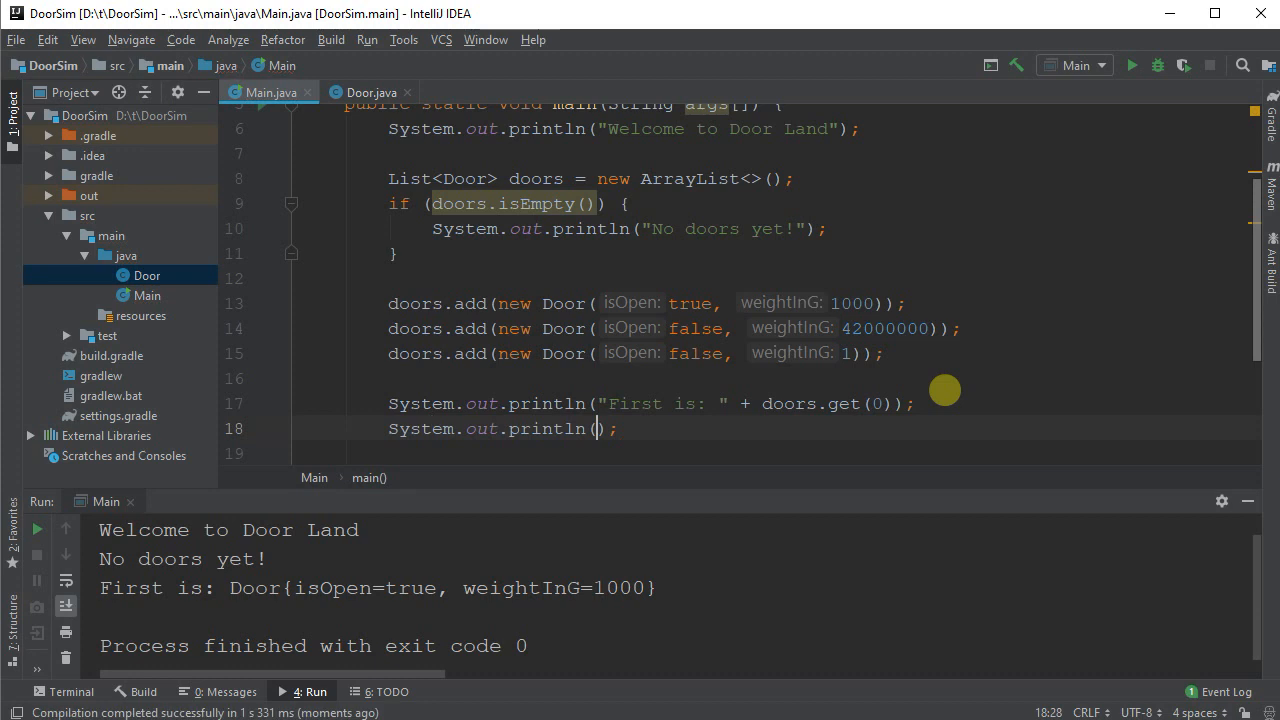
{"action": "type", "text": "\"Last is\""}
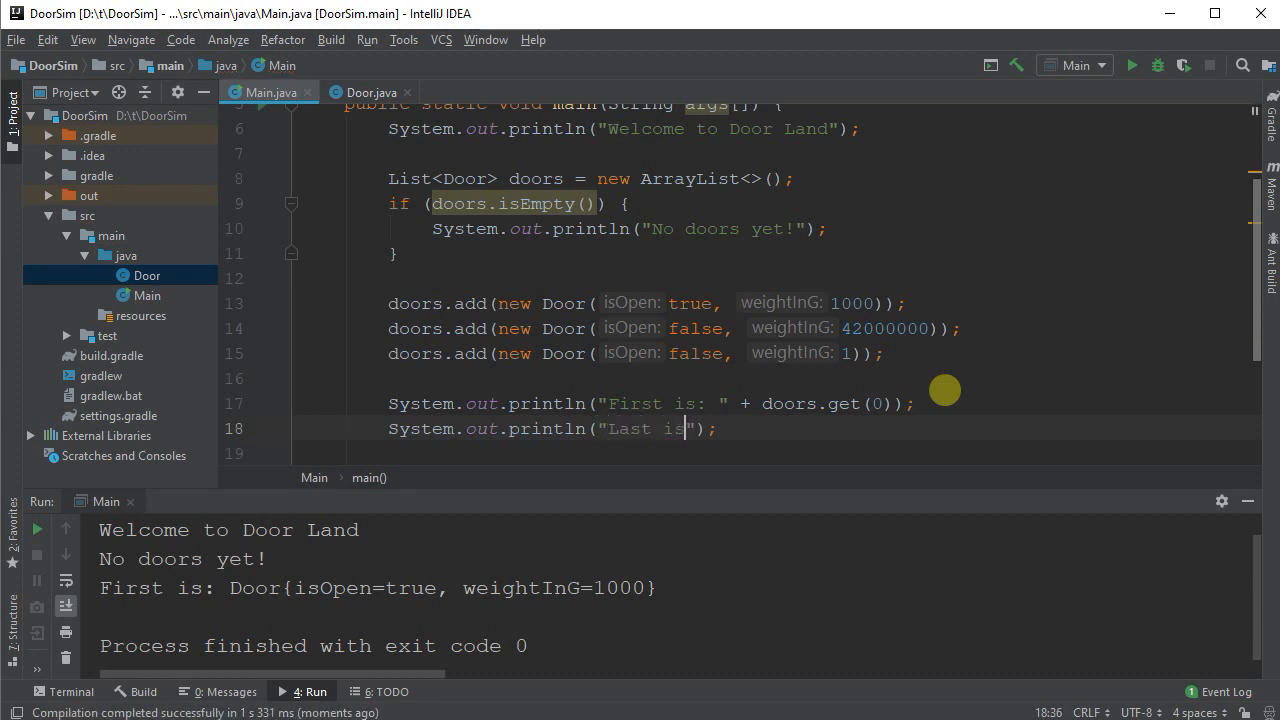
{"action": "type", "text": ":"}
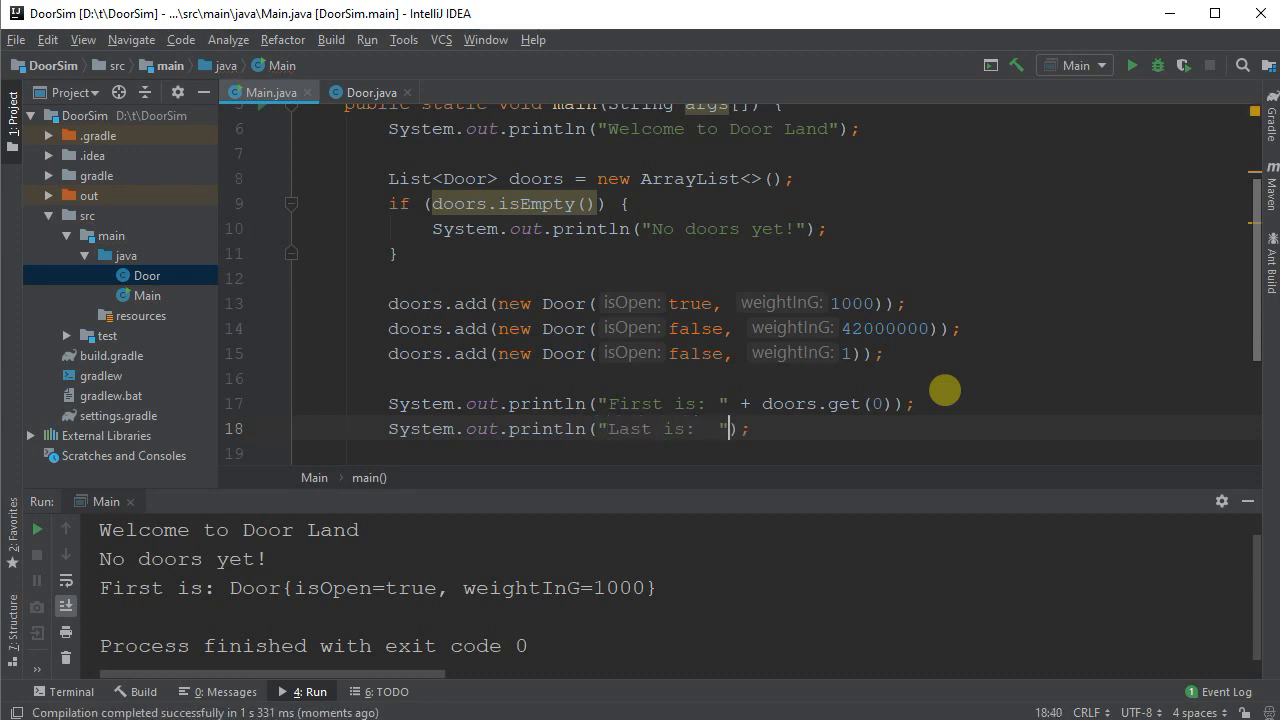
{"action": "type", "text": "+ doors"}
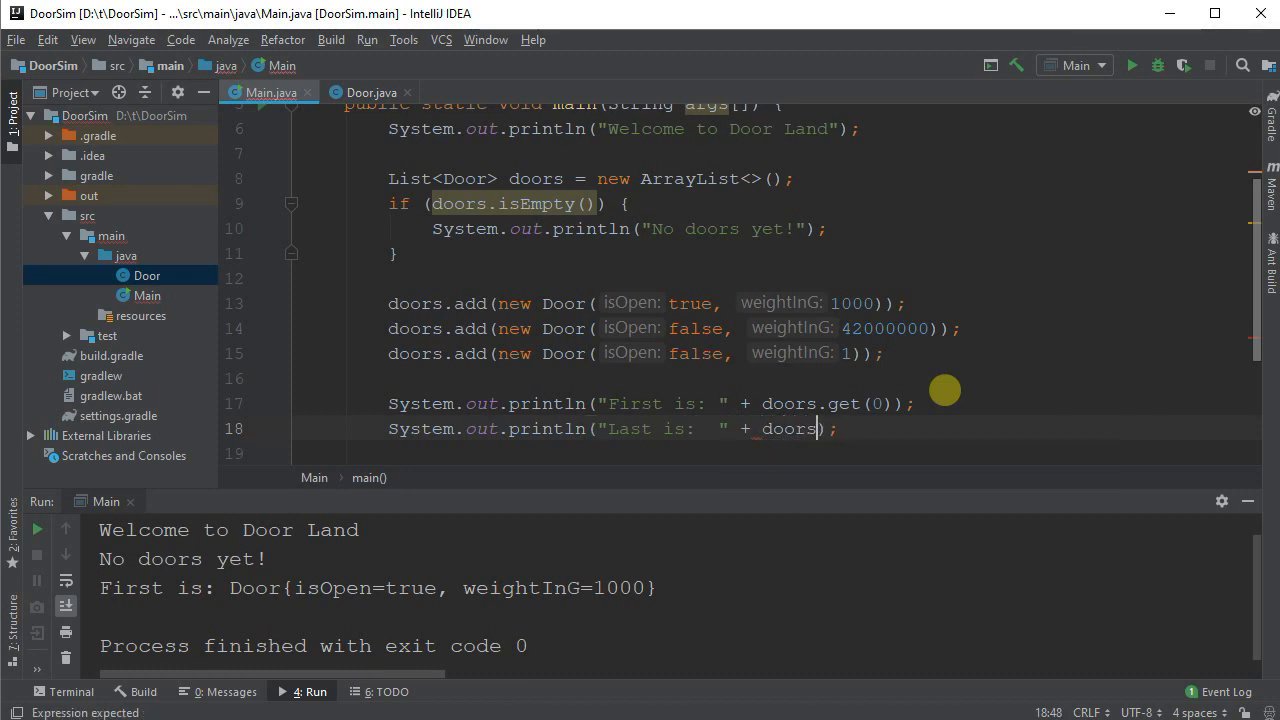
{"action": "type", "text": ".get"}
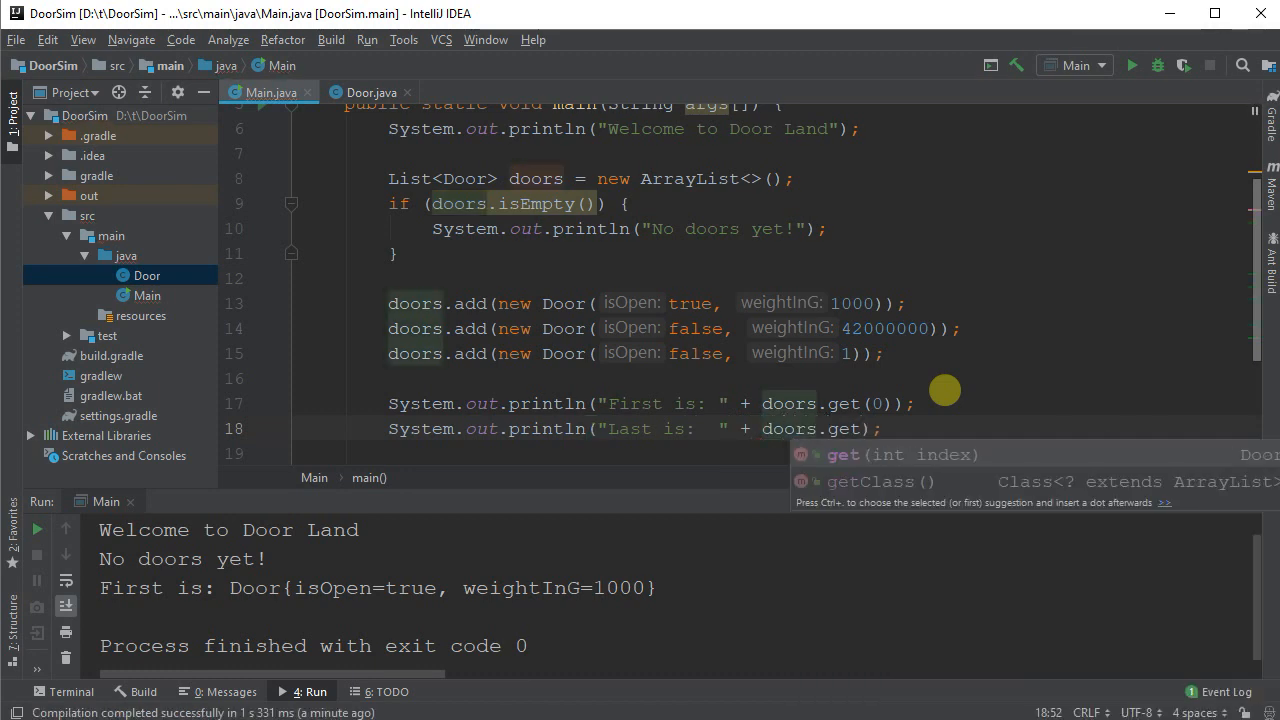
{"action": "type", "text": "(doors.size("}
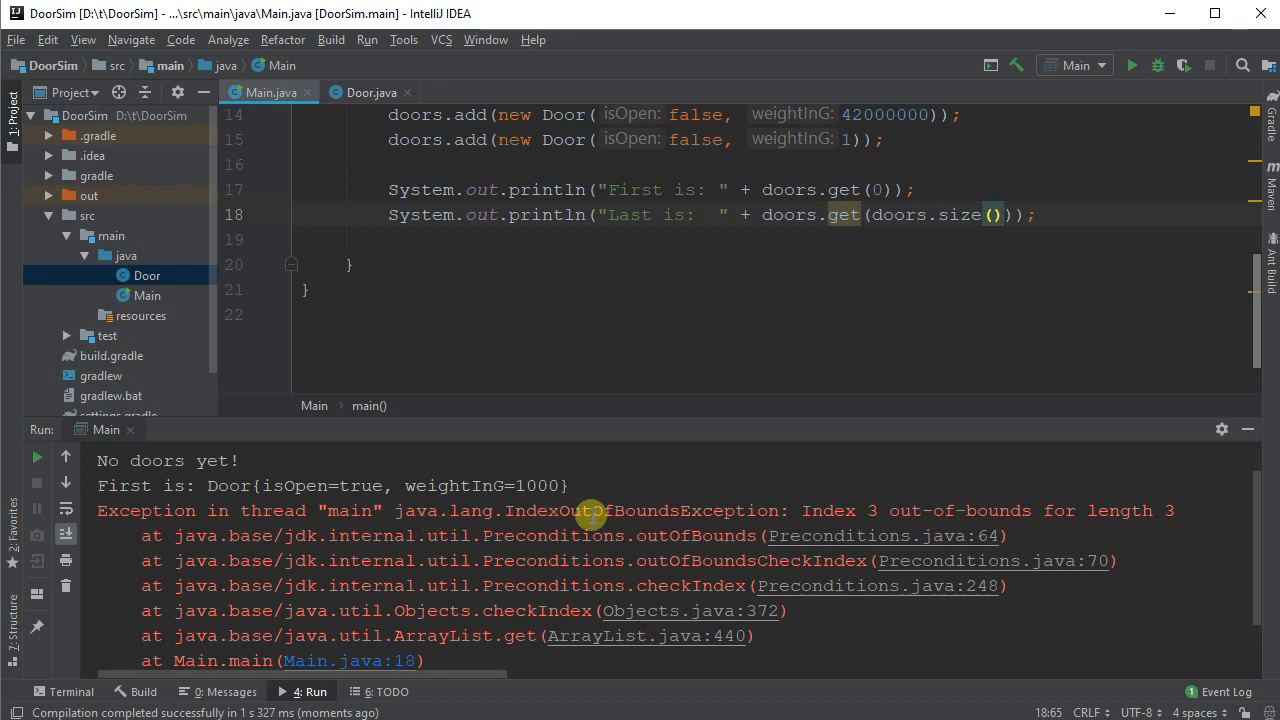
{"action": "mouse_move", "coordinate": [1088, 513]}
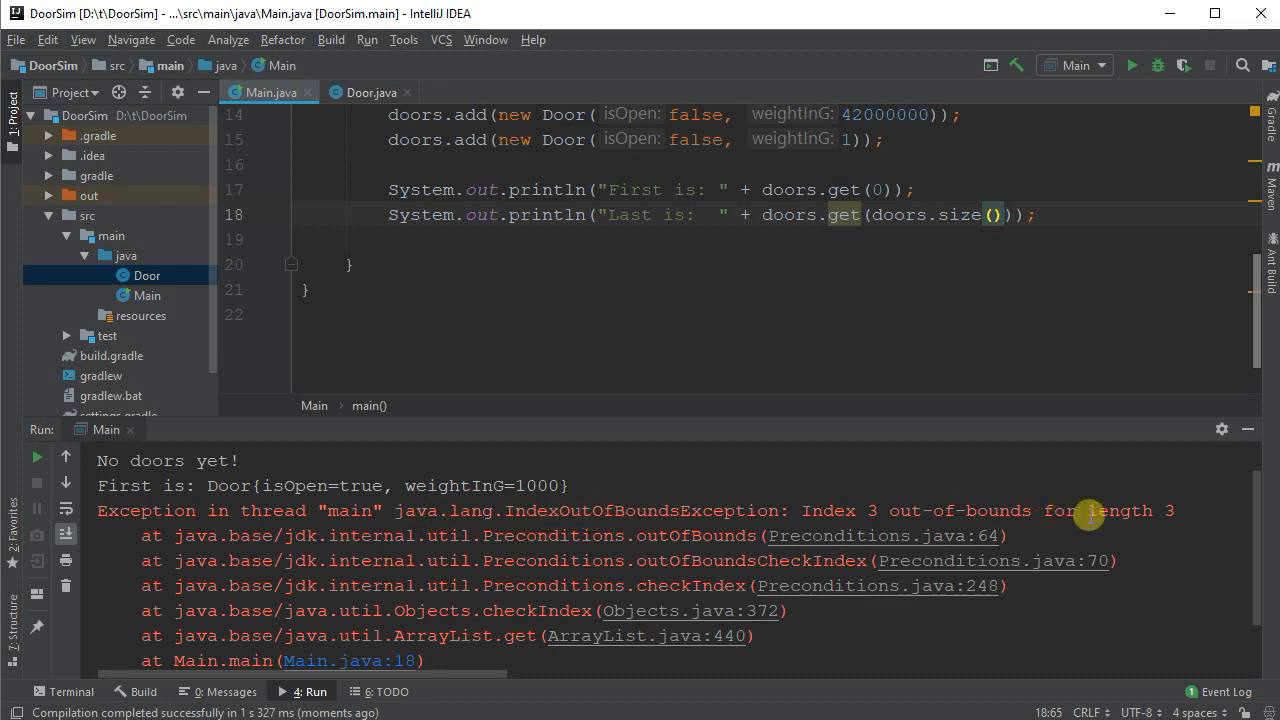
{"action": "left_click_drag", "start_coordinate": [1088, 510], "coordinate": [800, 510]}
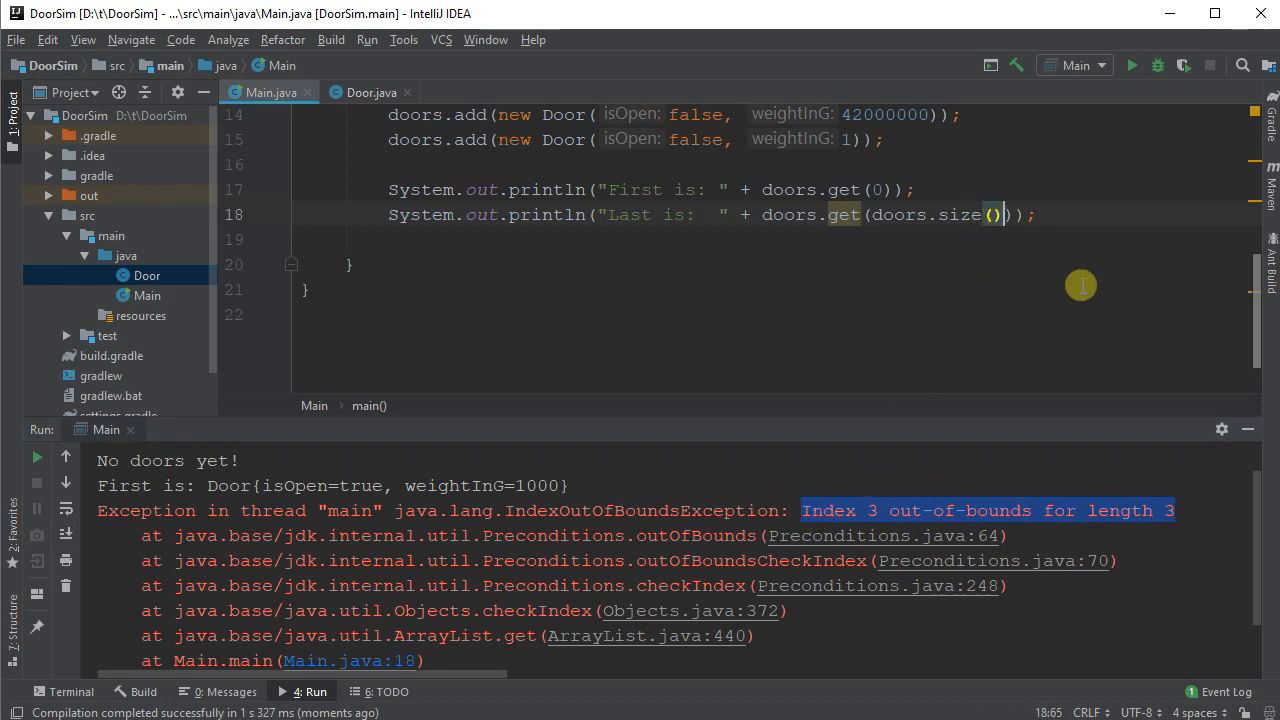
{"action": "type", "text": "- 1"}
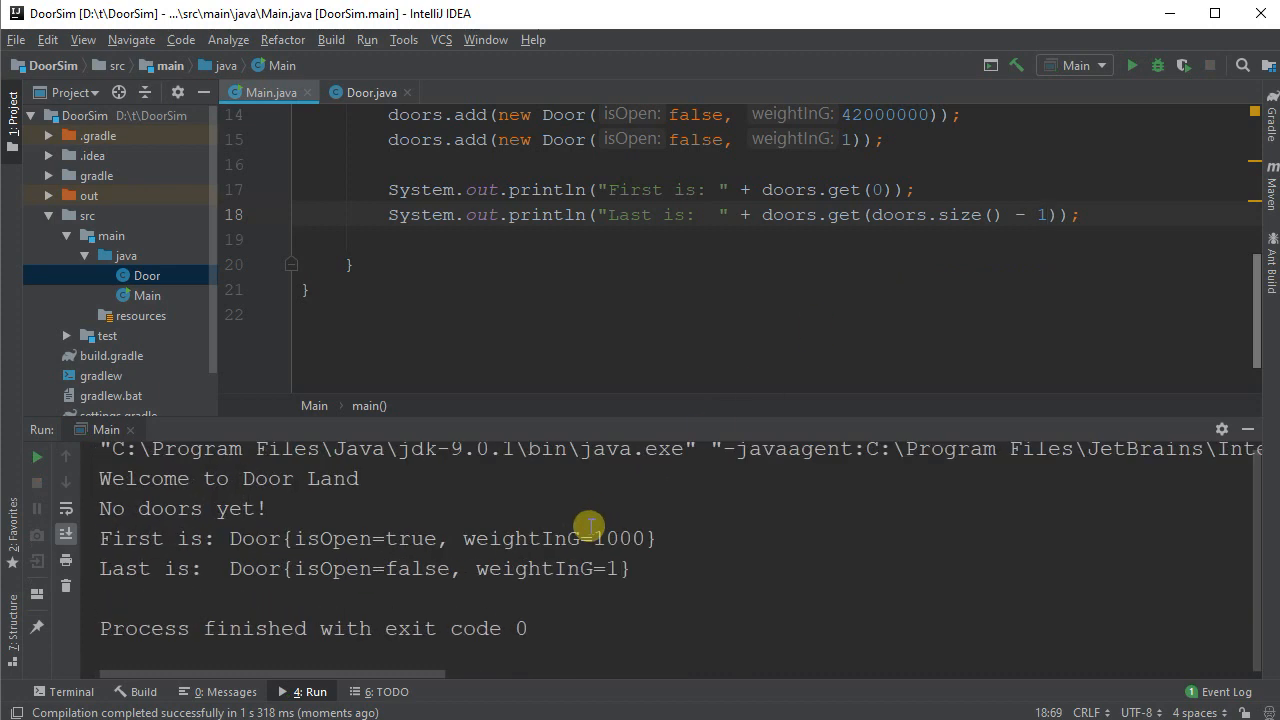
{"action": "mouse_move", "coordinate": [745, 460]}
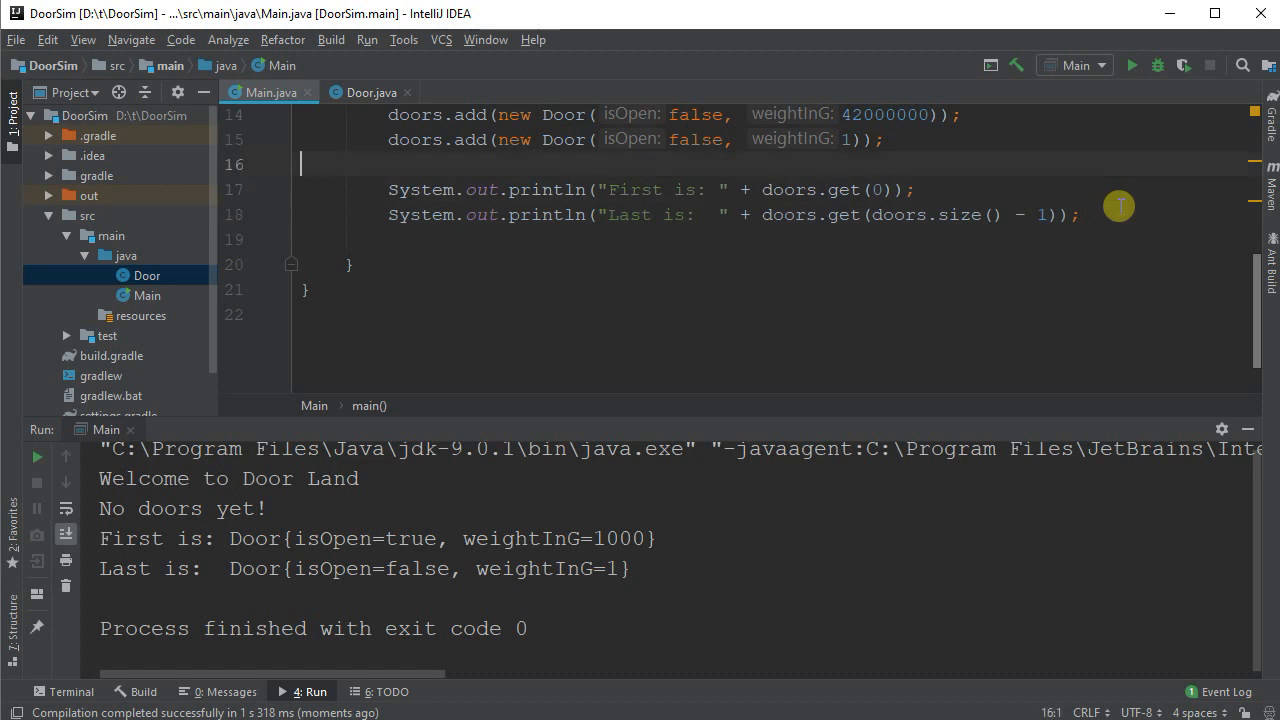
Step: Add a '// First and last' comment, call printDoors(doors), and generate the empty printDoors method
{"action": "type", "text": "// First and last"}
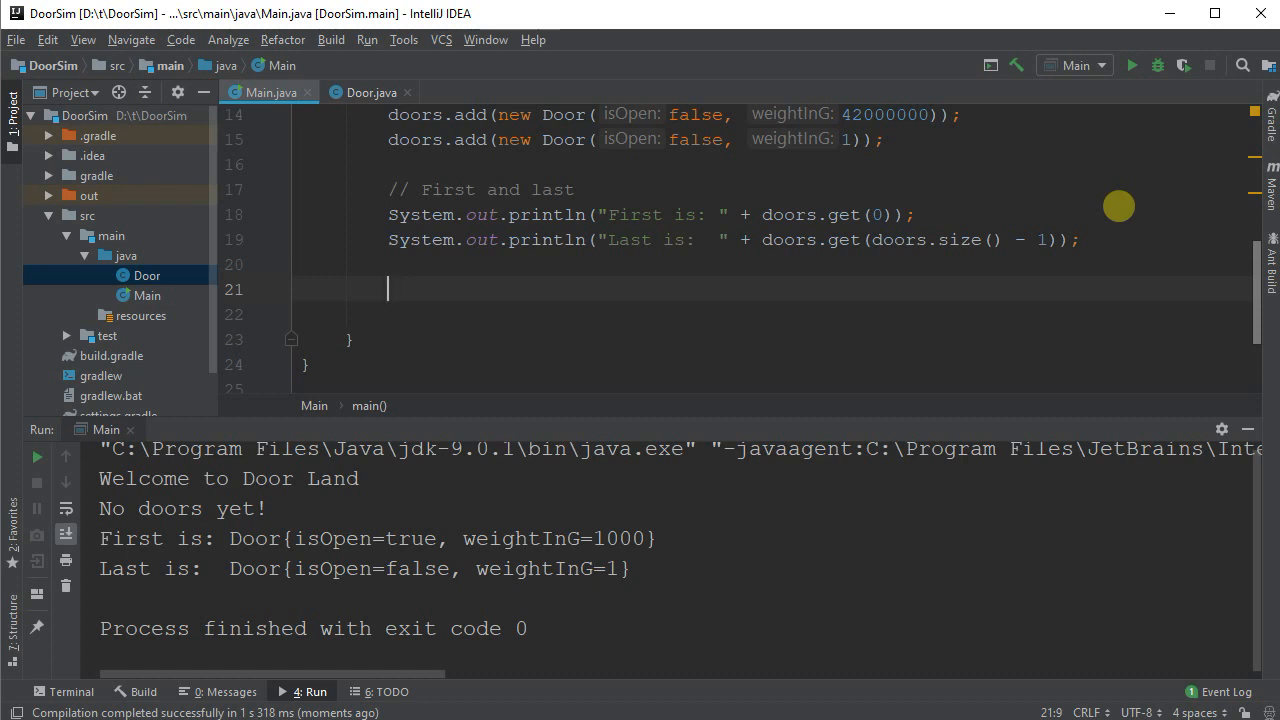
{"action": "type", "text": "printDoor"}
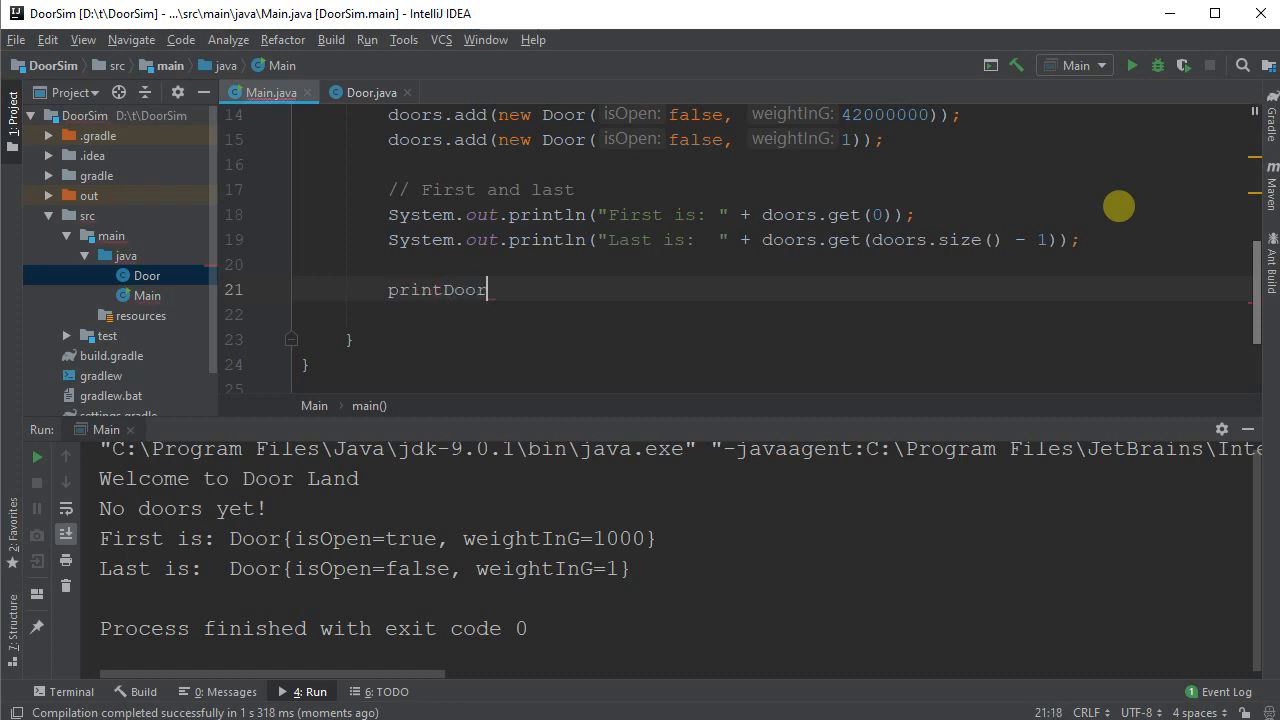
{"action": "type", "text": "s(doors)"}
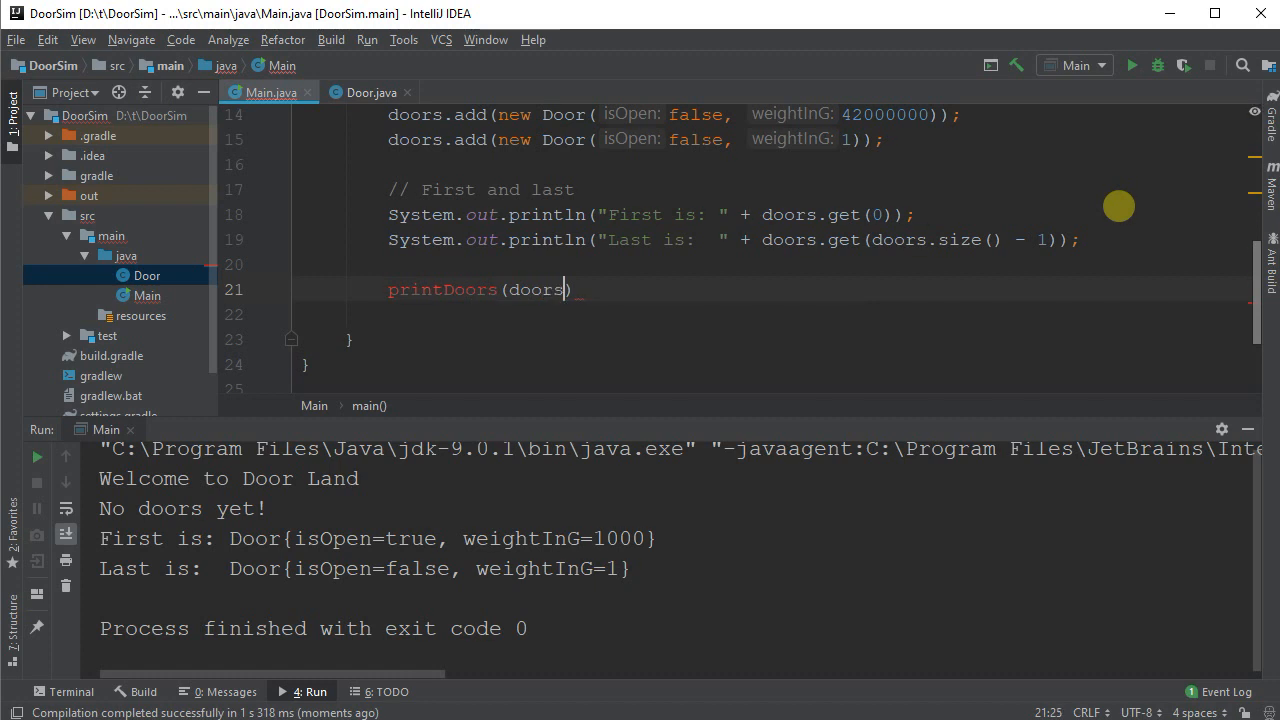
{"action": "type", "text": ";"}
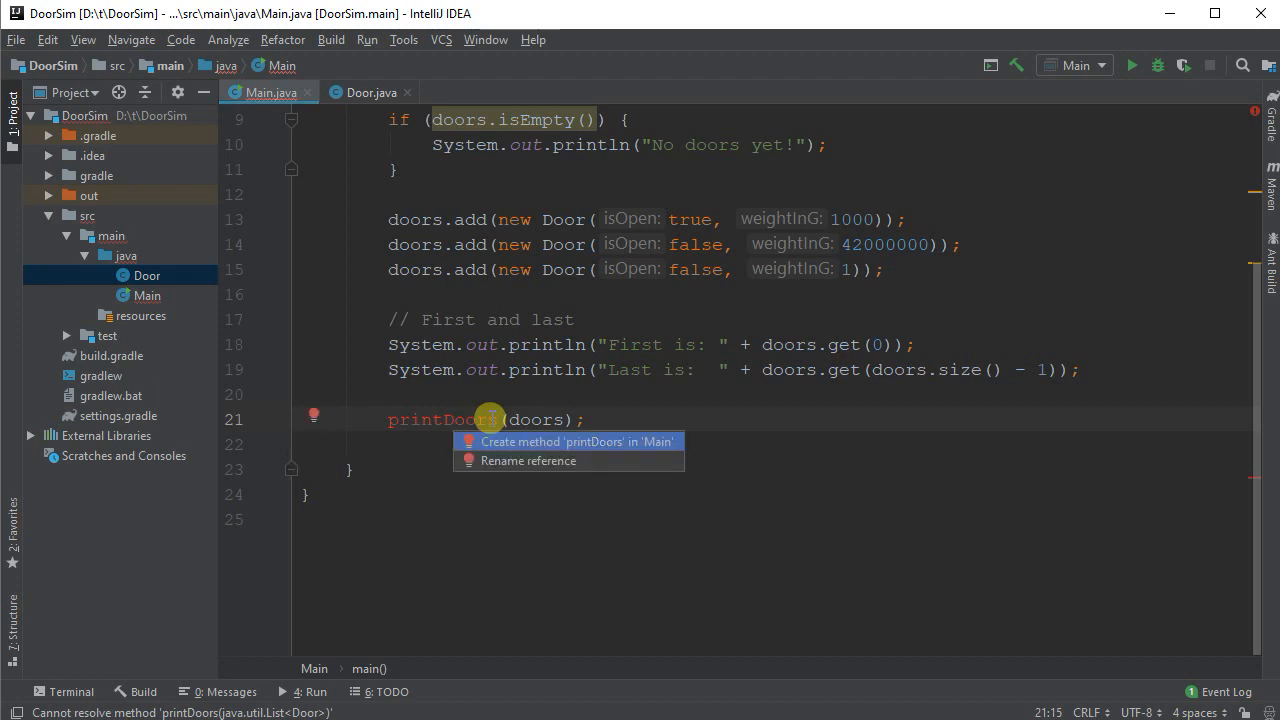
{"action": "left_click", "coordinate": [577, 441]}
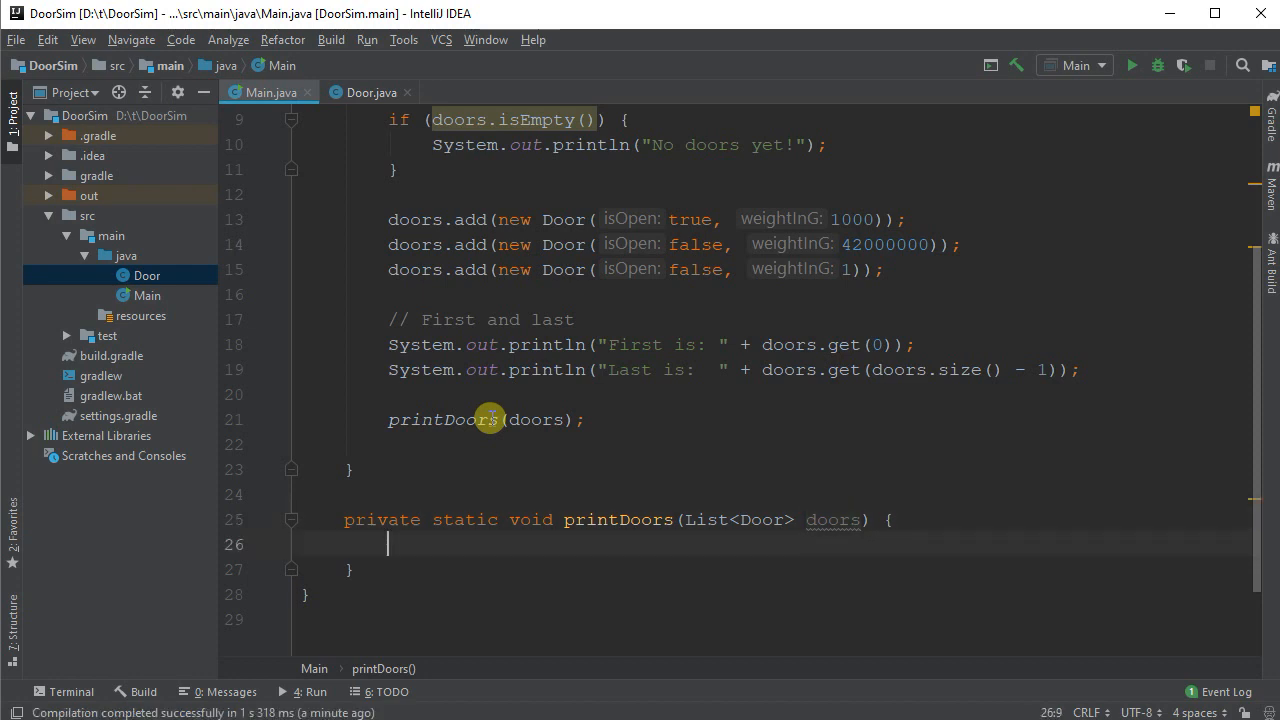
{"action": "mouse_move", "coordinate": [217, 623]}
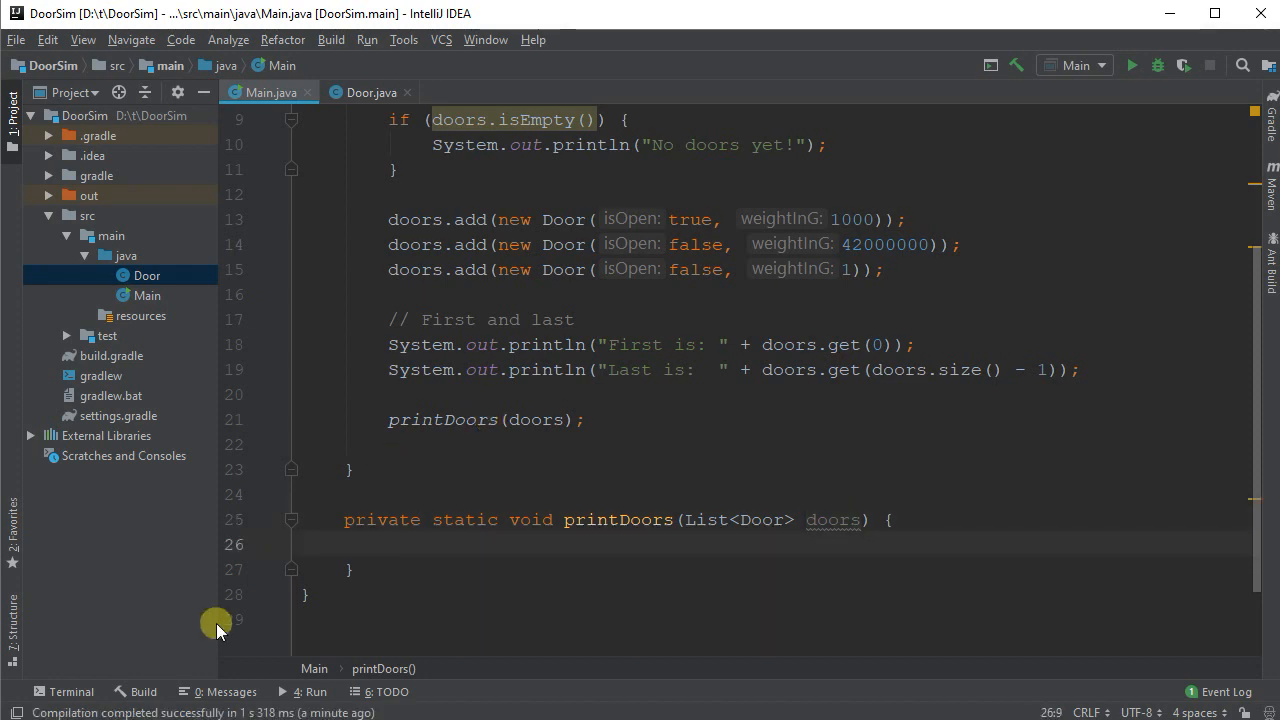
Step: Write a for loop in printDoors with i running from 0 to doors.size()
{"action": "double_click", "coordinate": [618, 520]}
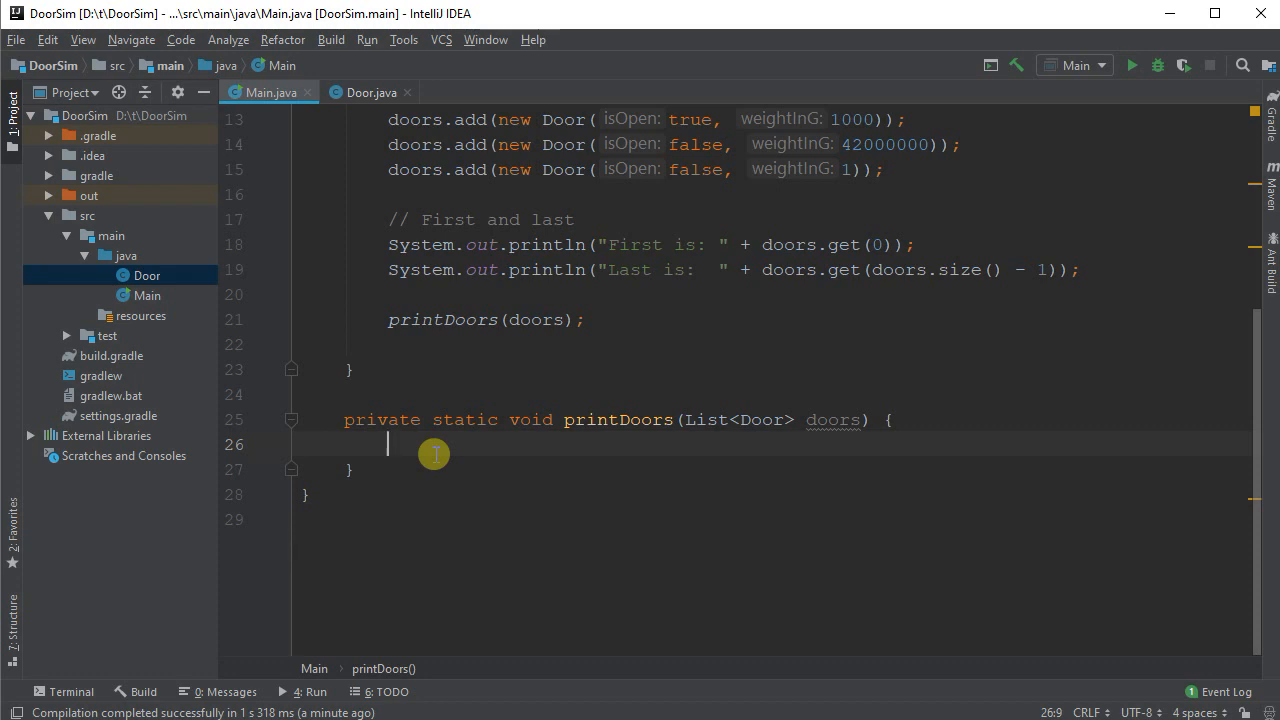
{"action": "type", "text": "for (int i"}
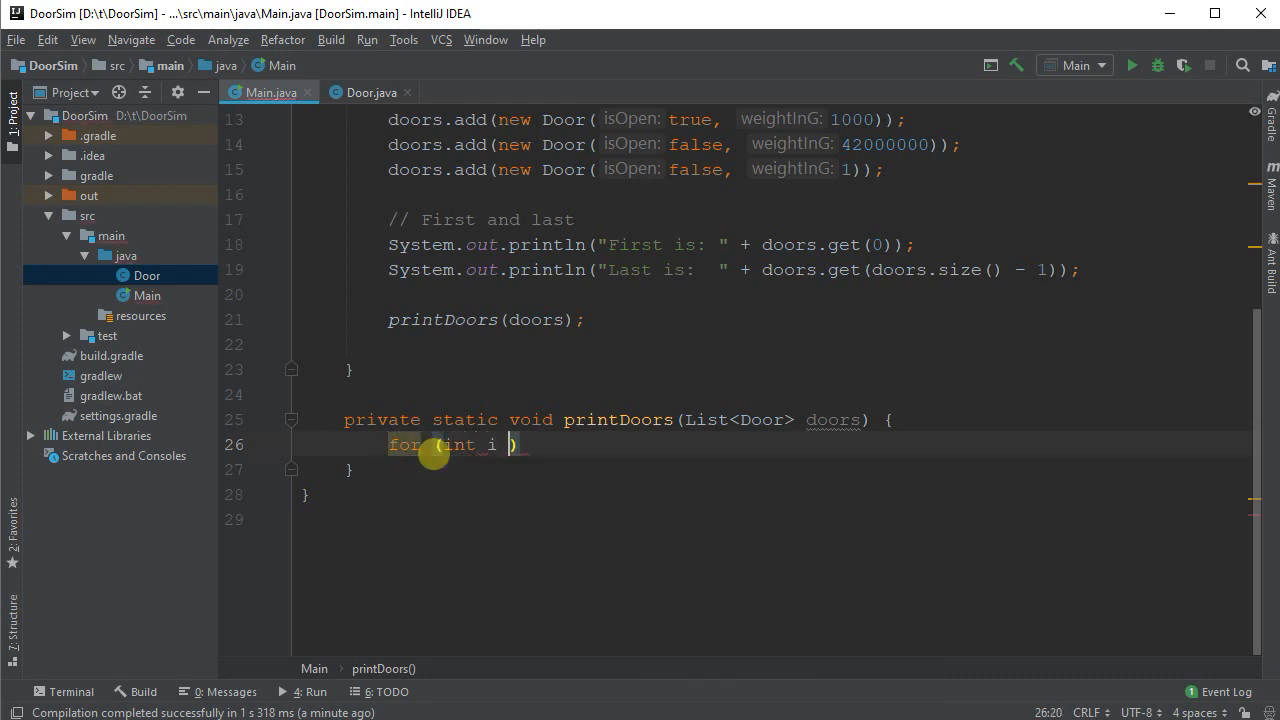
{"action": "type", "text": "= 0; i <"}
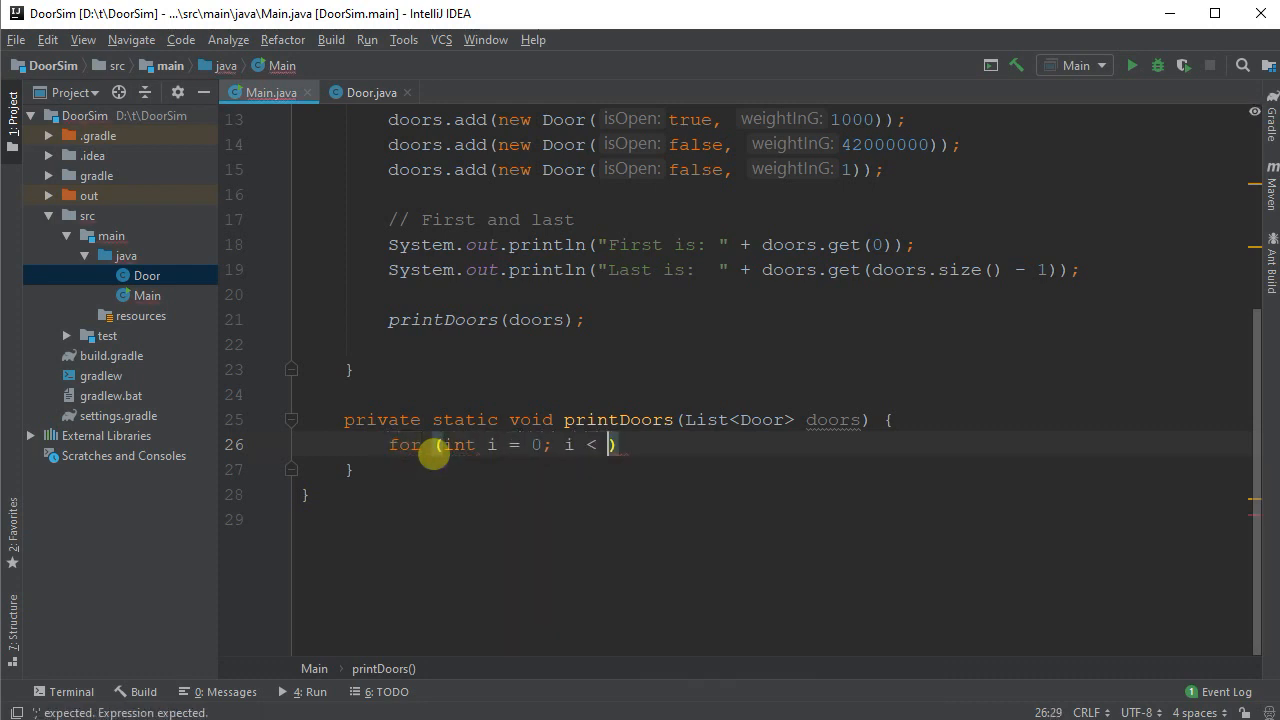
{"action": "type", "text": "doors."}
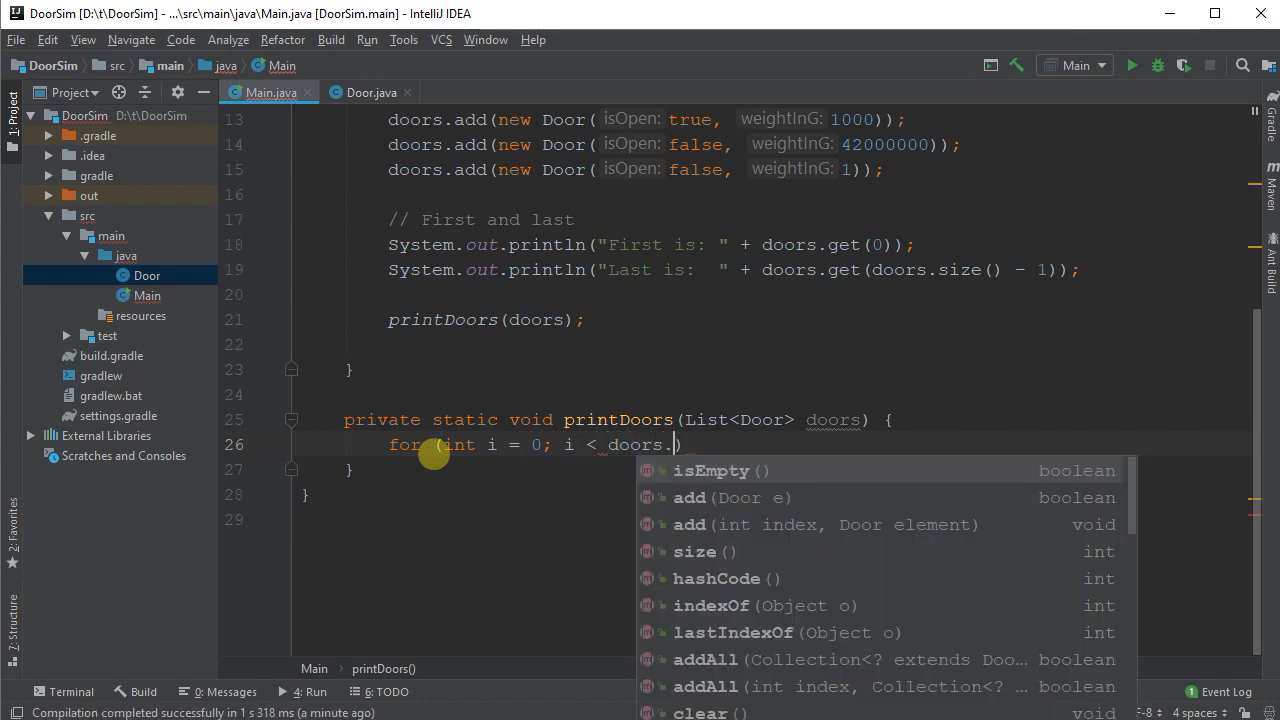
{"action": "type", "text": "size(); i)"}
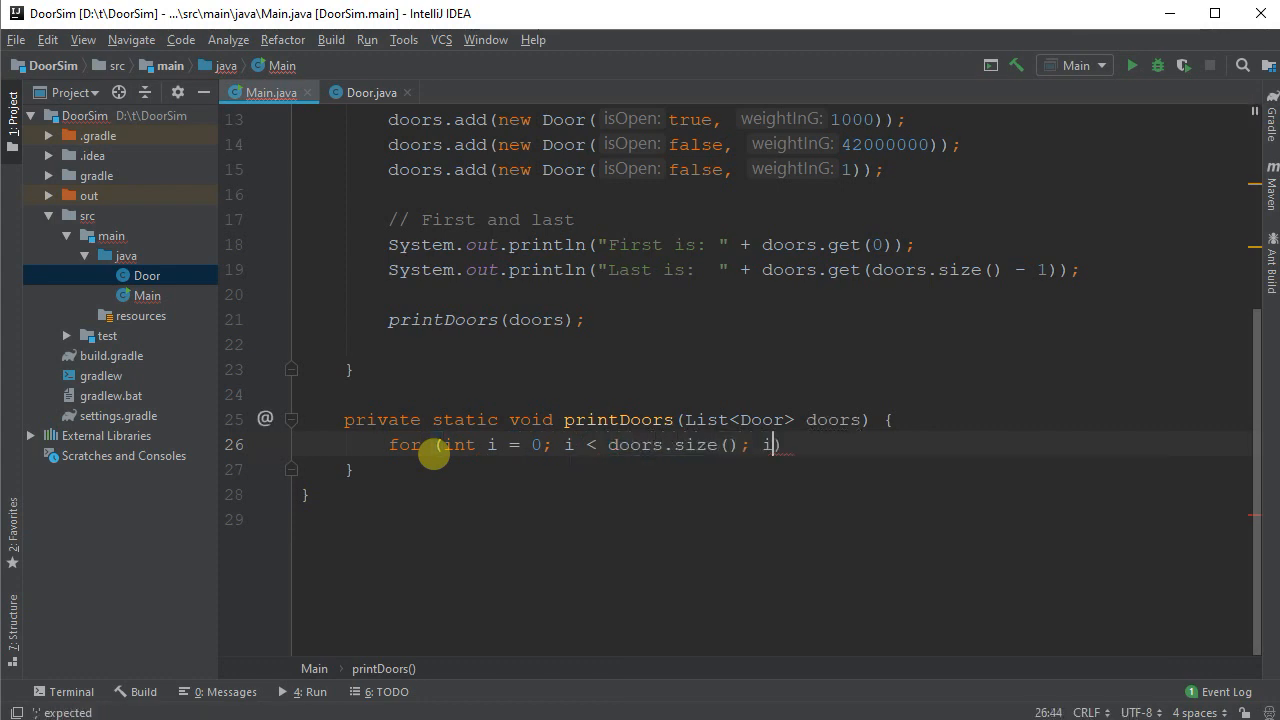
{"action": "type", "text": "++) {"}
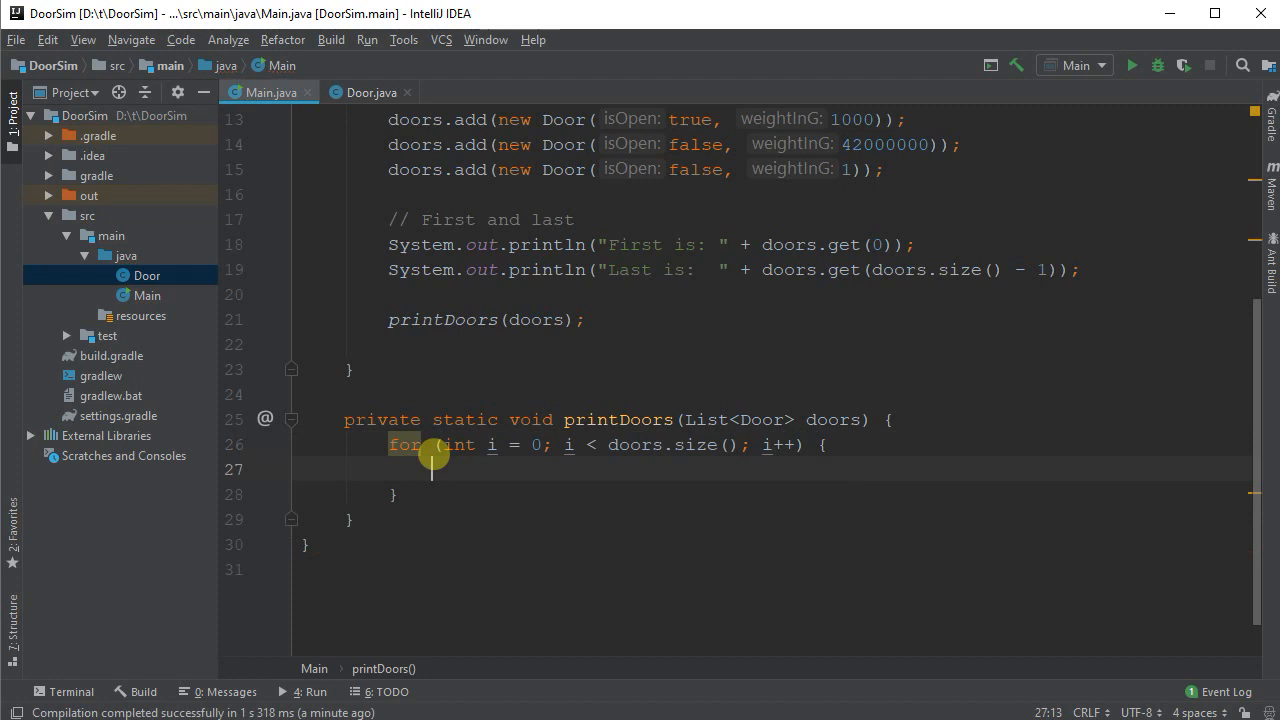
Step: Inside the loop, print "Door " + i + " = " + doors.get(i)
{"action": "type", "text": "sout"}
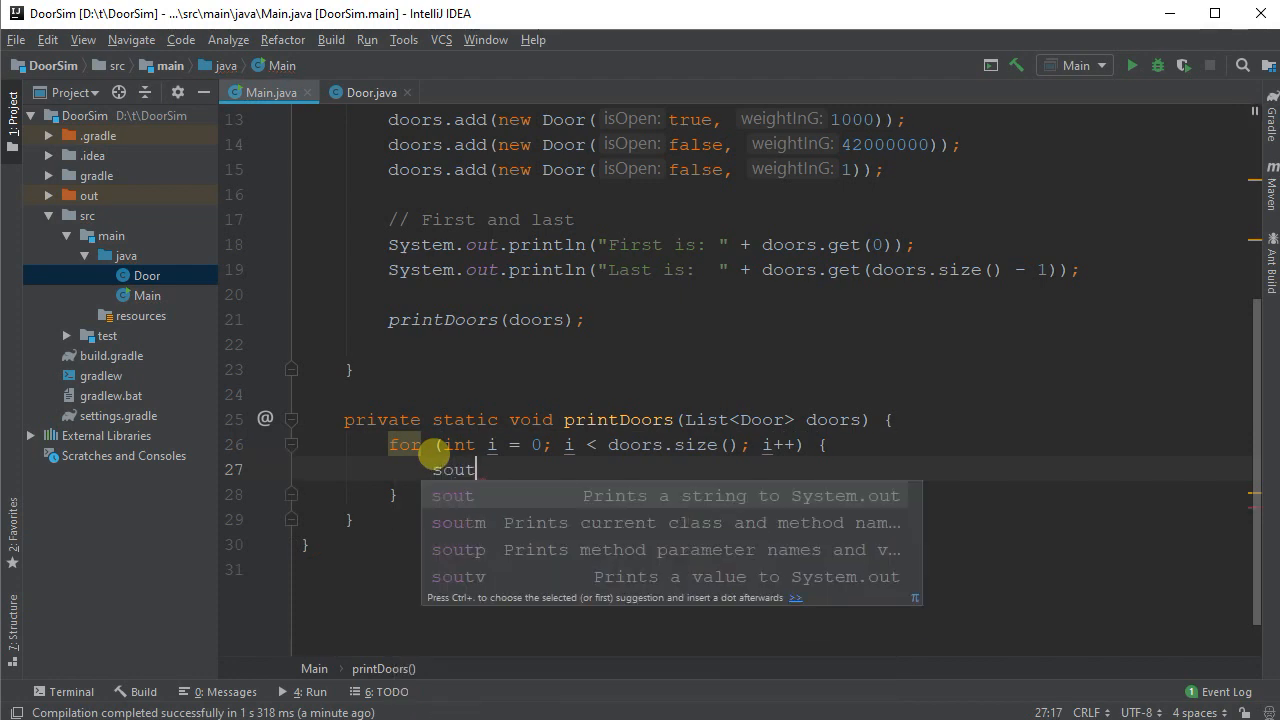
{"action": "key", "text": "Tab"}
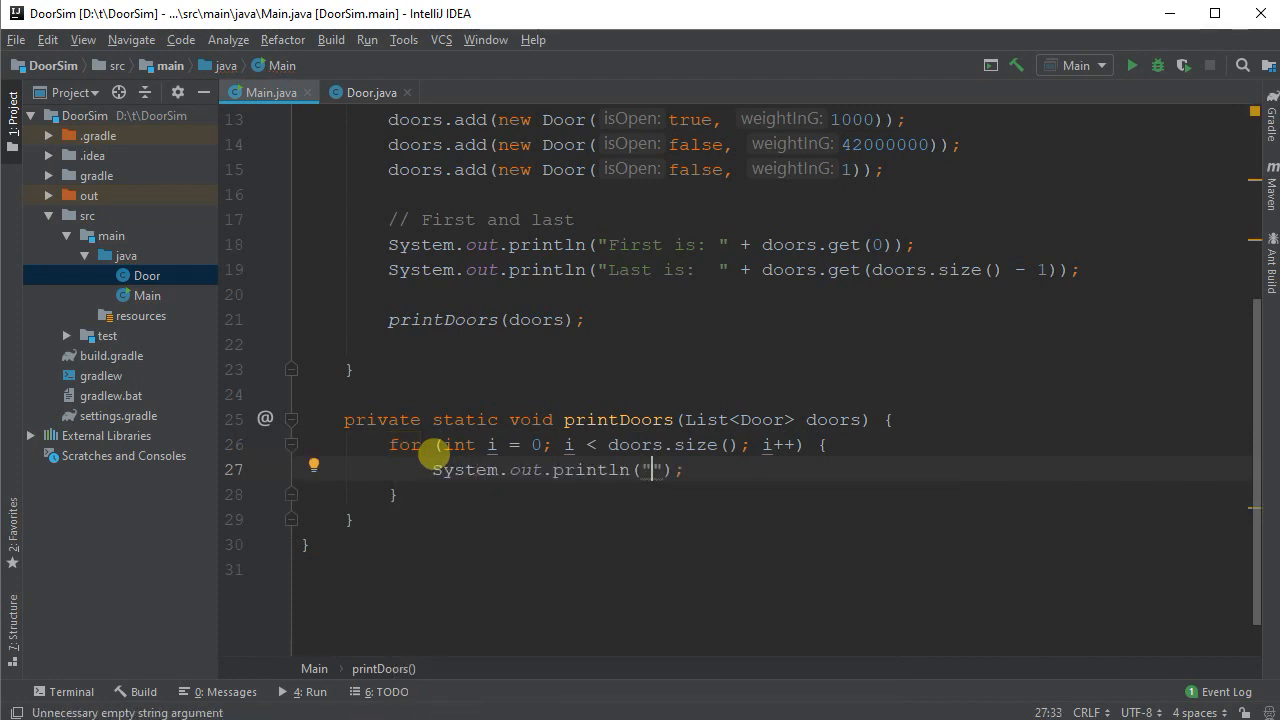
{"action": "type", "text": "\" \""}
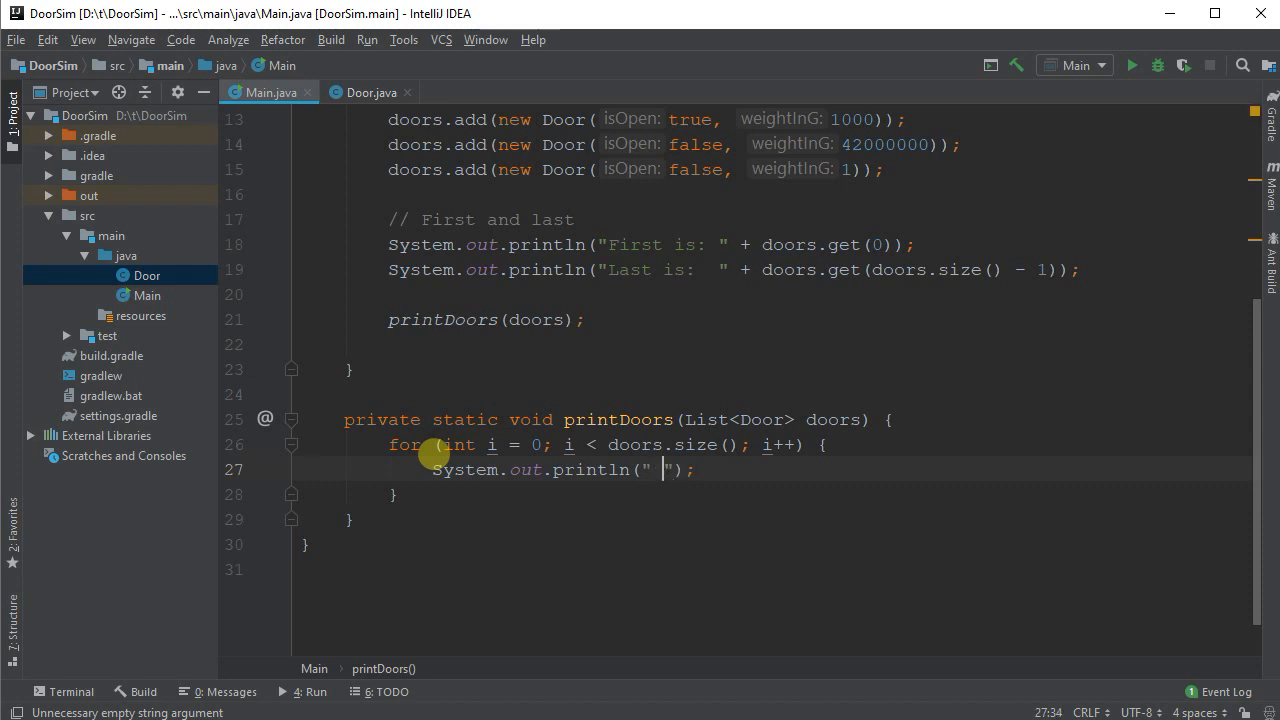
{"action": "type", "text": "Door"}
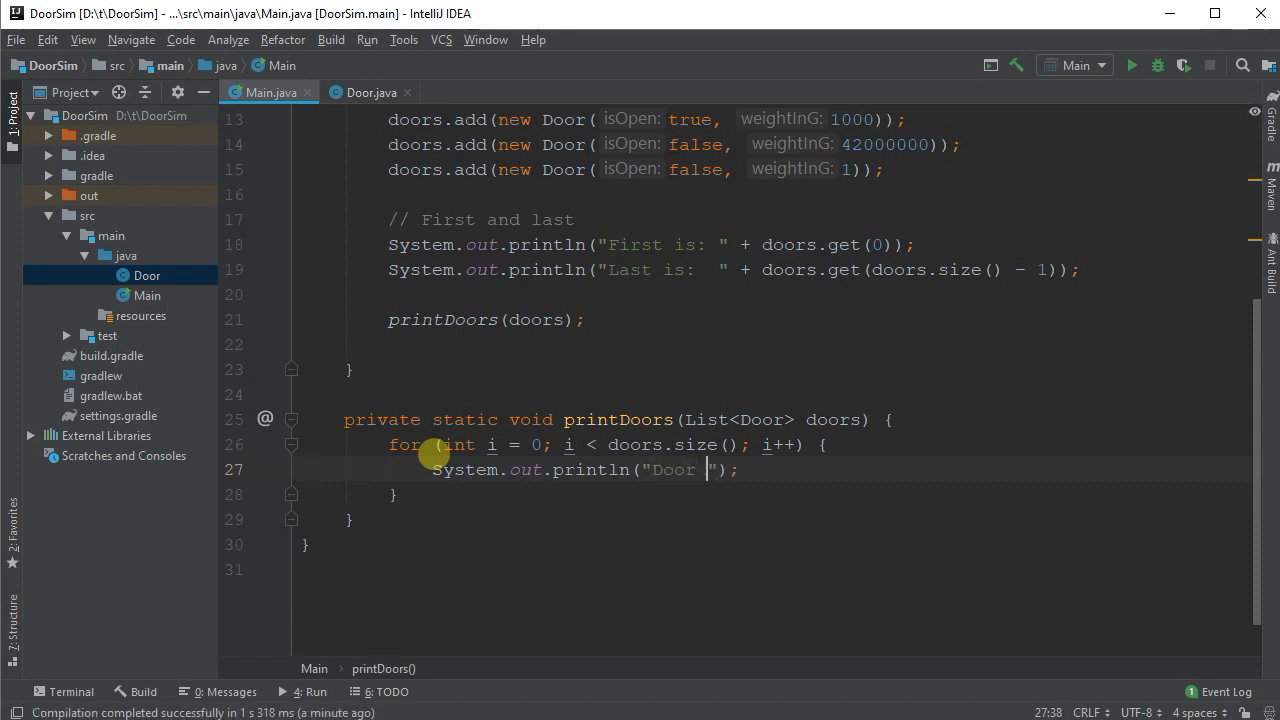
{"action": "type", "text": "+ i"}
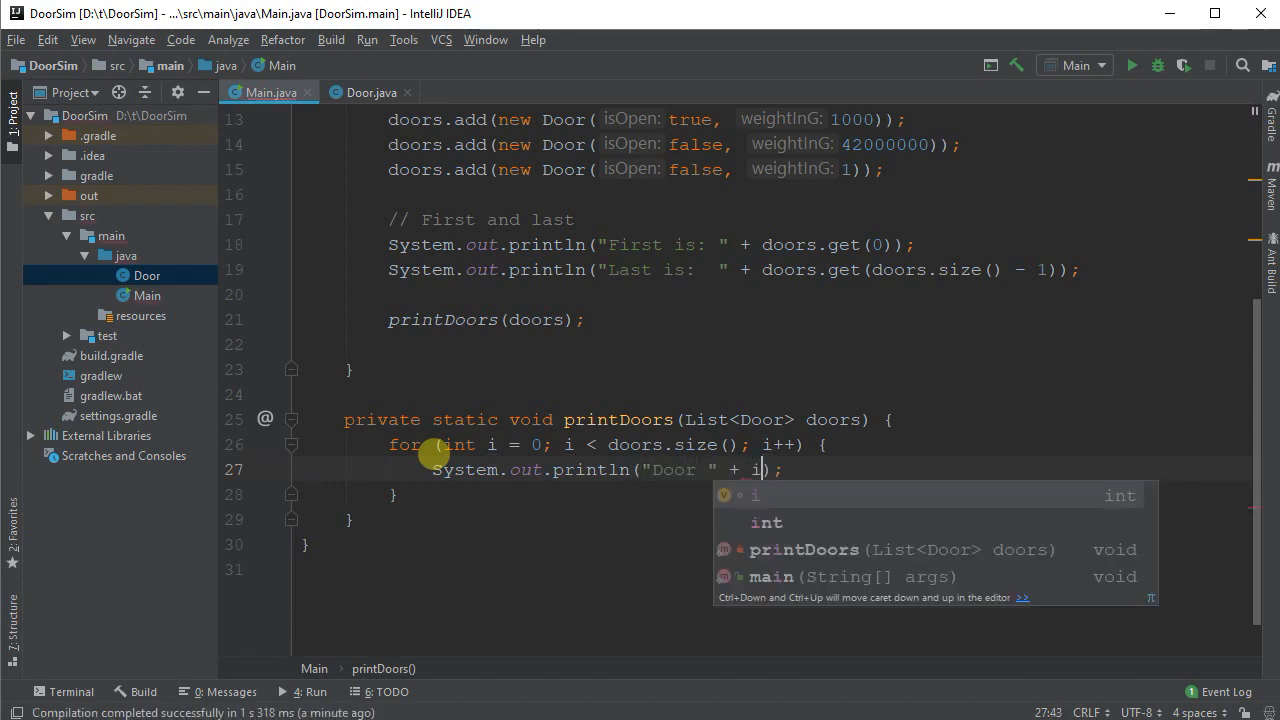
{"action": "type", "text": "+ \"\""}
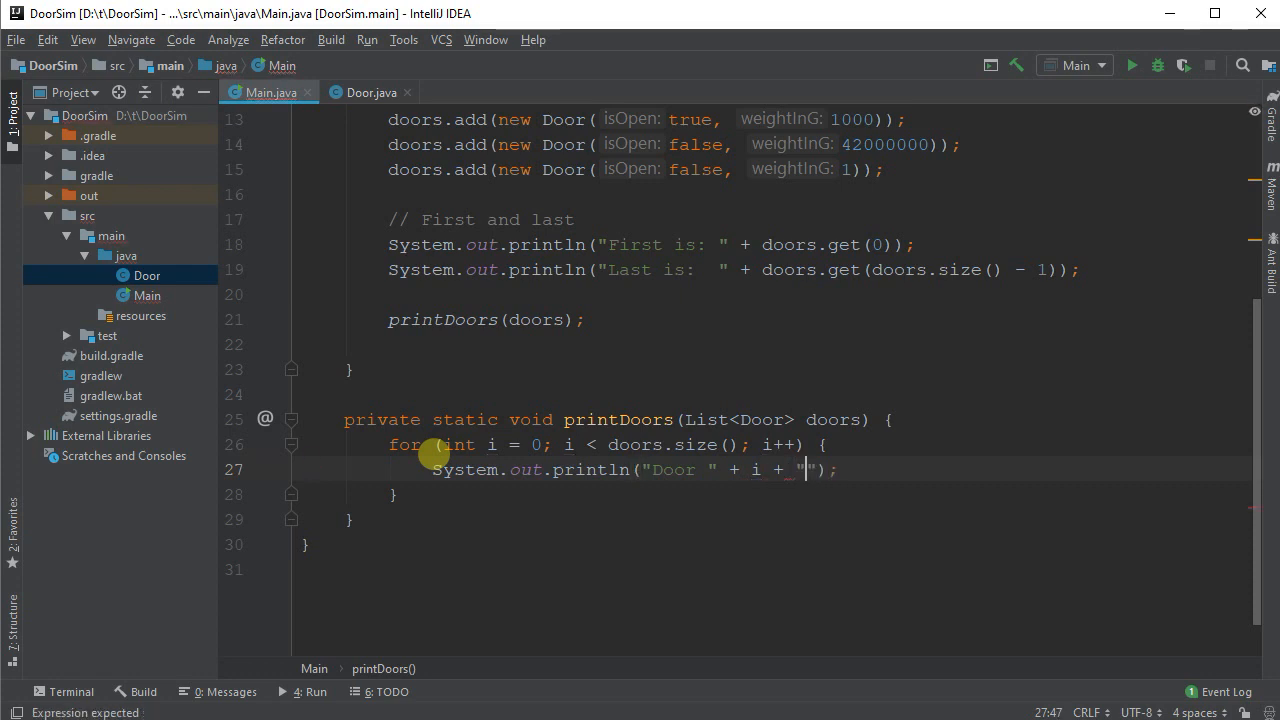
{"action": "type", "text": "= \""}
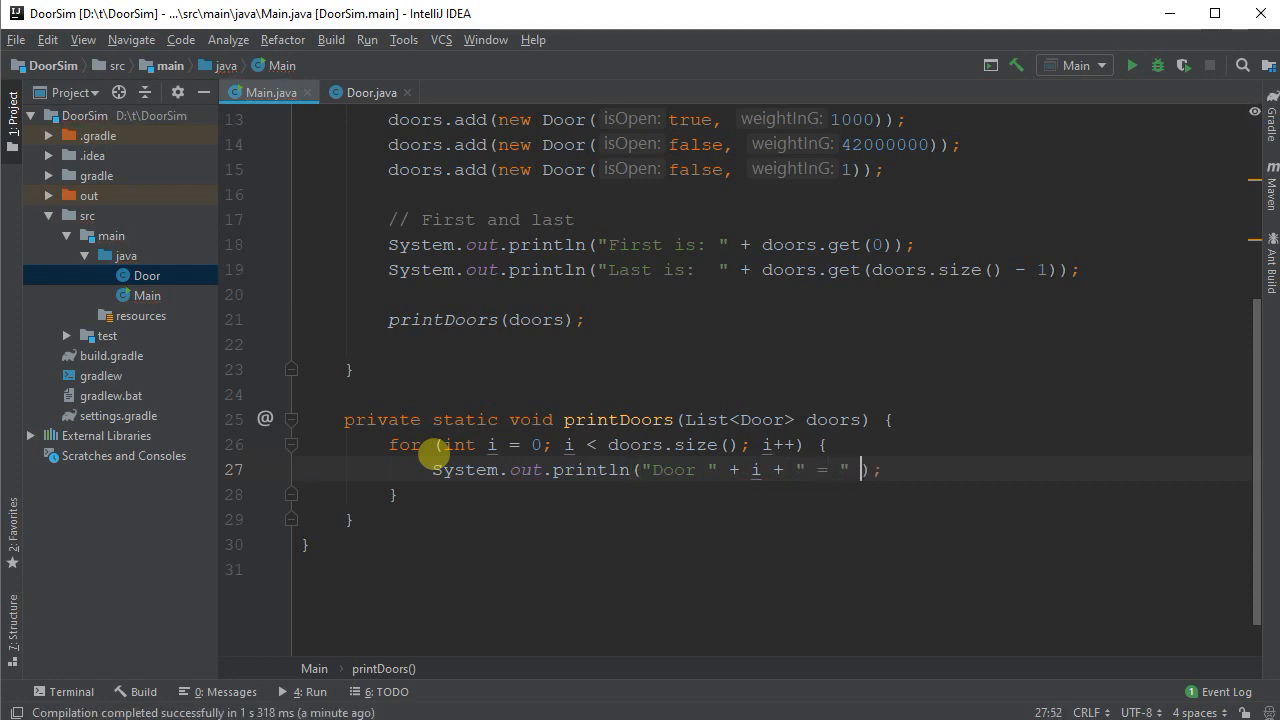
{"action": "type", "text": "+"}
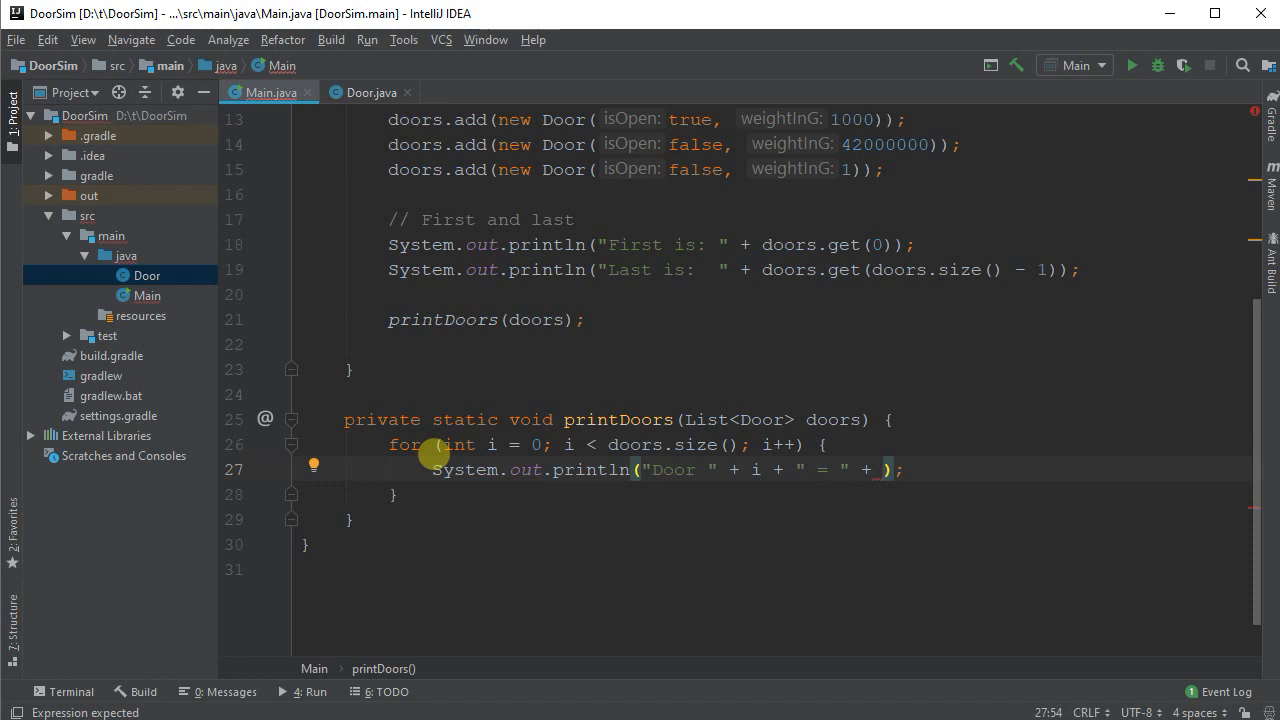
{"action": "type", "text": "door"}
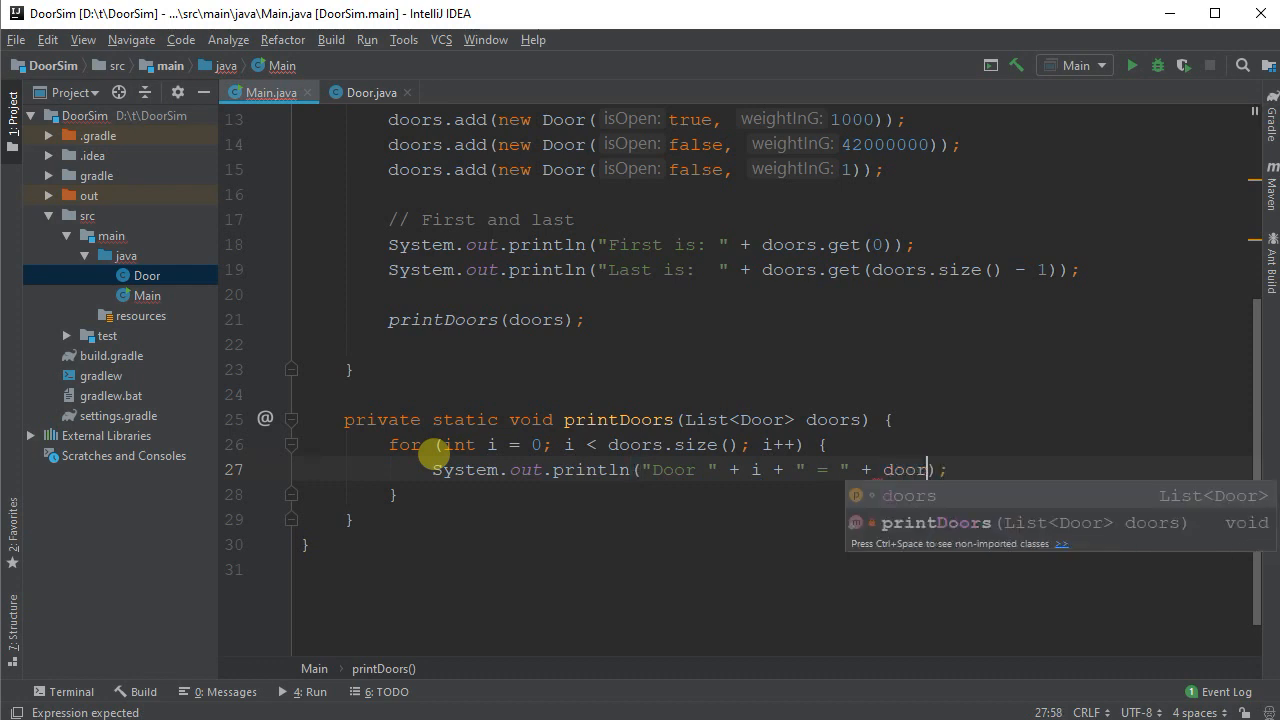
{"action": "type", "text": "s.get(i)"}
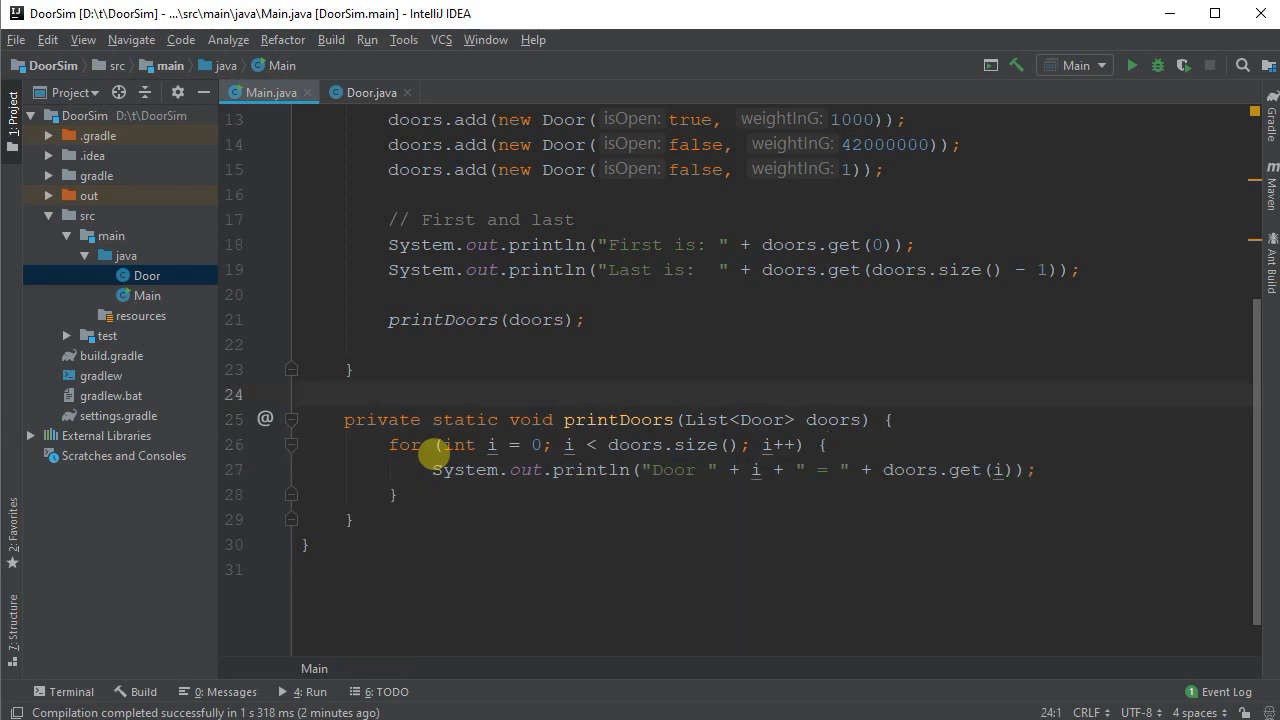
Step: Run Main to list Door 0, 1 and 2, then label the loop '// for loop'
{"action": "left_click", "coordinate": [1131, 65]}
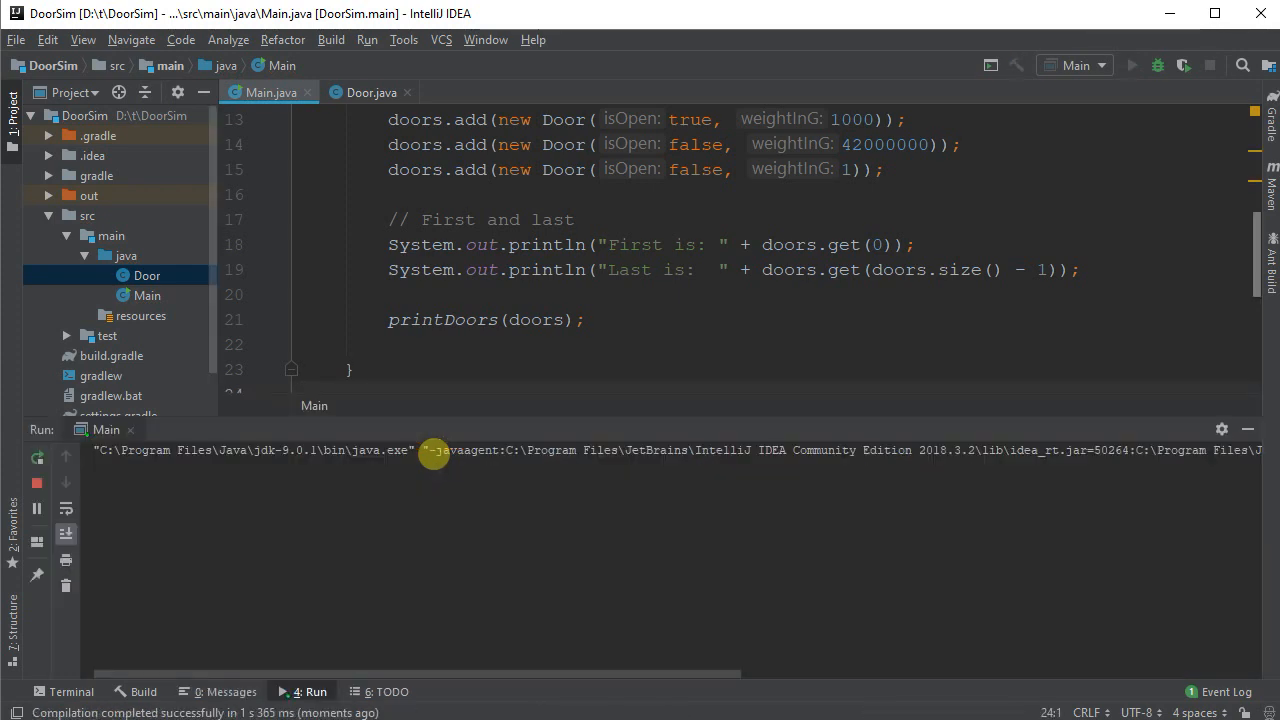
{"action": "left_click", "coordinate": [1131, 65]}
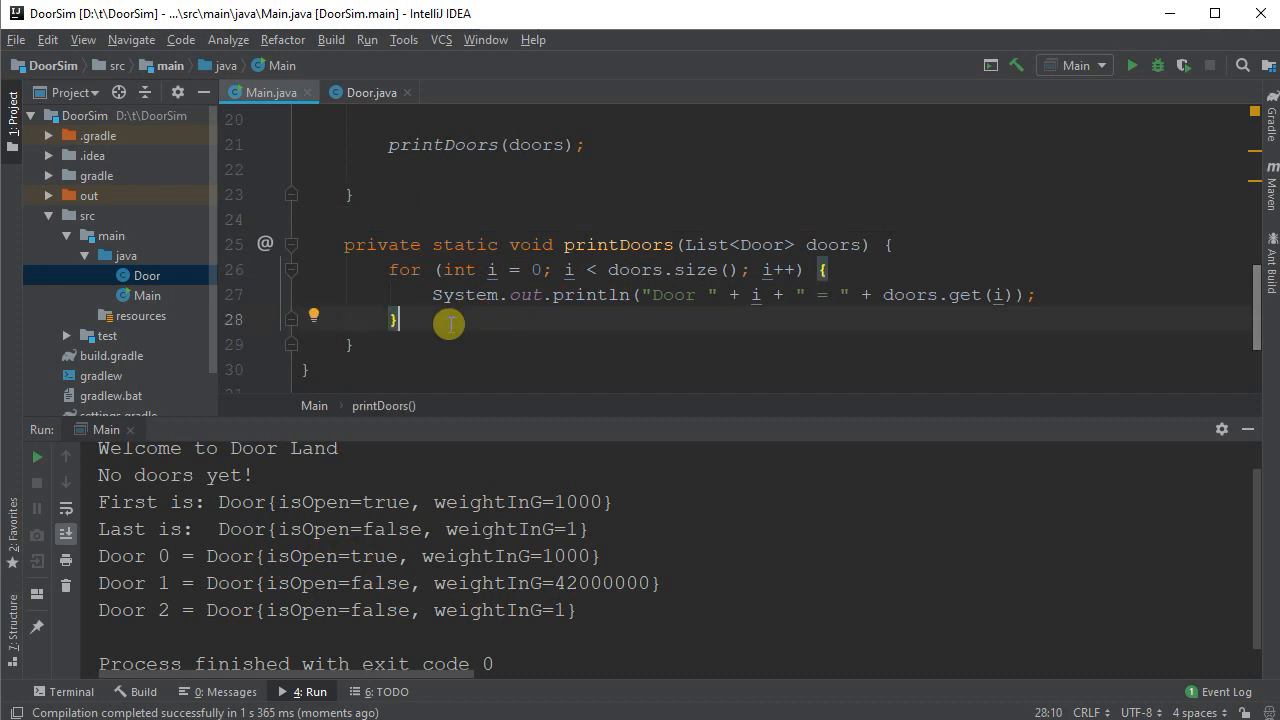
{"action": "type", "text": "// for loop"}
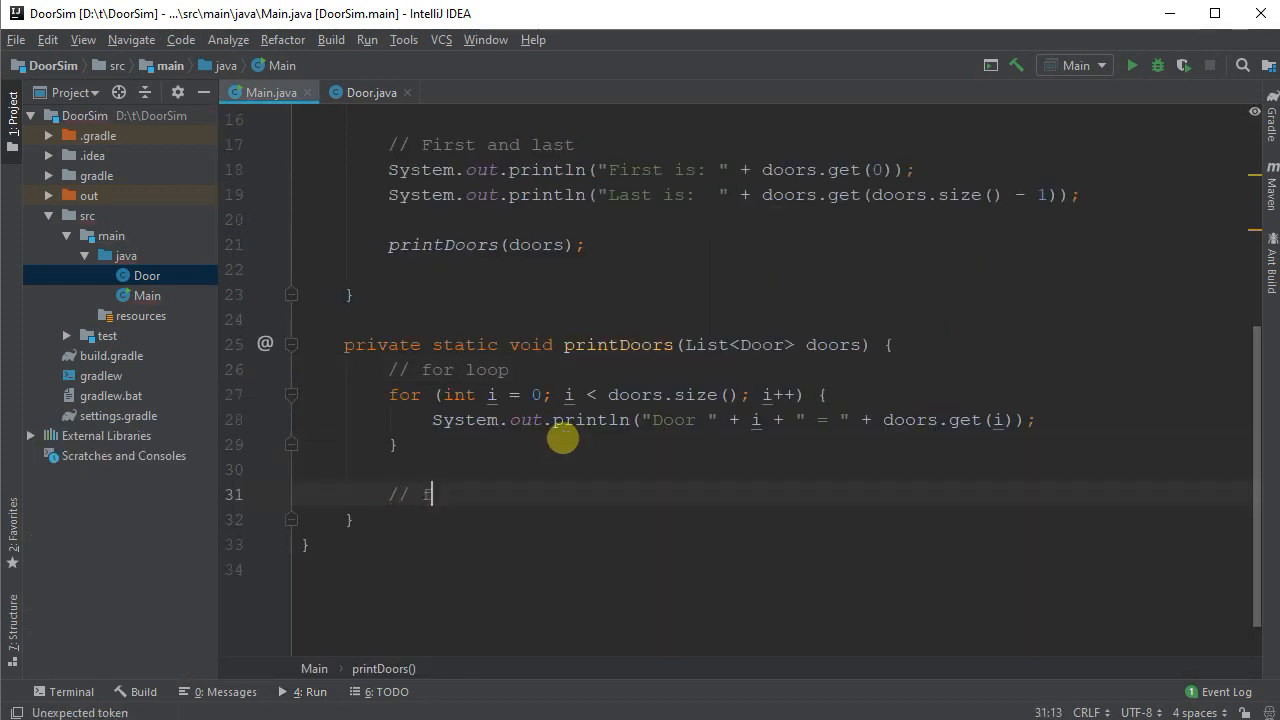
Step: Add a '// for each loop' comment and a for (Door door : doors) loop
{"action": "type", "text": "for each loop"}
{"action": "type", "text": "for ("}
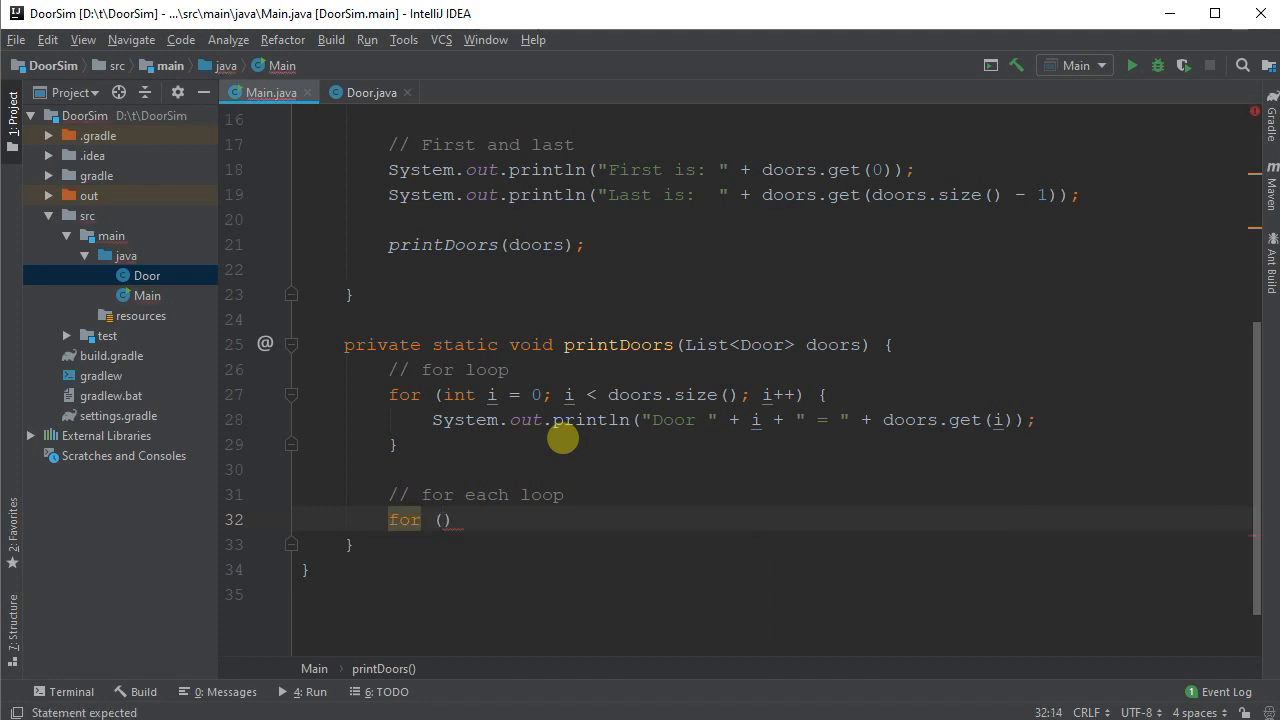
{"action": "type", "text": "Door door :"}
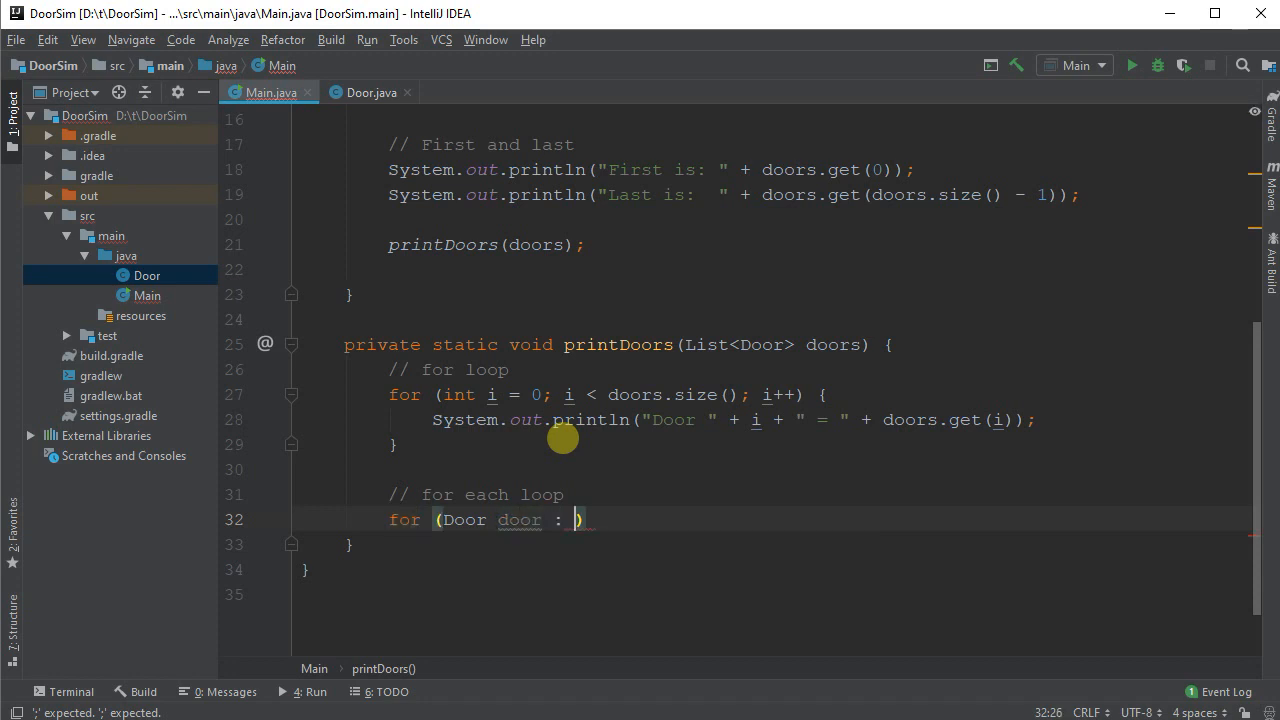
{"action": "type", "text": "door"}
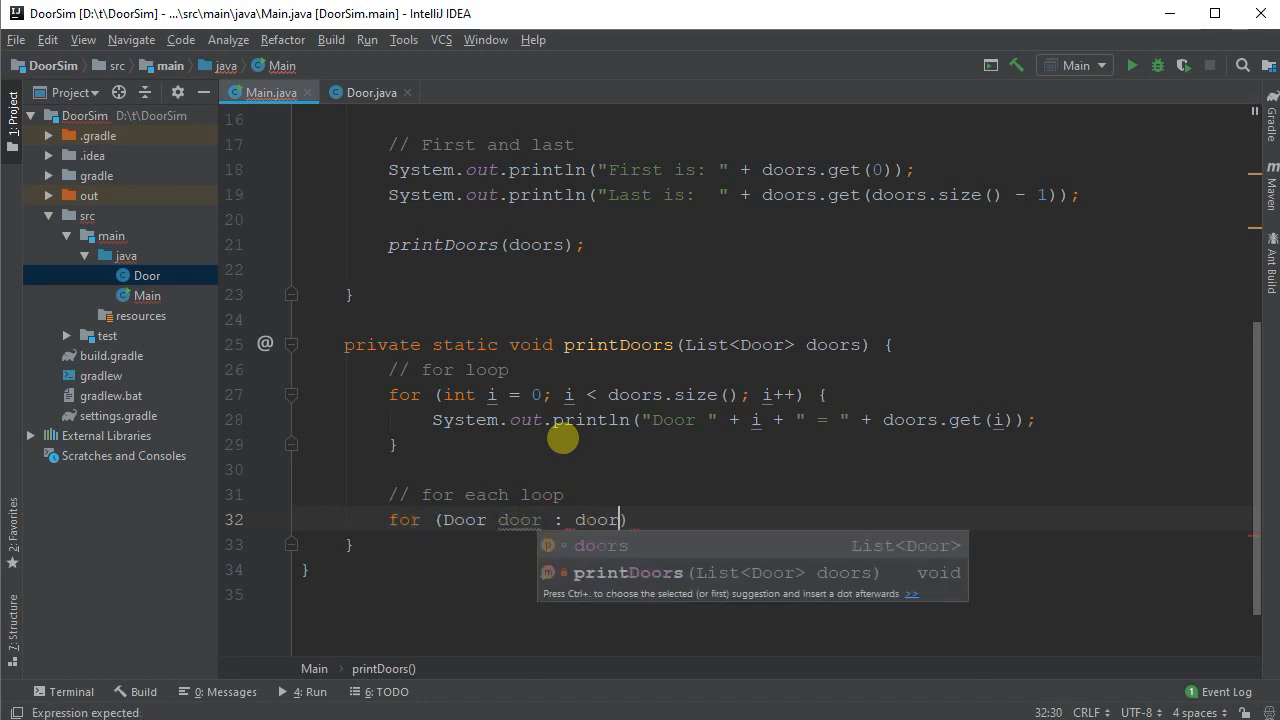
{"action": "key", "text": "Enter"}
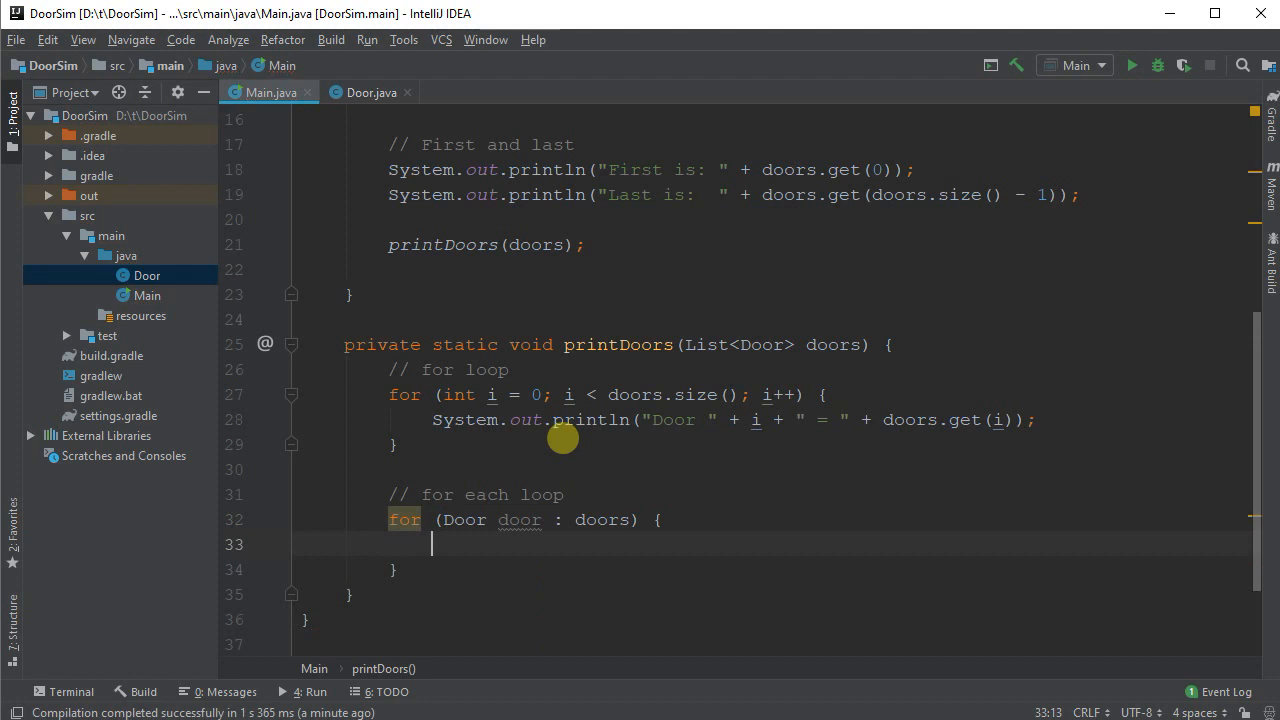
{"action": "scroll", "scroll_direction": "down", "scroll_amount": 3}
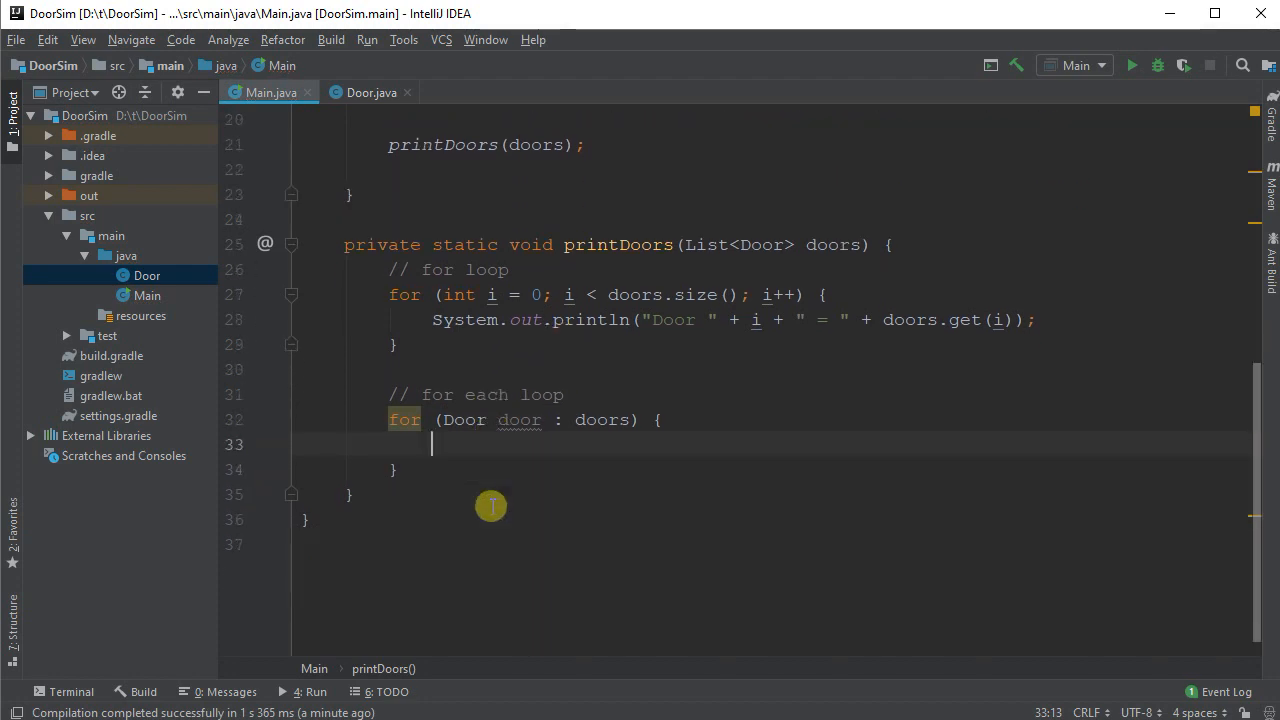
{"action": "mouse_move", "coordinate": [500, 478]}
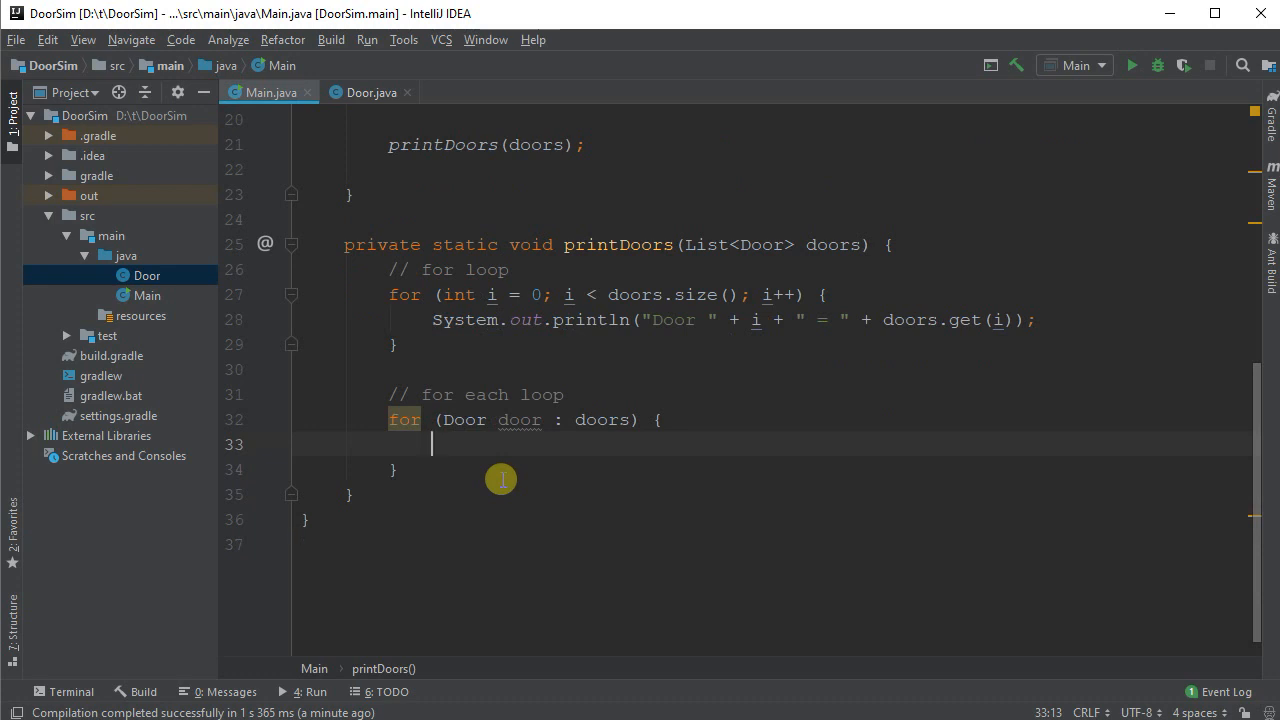
Step: Print "Door = " + door in the for-each loop and run Main
{"action": "type", "text": "System.out.println();"}
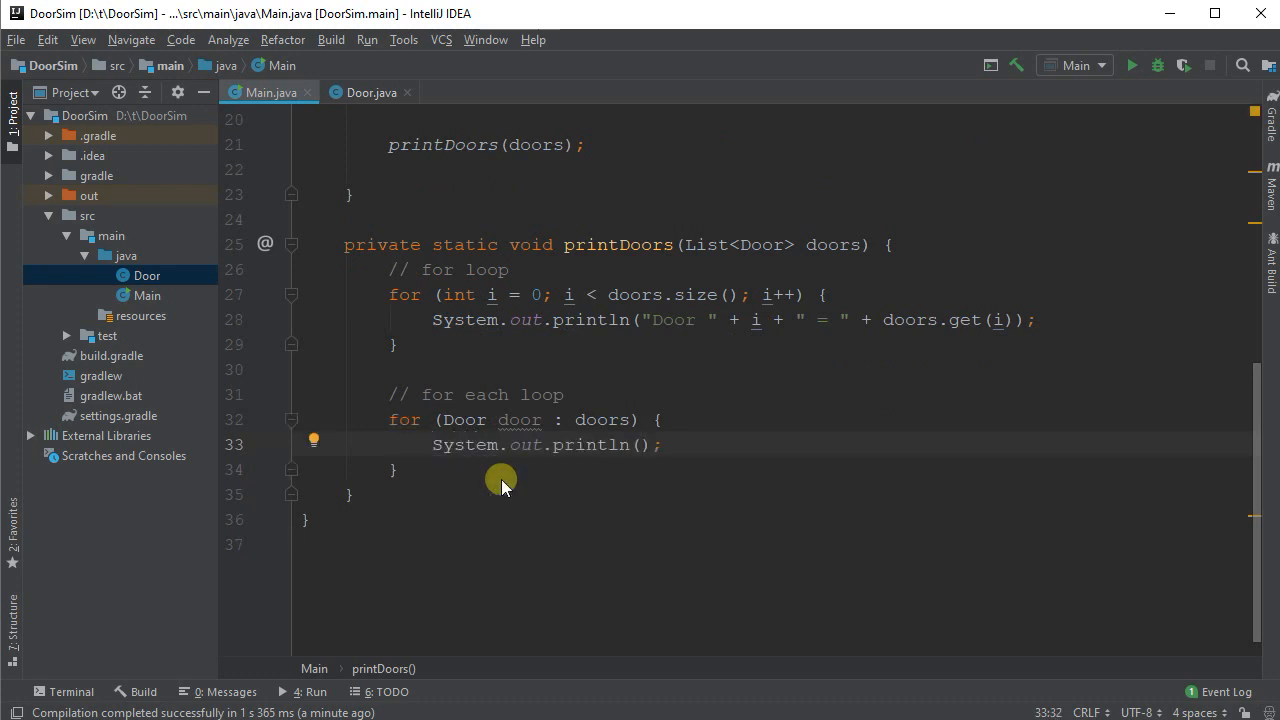
{"action": "type", "text": "\"Door \""}
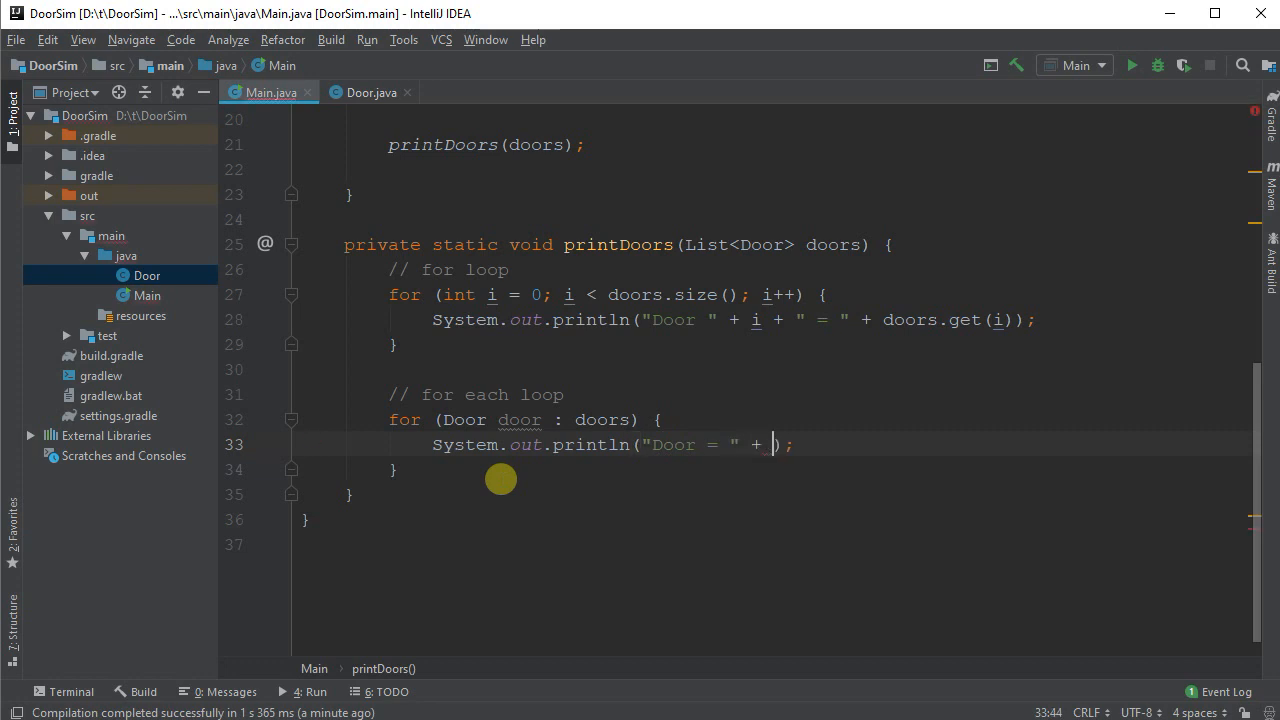
{"action": "type", "text": "door"}
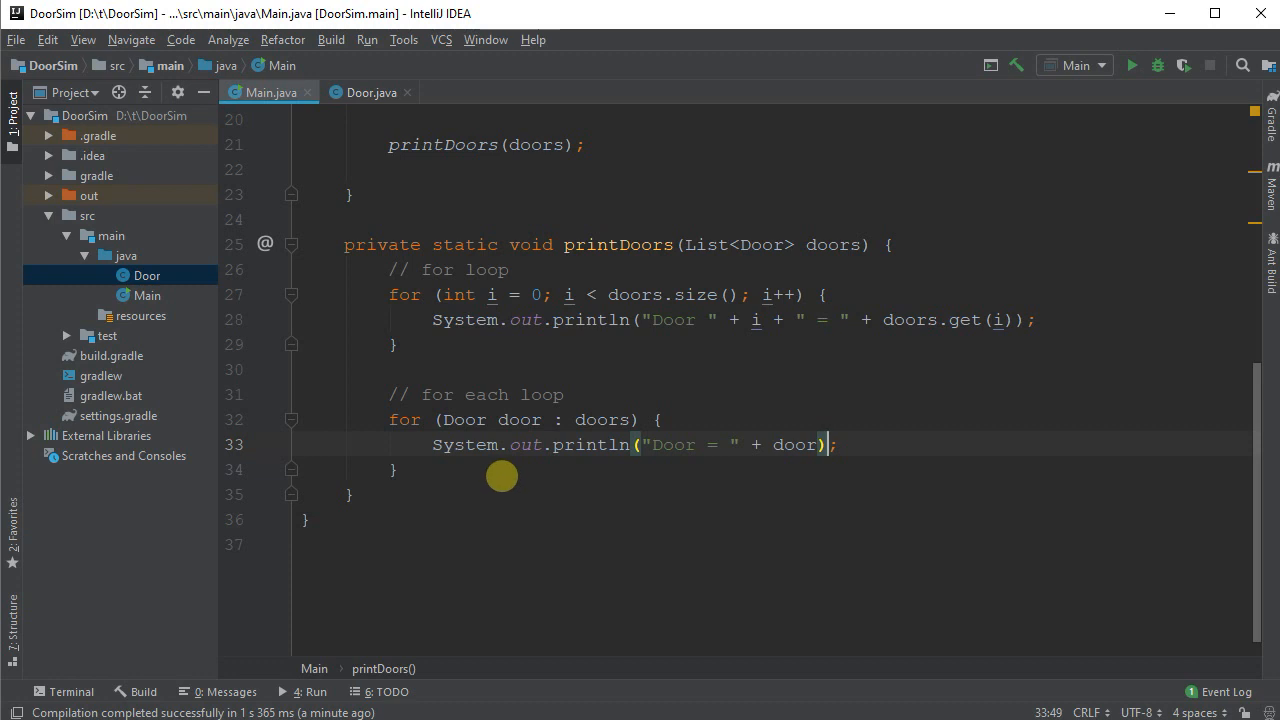
{"action": "left_click", "coordinate": [440, 419]}
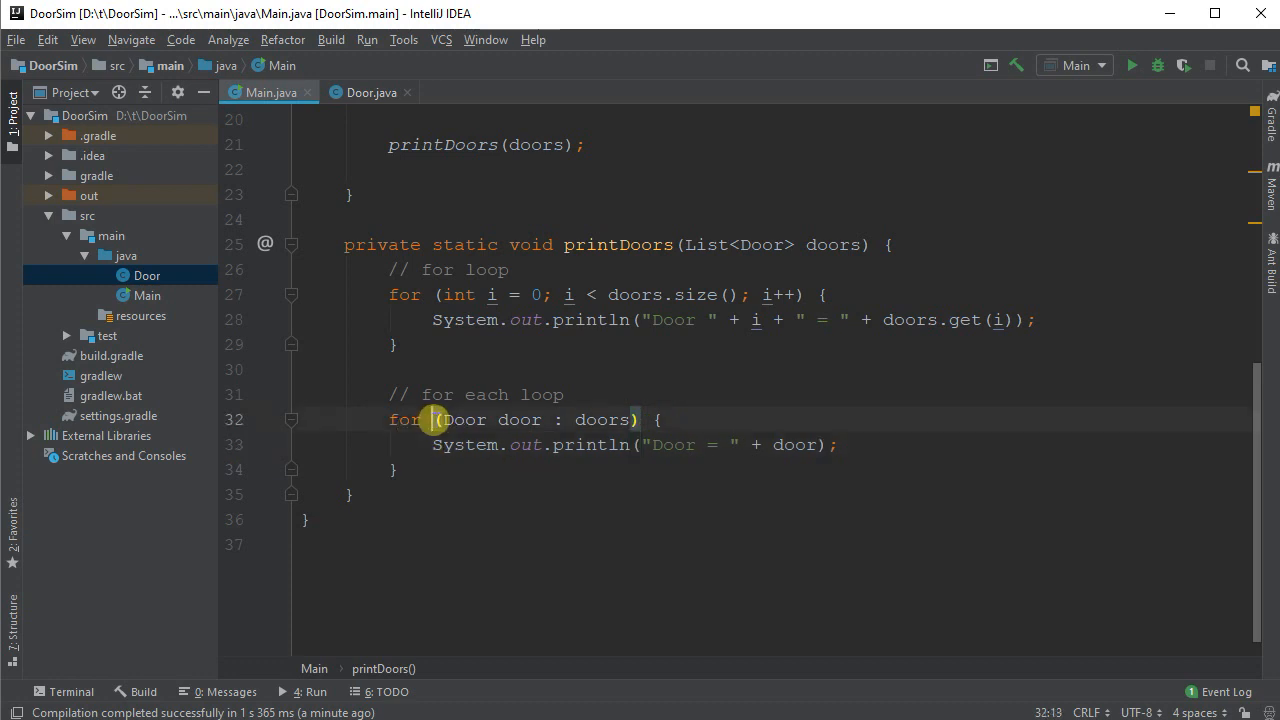
{"action": "double_click", "coordinate": [600, 419]}
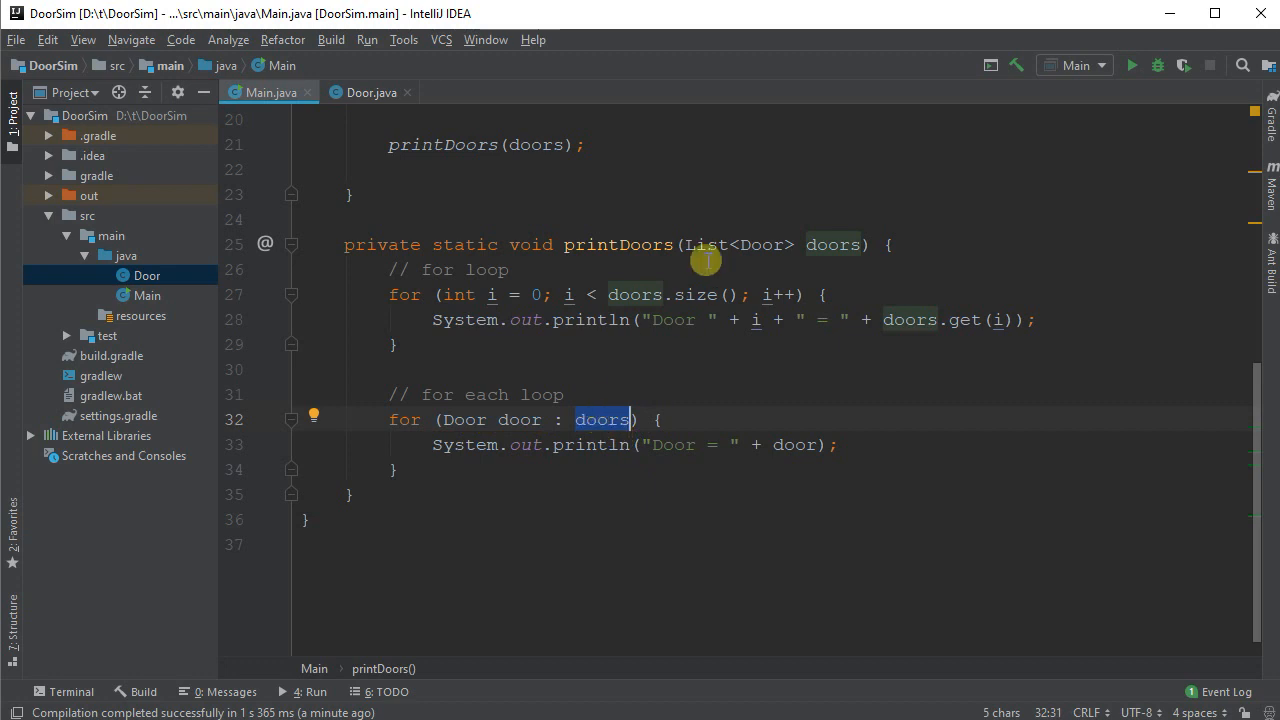
{"action": "mouse_move", "coordinate": [707, 248]}
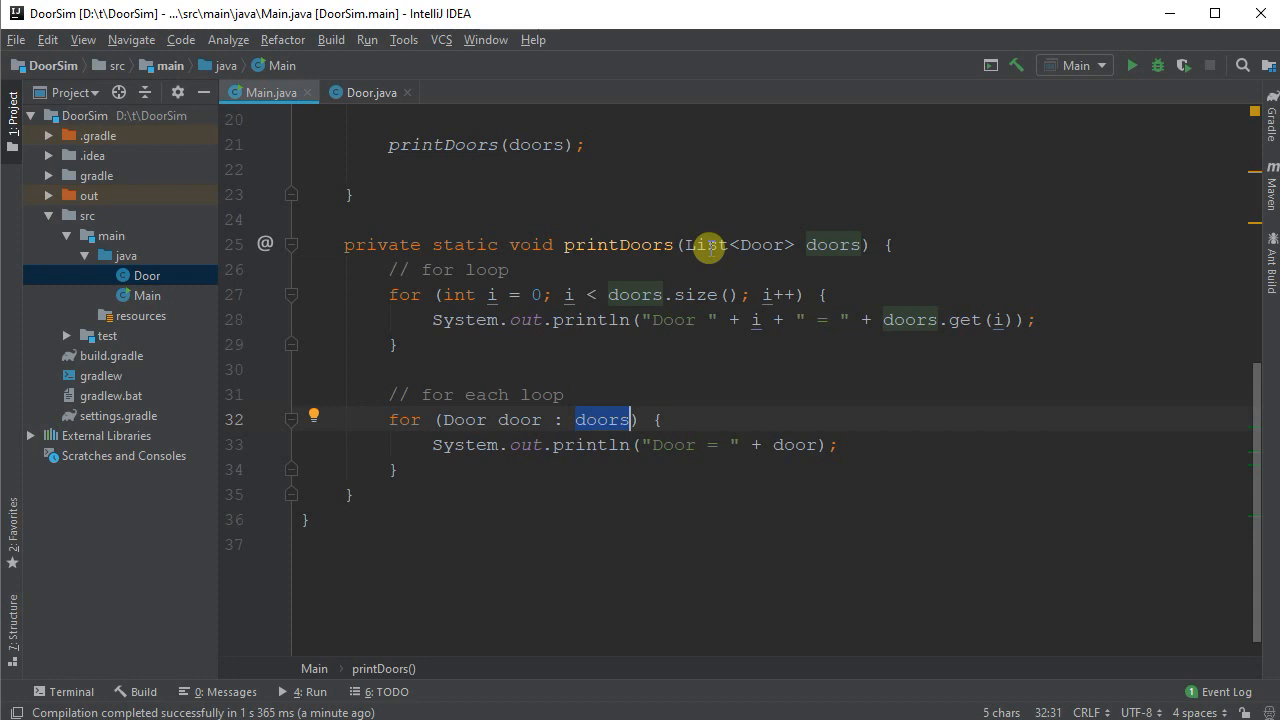
{"action": "mouse_move", "coordinate": [676, 360]}
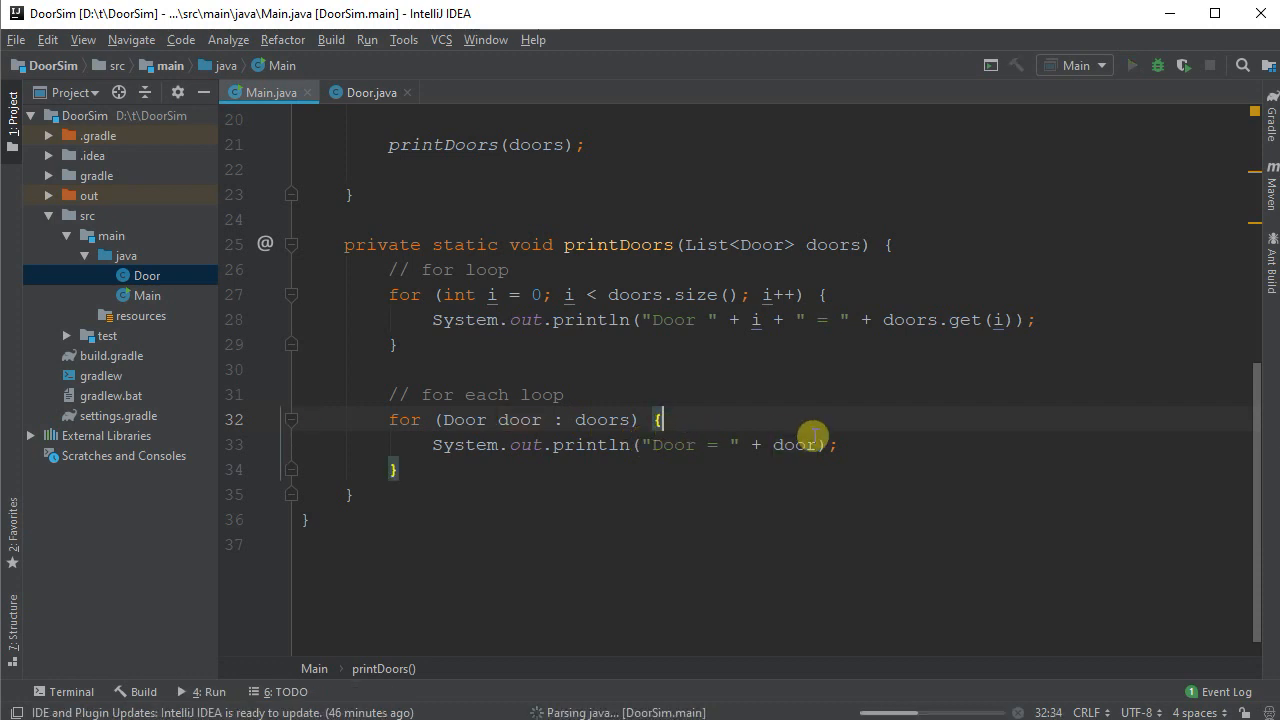
{"action": "left_click", "coordinate": [1132, 65]}
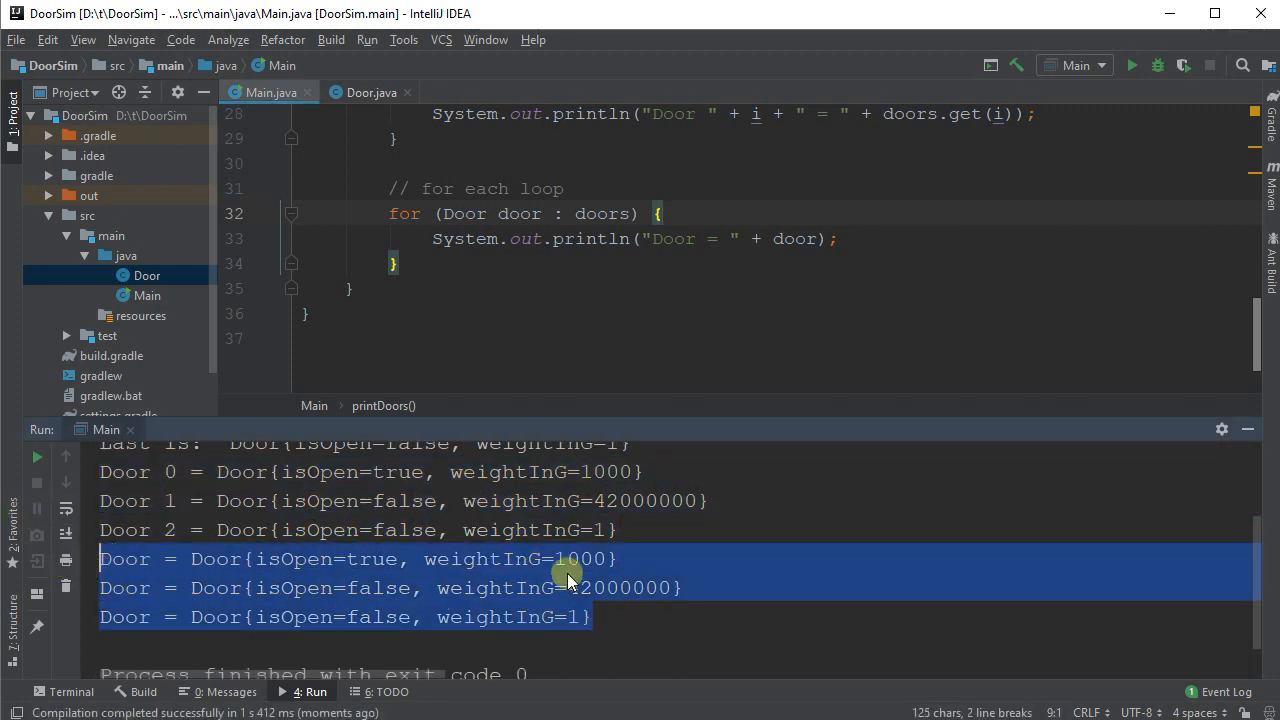
{"action": "mouse_move", "coordinate": [698, 548]}
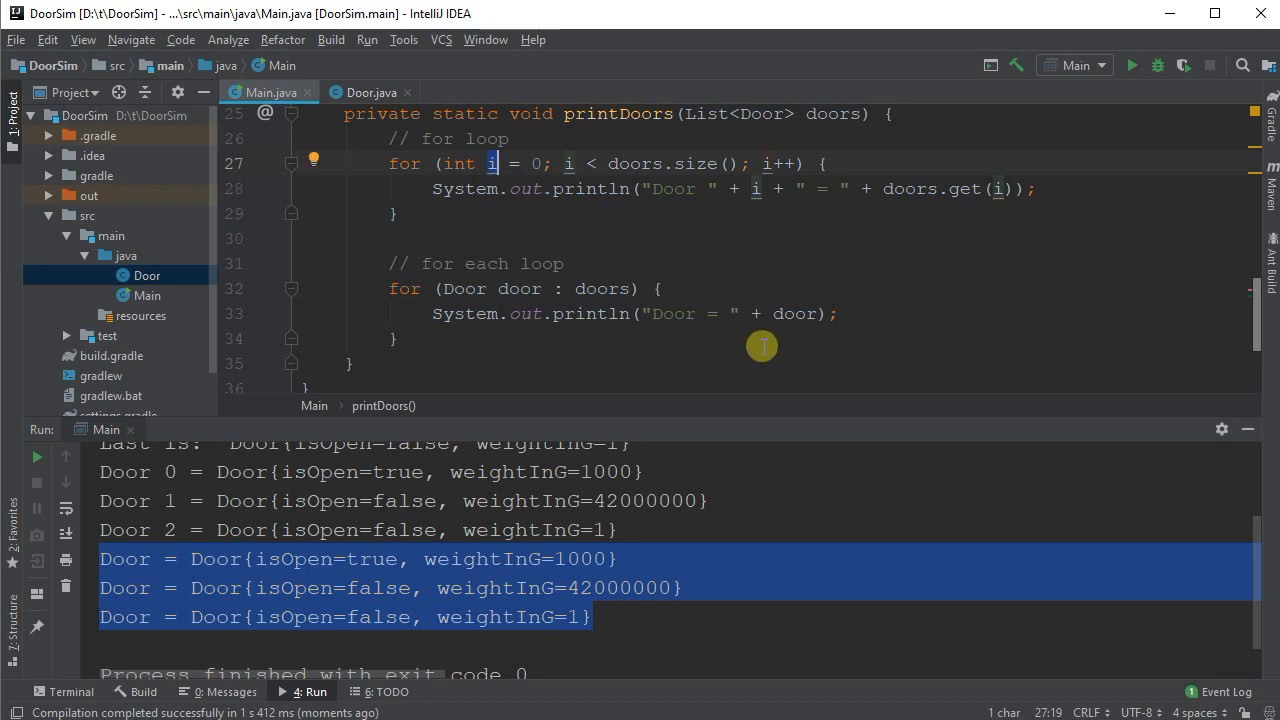
{"action": "mouse_move", "coordinate": [683, 313]}
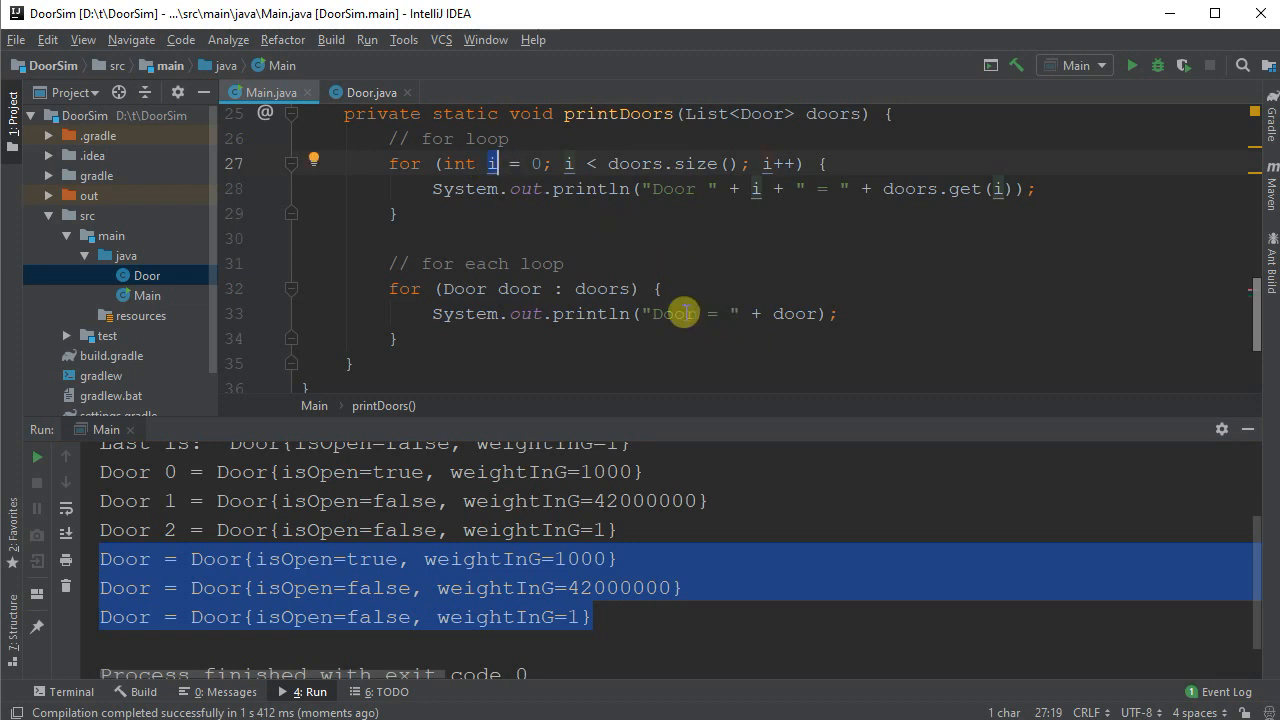
{"action": "mouse_move", "coordinate": [590, 249]}
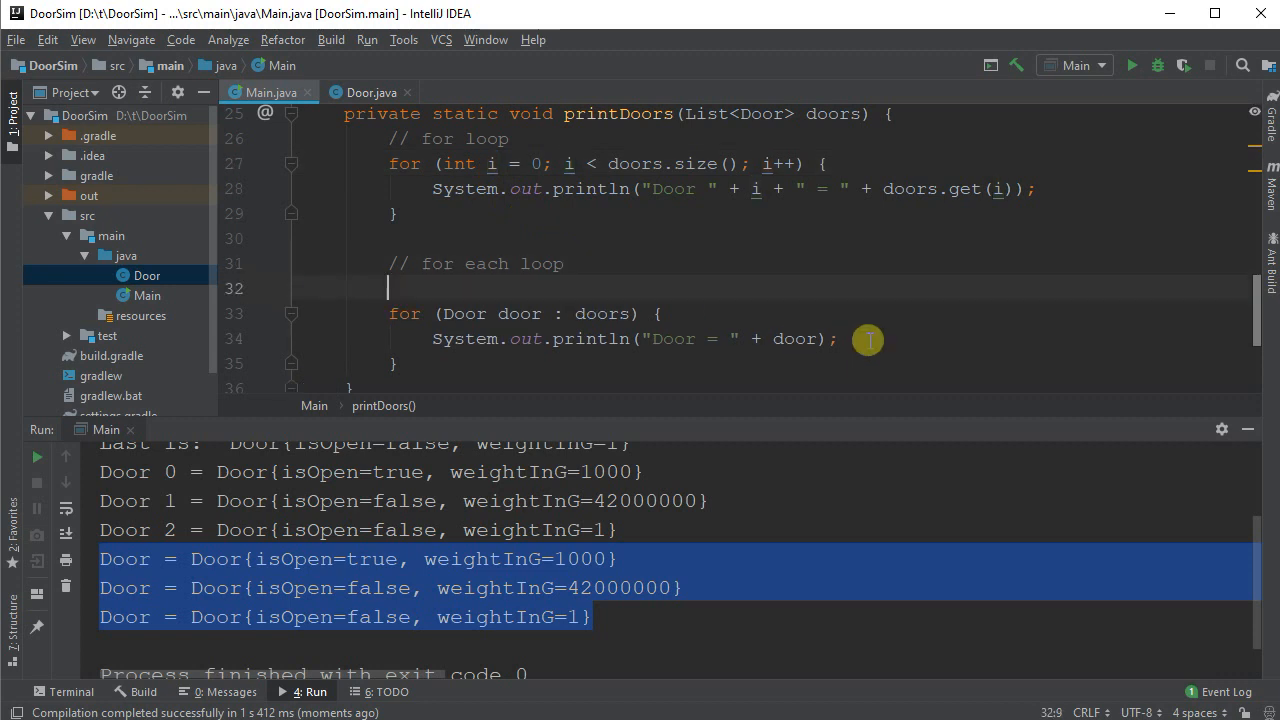
Step: In printDoors, count doors over 2000 g in countOfHeavy and print 'Num heavy doors: ' with the total
{"action": "type", "text": "int countOf"}
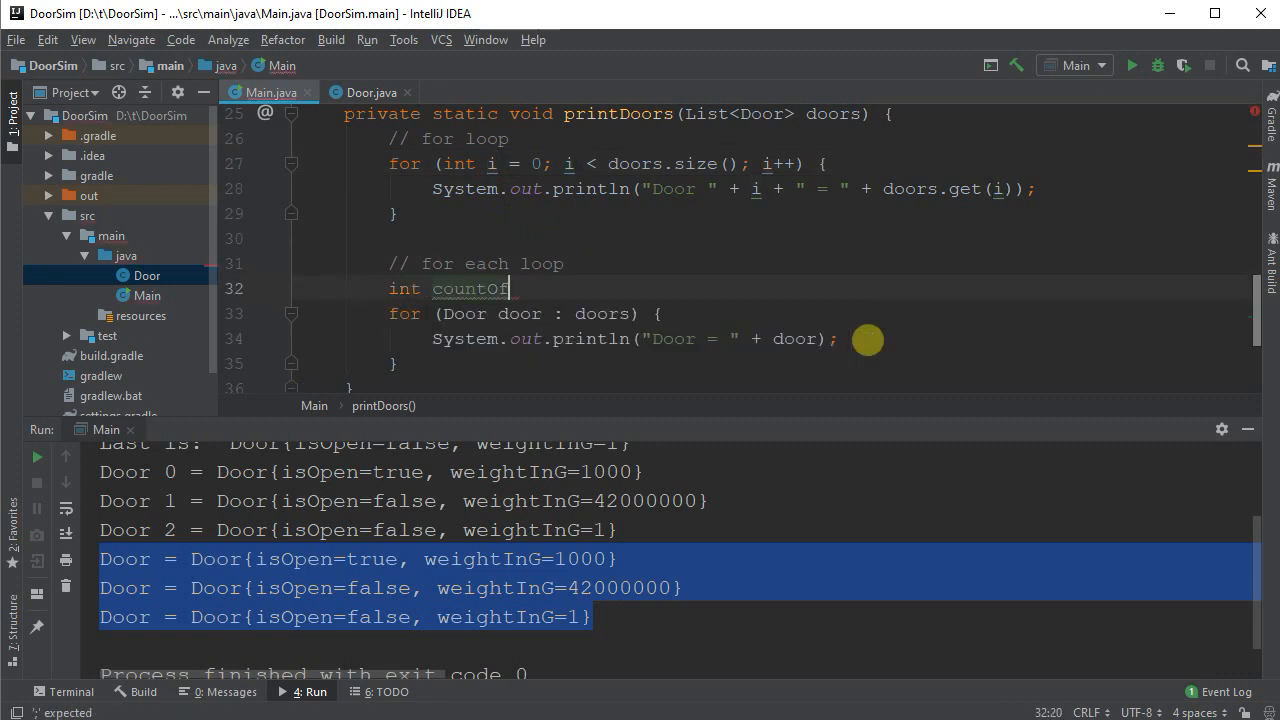
{"action": "type", "text": "Heavi"}
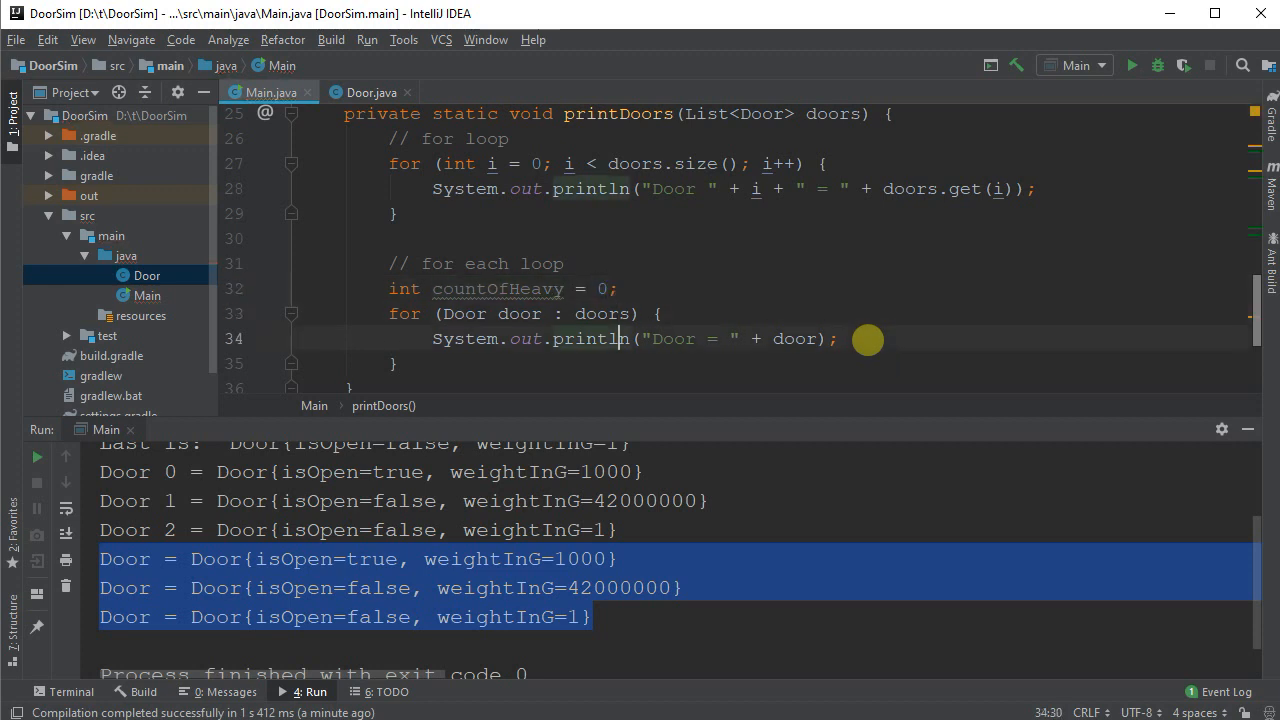
{"action": "type", "text": "if (door"}
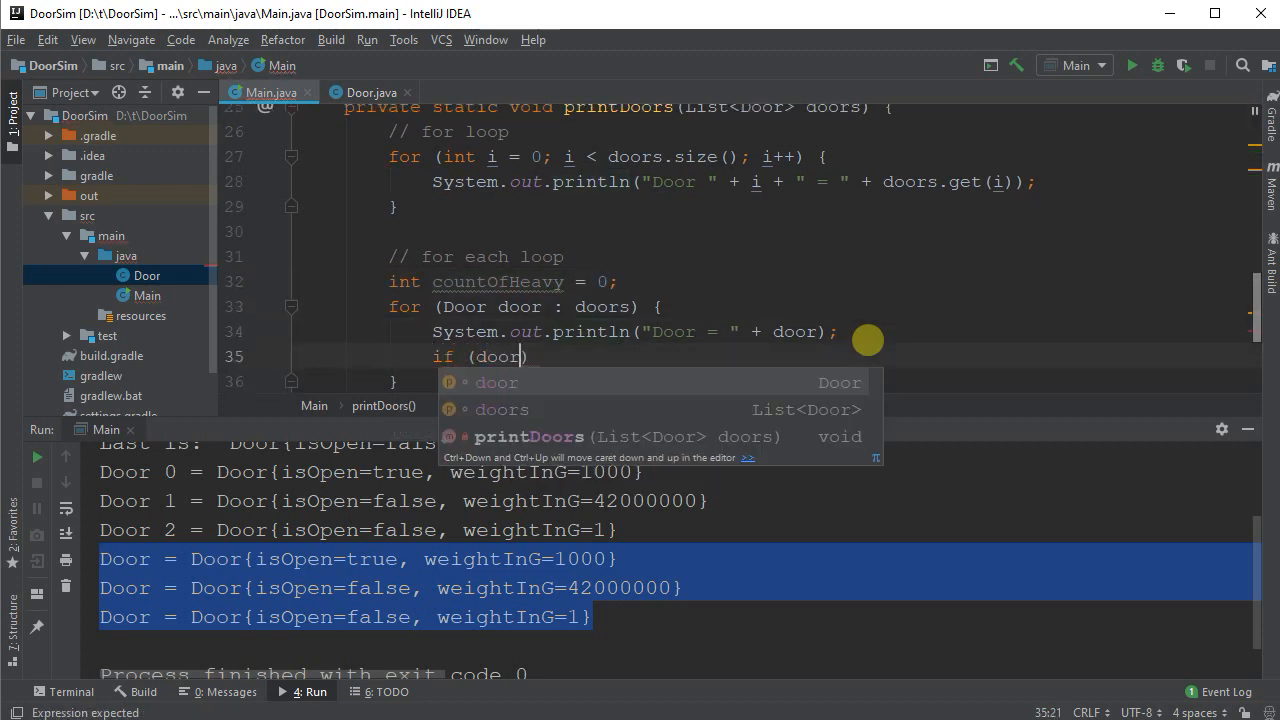
{"action": "type", "text": ".getWeightInG("}
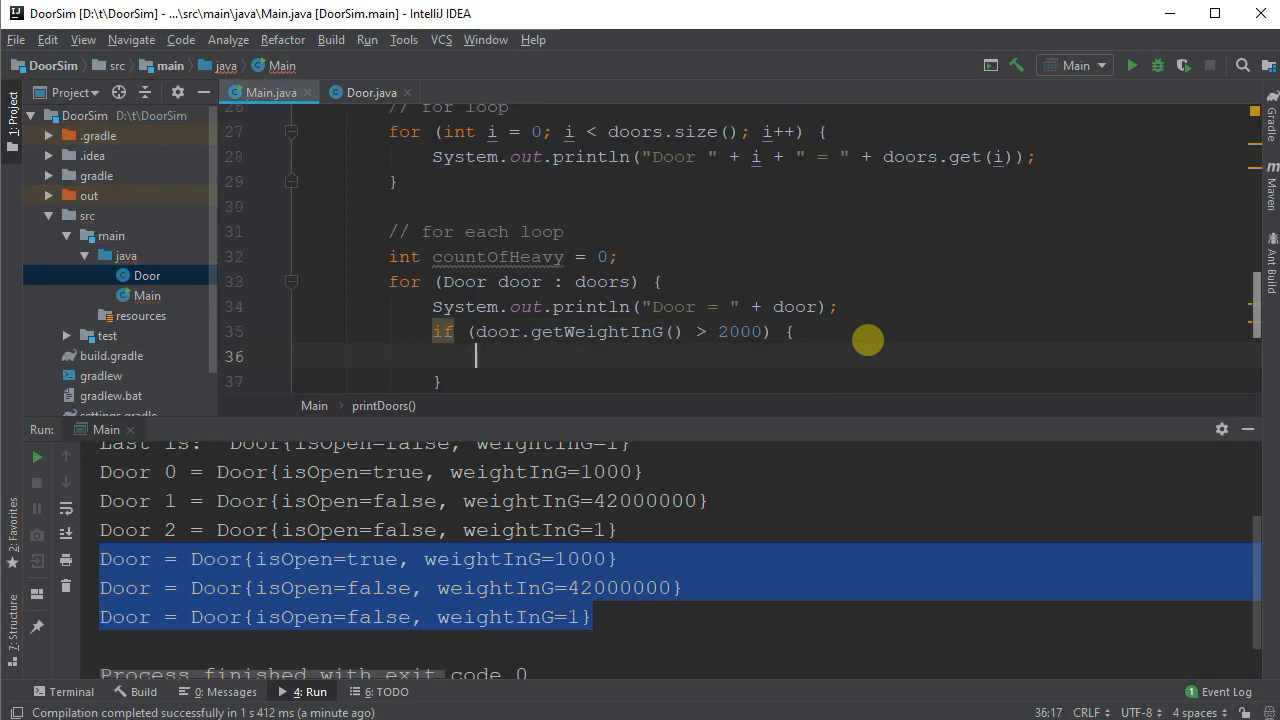
{"action": "type", "text": "countOfHeavy++;"}
{"action": "type", "text": "System.out.println(\"Num heavy doors\");"}
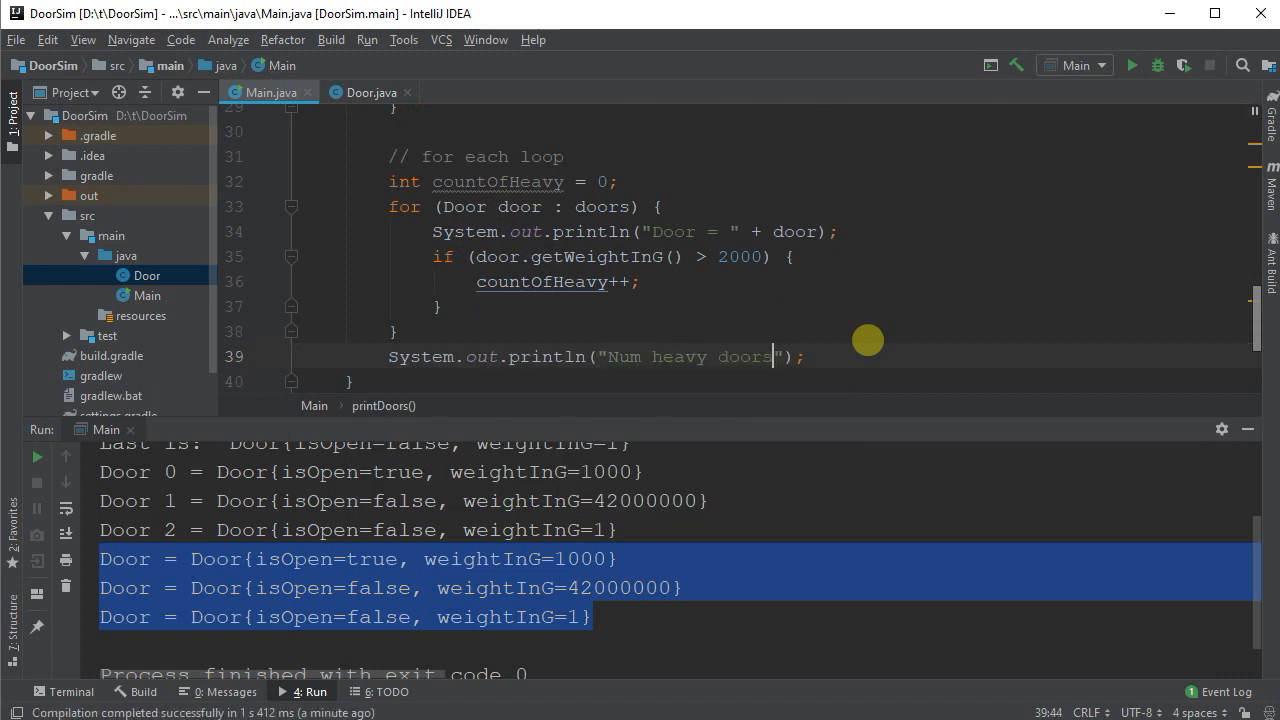
{"action": "type", "text": ": \" +"}
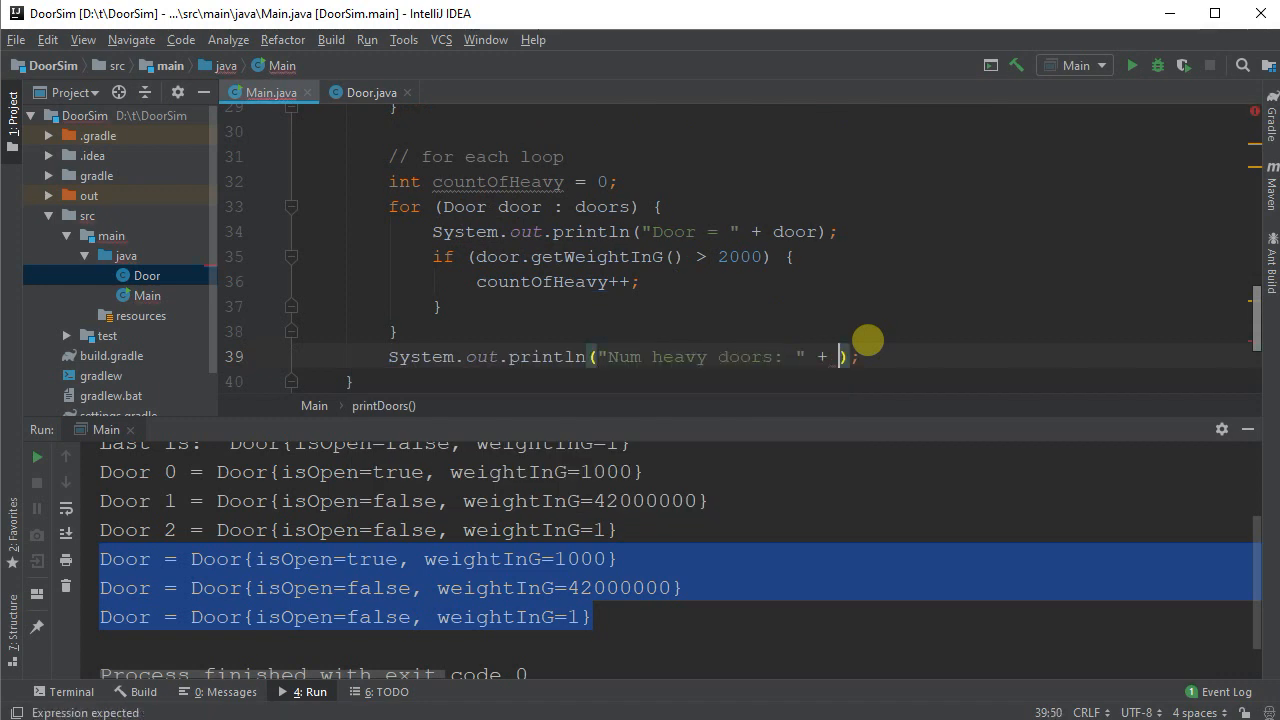
{"action": "type", "text": "countOfHeavy"}
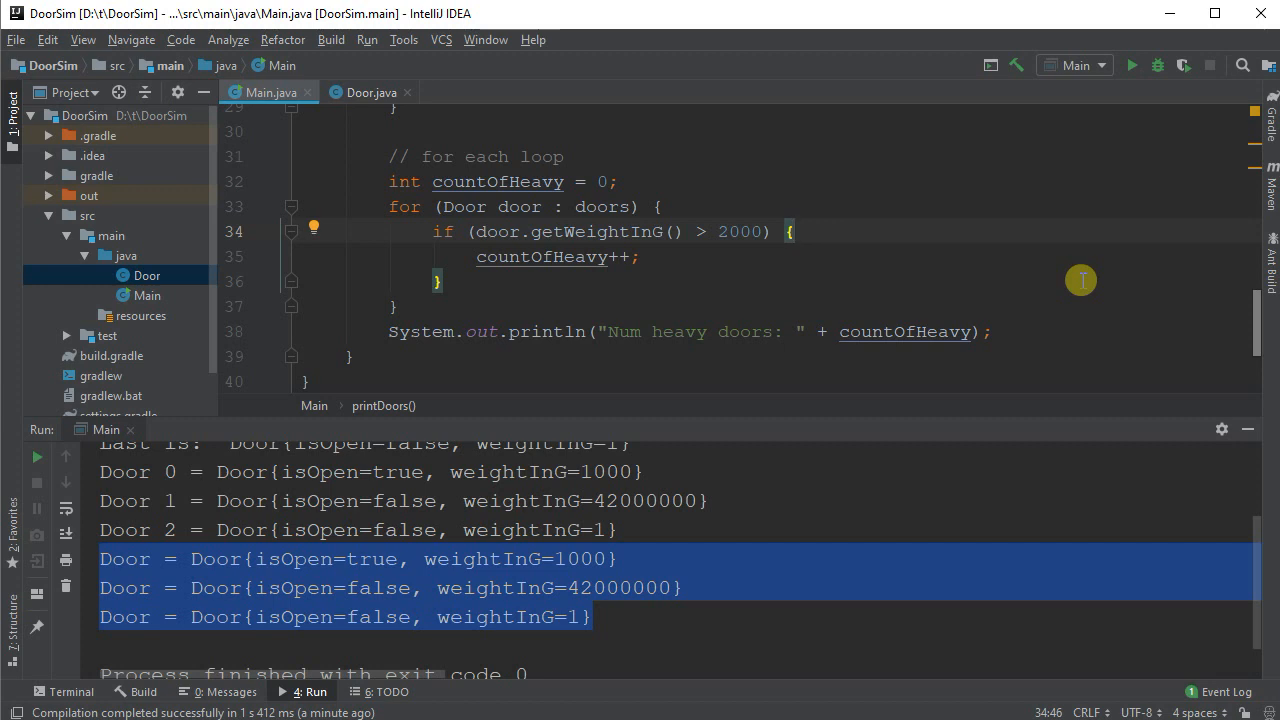
{"action": "type", "text": "System.out.println(\"Door = \" + door);"}
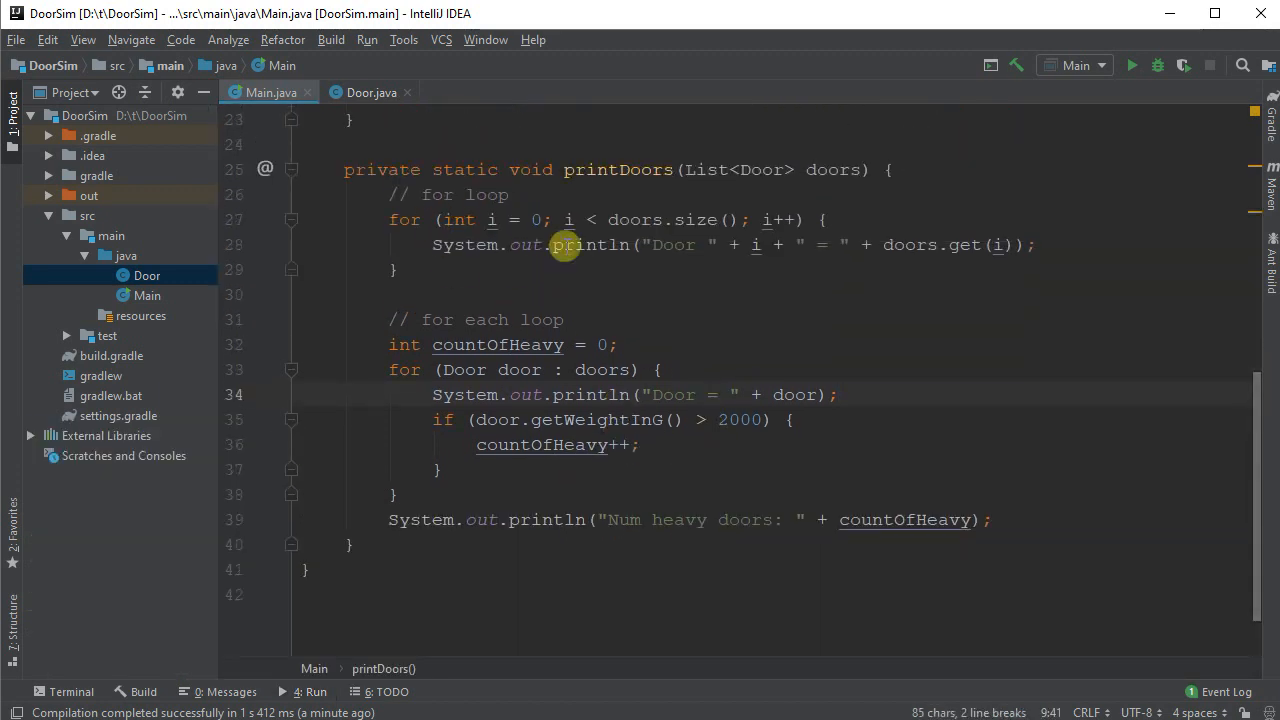
Step: Run Main to confirm 'Num heavy doors: 1', then hide the Run window
{"action": "double_click", "coordinate": [755, 244]}
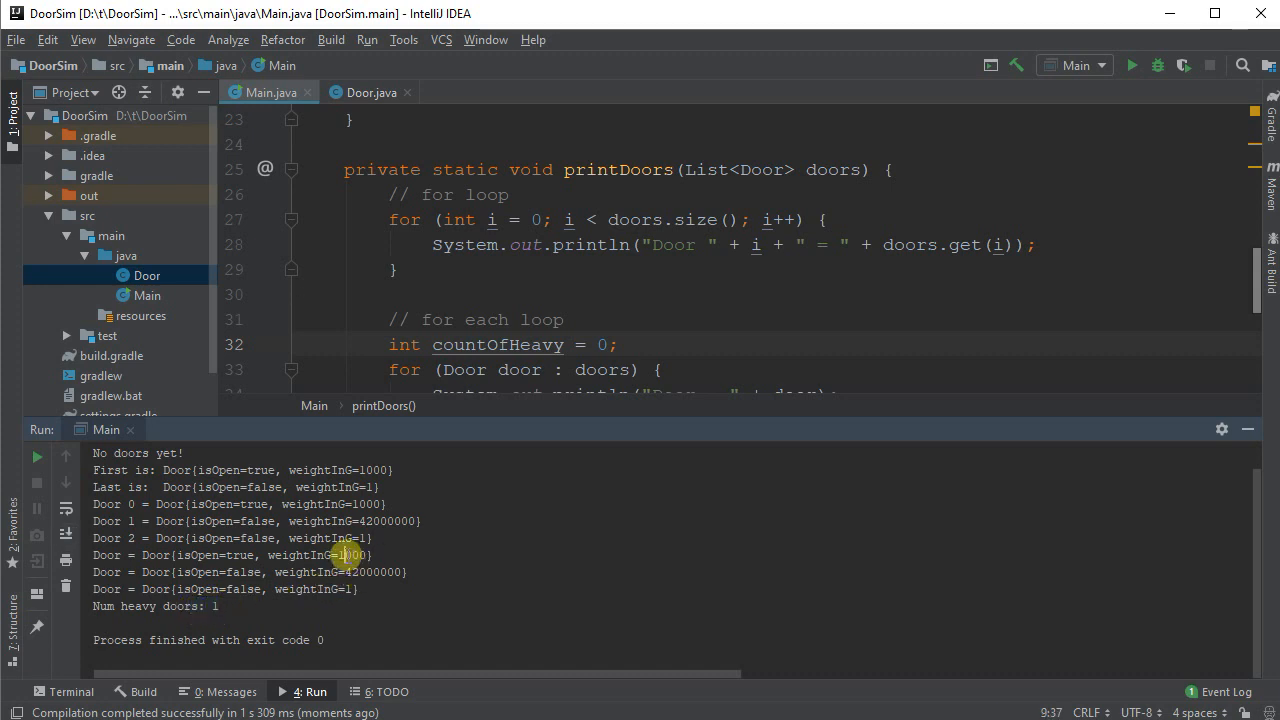
{"action": "double_click", "coordinate": [373, 571]}
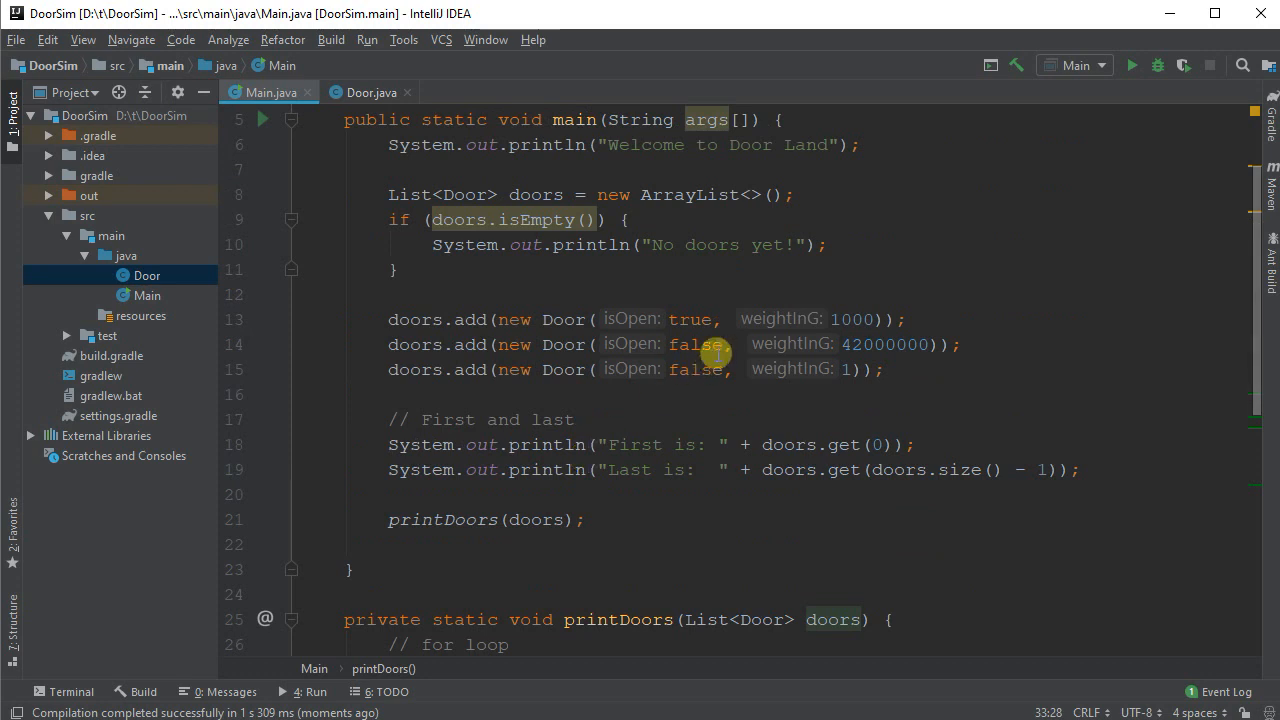
{"action": "mouse_move", "coordinate": [617, 452]}
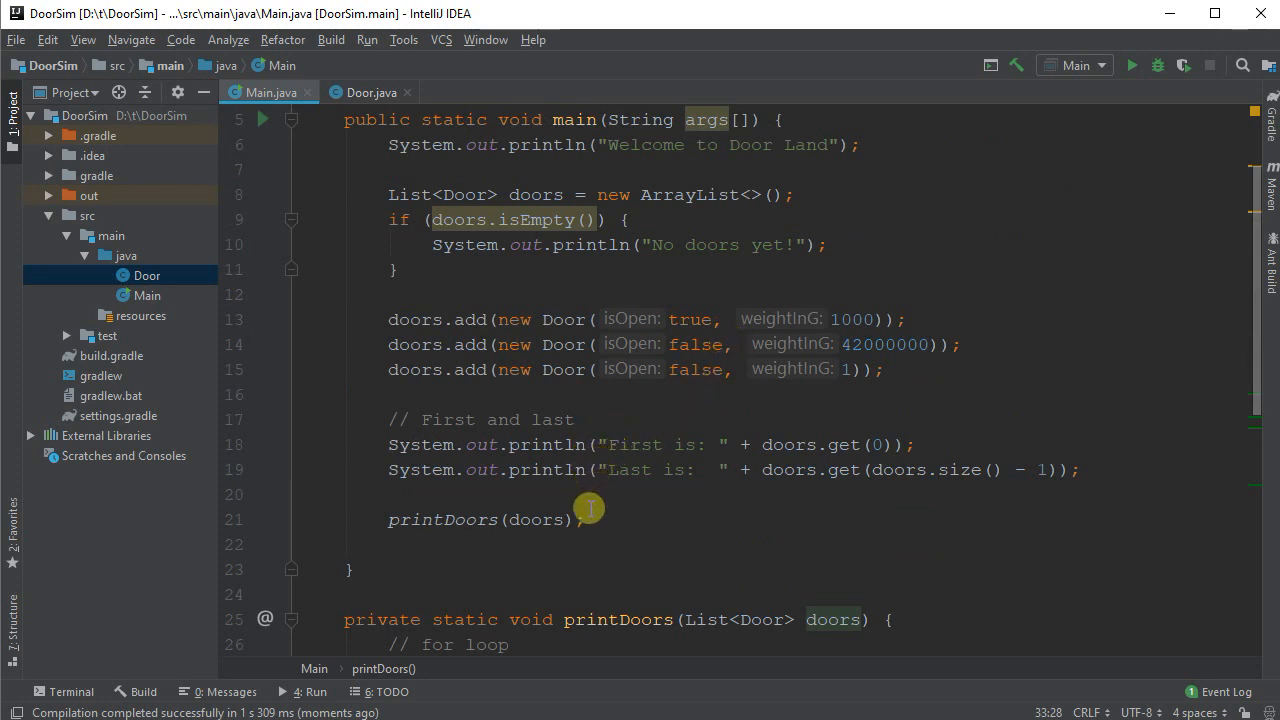
{"action": "mouse_move", "coordinate": [511, 545]}
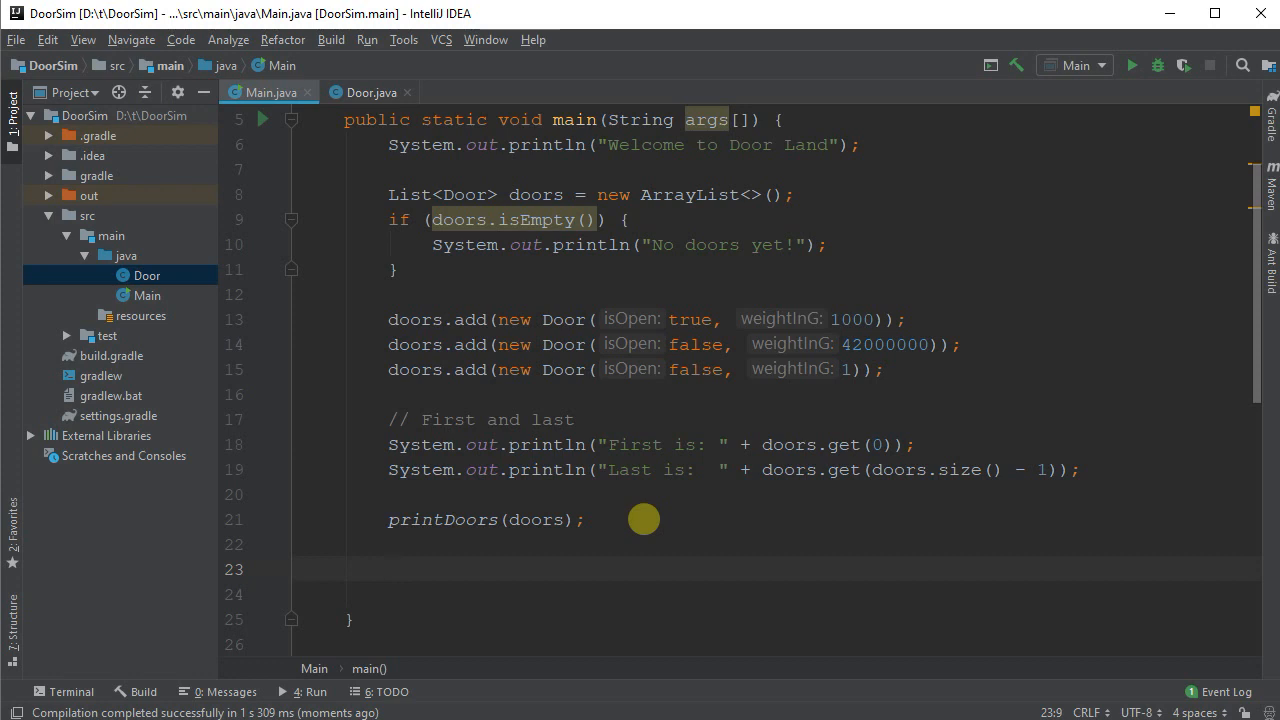
Step: Assign List<Door> heavyDoors = getHeavyDoors(doors) in main and generate the missing method
{"action": "type", "text": "List<>"}
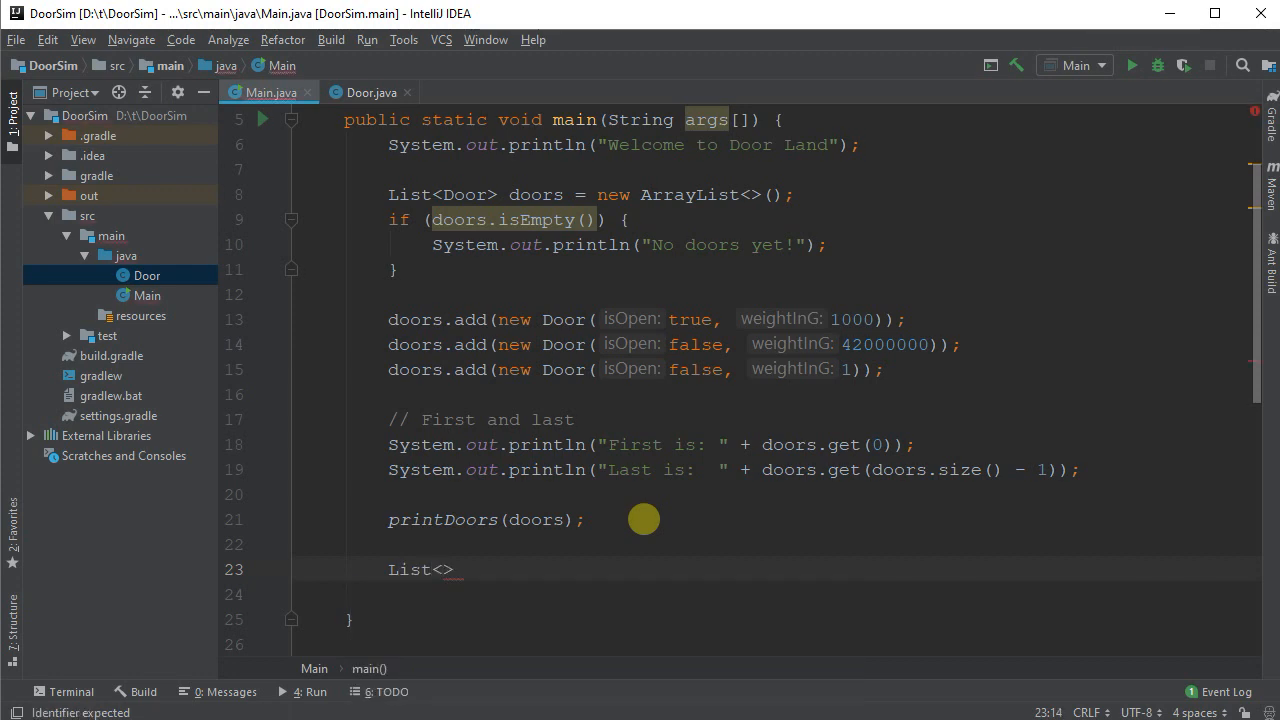
{"action": "type", "text": "Door"}
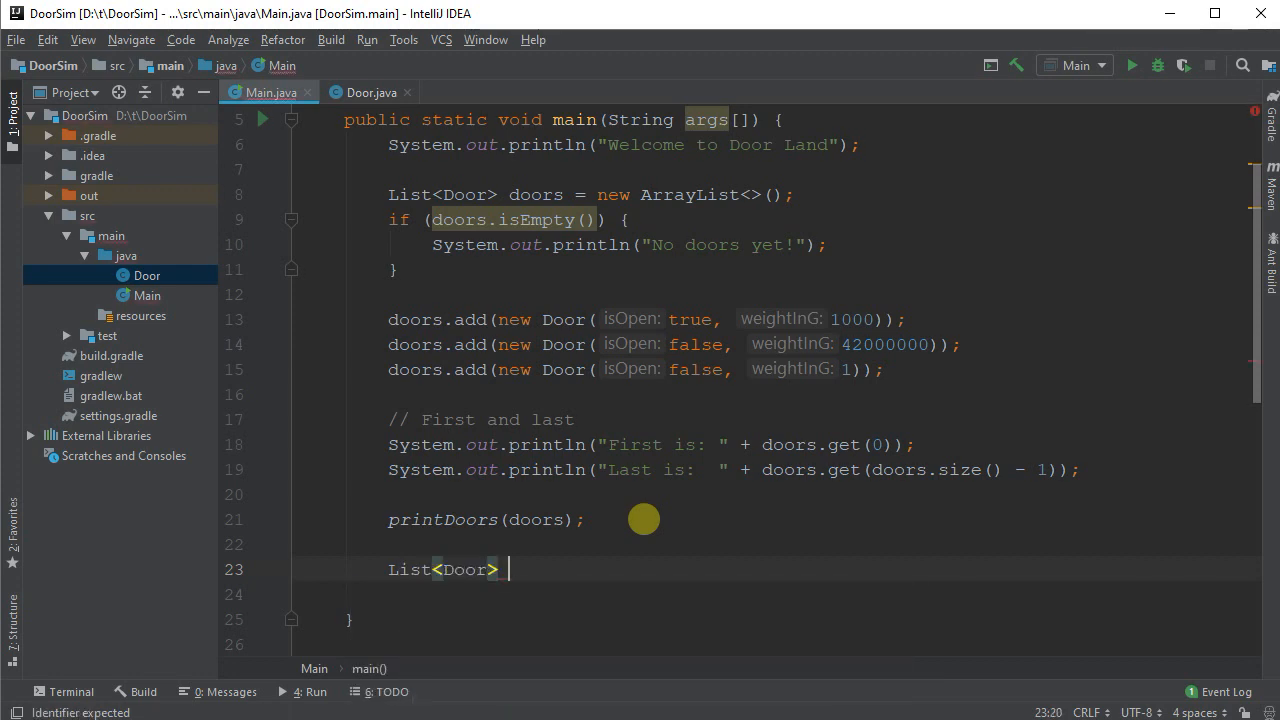
{"action": "type", "text": "heavyDoors ="}
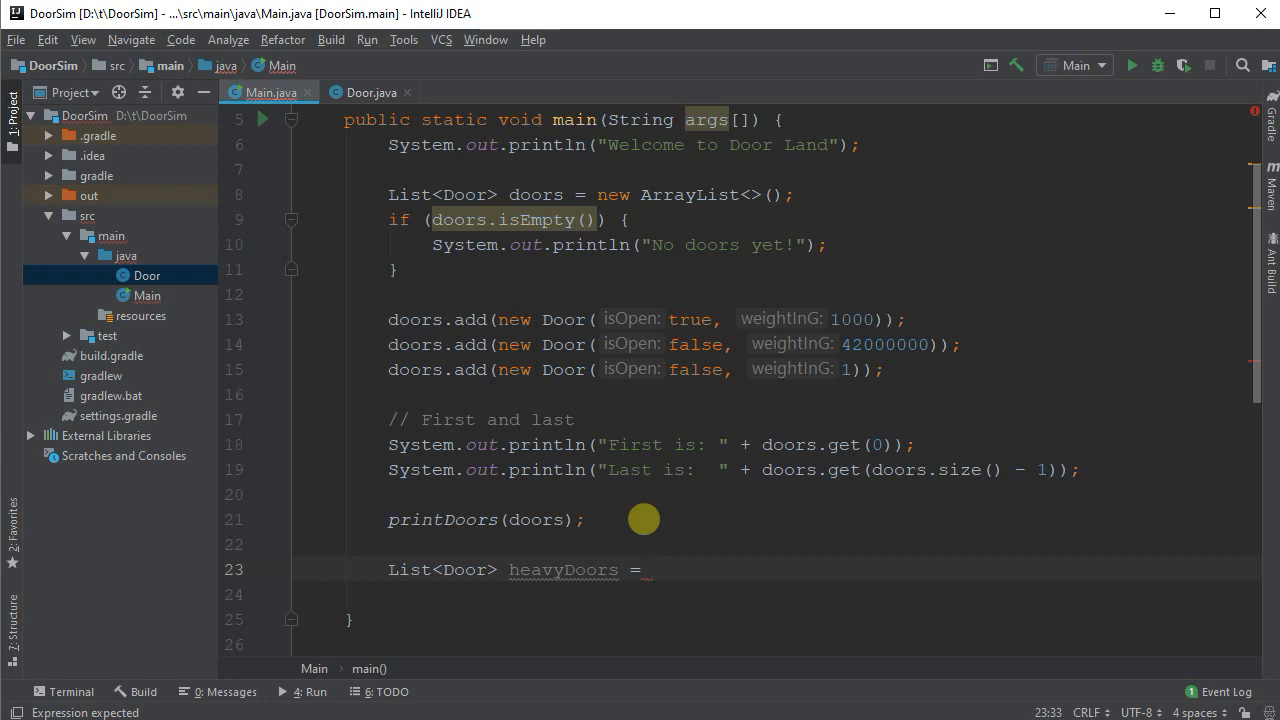
{"action": "type", "text": "get"}
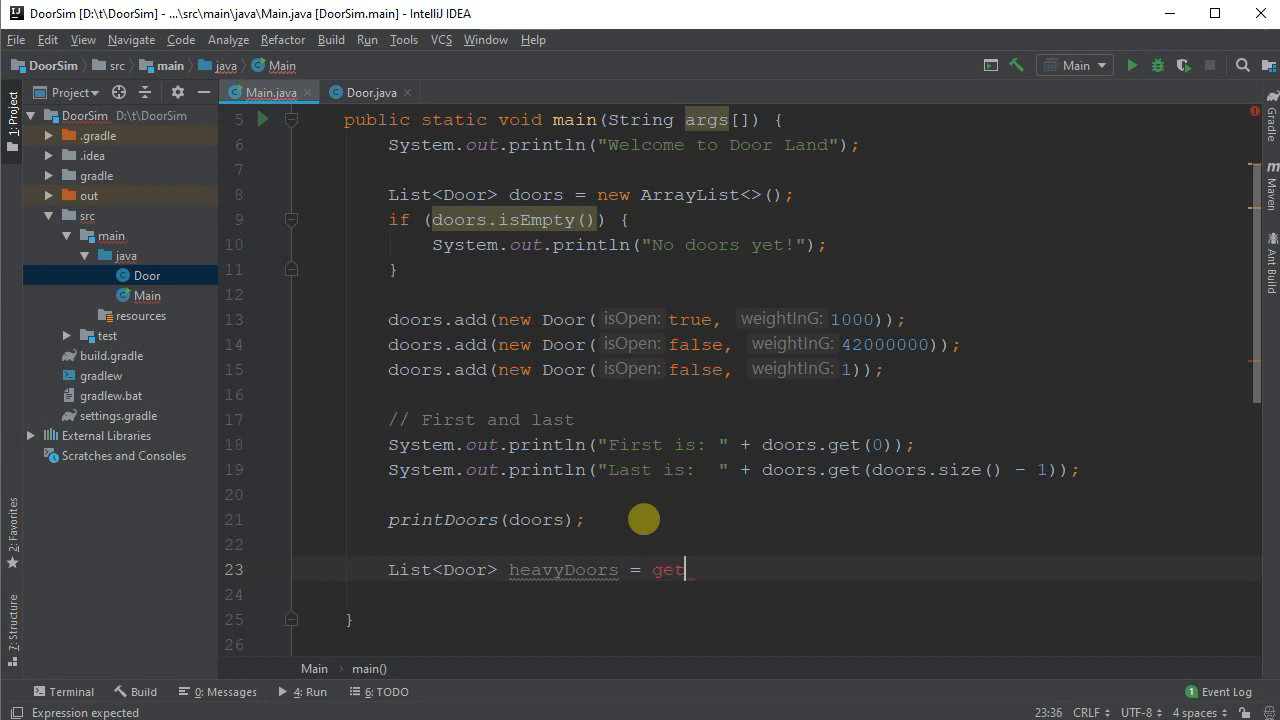
{"action": "type", "text": "HeavyDoors()"}
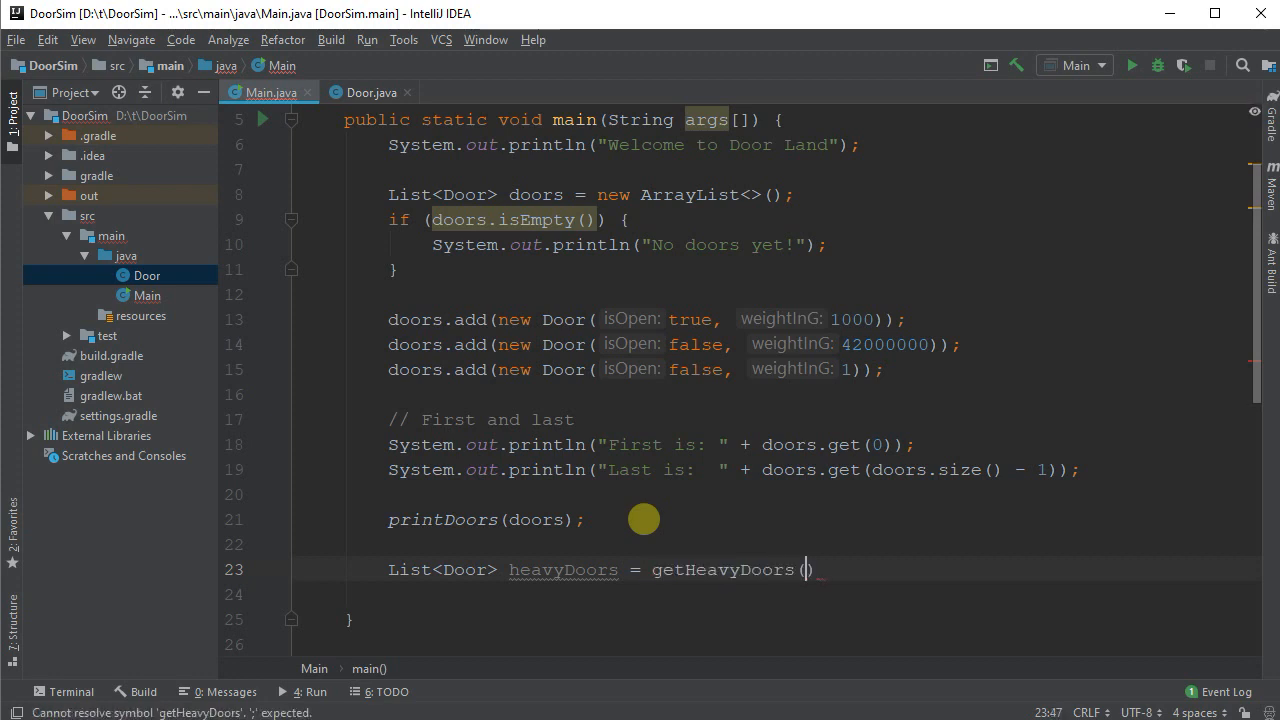
{"action": "type", "text": "doors"}
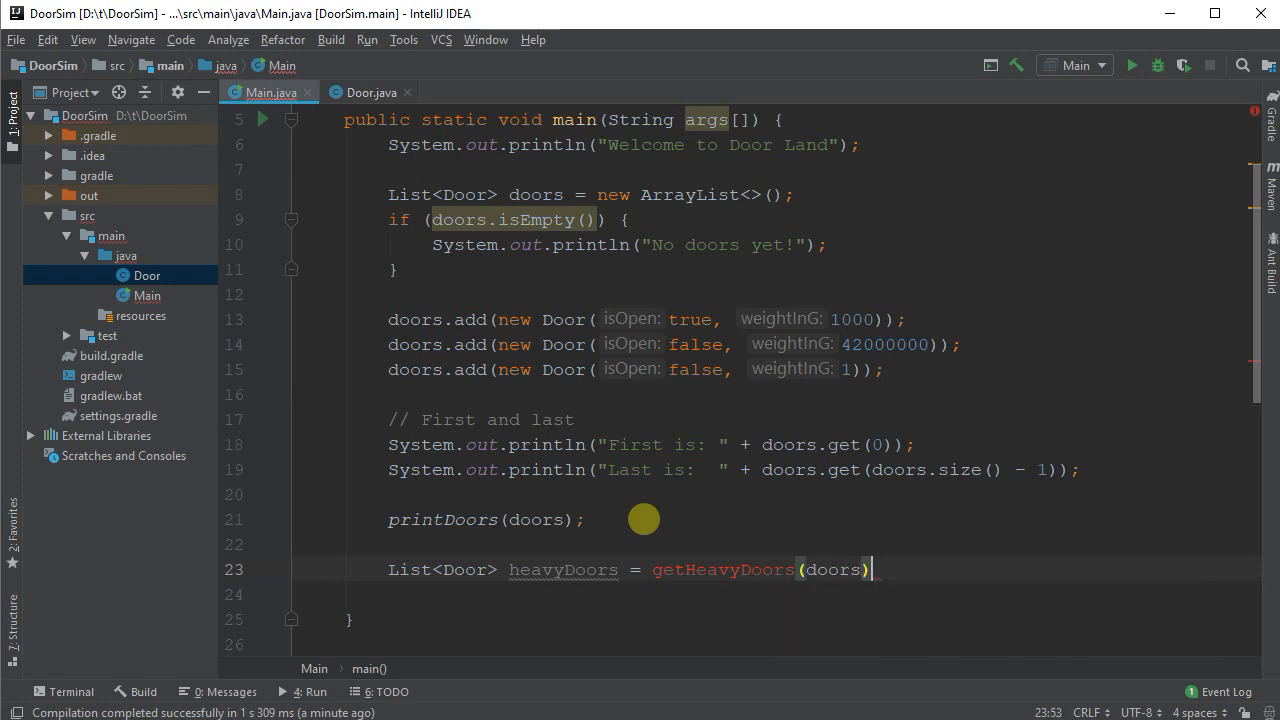
{"action": "type", "text": ";"}
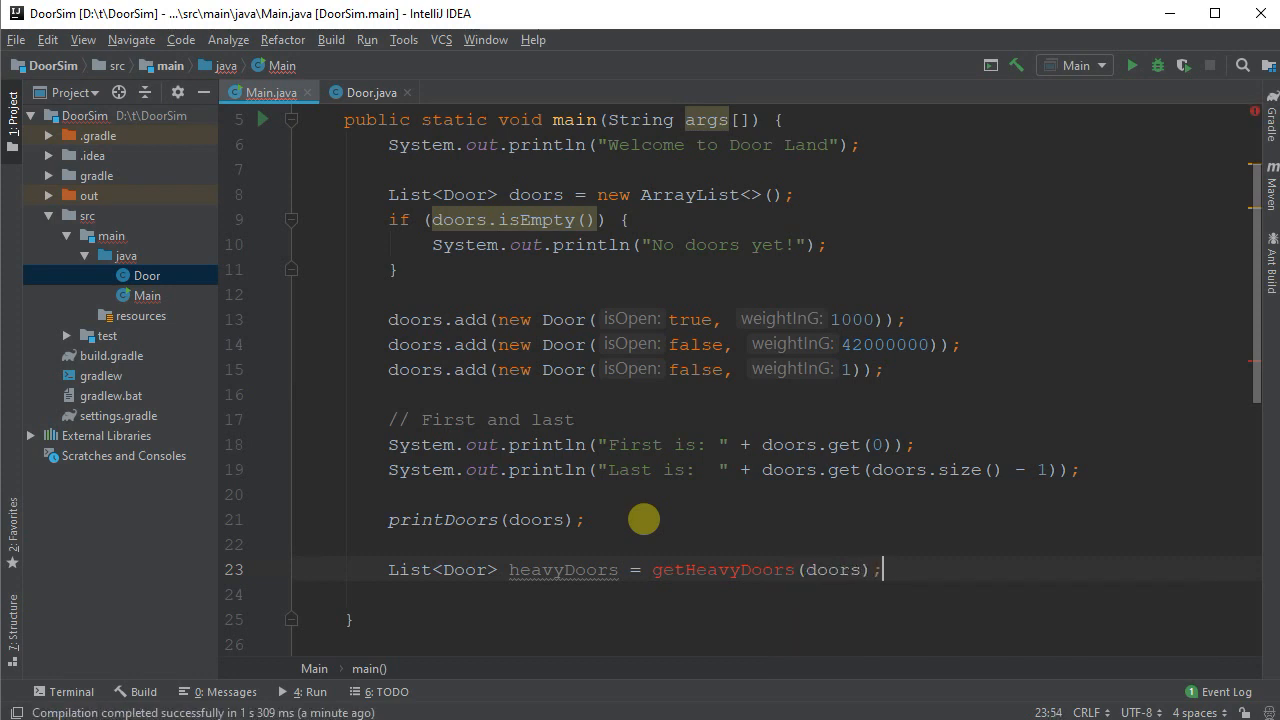
{"action": "mouse_move", "coordinate": [810, 569]}
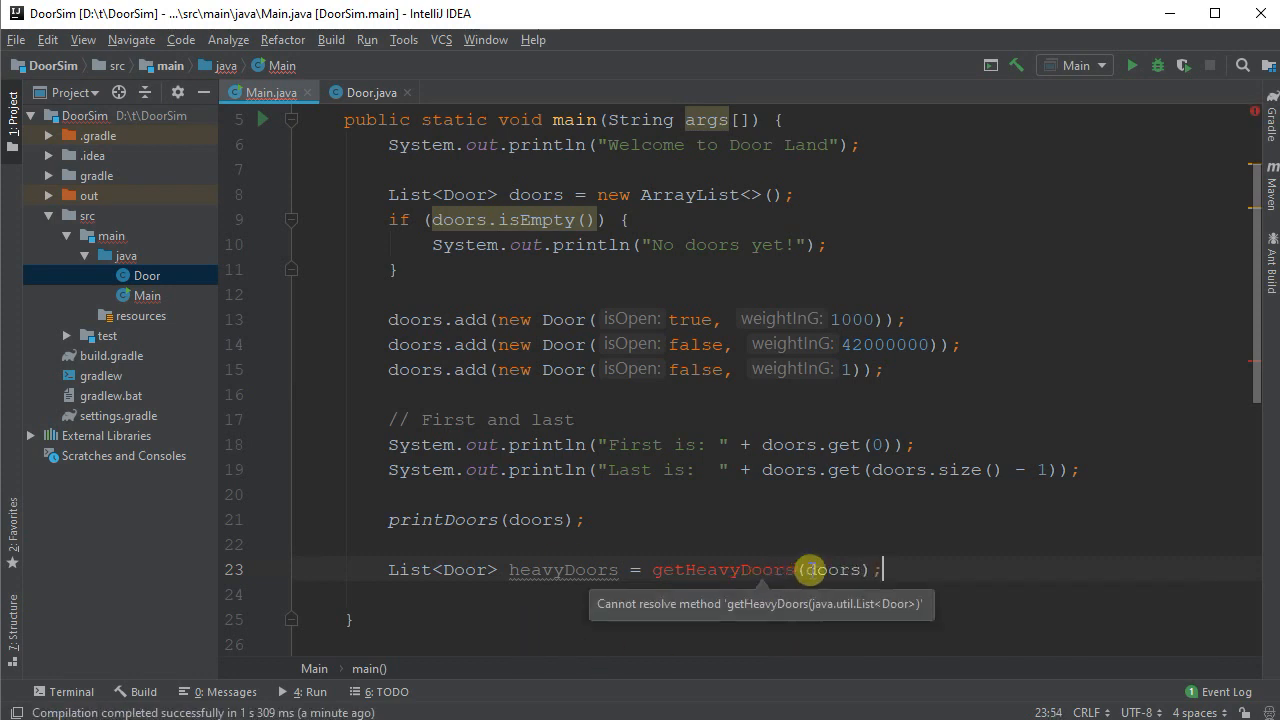
{"action": "double_click", "coordinate": [832, 569]}
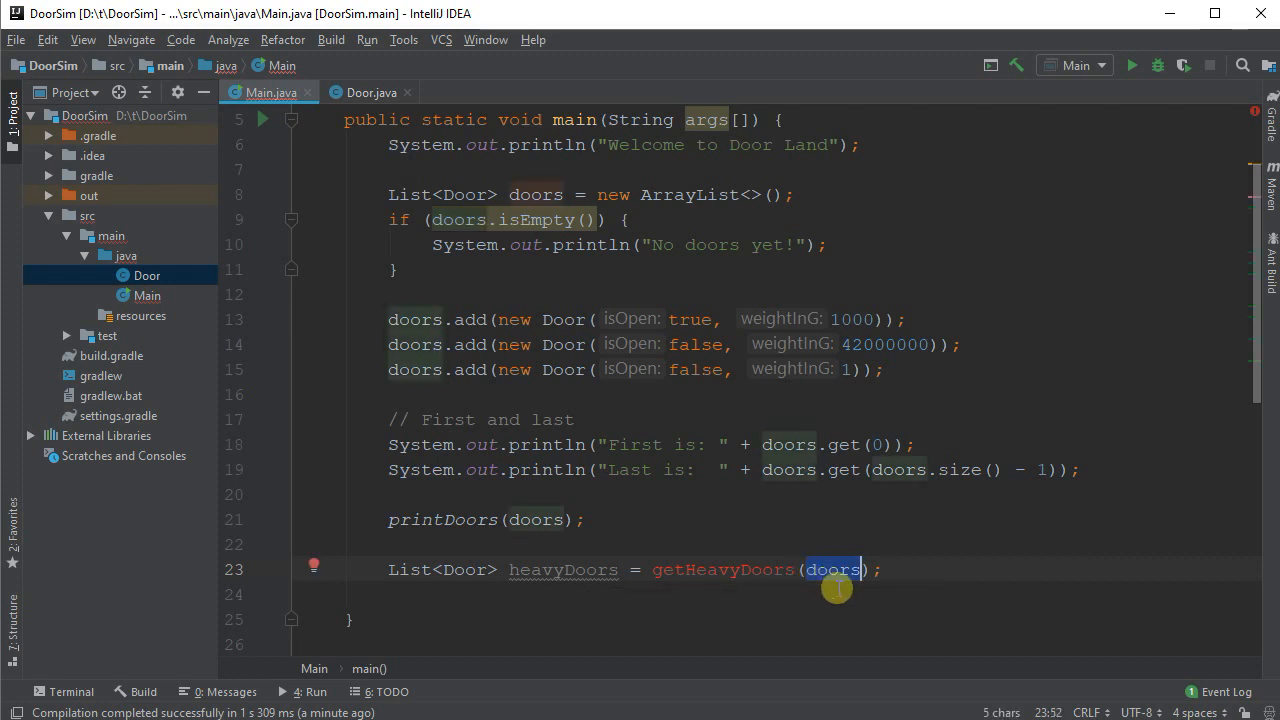
{"action": "mouse_move", "coordinate": [776, 590]}
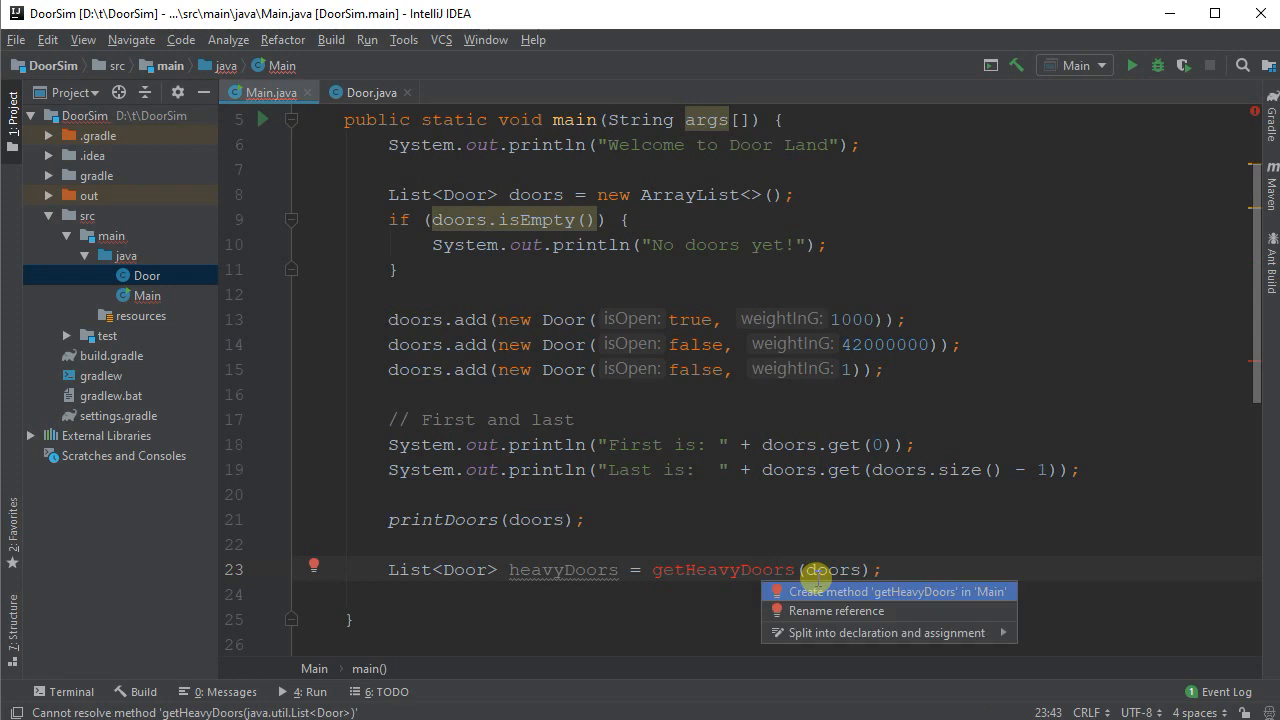
{"action": "left_click", "coordinate": [897, 591]}
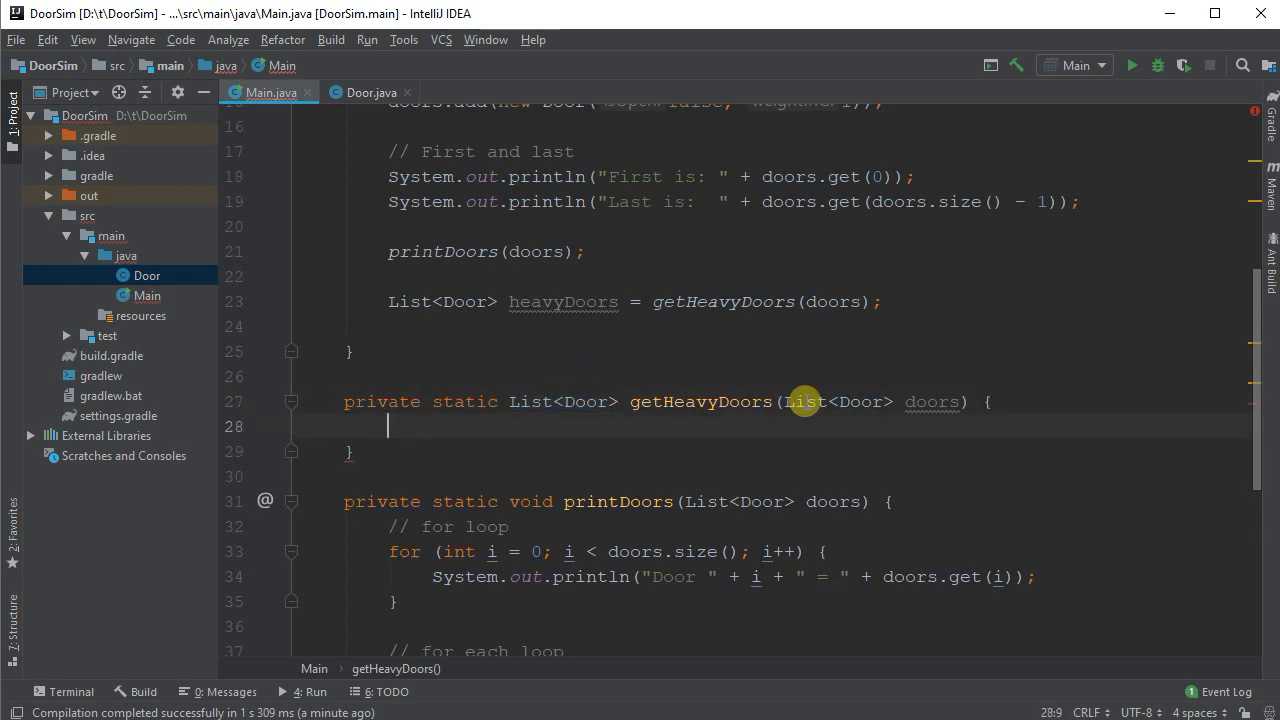
Step: In getHeavyDoors, create heavyDoors as a new ArrayList<Door> and return it
{"action": "type", "text": "A"}
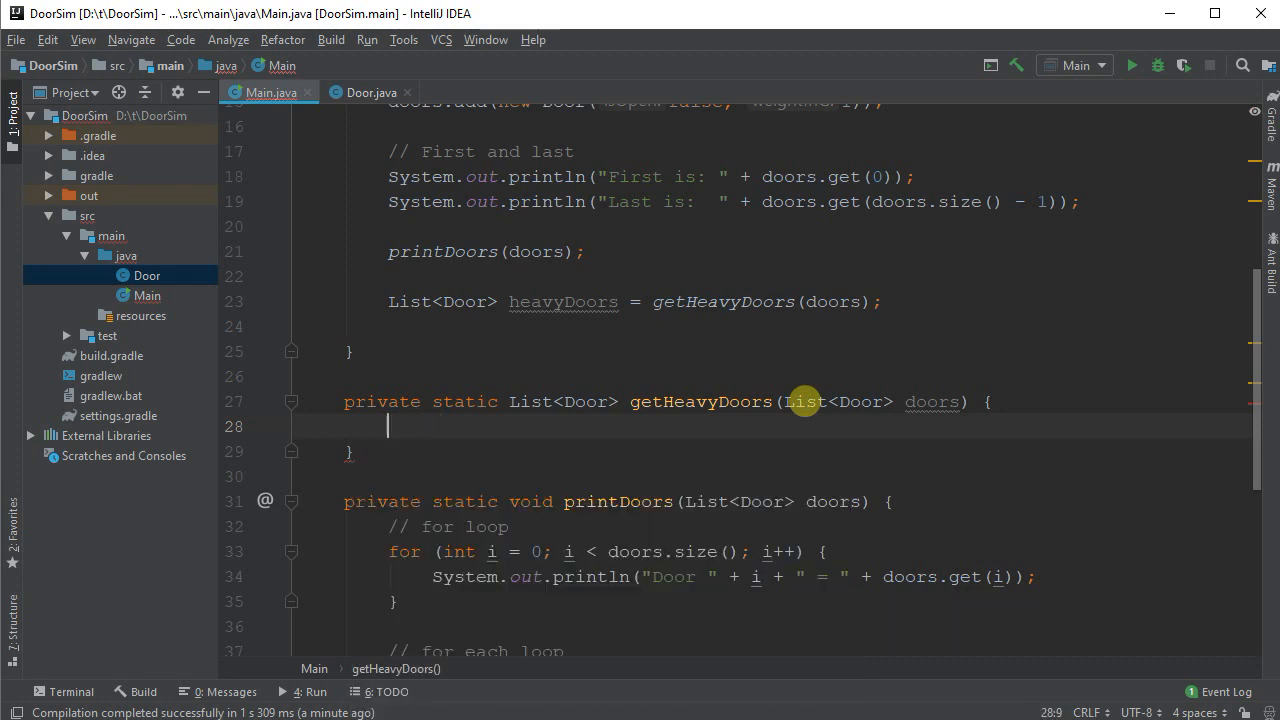
{"action": "type", "text": "List<Door> hea"}
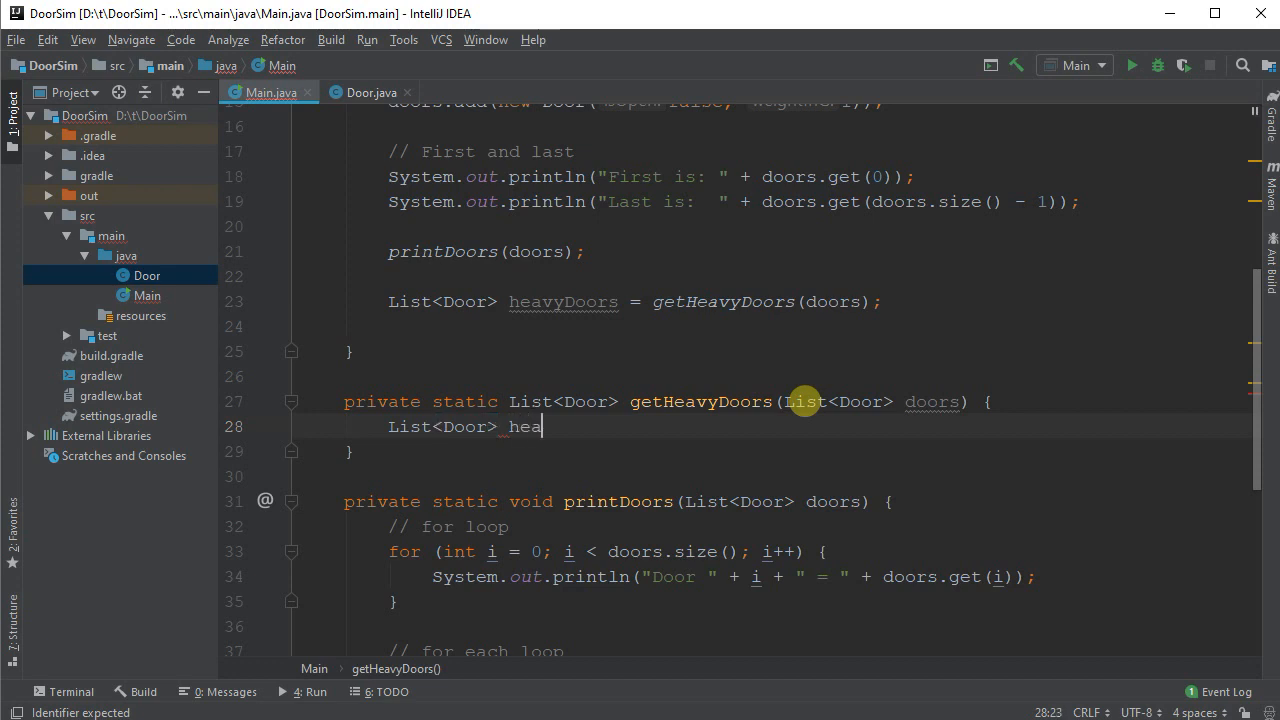
{"action": "type", "text": "vyDoors ="}
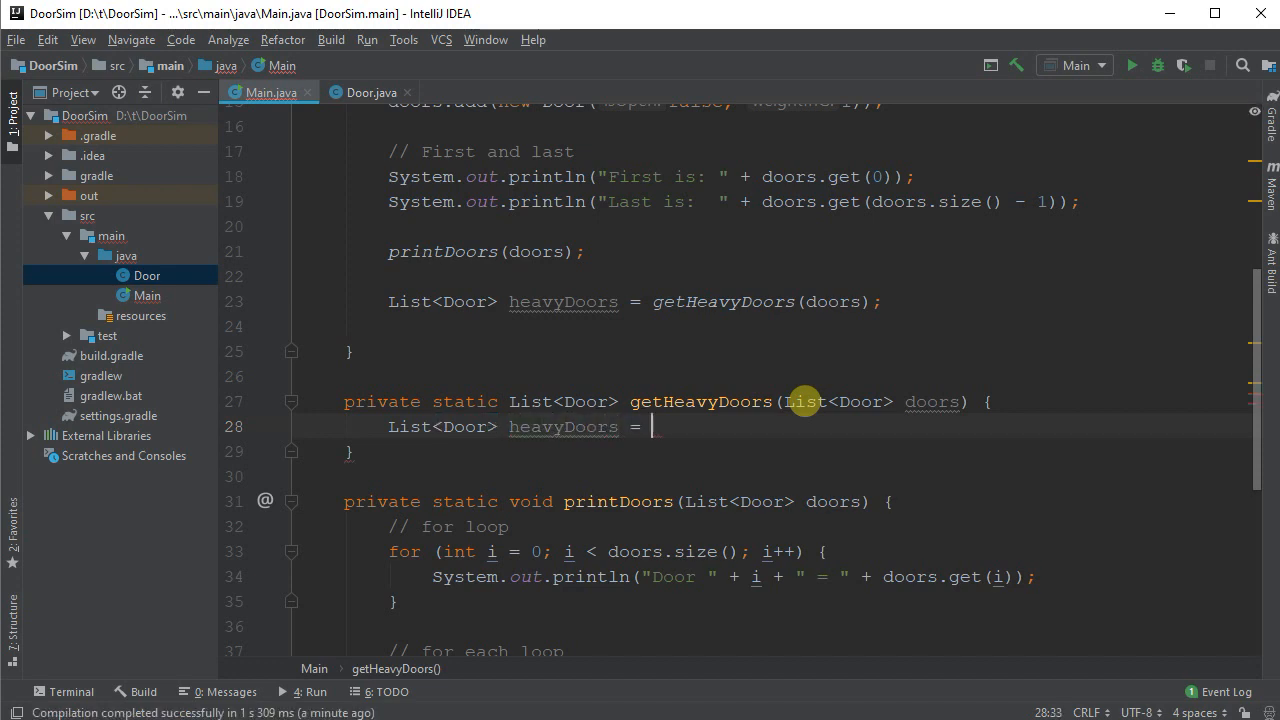
{"action": "type", "text": "new Arary"}
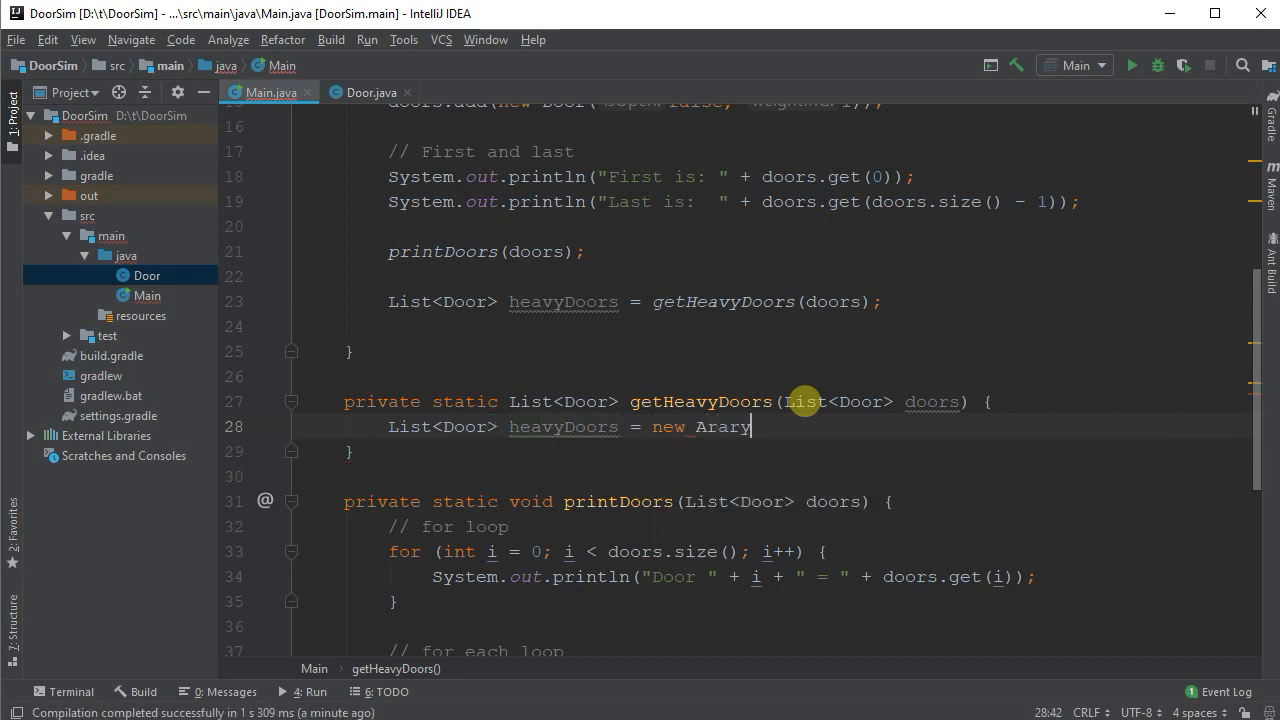
{"action": "type", "text": "List<>"}
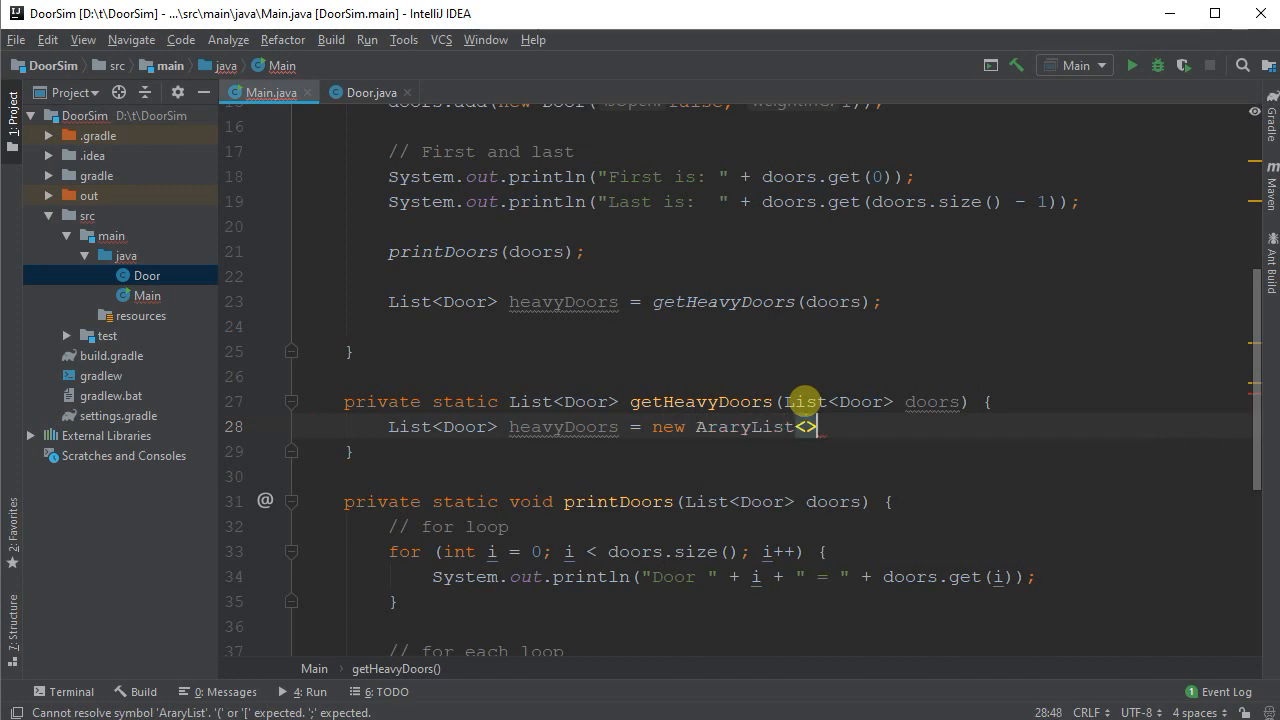
{"action": "type", "text": "();"}
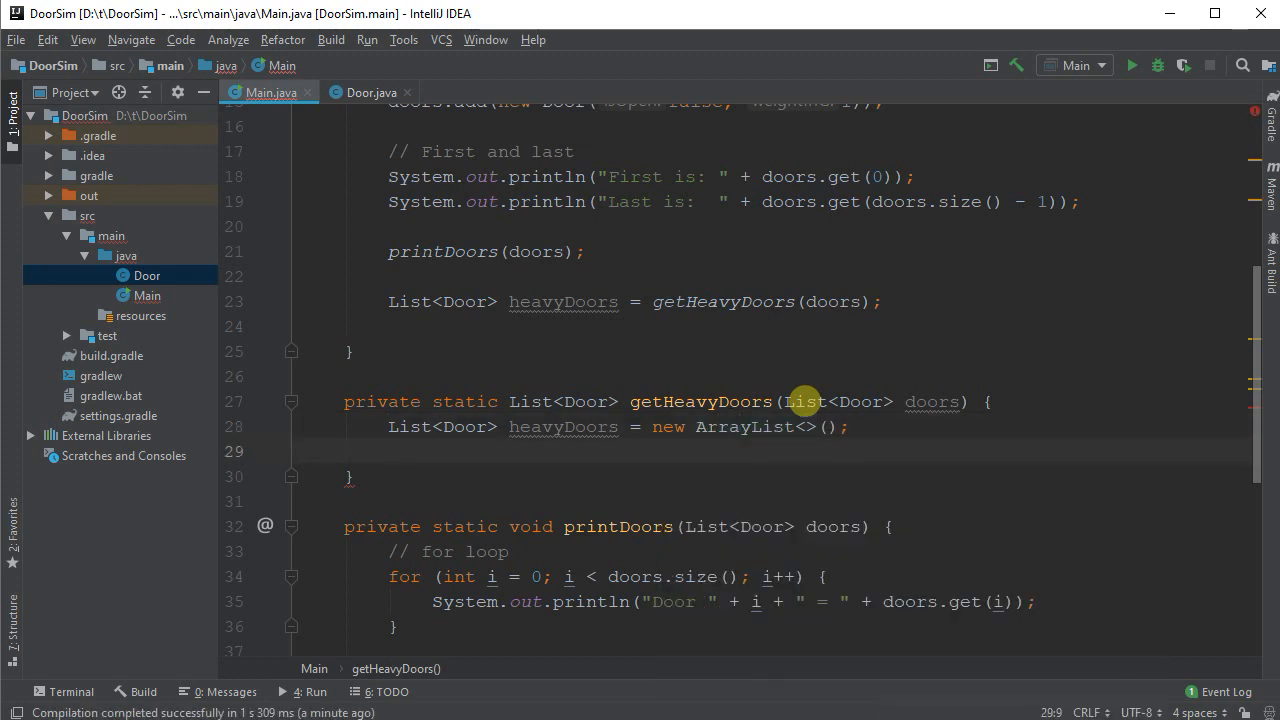
{"action": "type", "text": "return"}
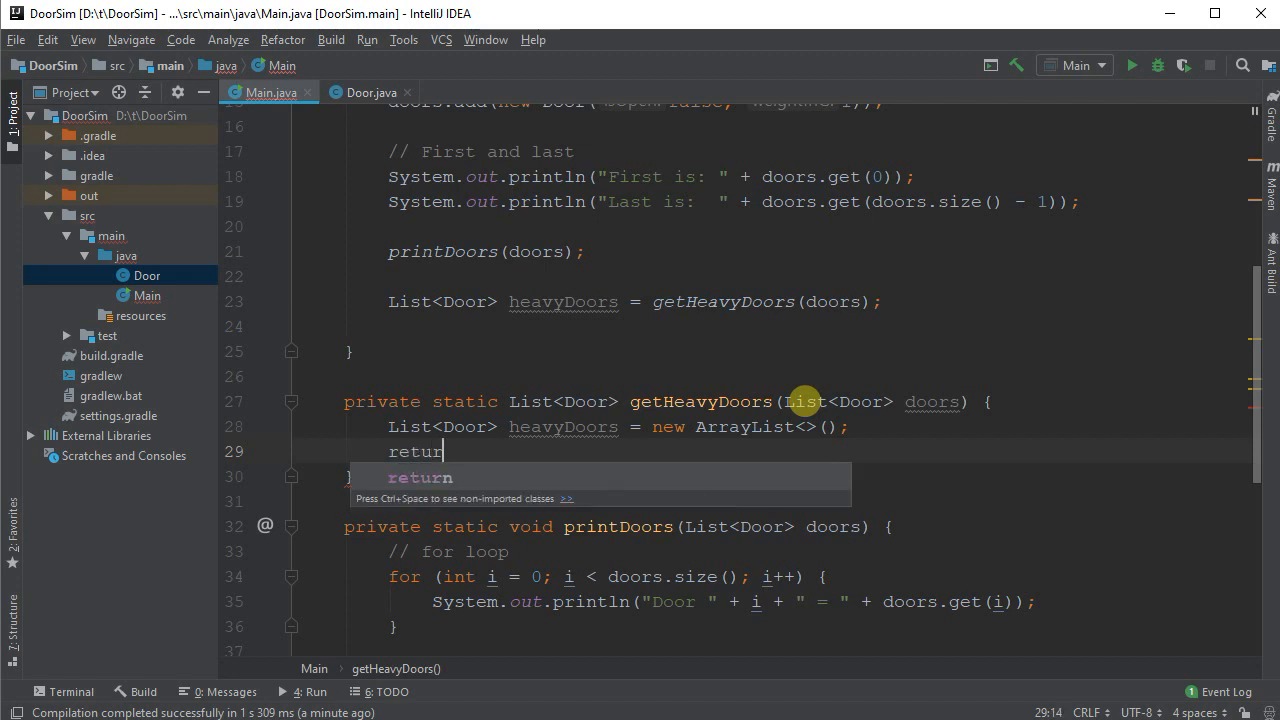
{"action": "type", "text": "heavyDoors;"}
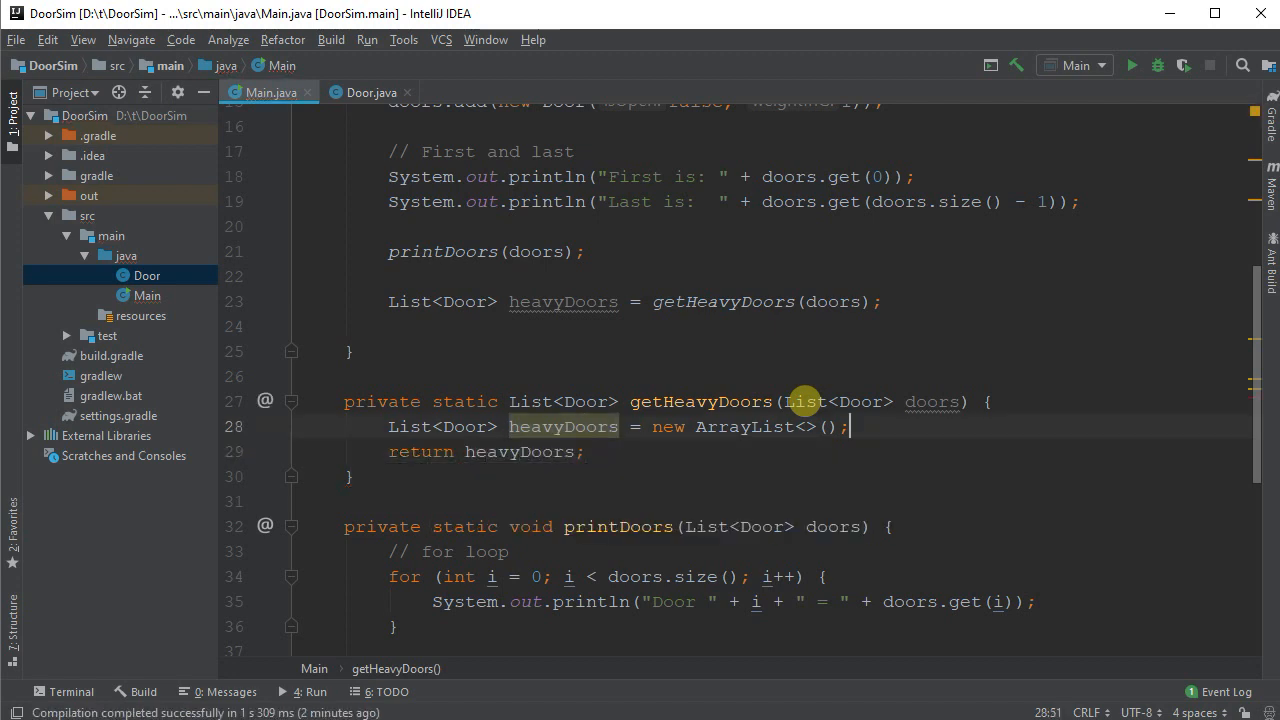
{"action": "type", "text": "dor"}
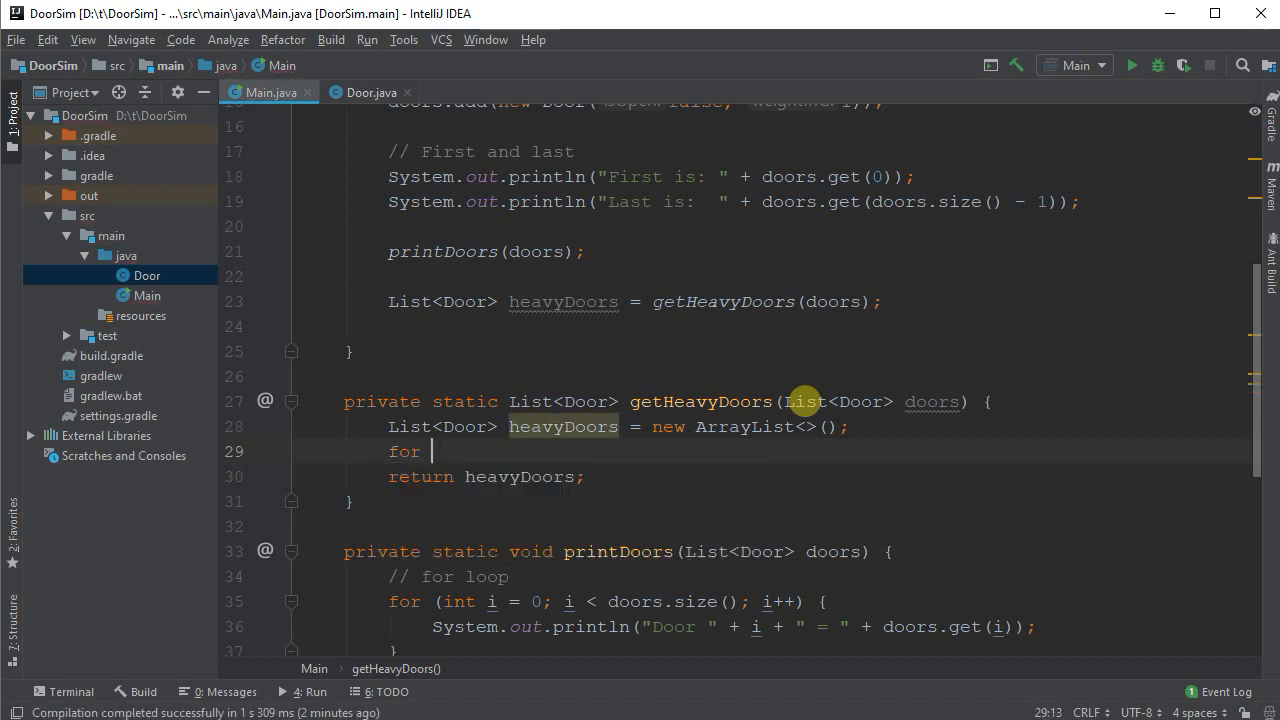
Step: Loop over doors, adding each door with getWeightInG() > 2000 to heavyDoors
{"action": "type", "text": "(Door door : doors) {"}
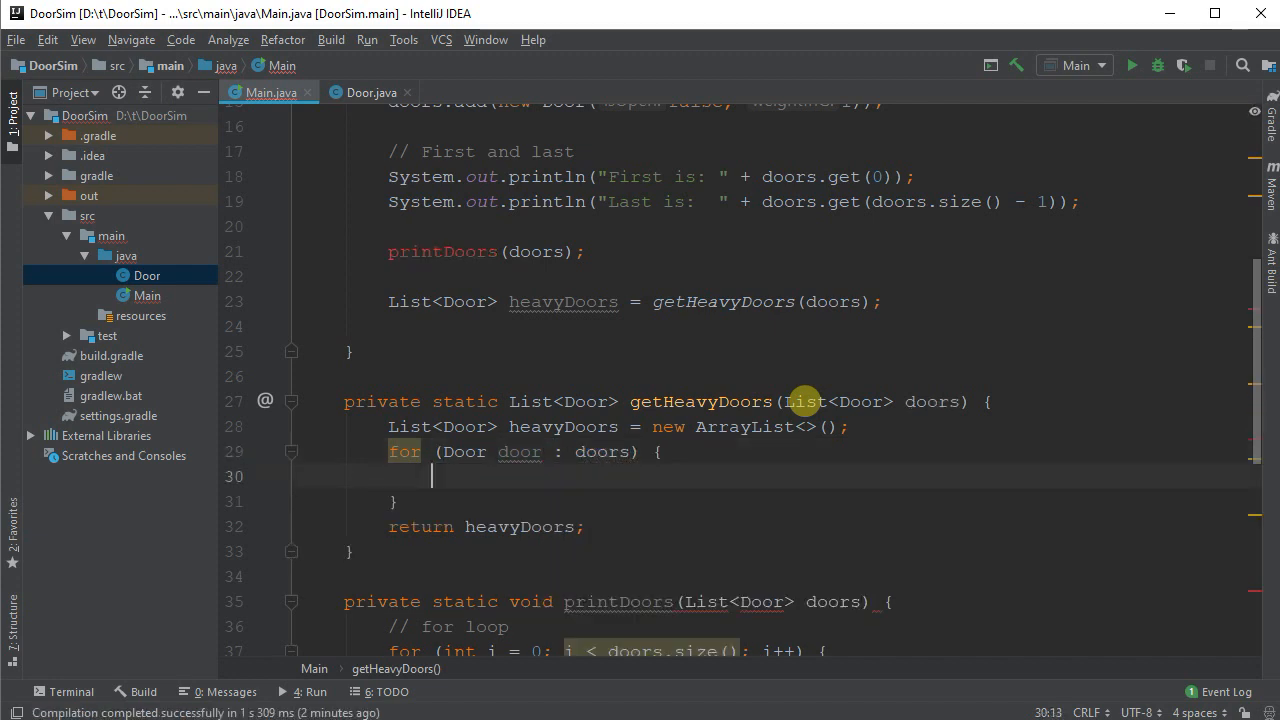
{"action": "type", "text": "if ("}
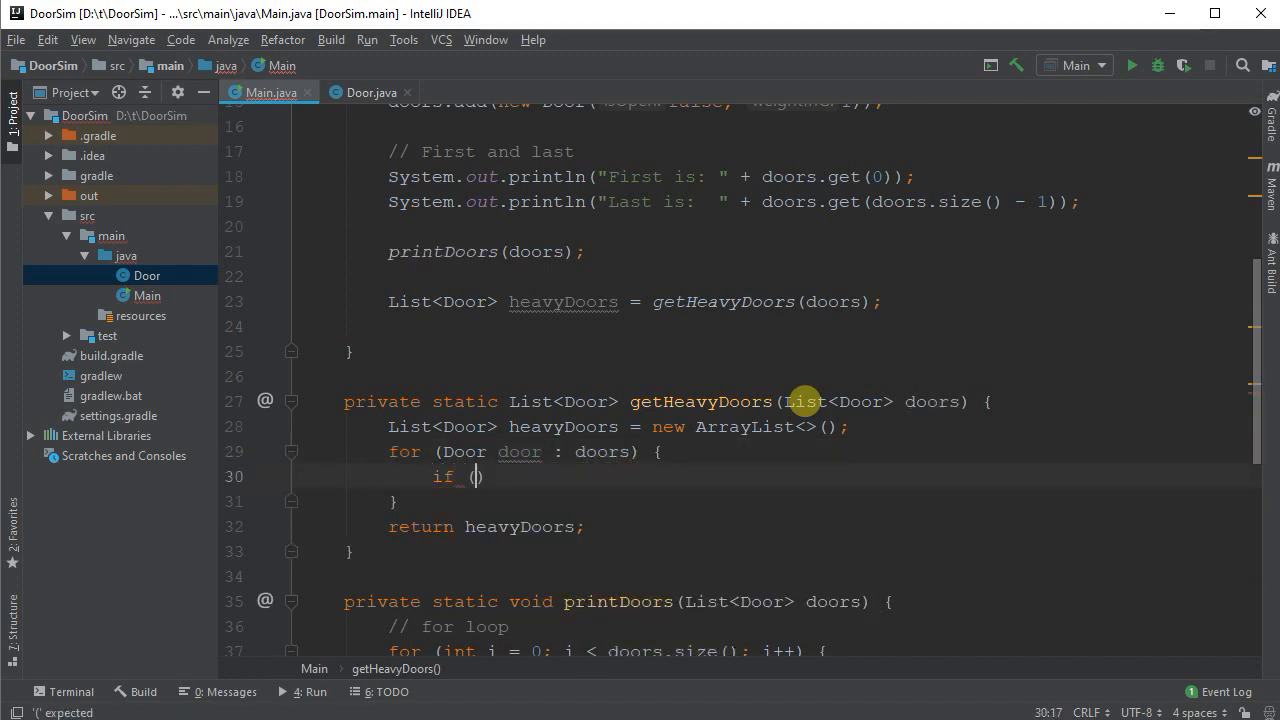
{"action": "type", "text": "door."}
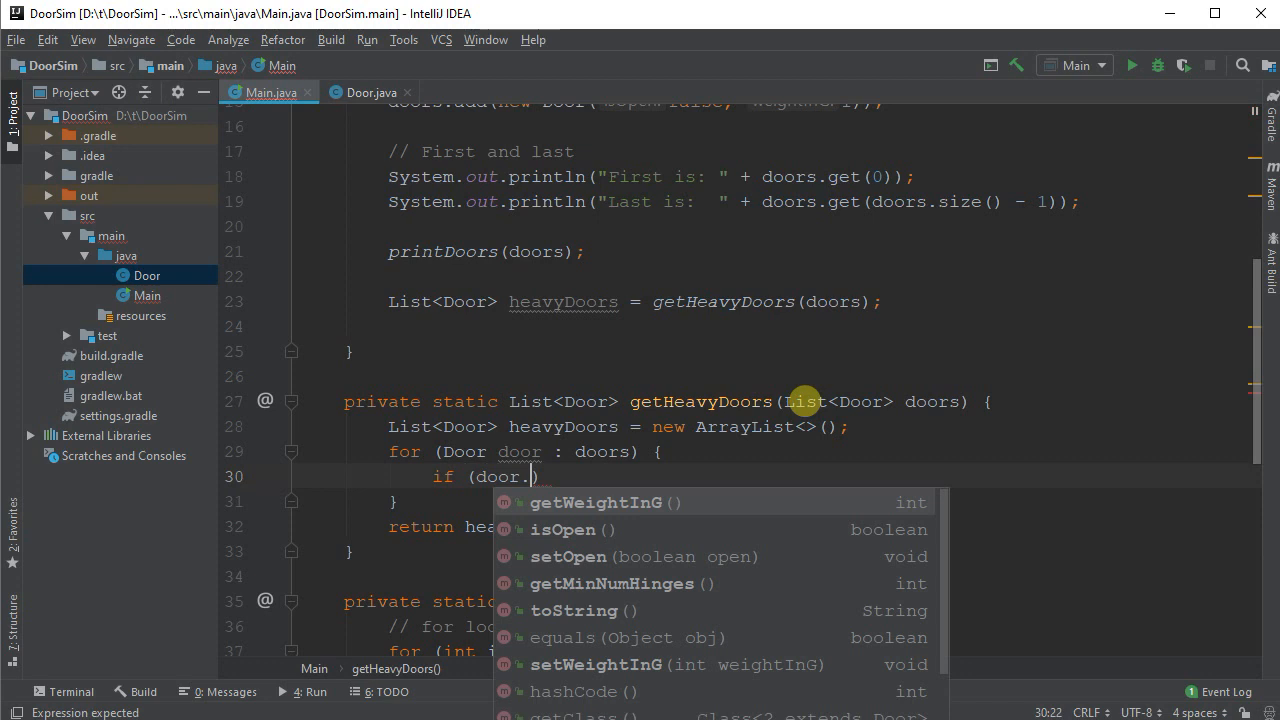
{"action": "type", "text": "getWeightInG() > 2000"}
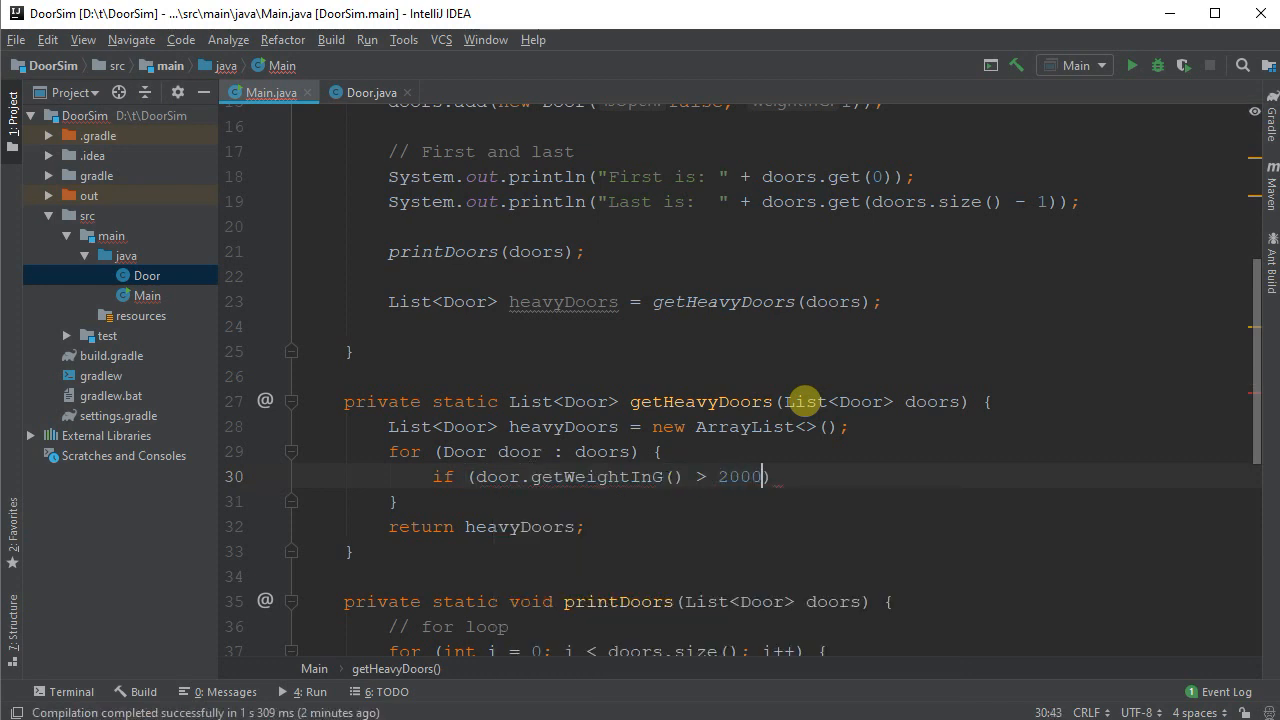
{"action": "type", "text": "{"}
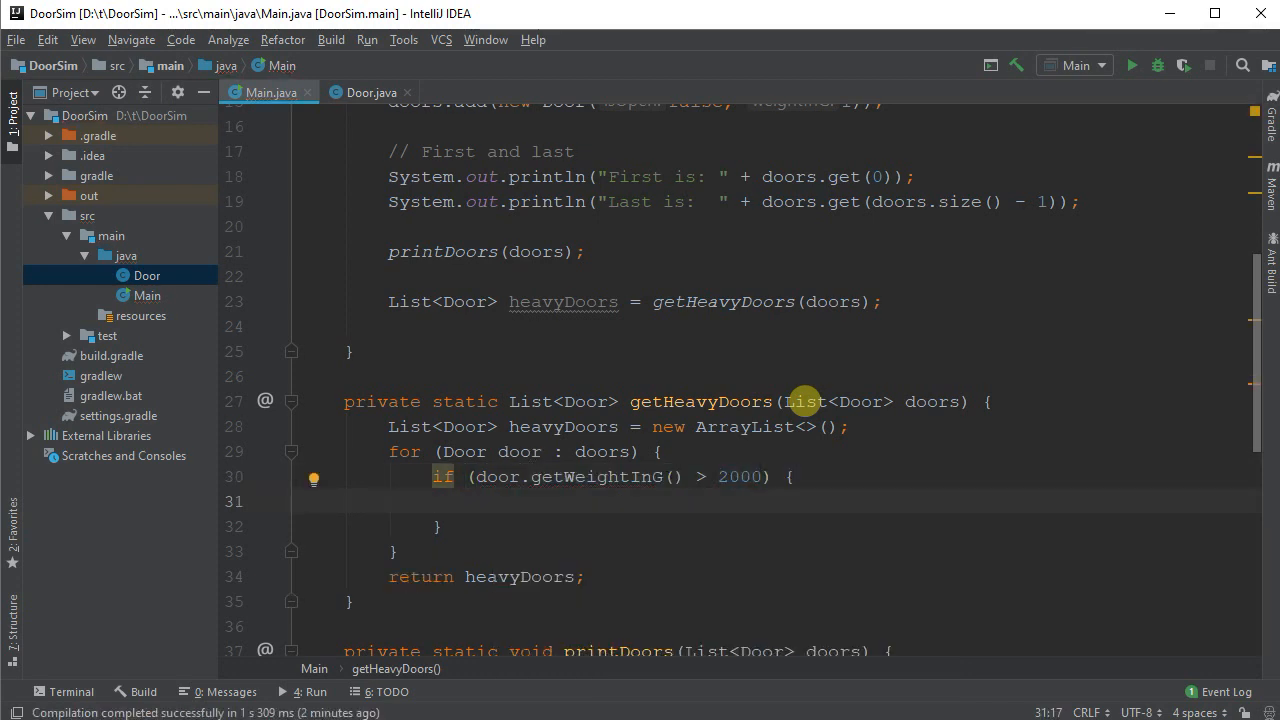
{"action": "type", "text": "heavyDoors."}
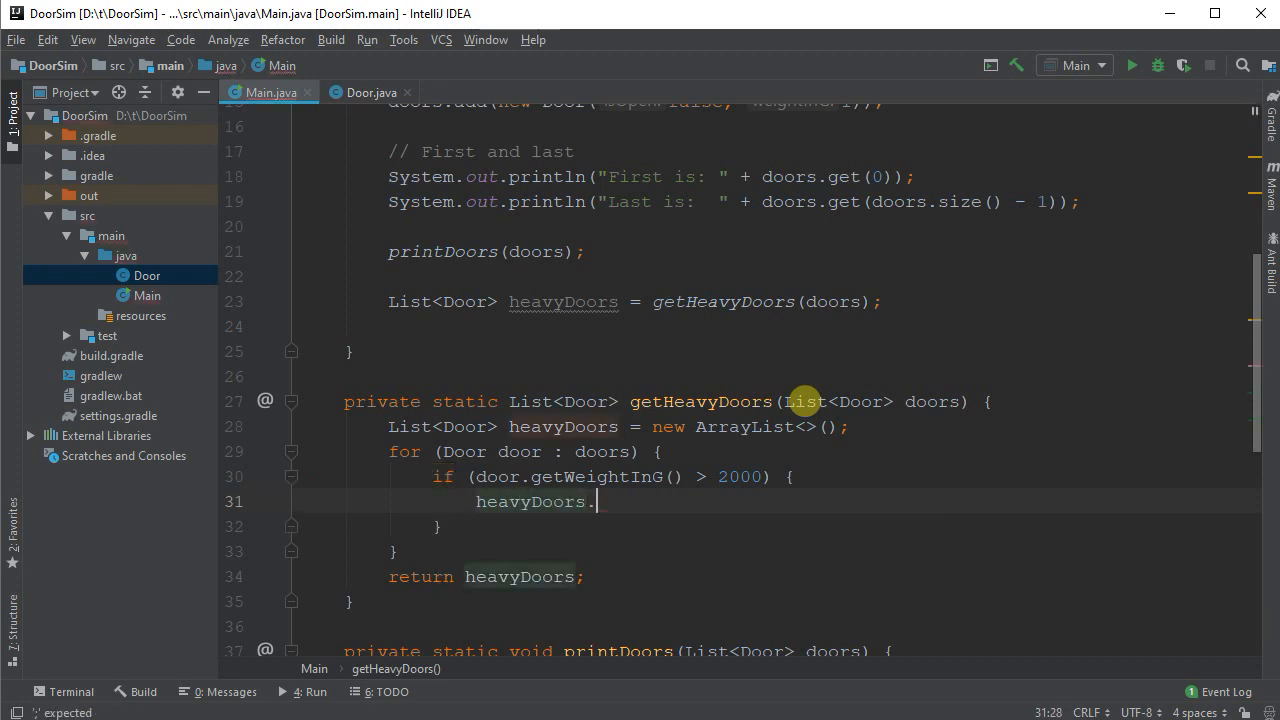
{"action": "type", "text": "add("}
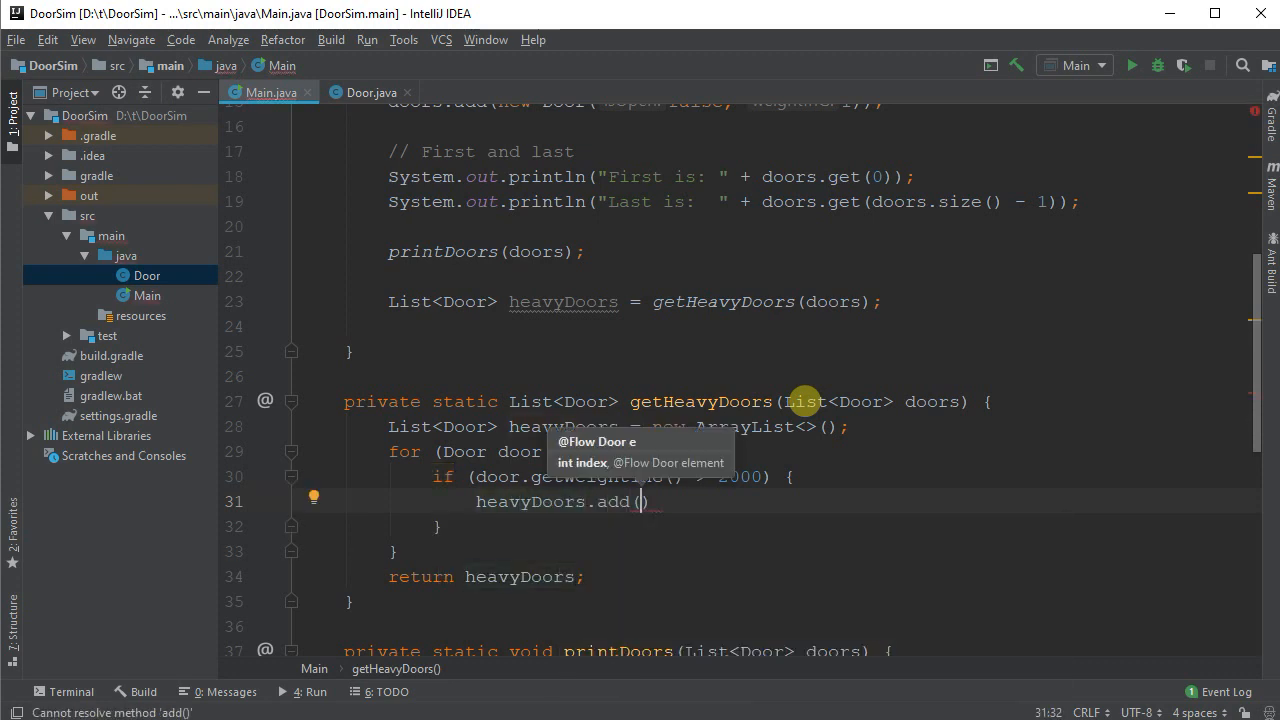
{"action": "type", "text": "door"}
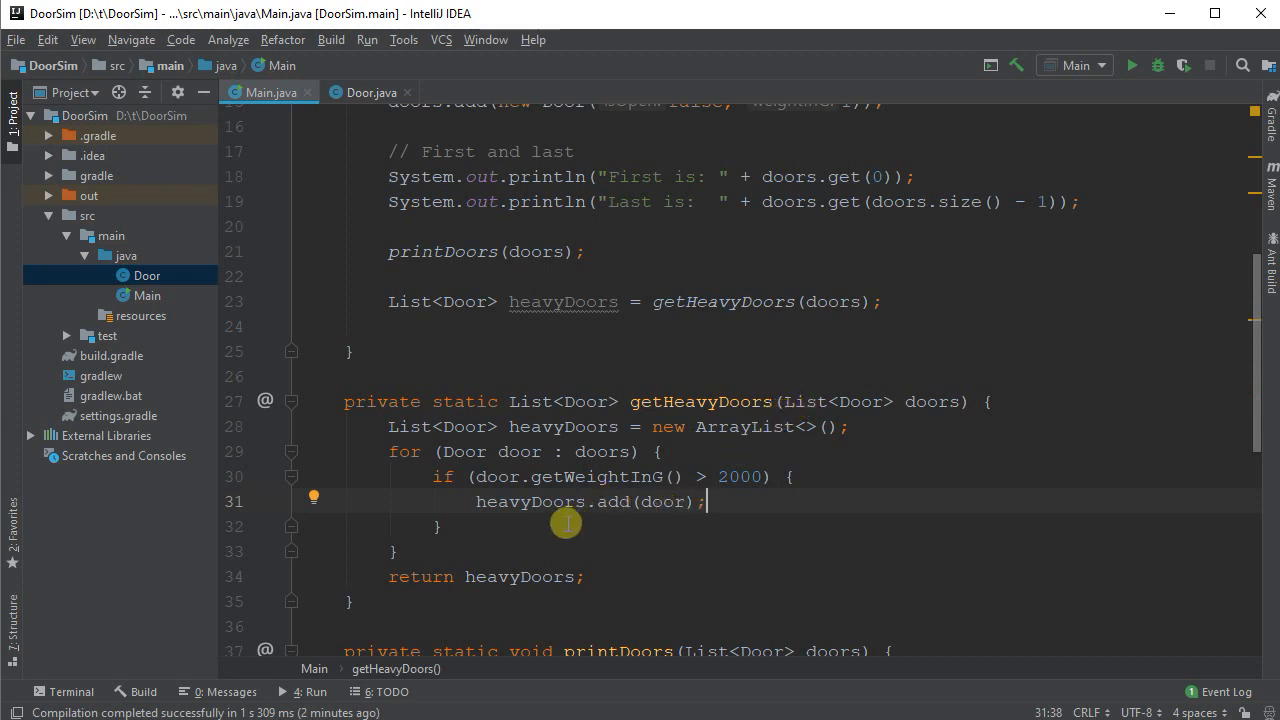
{"action": "left_click_drag", "start_coordinate": [706, 501], "coordinate": [365, 450]}
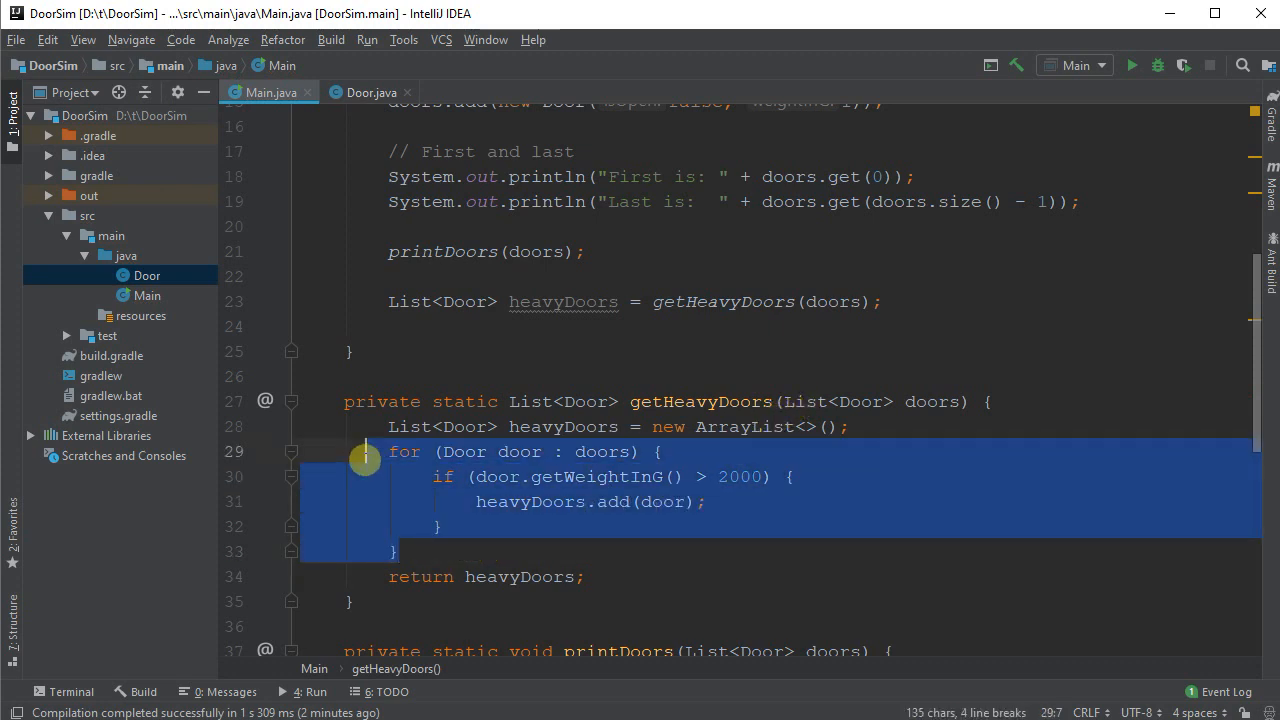
{"action": "double_click", "coordinate": [532, 501]}
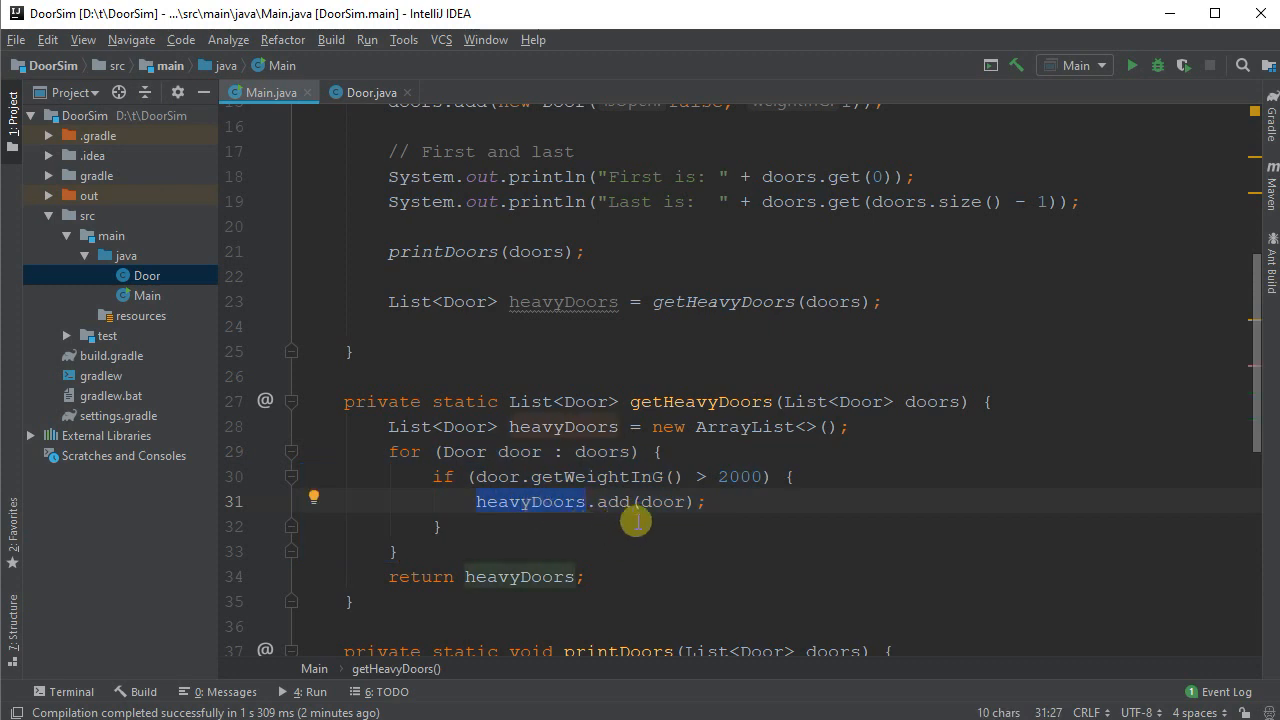
{"action": "left_click", "coordinate": [880, 301]}
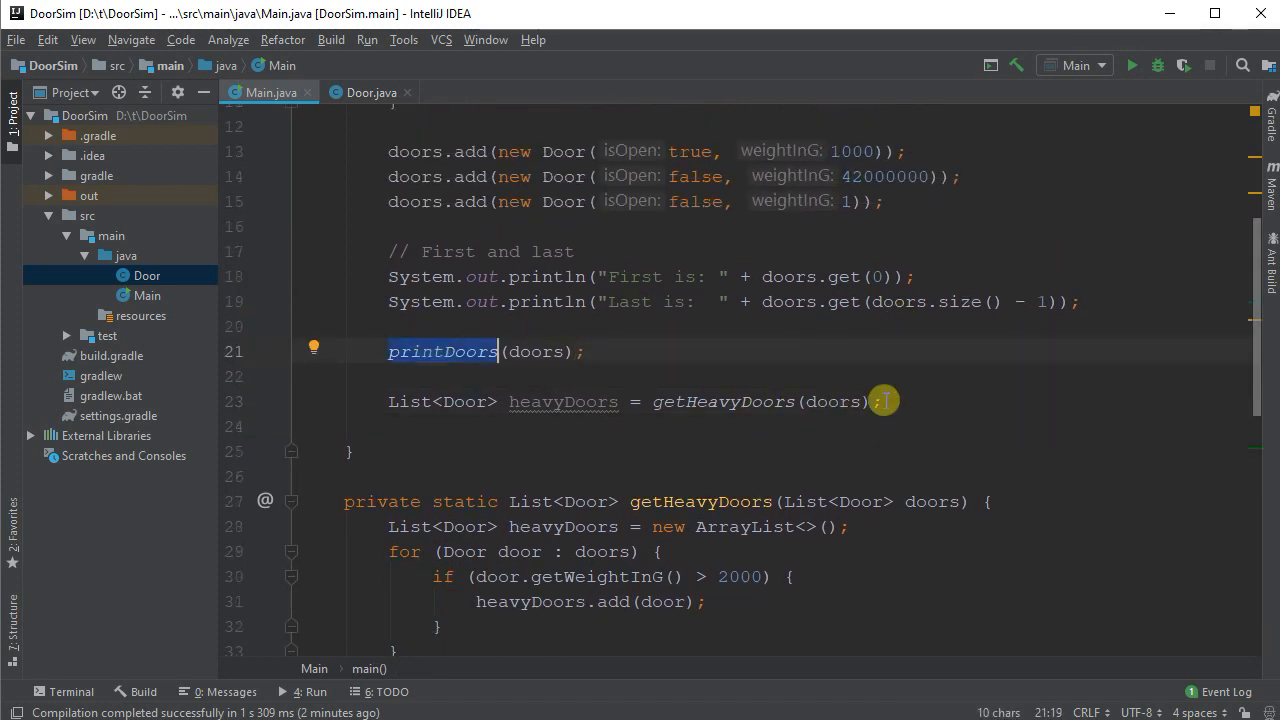
Step: Below the getHeavyDoors call, print 'Heavy doors are: ' and call printDoors(heavyDoors)
{"action": "type", "text": "soud"}
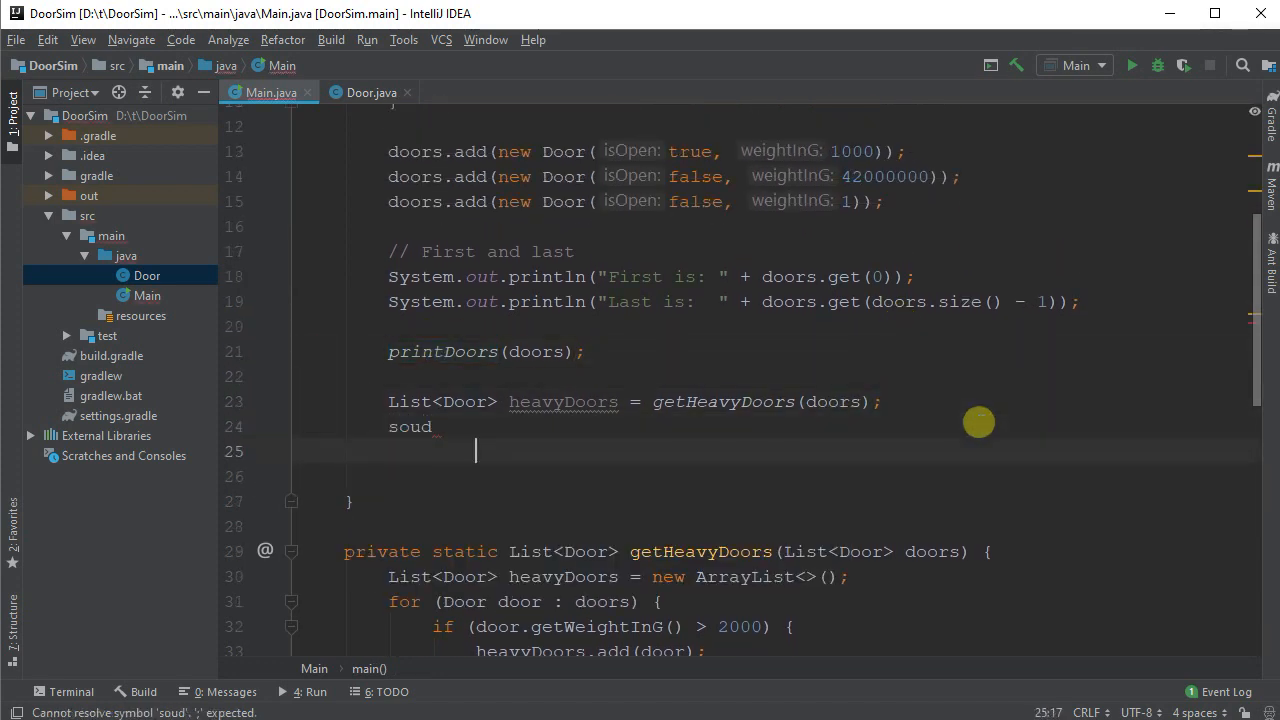
{"action": "type", "text": "System.out.println();"}
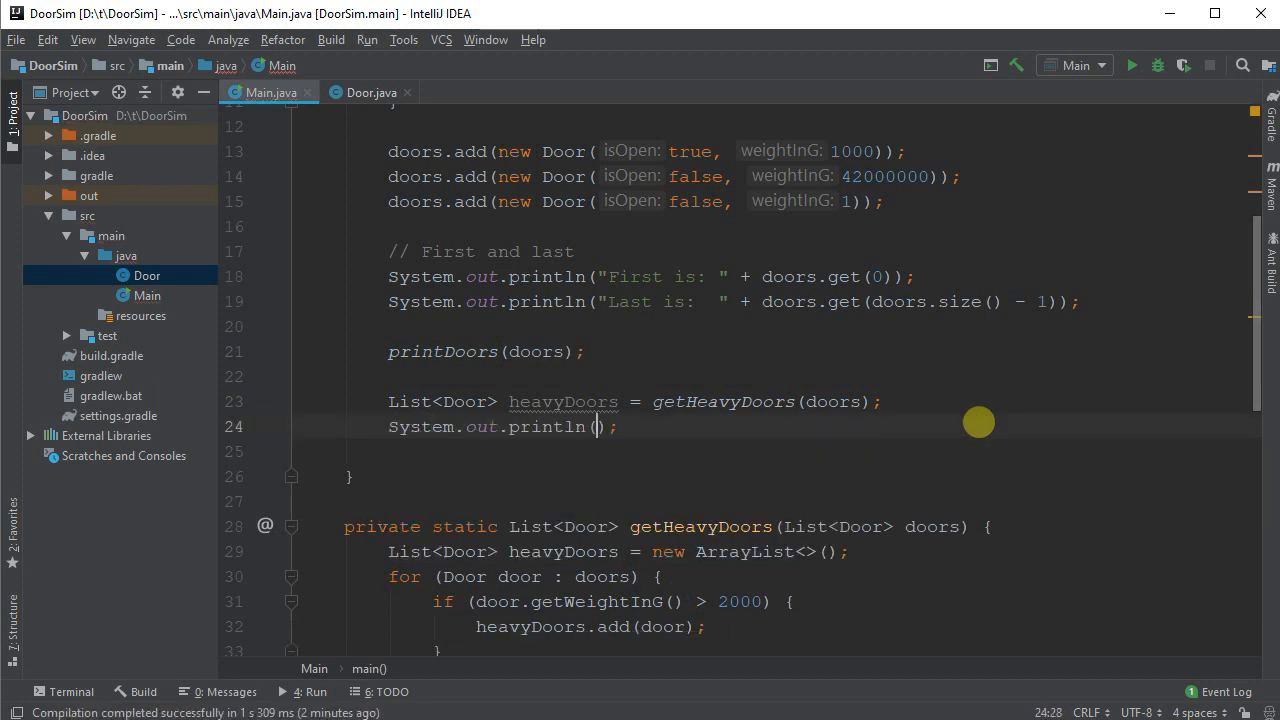
{"action": "type", "text": "\"Heavy doors \""}
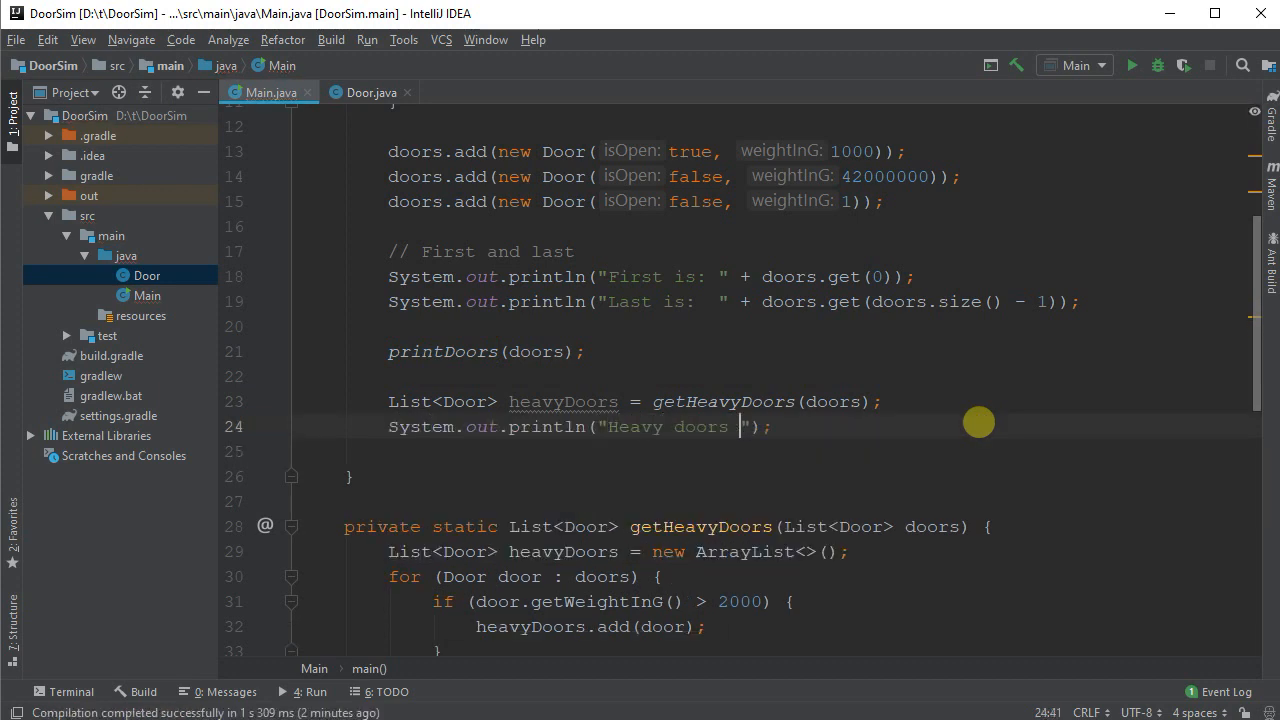
{"action": "type", "text": "are:"}
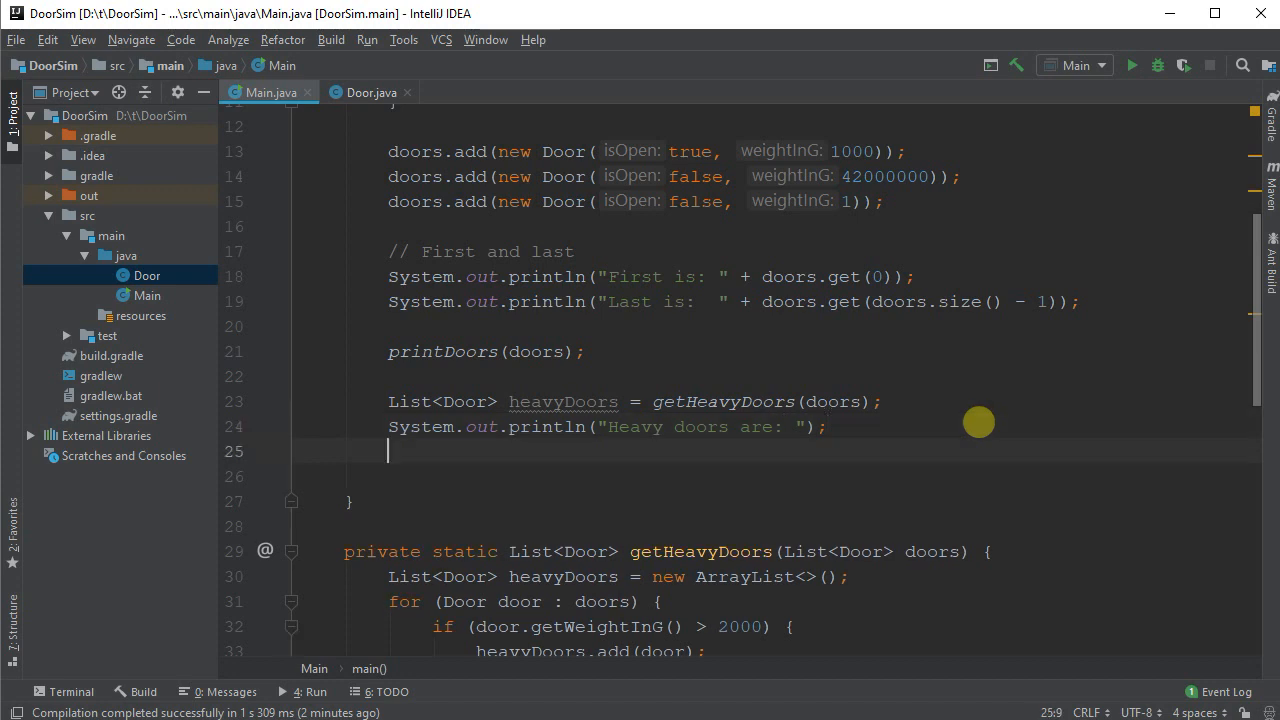
{"action": "type", "text": "printDoors();"}
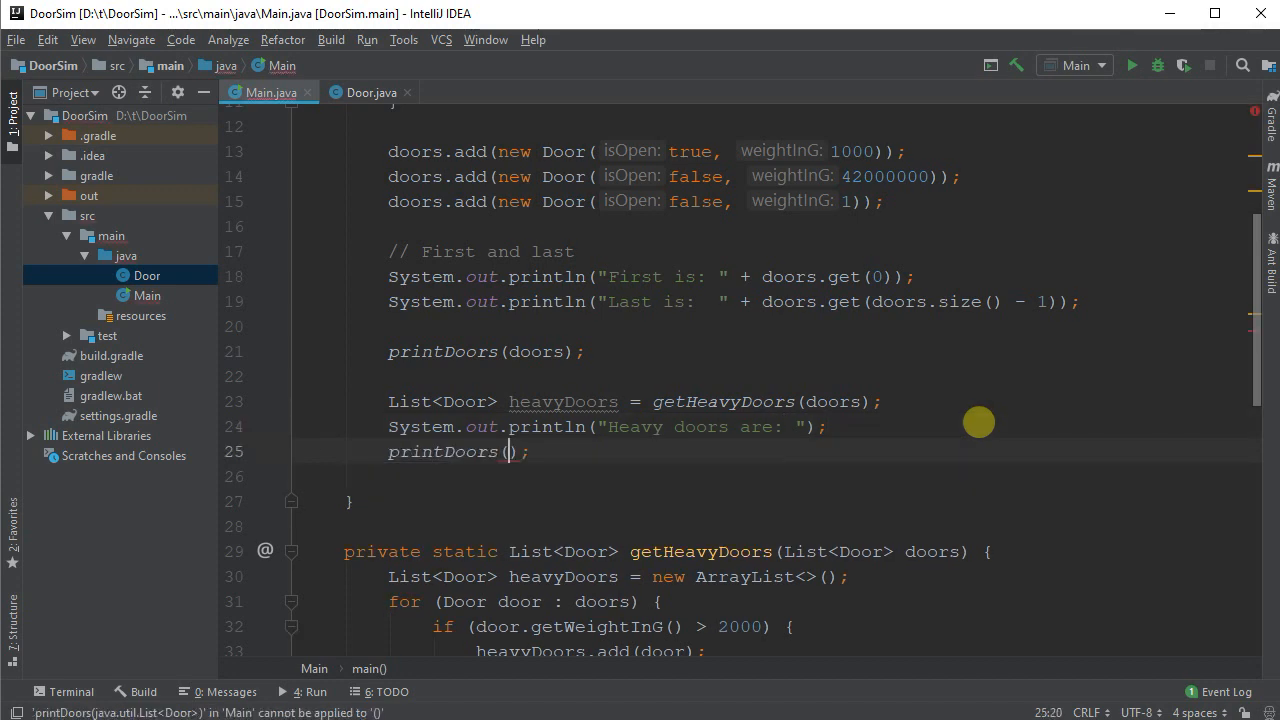
{"action": "type", "text": "heavyDoors"}
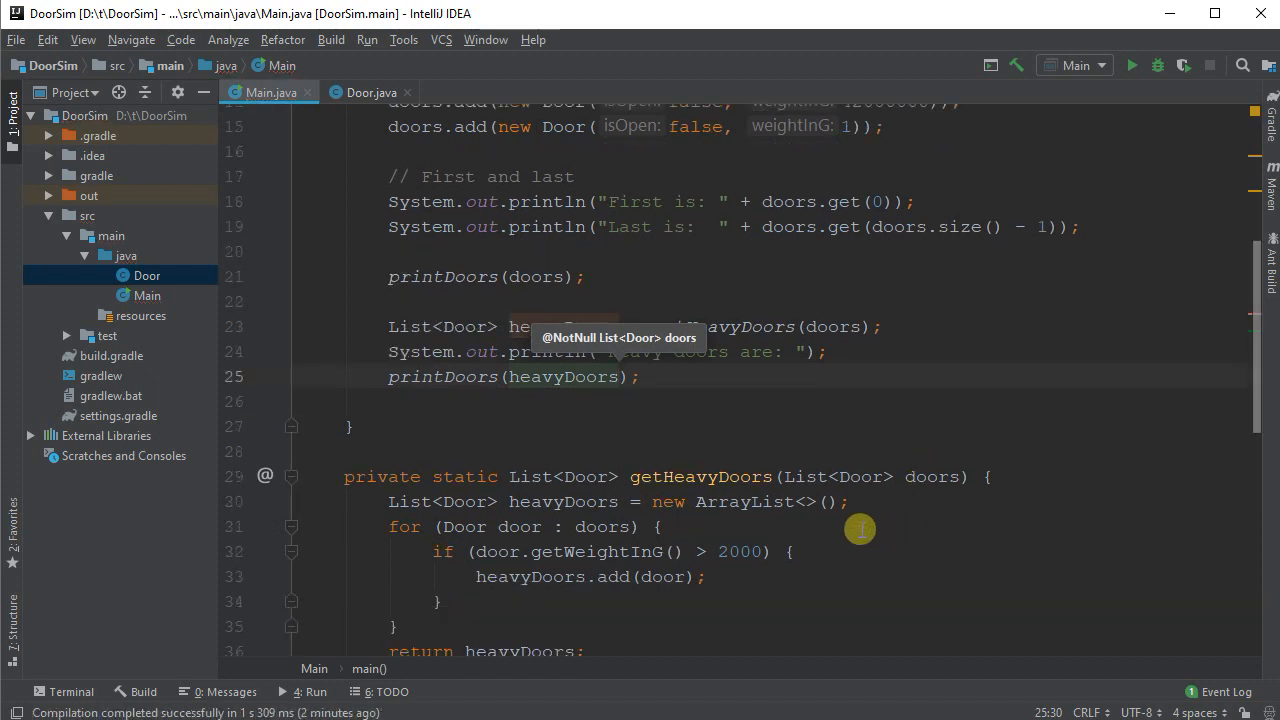
{"action": "scroll", "scroll_direction": "down", "scroll_amount": 3}
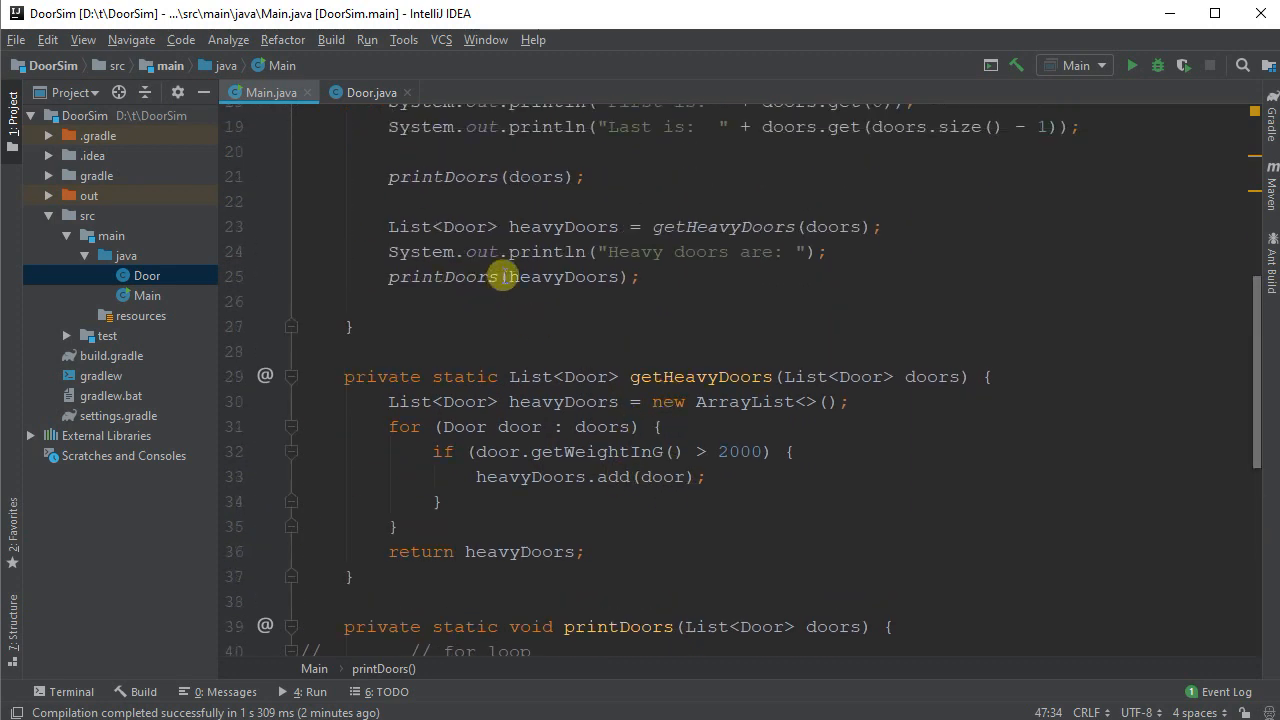
{"action": "double_click", "coordinate": [410, 226]}
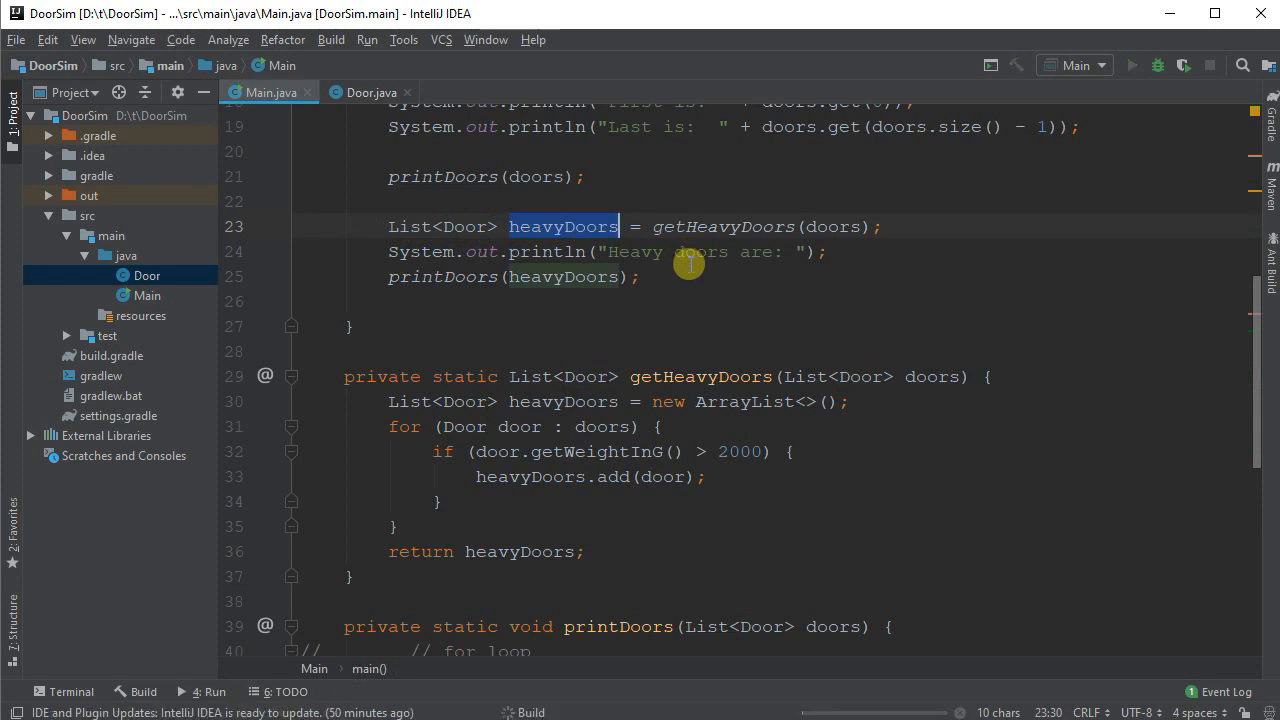
{"action": "left_click", "coordinate": [1131, 65]}
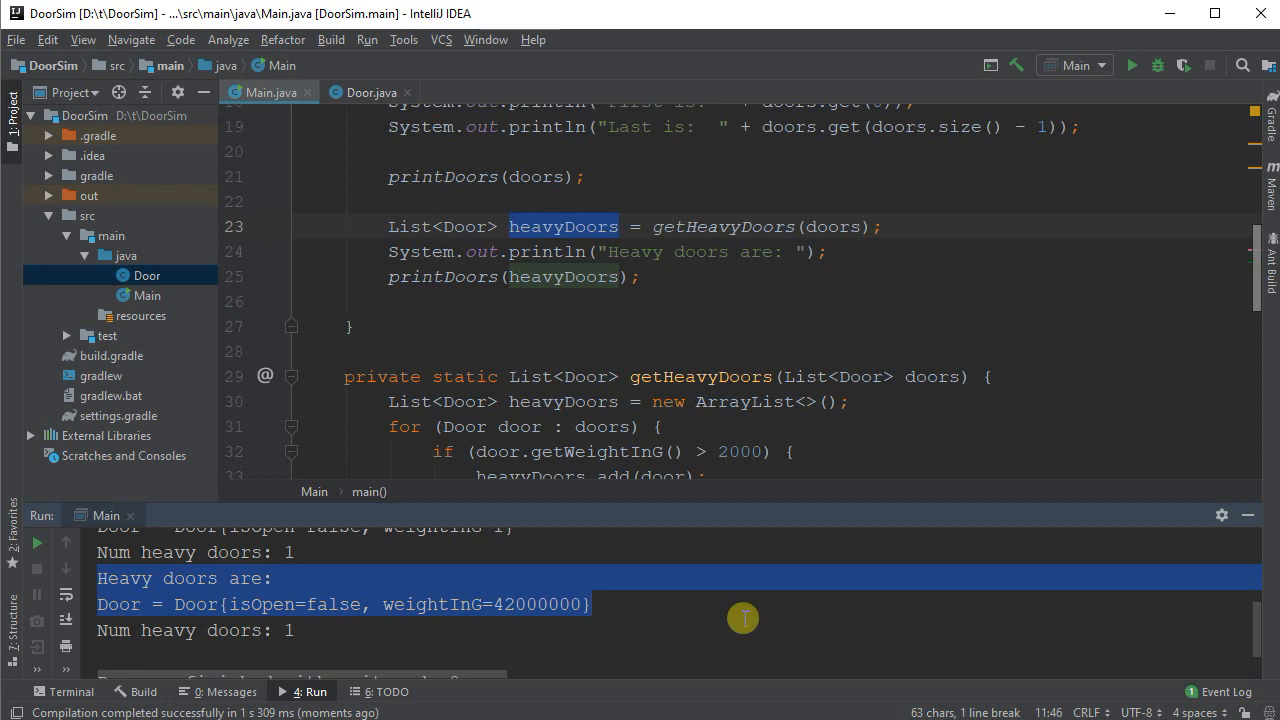
{"action": "mouse_move", "coordinate": [648, 317]}
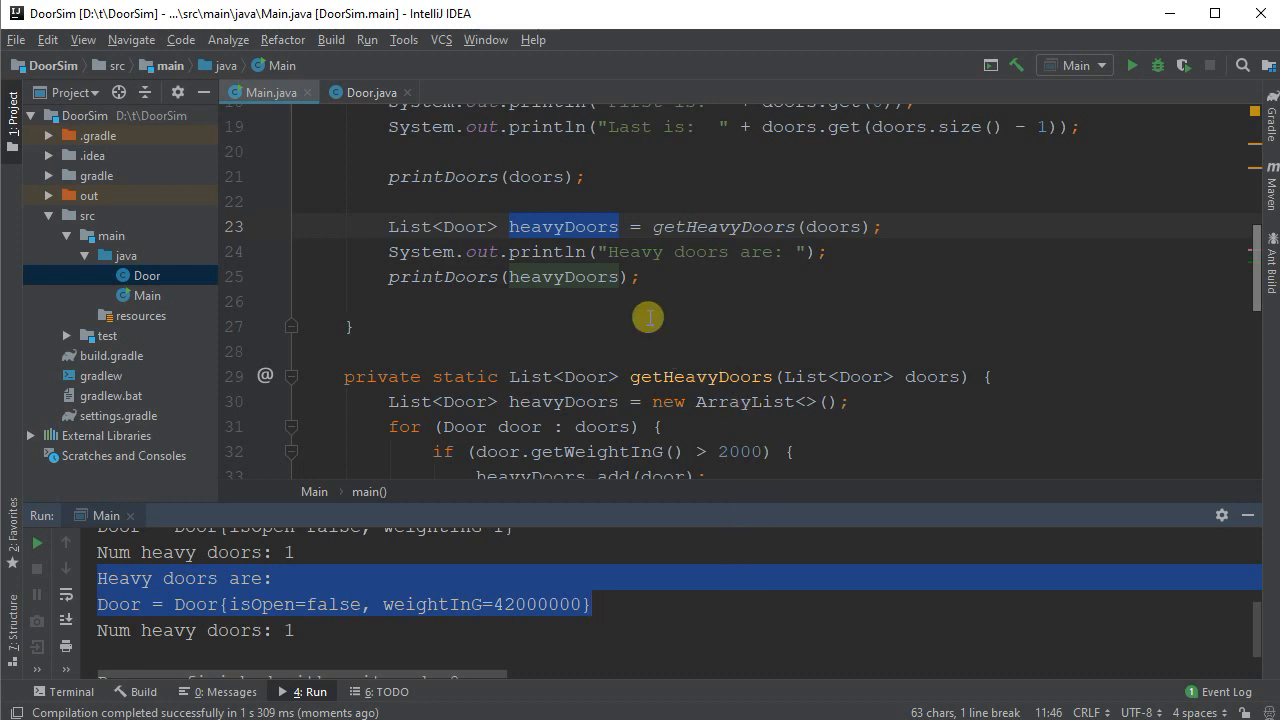
{"action": "left_click", "coordinate": [640, 277]}
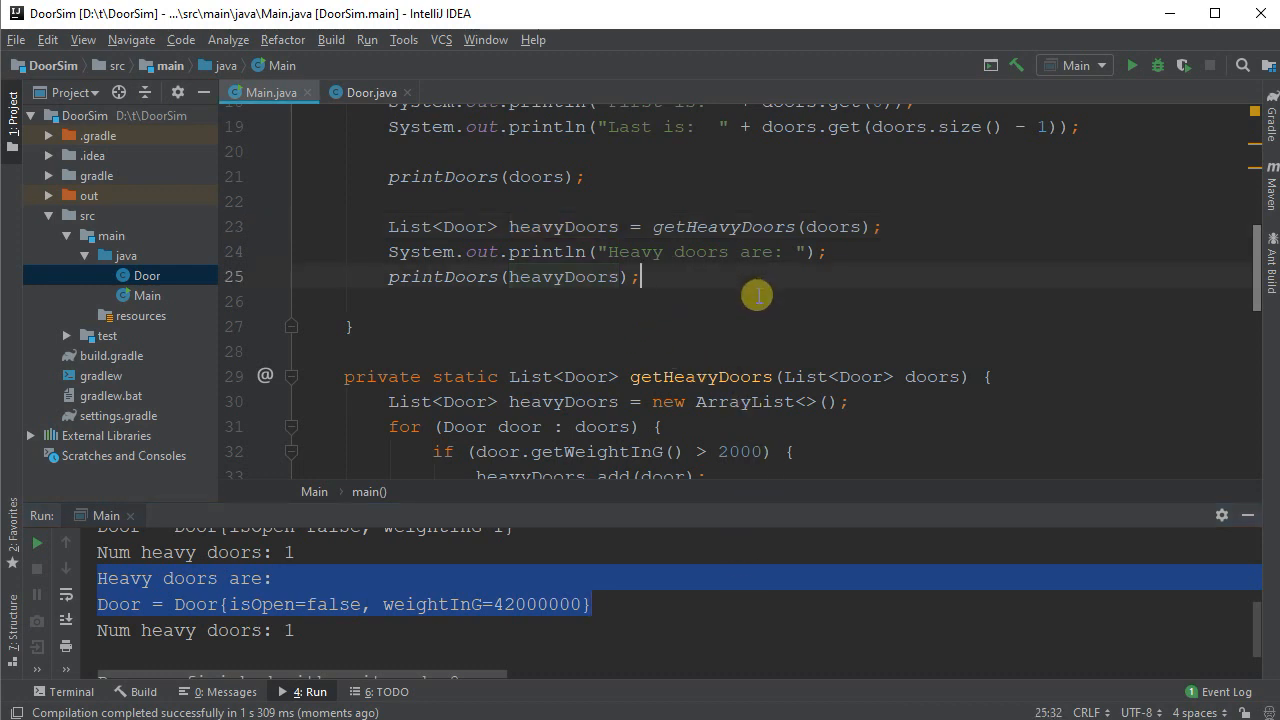
{"action": "mouse_move", "coordinate": [675, 190]}
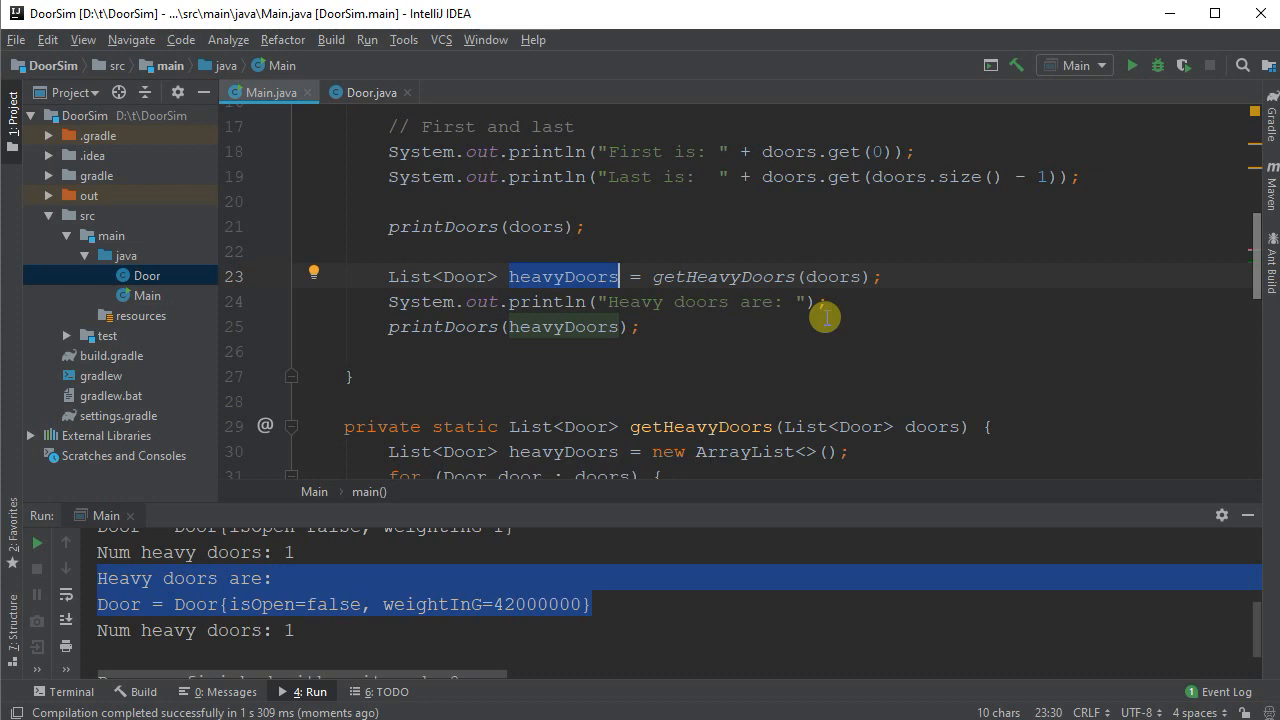
{"action": "left_click", "coordinate": [640, 326]}
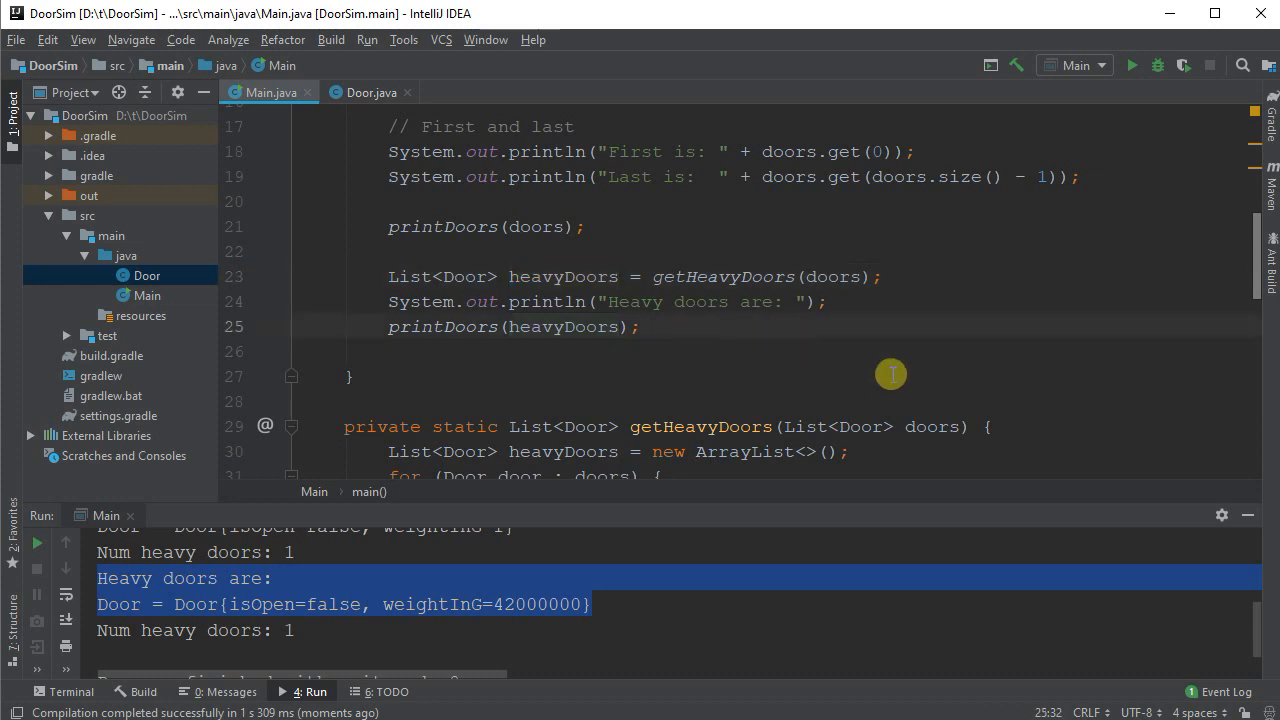
{"action": "double_click", "coordinate": [253, 604]}
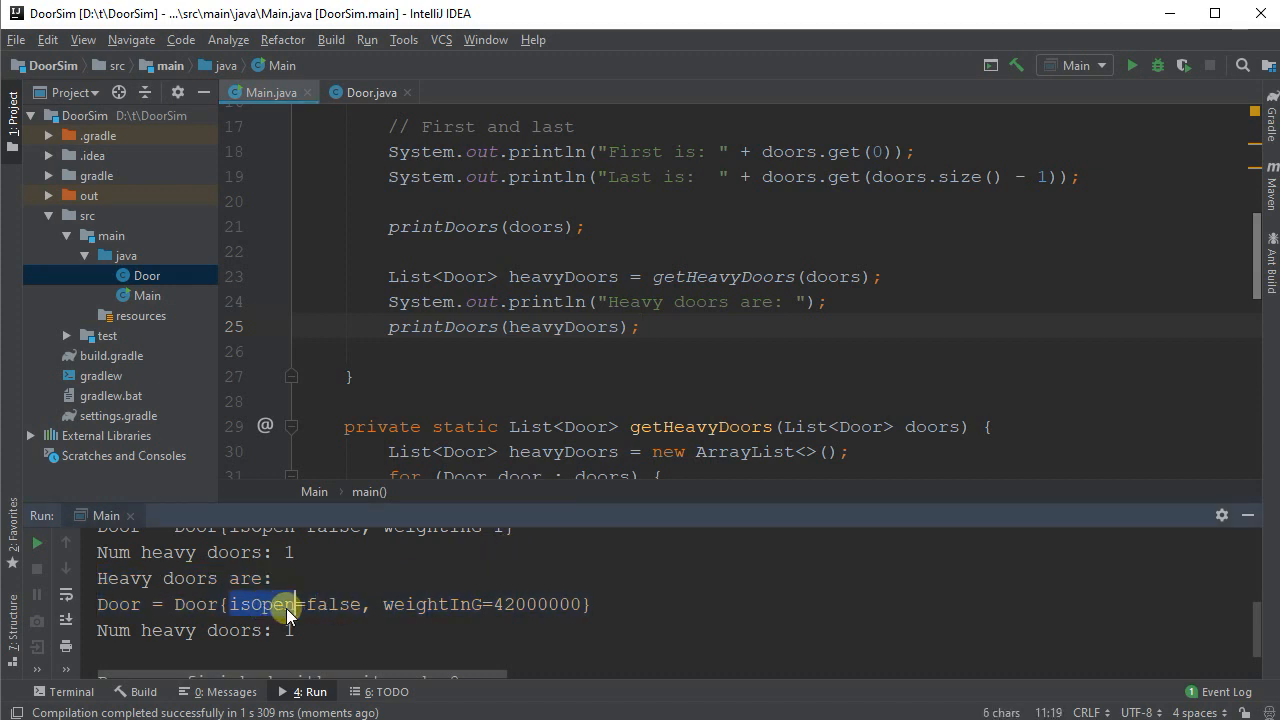
{"action": "left_click_drag", "start_coordinate": [232, 604], "coordinate": [360, 604]}
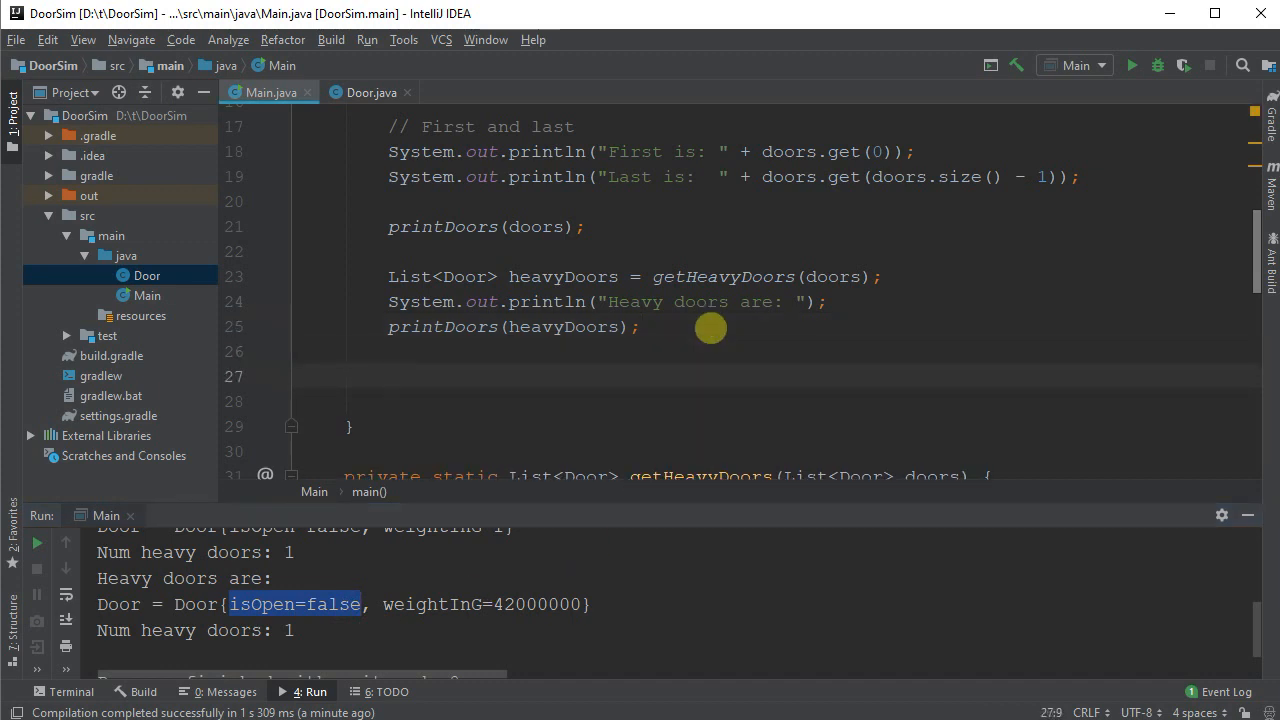
Step: Open the first heavy door with heavyDoors.get(0).setOpen(true)
{"action": "type", "text": "heavyDoor"}
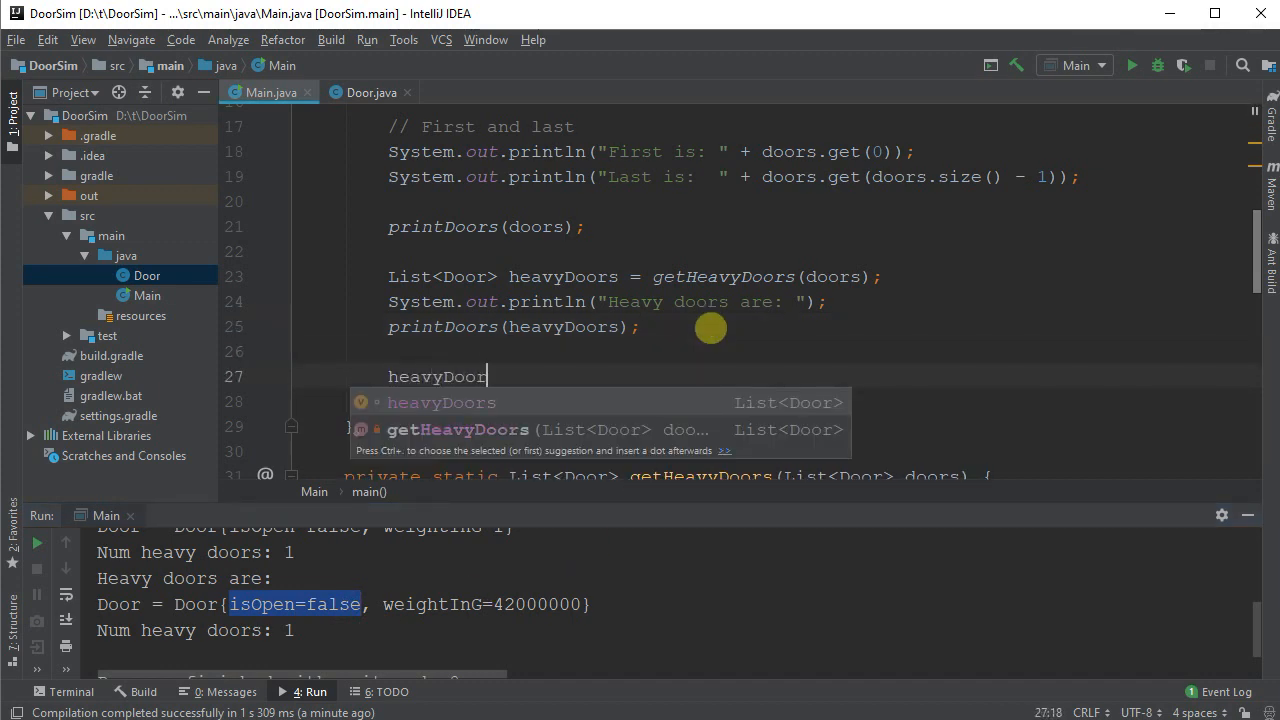
{"action": "type", "text": ".get(0"}
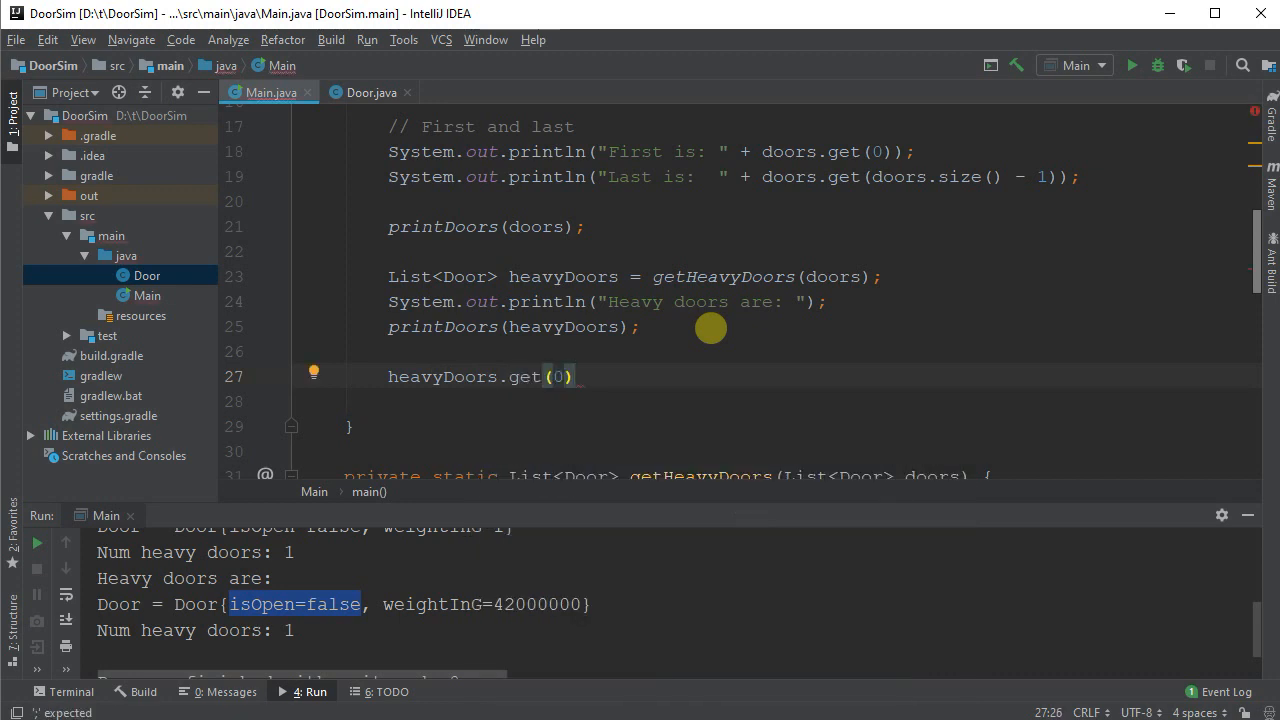
{"action": "type", "text": ".setOpen();"}
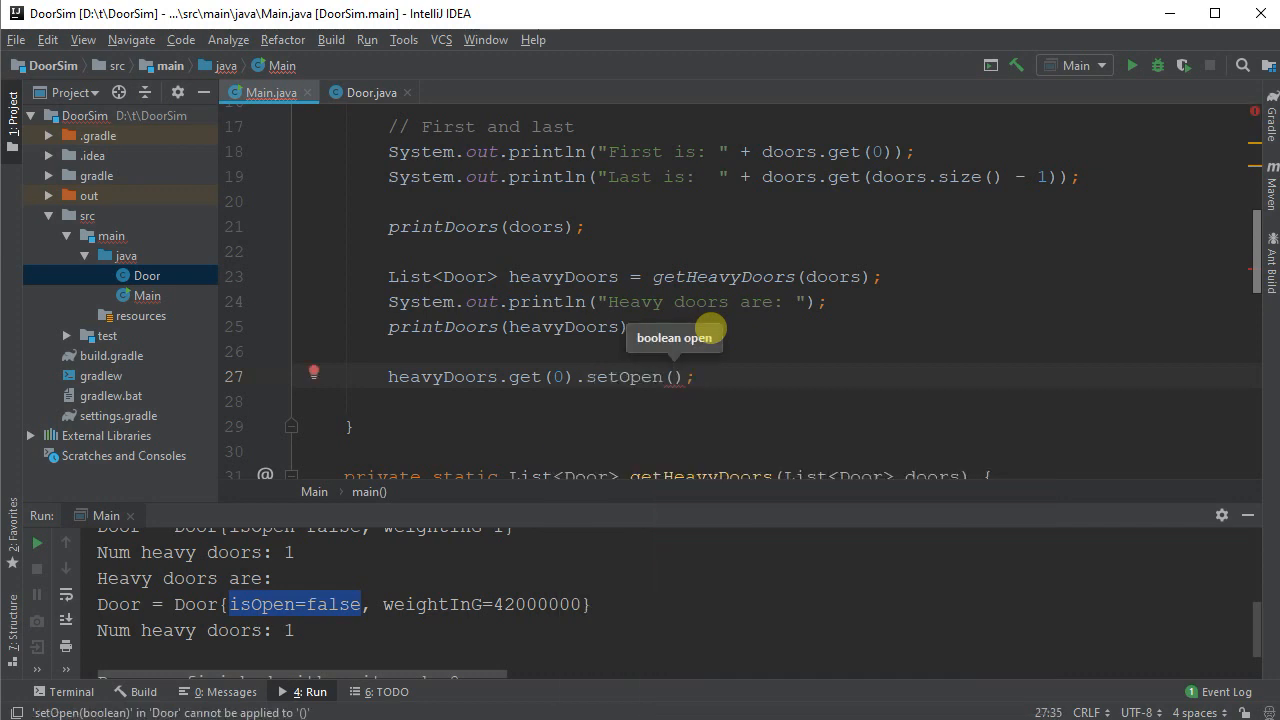
{"action": "type", "text": "true"}
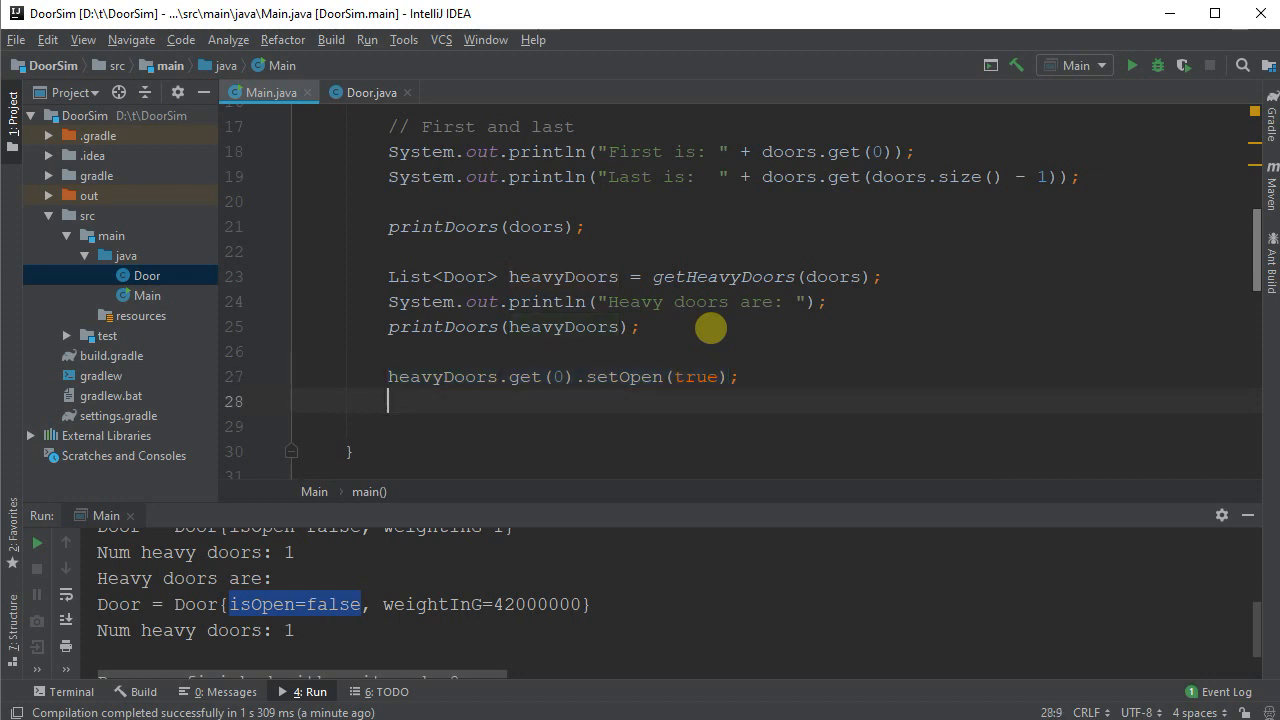
Step: Print all doors and heavy doors again under 'AFTER OPEN' headings
{"action": "type", "text": "printDoors"}
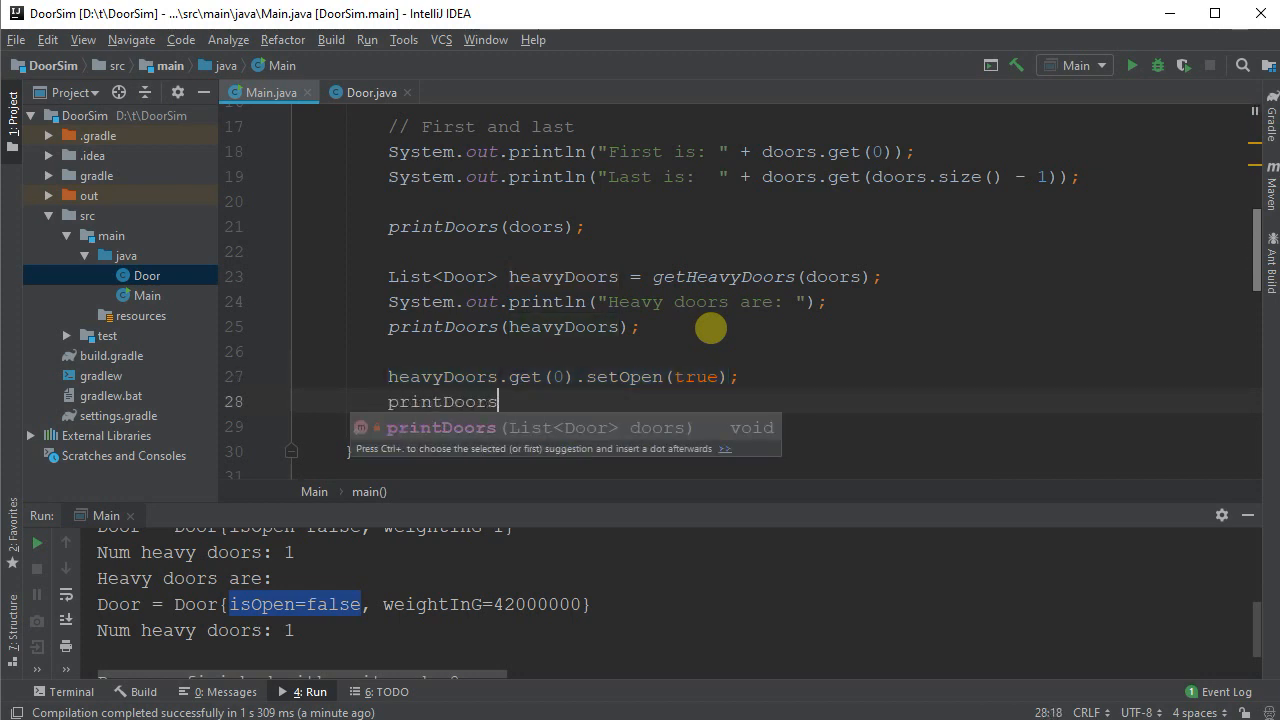
{"action": "type", "text": "()"}
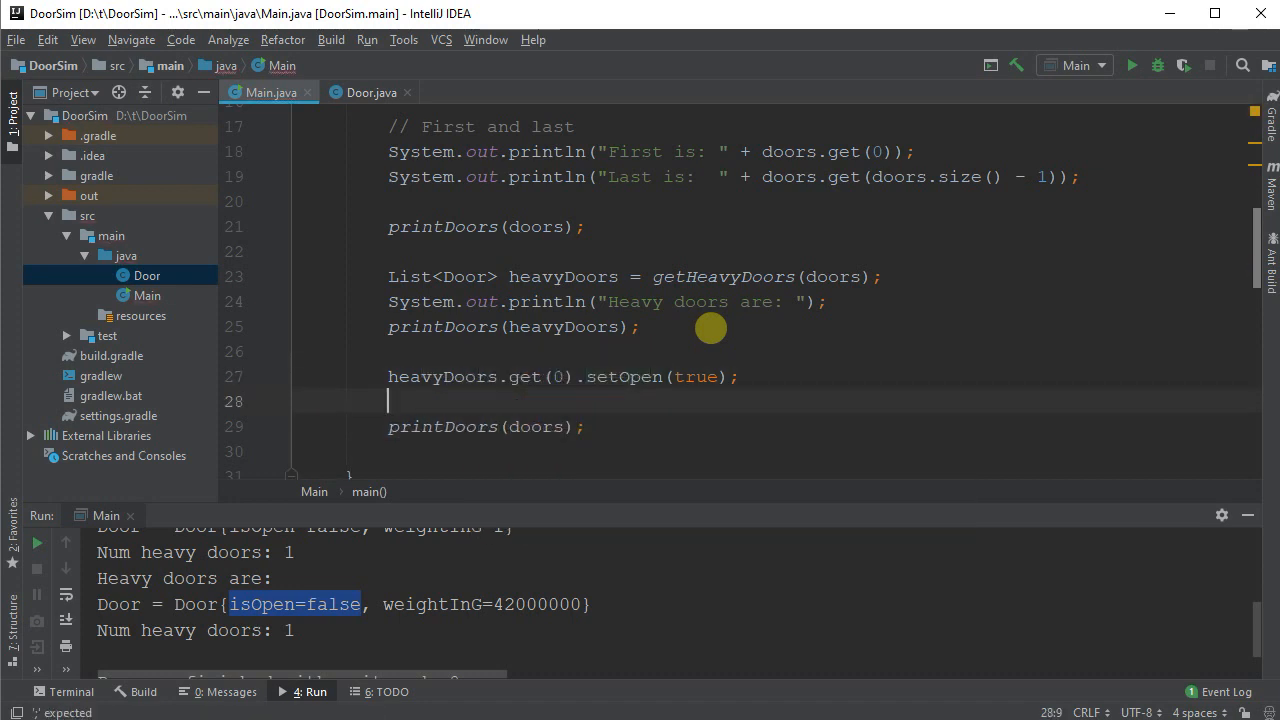
{"action": "type", "text": "System.out.println(\"A\");"}
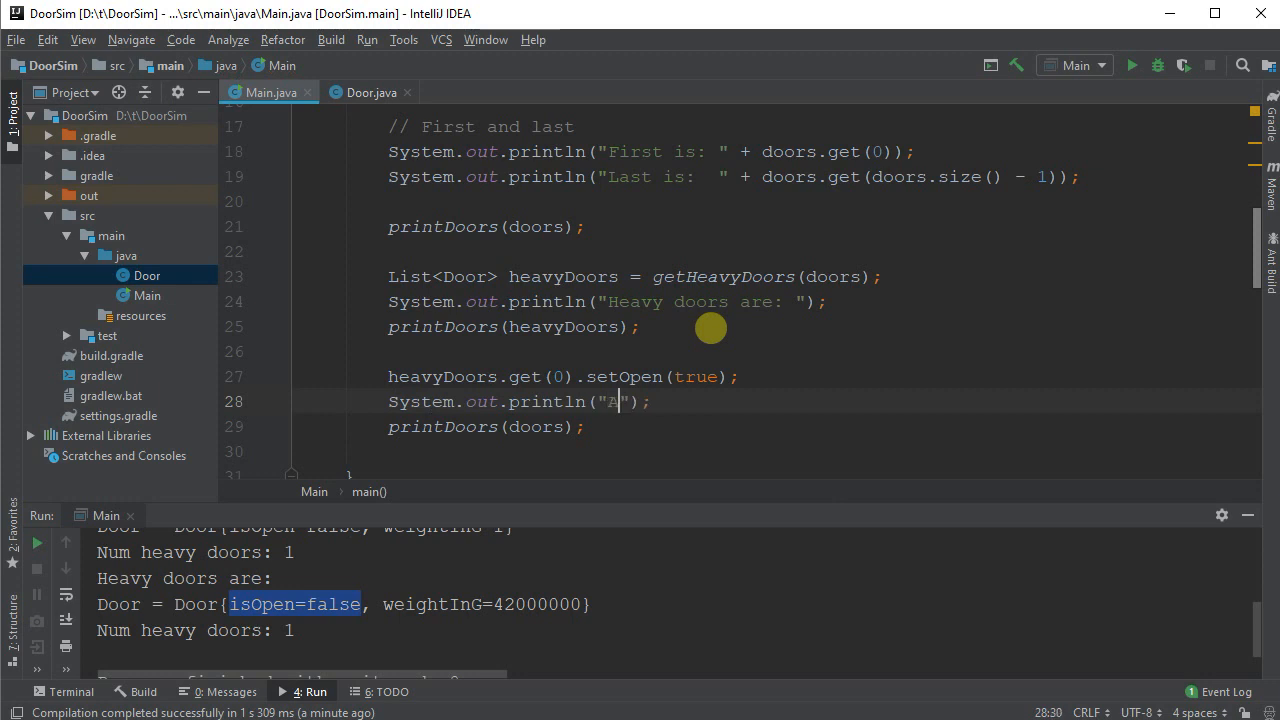
{"action": "type", "text": "ll doors:"}
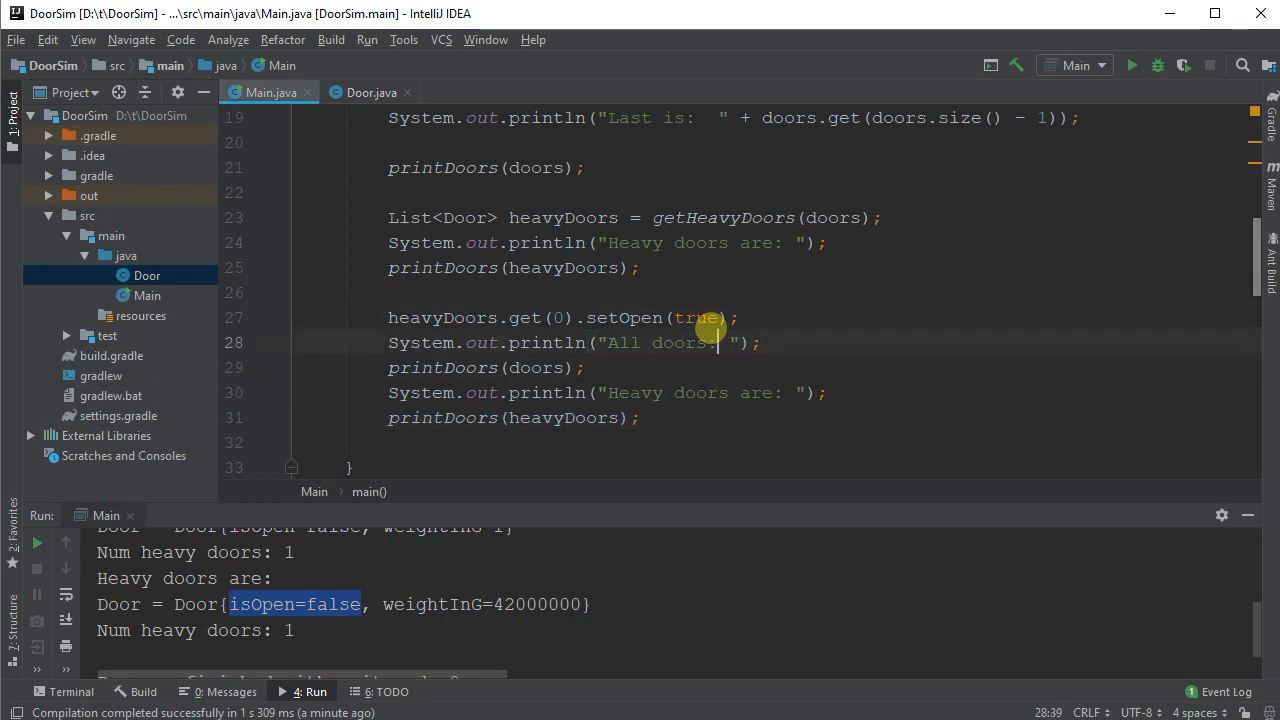
{"action": "type", "text": "AFTER OPEN"}
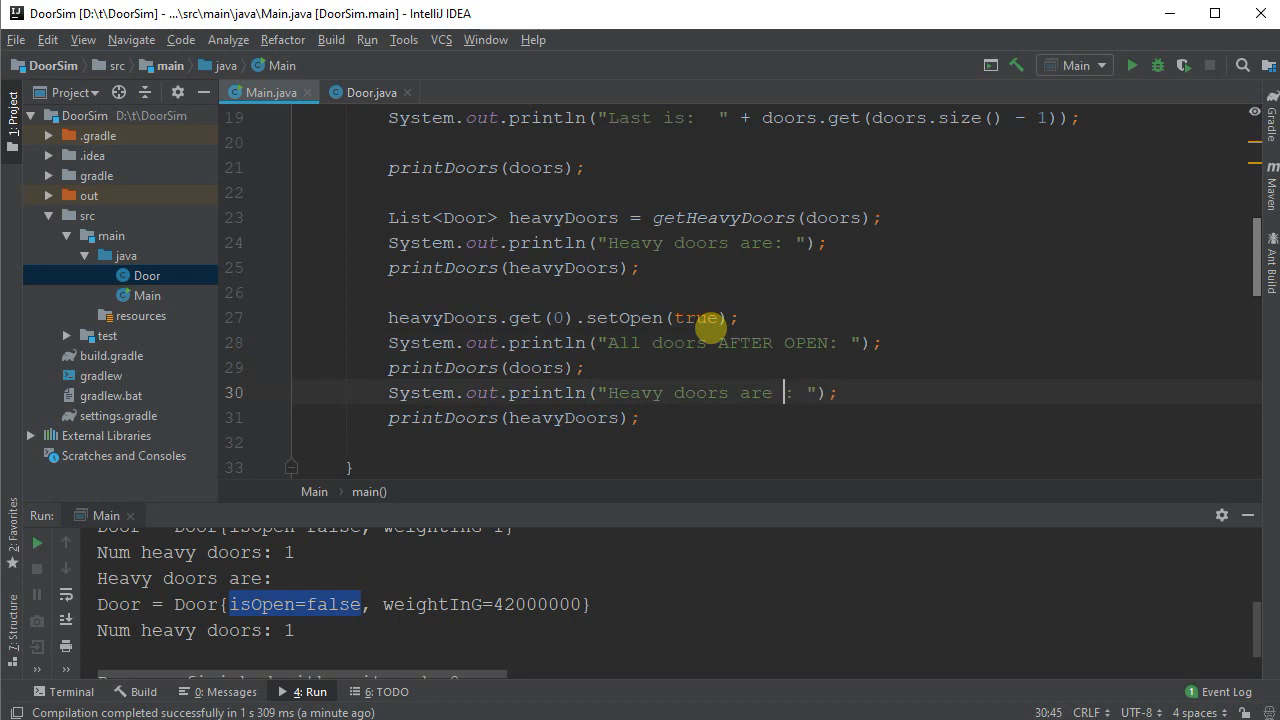
{"action": "type", "text": "AFTER OPEN"}
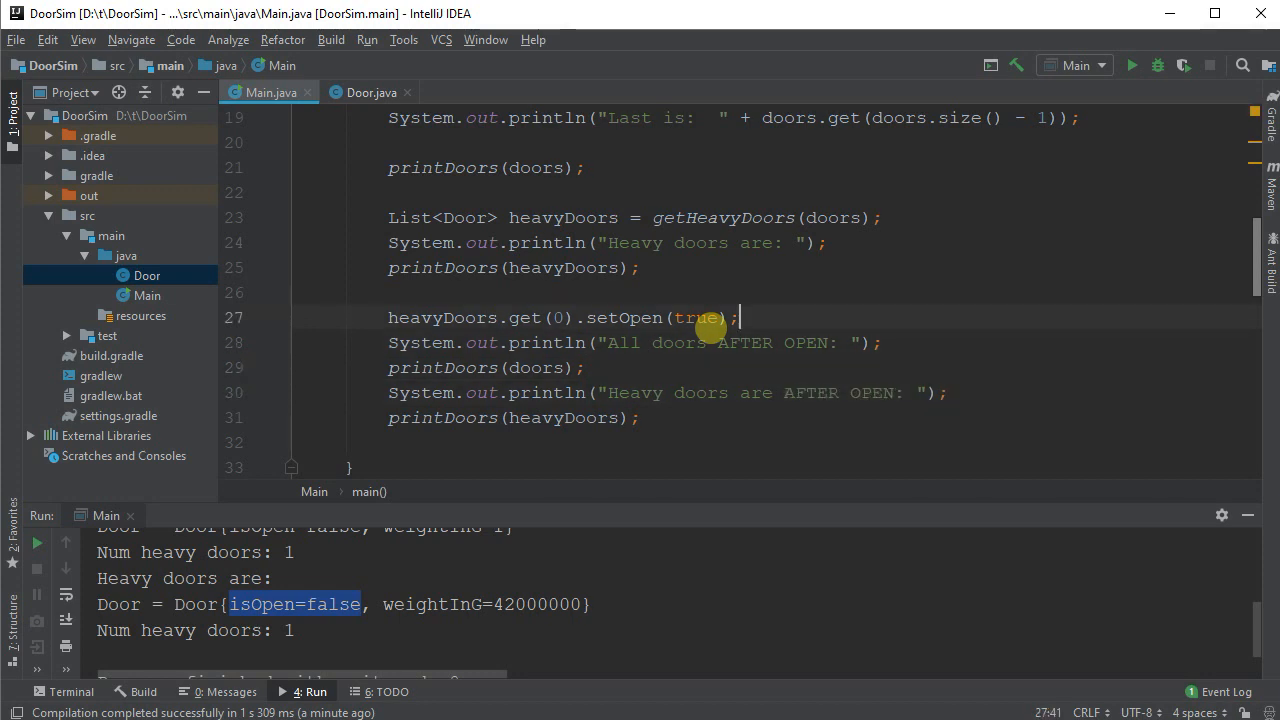
{"action": "double_click", "coordinate": [442, 317]}
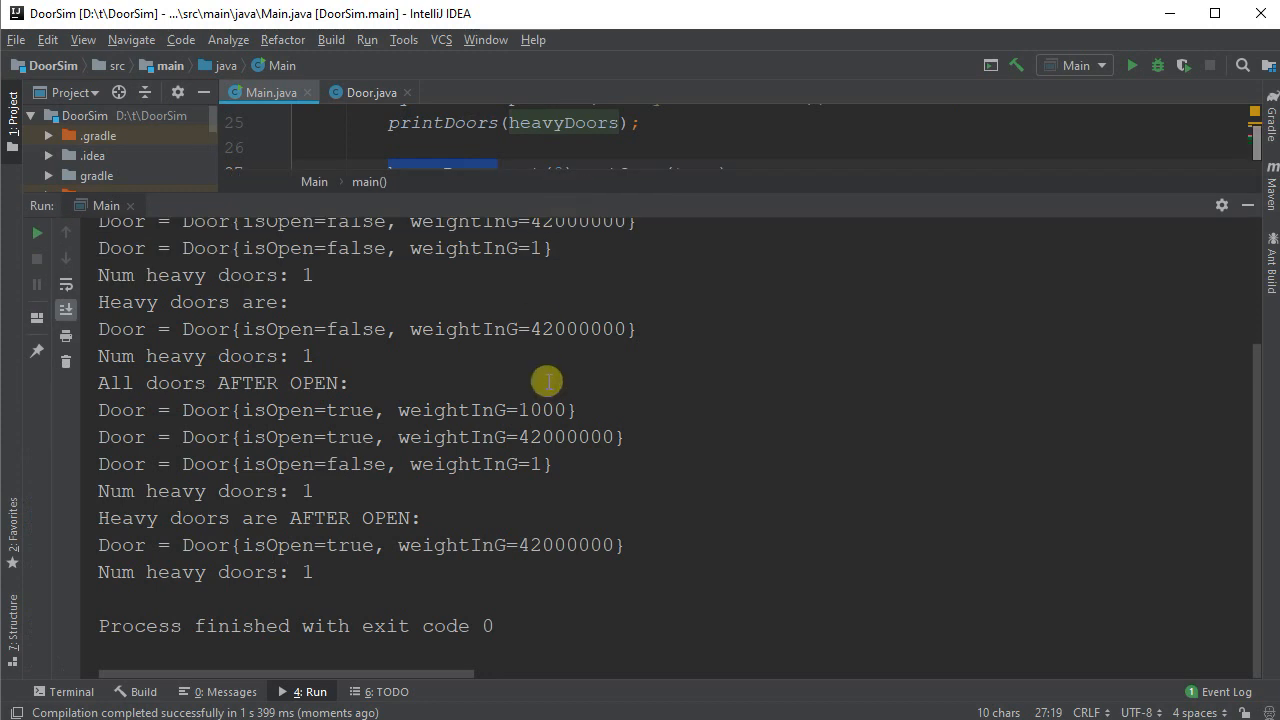
{"action": "mouse_move", "coordinate": [150, 382]}
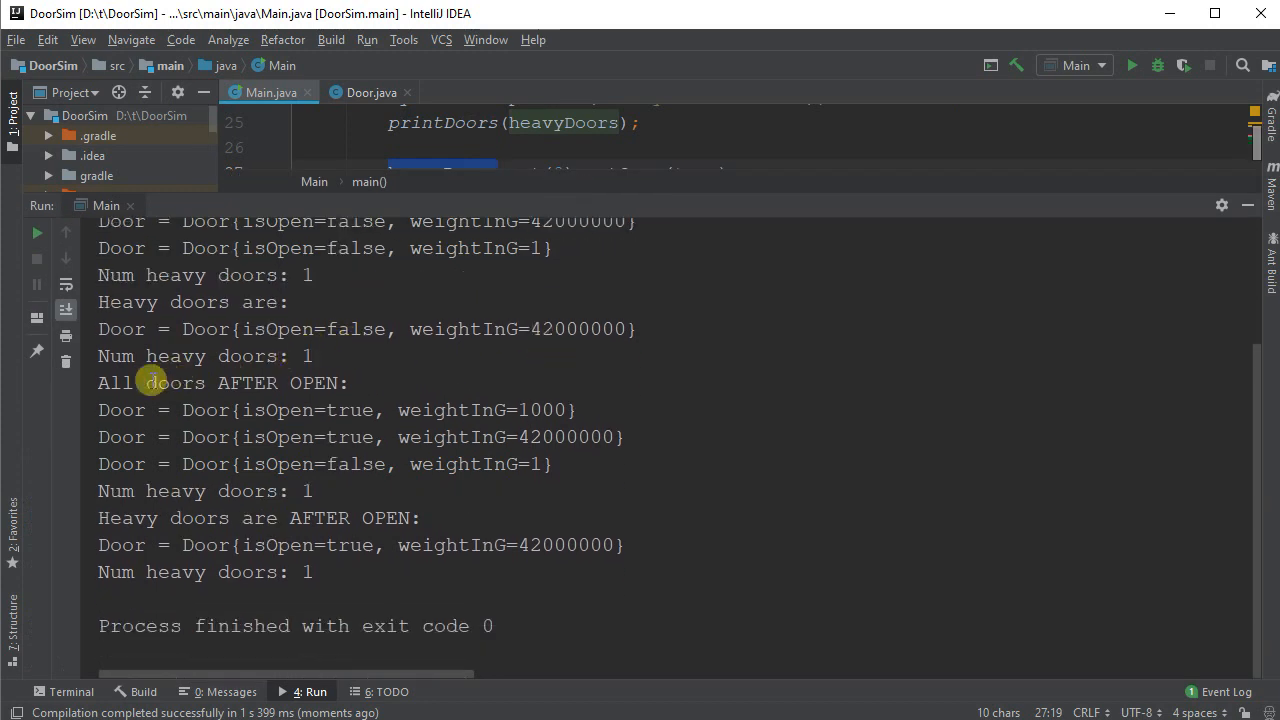
Step: Maximize the Run output and highlight the heavy door's isOpen=true, weightInG=42000000 entry
{"action": "double_click", "coordinate": [114, 383]}
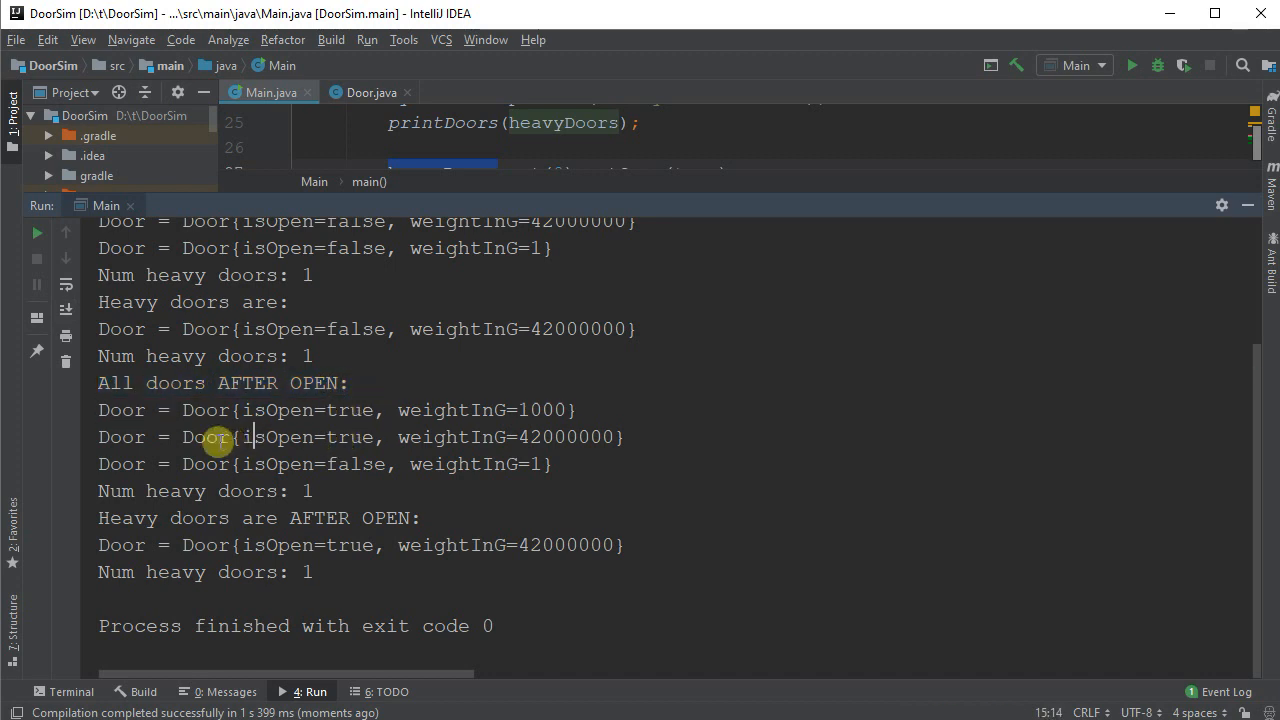
{"action": "left_click_drag", "start_coordinate": [220, 437], "coordinate": [625, 437]}
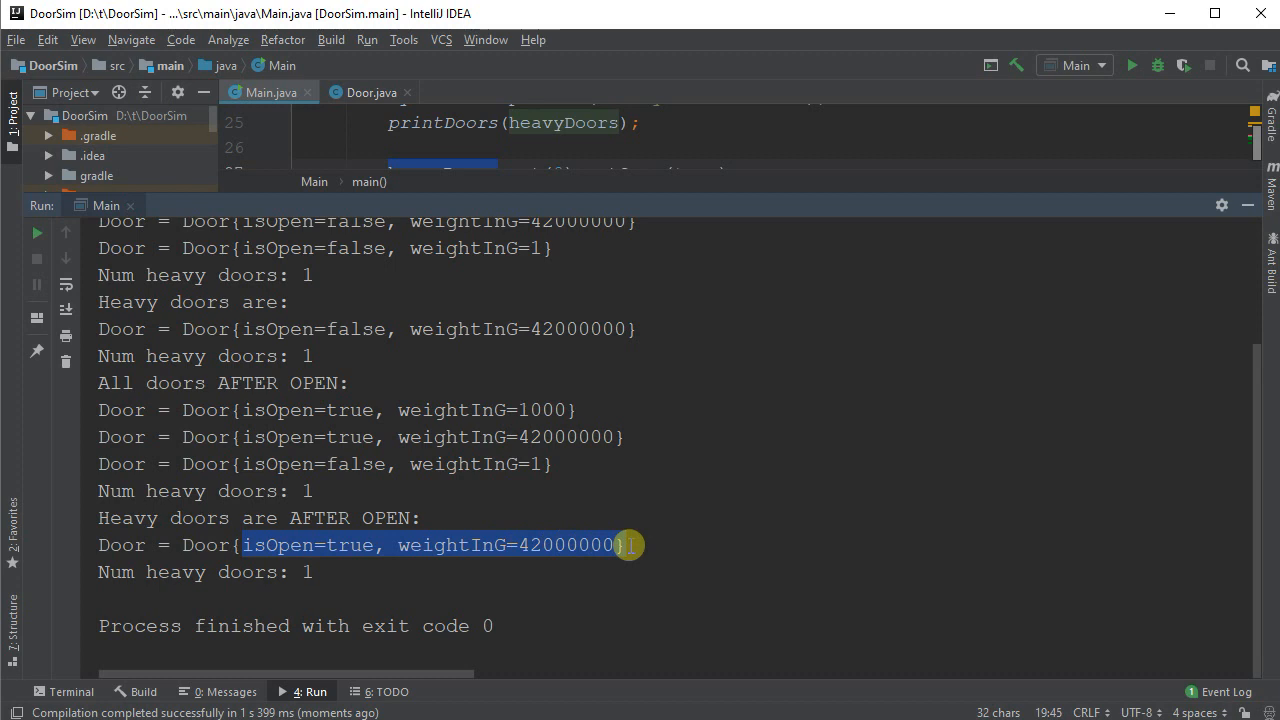
{"action": "mouse_move", "coordinate": [620, 168]}
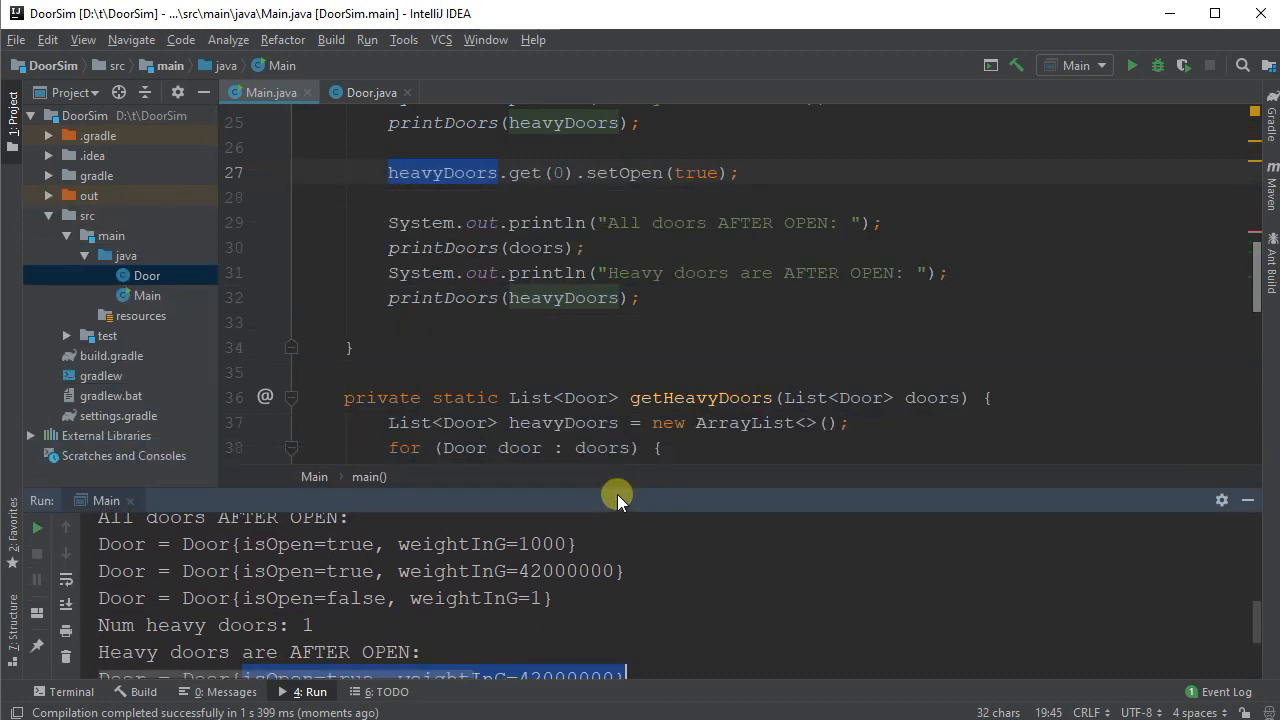
Step: Scroll the editor down to getHeavyDoors and its heavyDoors.add(door) line
{"action": "scroll", "scroll_direction": "down", "scroll_amount": 3}
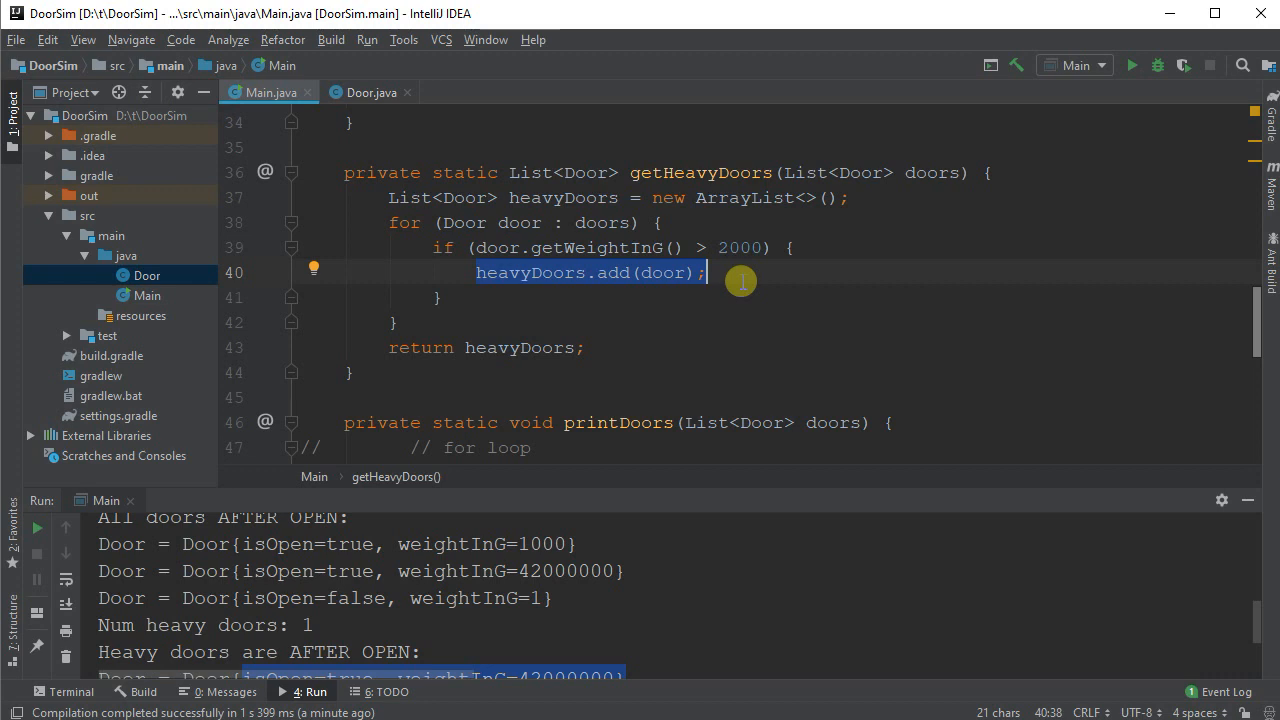
{"action": "mouse_move", "coordinate": [694, 386]}
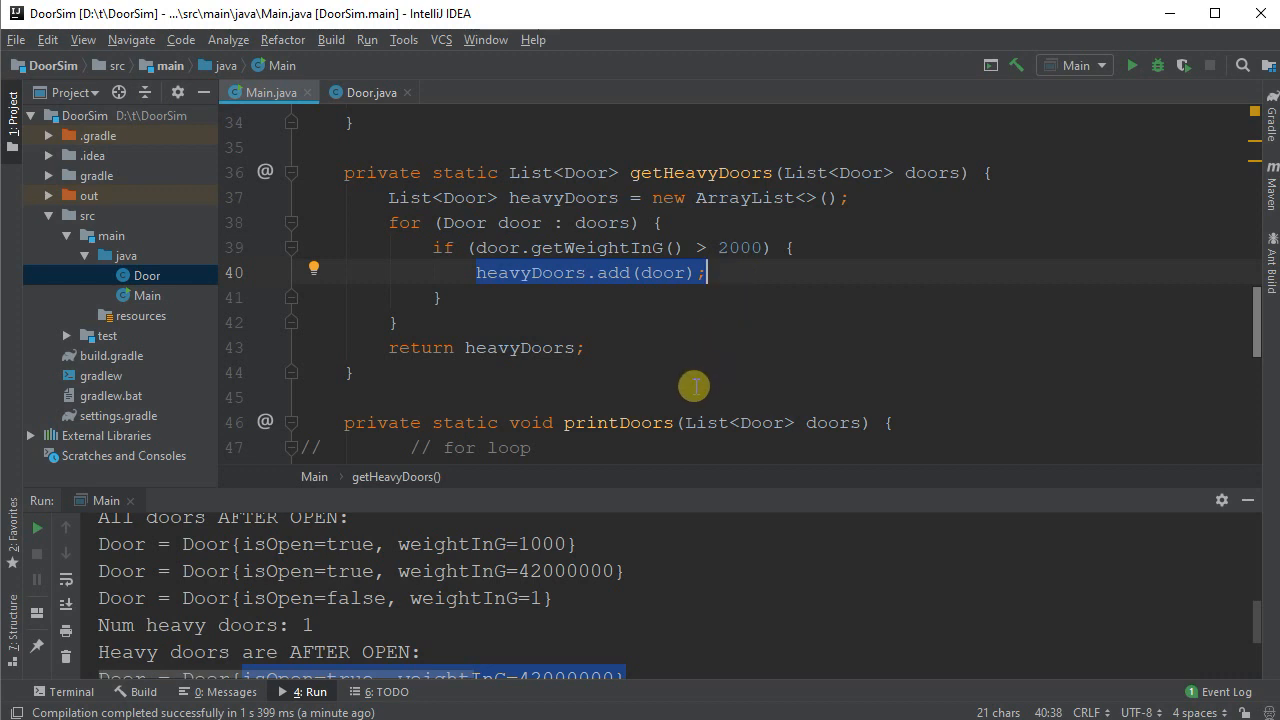
{"action": "mouse_move", "coordinate": [613, 370]}
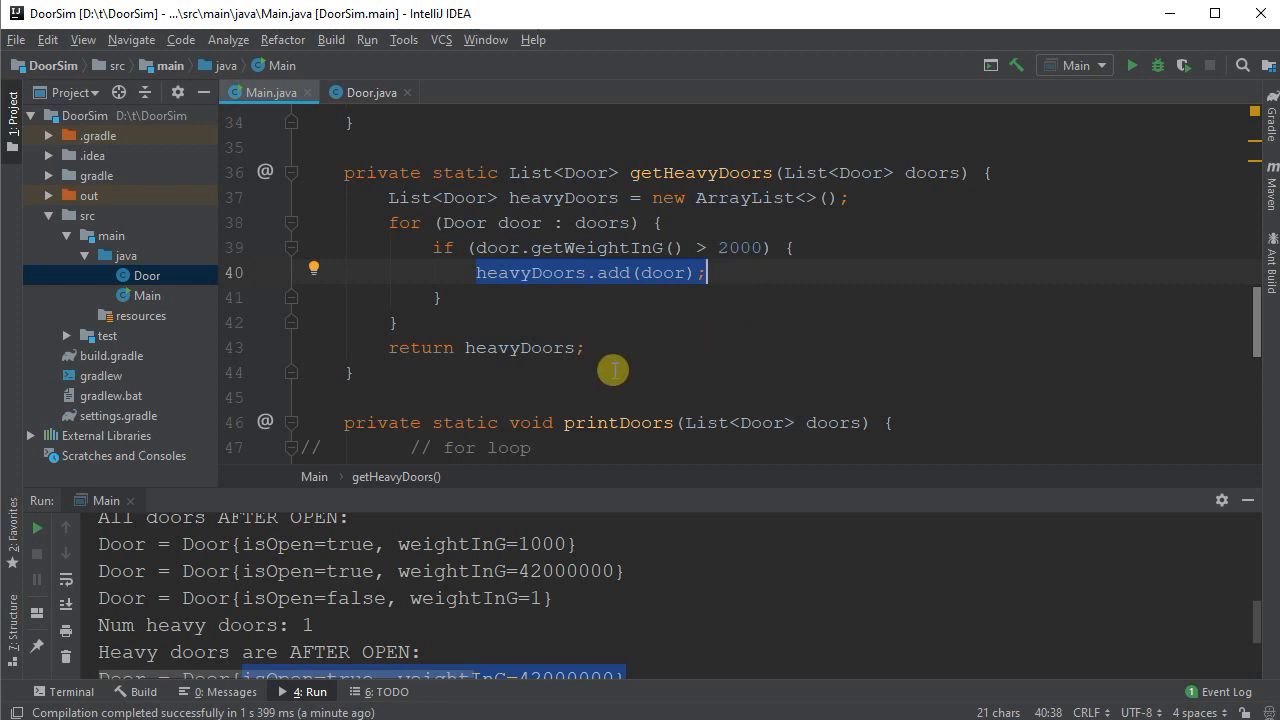